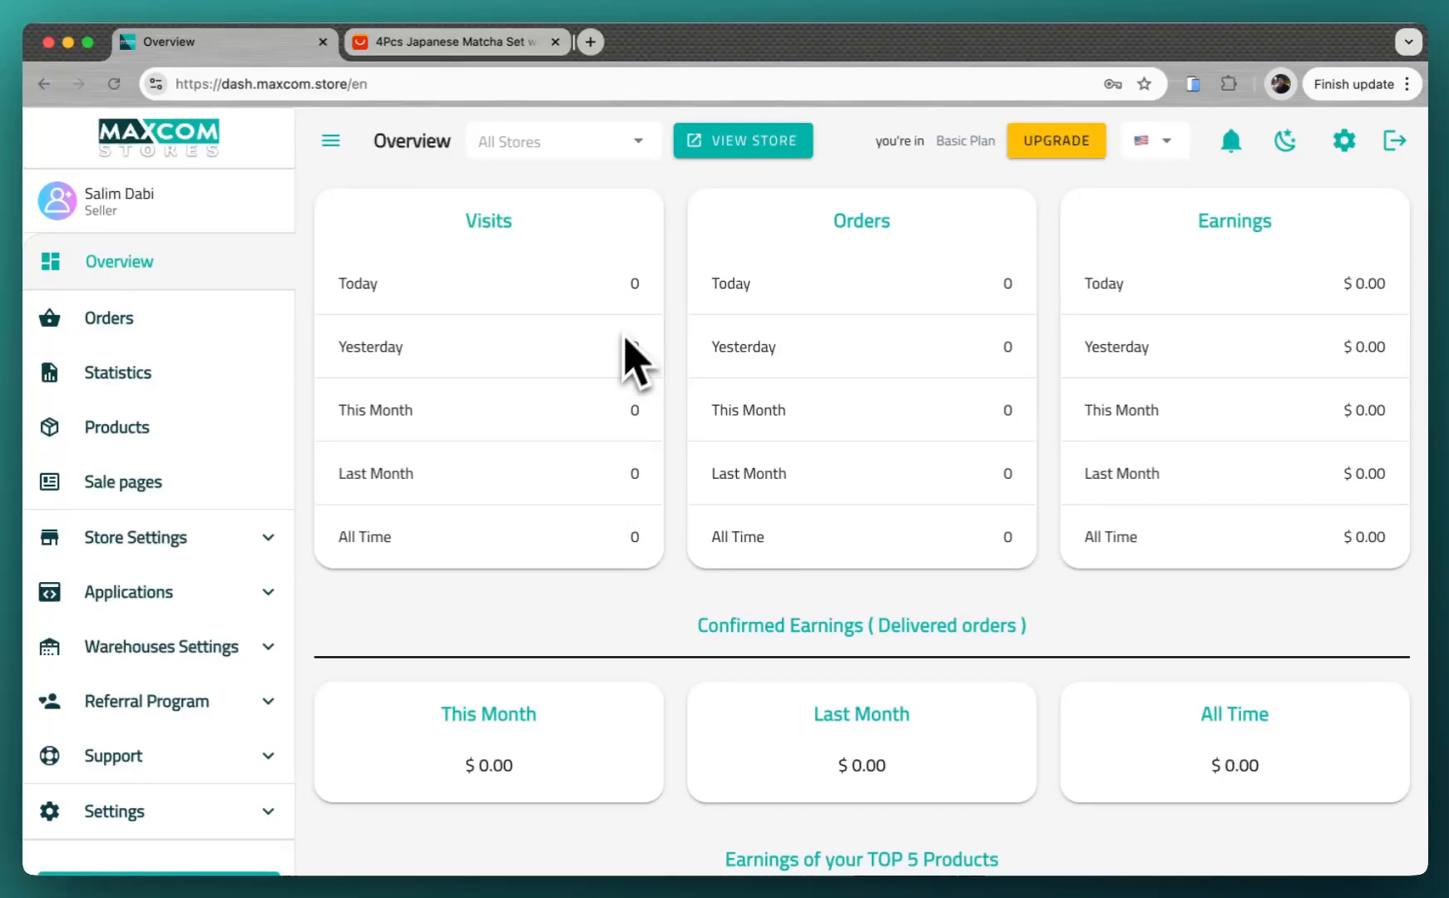
{"action": "mouse_move", "coordinate": [637, 356]}
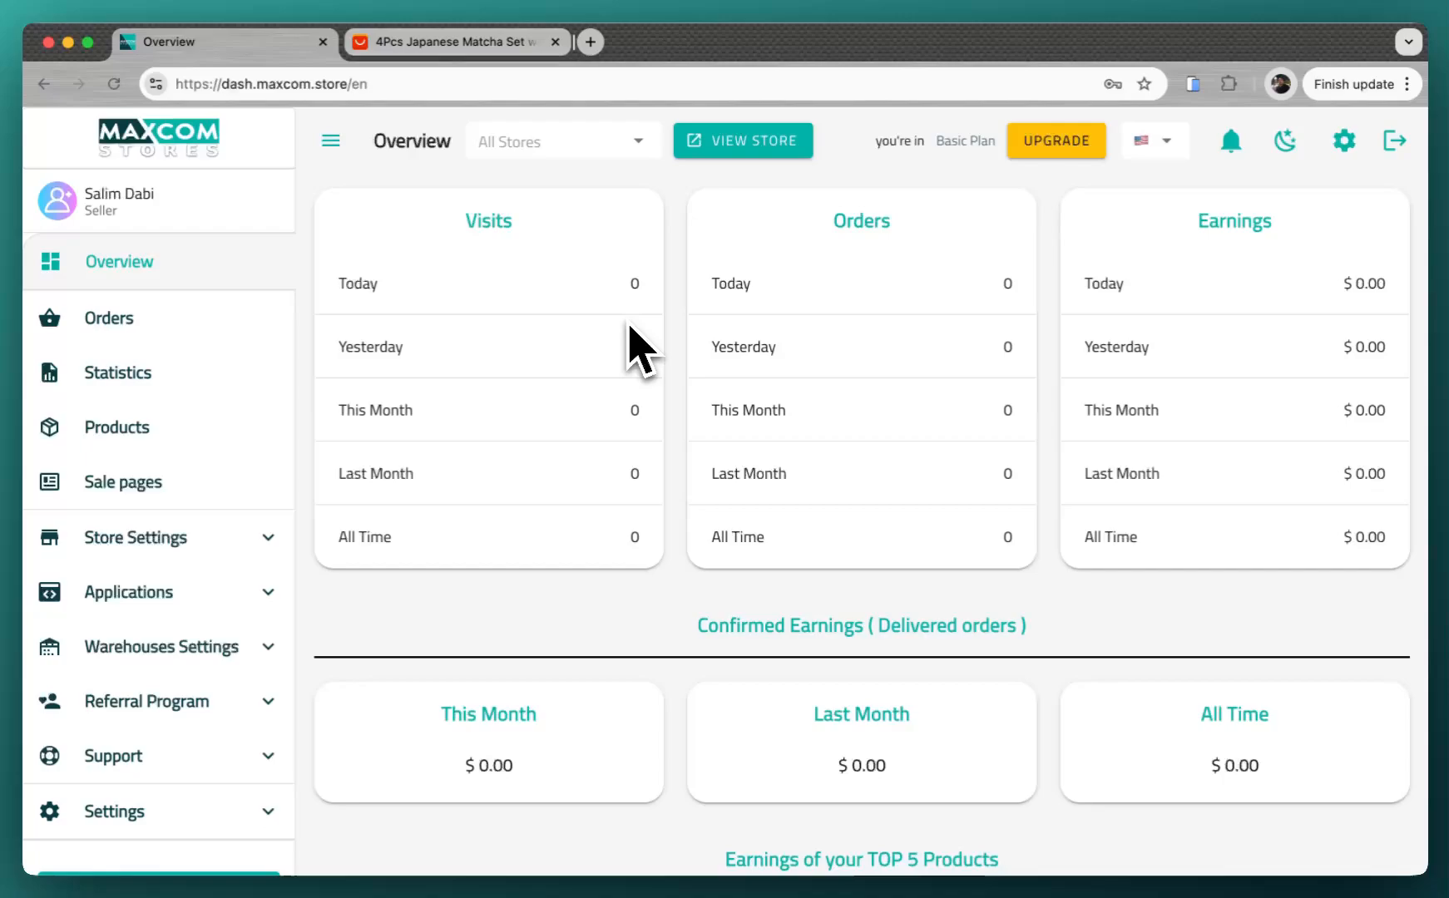
{"action": "mouse_move", "coordinate": [704, 262]}
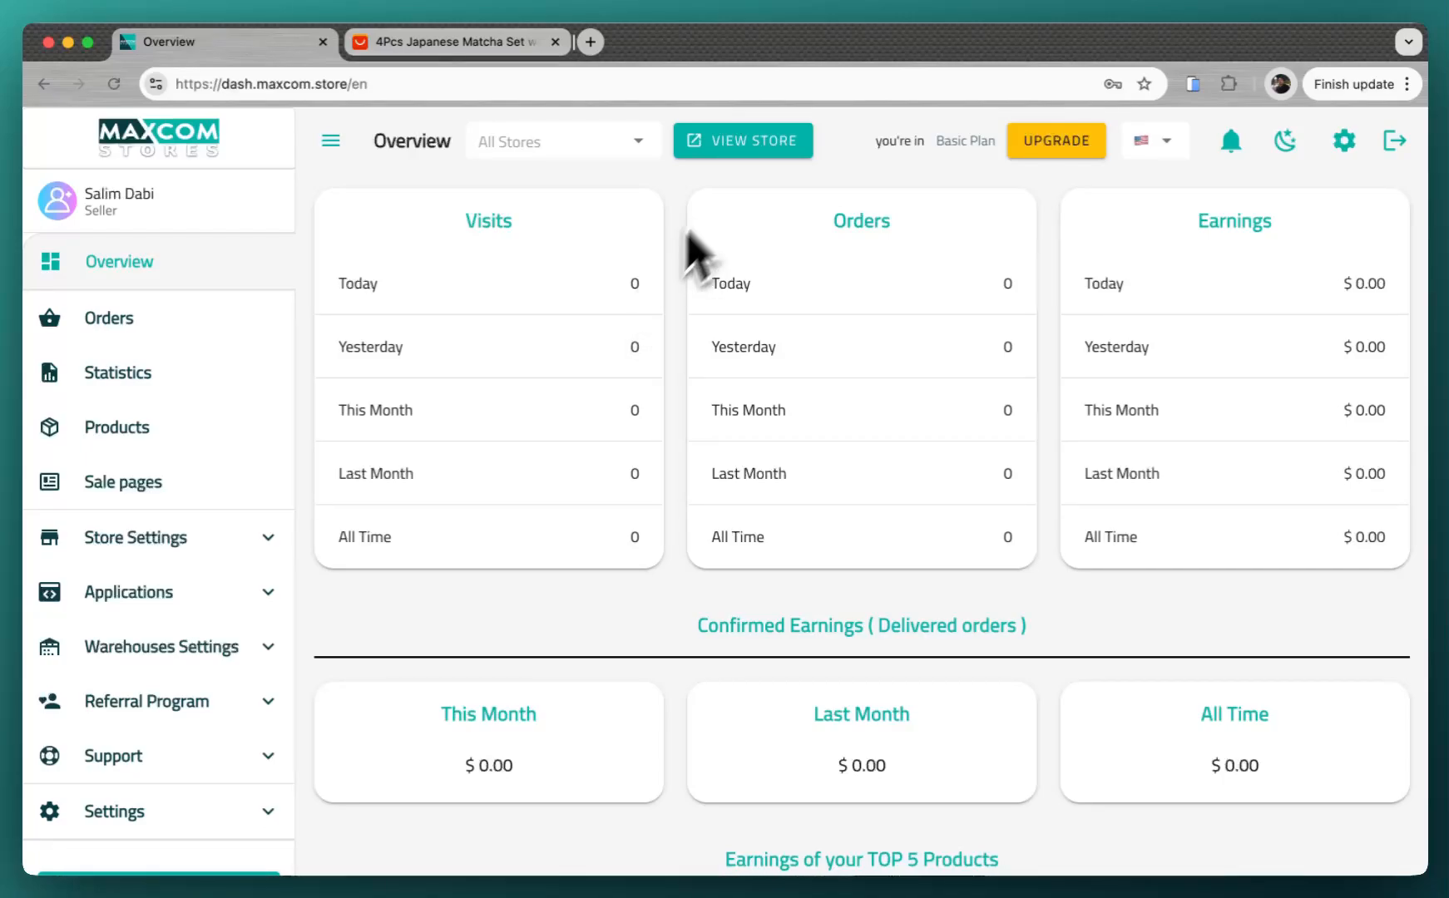
{"action": "mouse_move", "coordinate": [744, 140]}
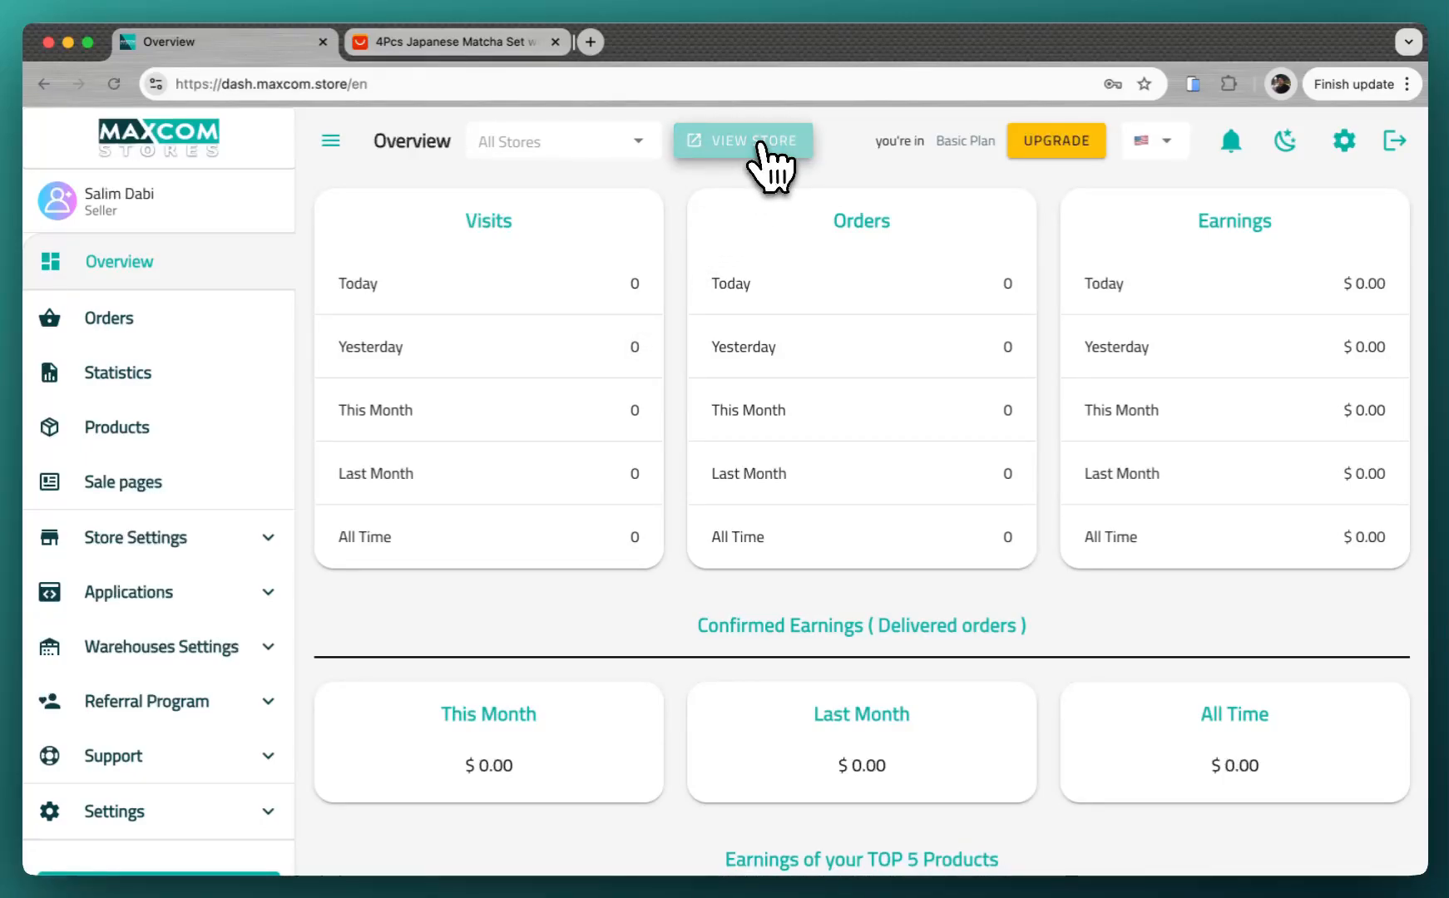
View the dxb22.maxcom.store storefront in a new tab and scroll its home page to the footer and back.
{"action": "left_click", "coordinate": [743, 139]}
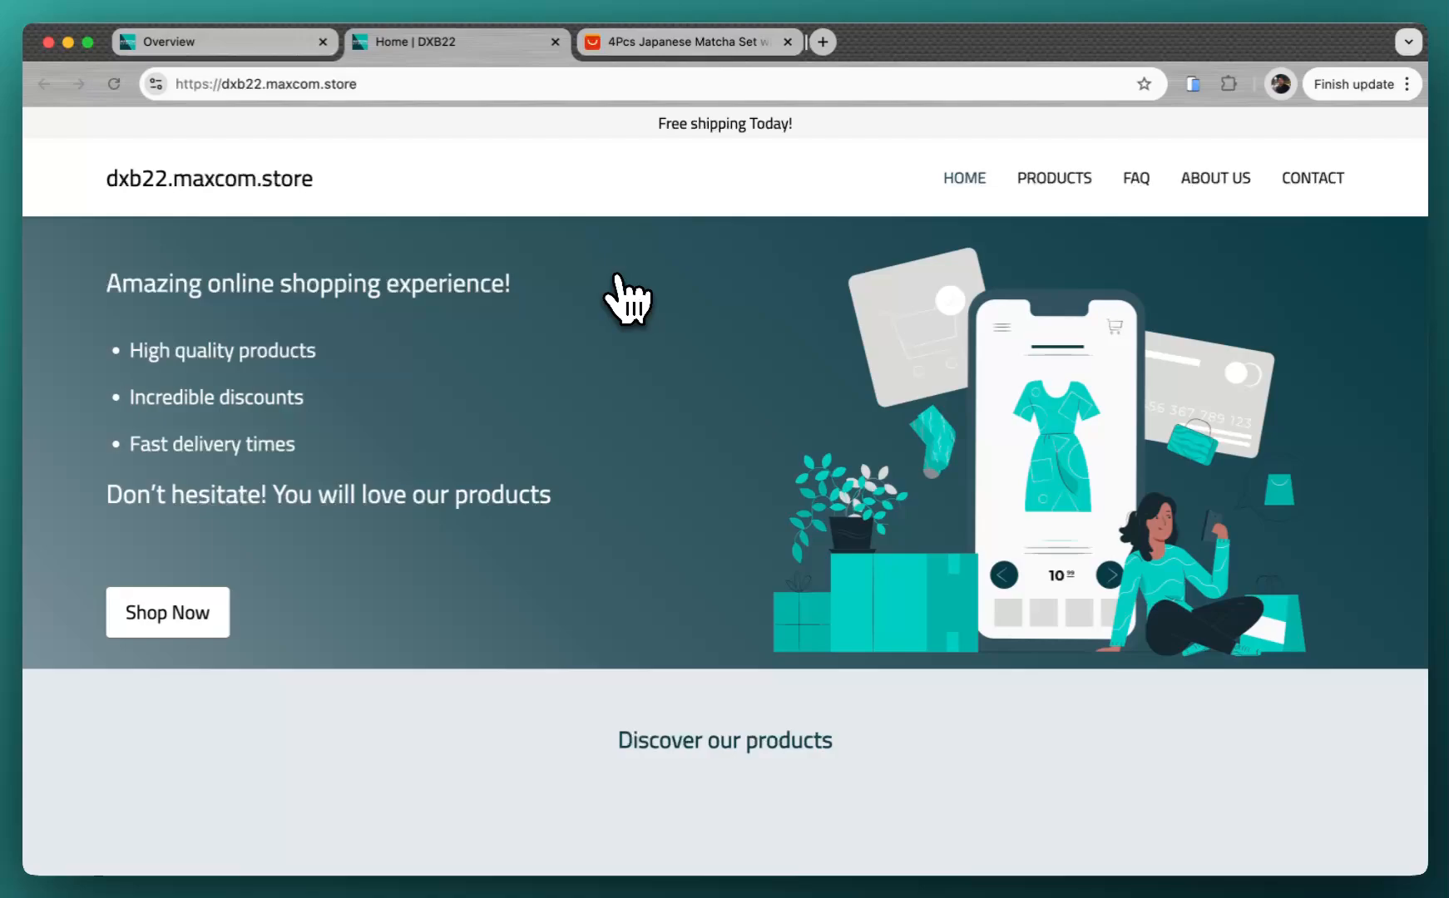
{"action": "scroll", "scroll_direction": "down", "scroll_amount": 3}
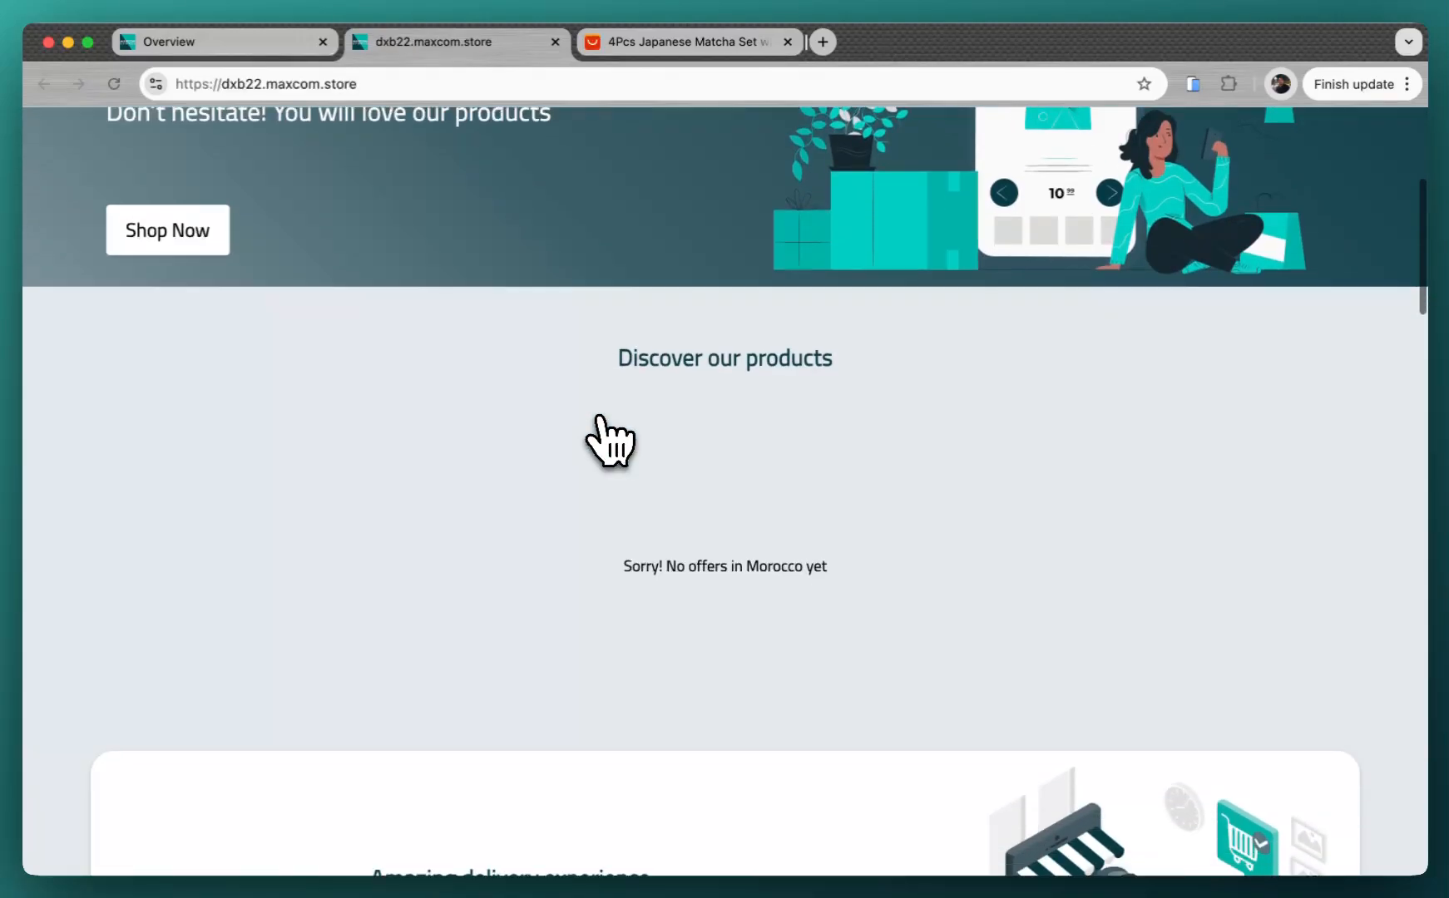
{"action": "scroll", "scroll_direction": "down", "scroll_amount": 3}
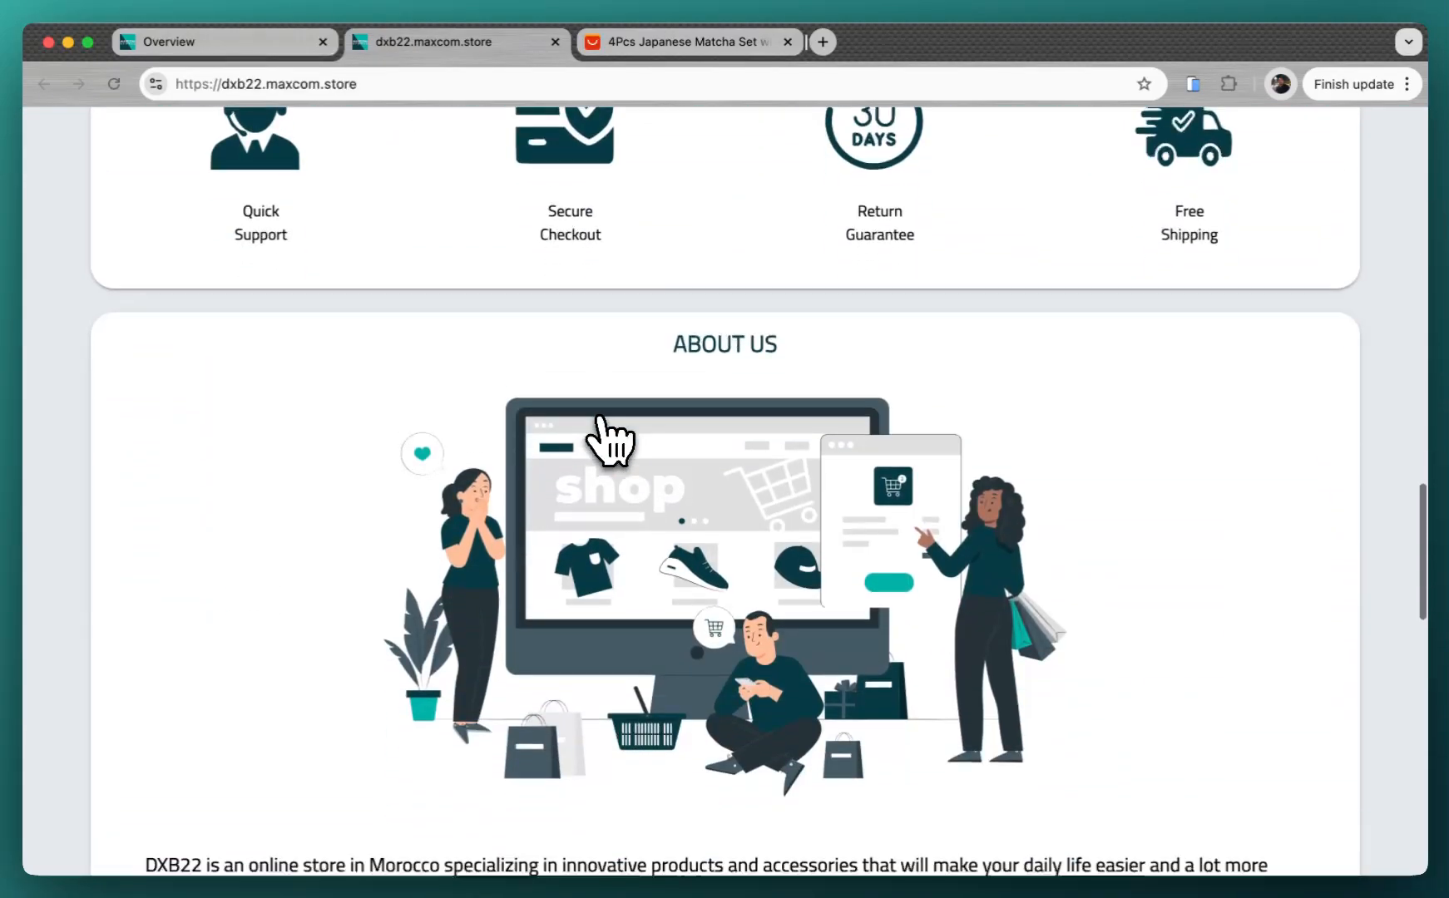
{"action": "scroll", "scroll_direction": "down", "scroll_amount": 3}
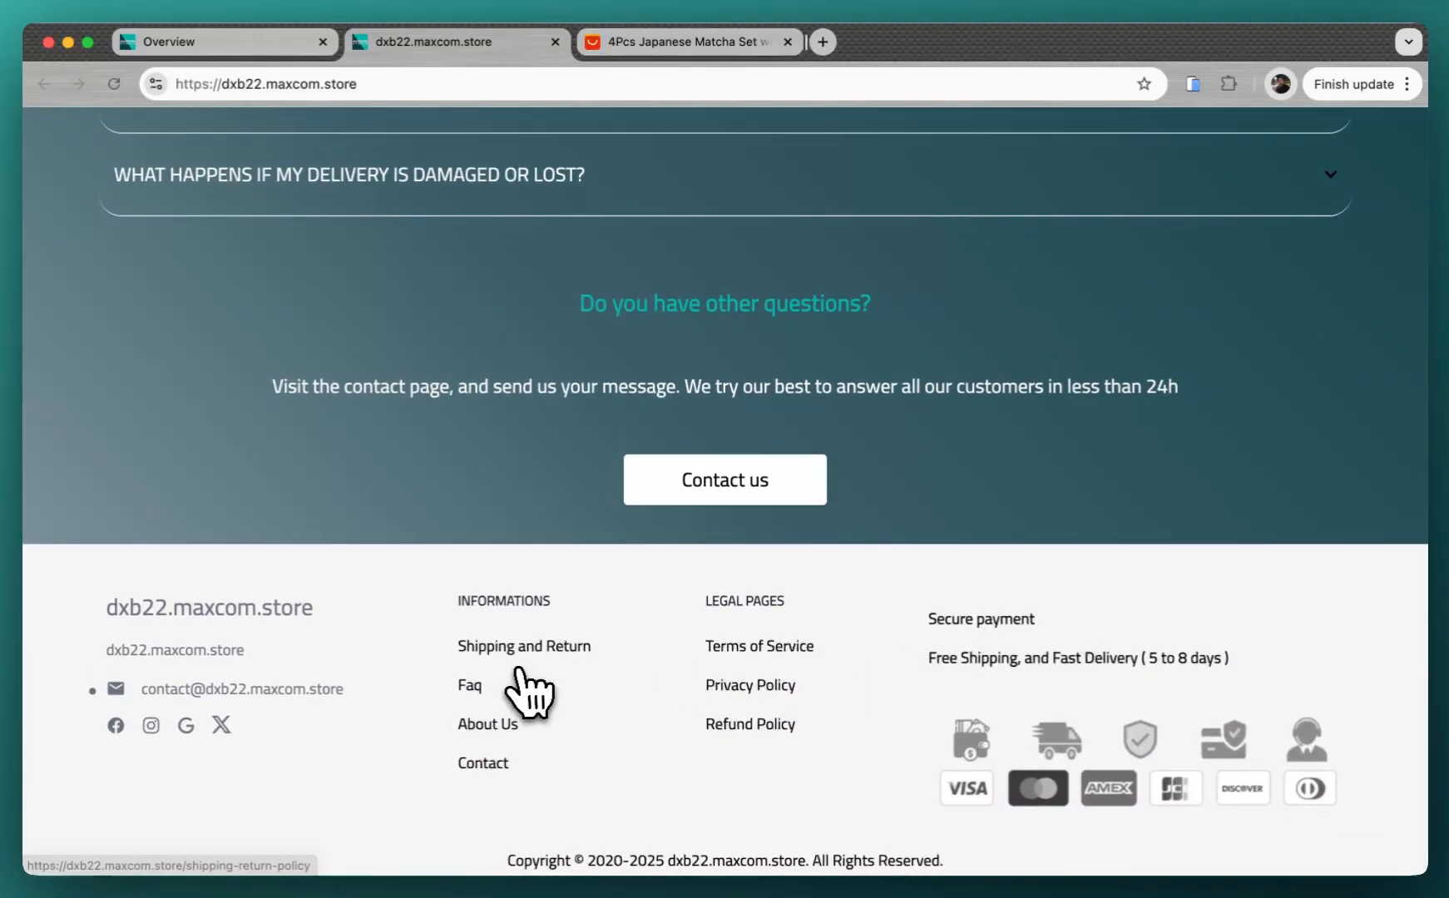
{"action": "scroll", "scroll_direction": "up", "scroll_amount": 3}
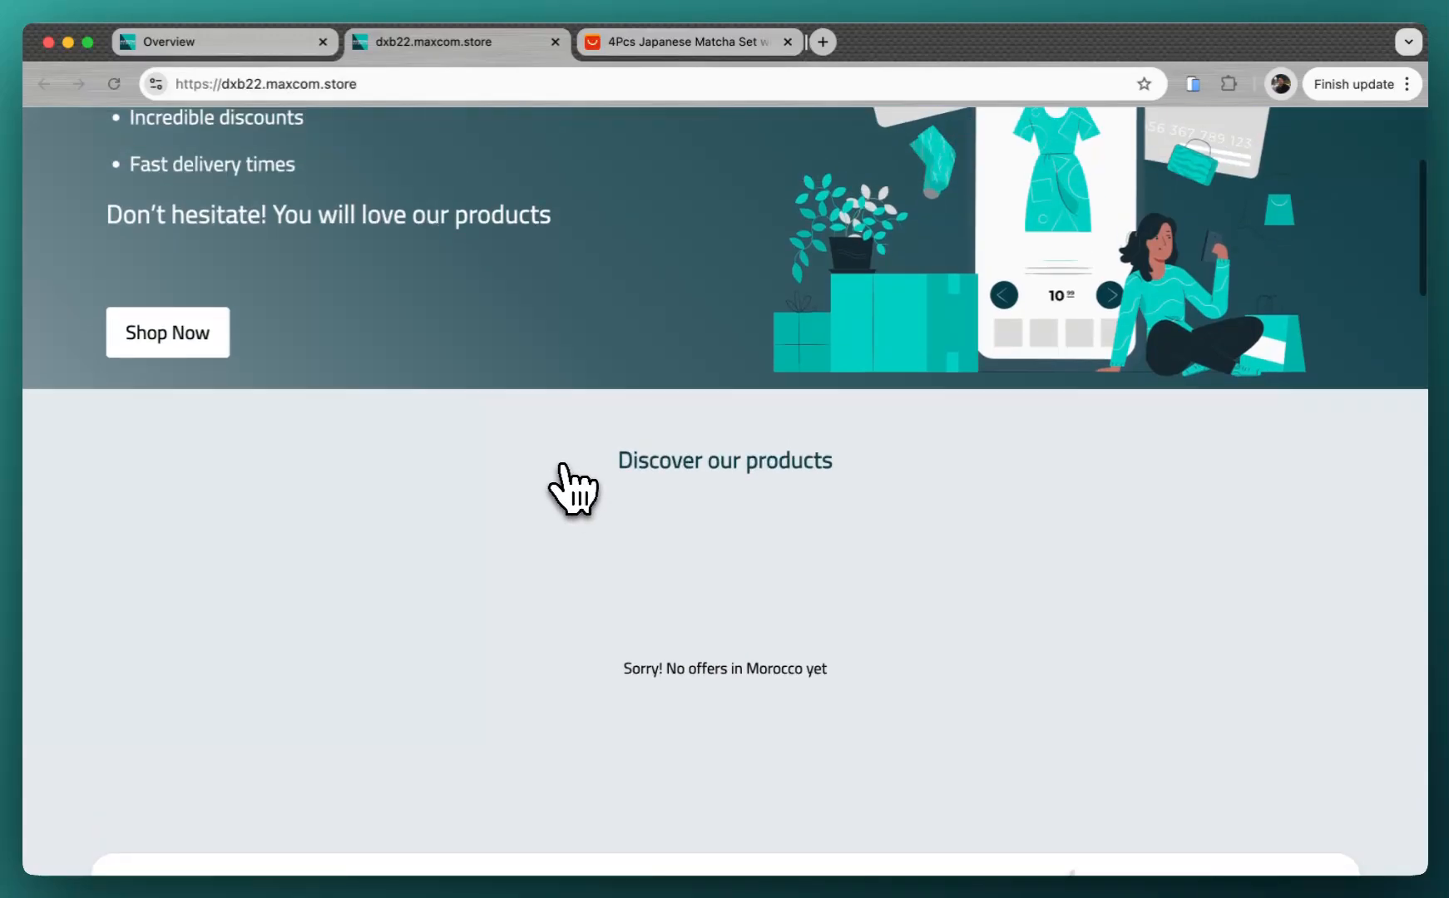
{"action": "scroll", "scroll_direction": "down", "scroll_amount": 3}
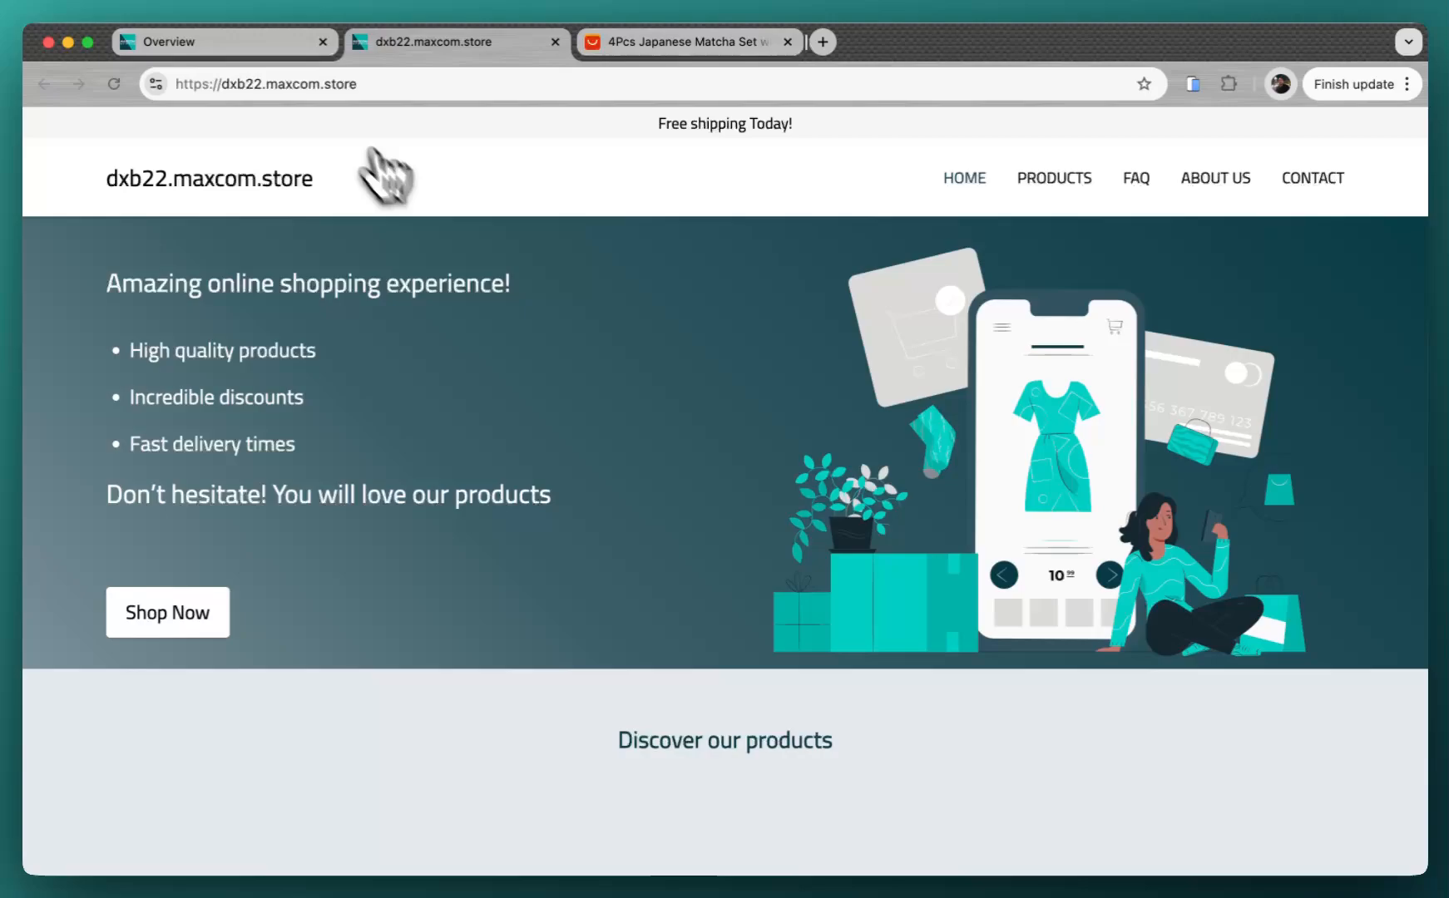
From the dashboard's Stores list, edit the dxb22.maxcom.store store settings.
{"action": "left_click", "coordinate": [222, 42]}
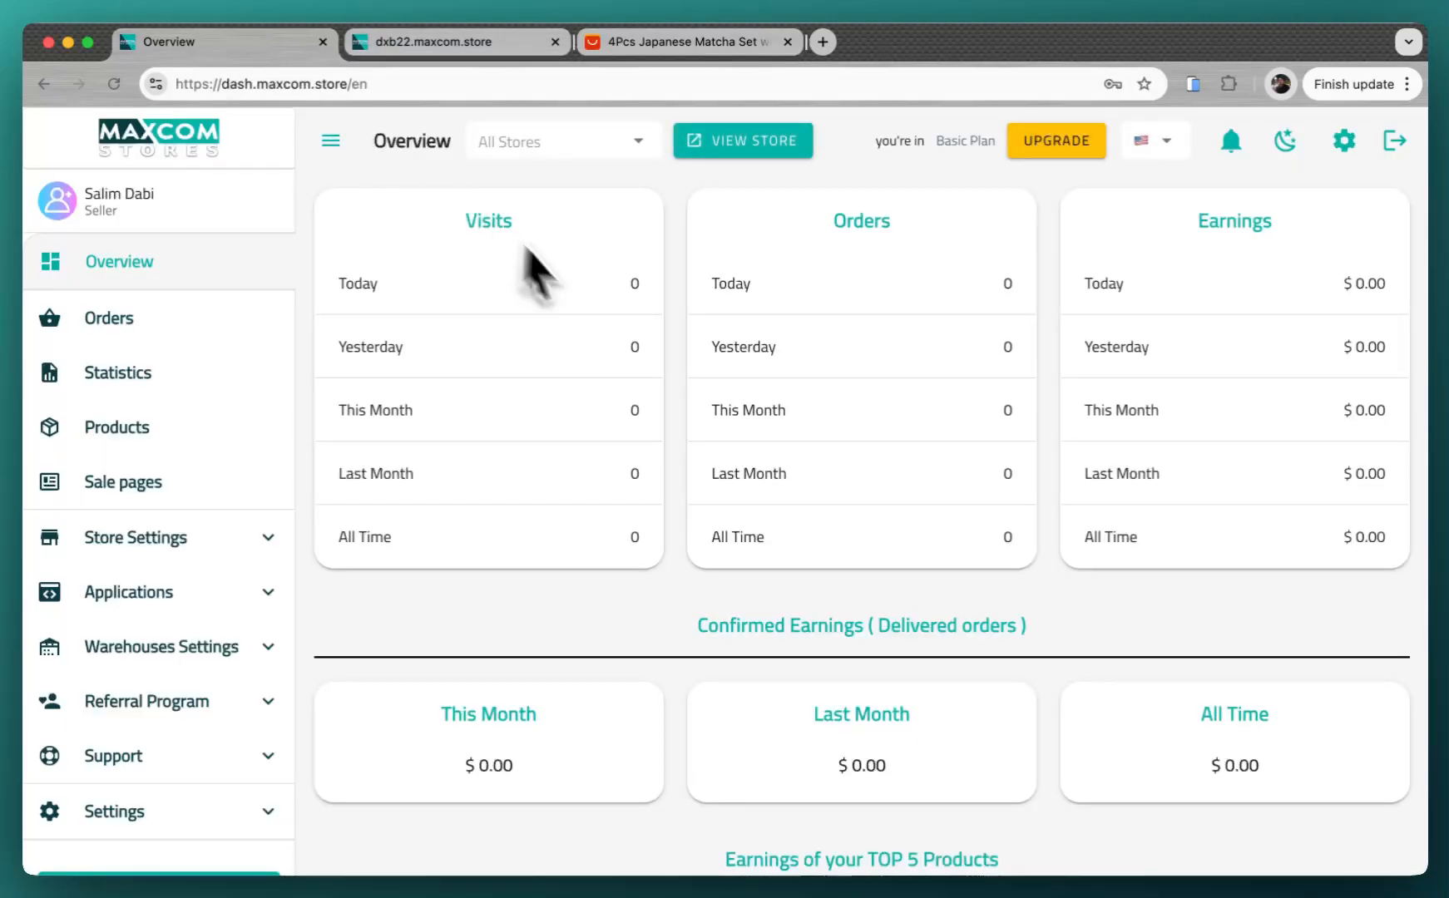
{"action": "left_click", "coordinate": [135, 537]}
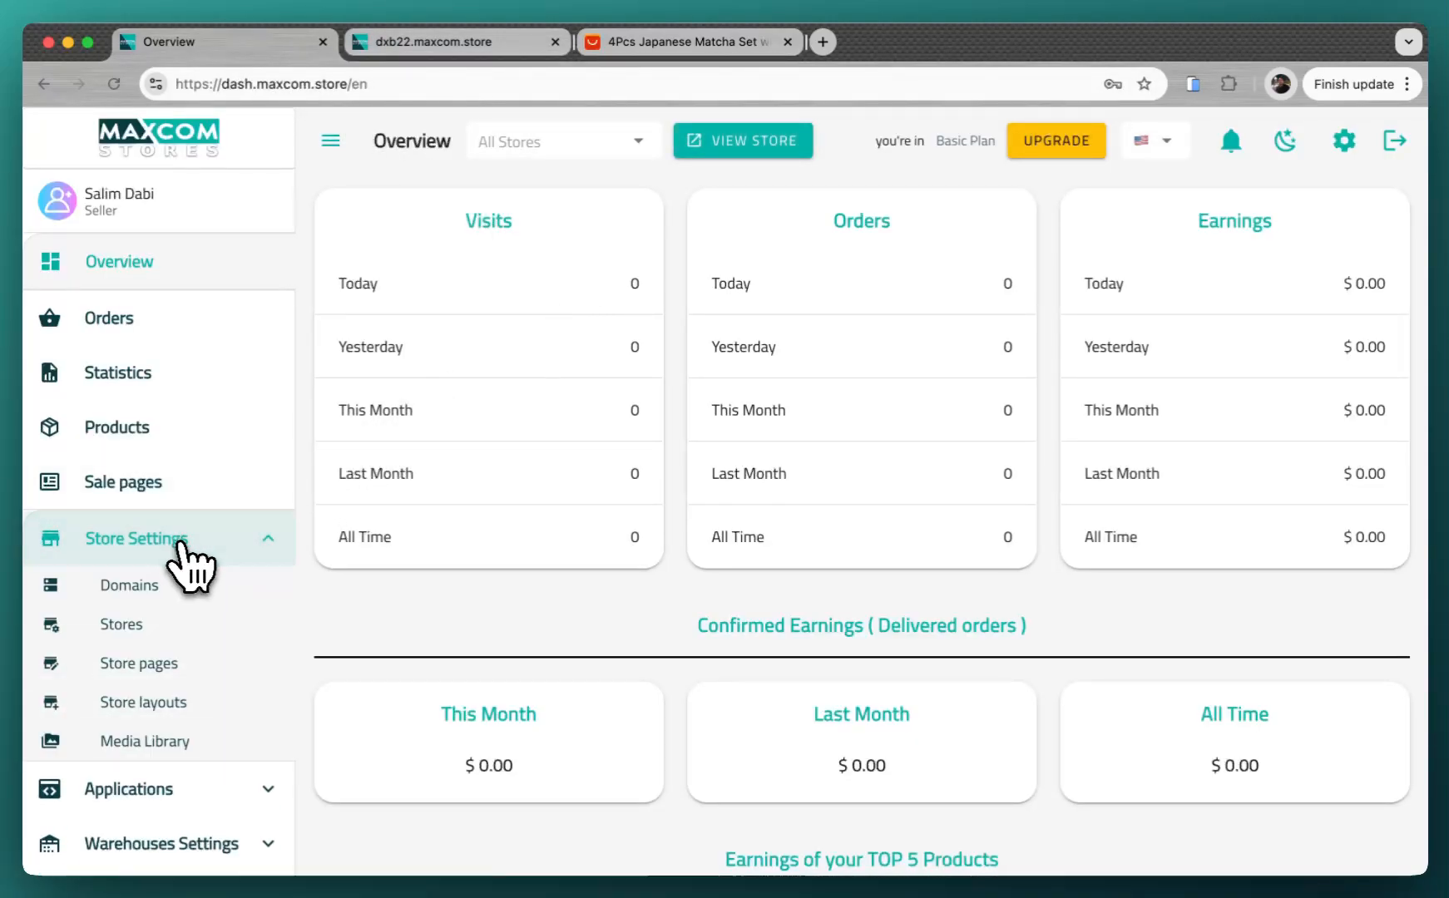
{"action": "mouse_move", "coordinate": [122, 626]}
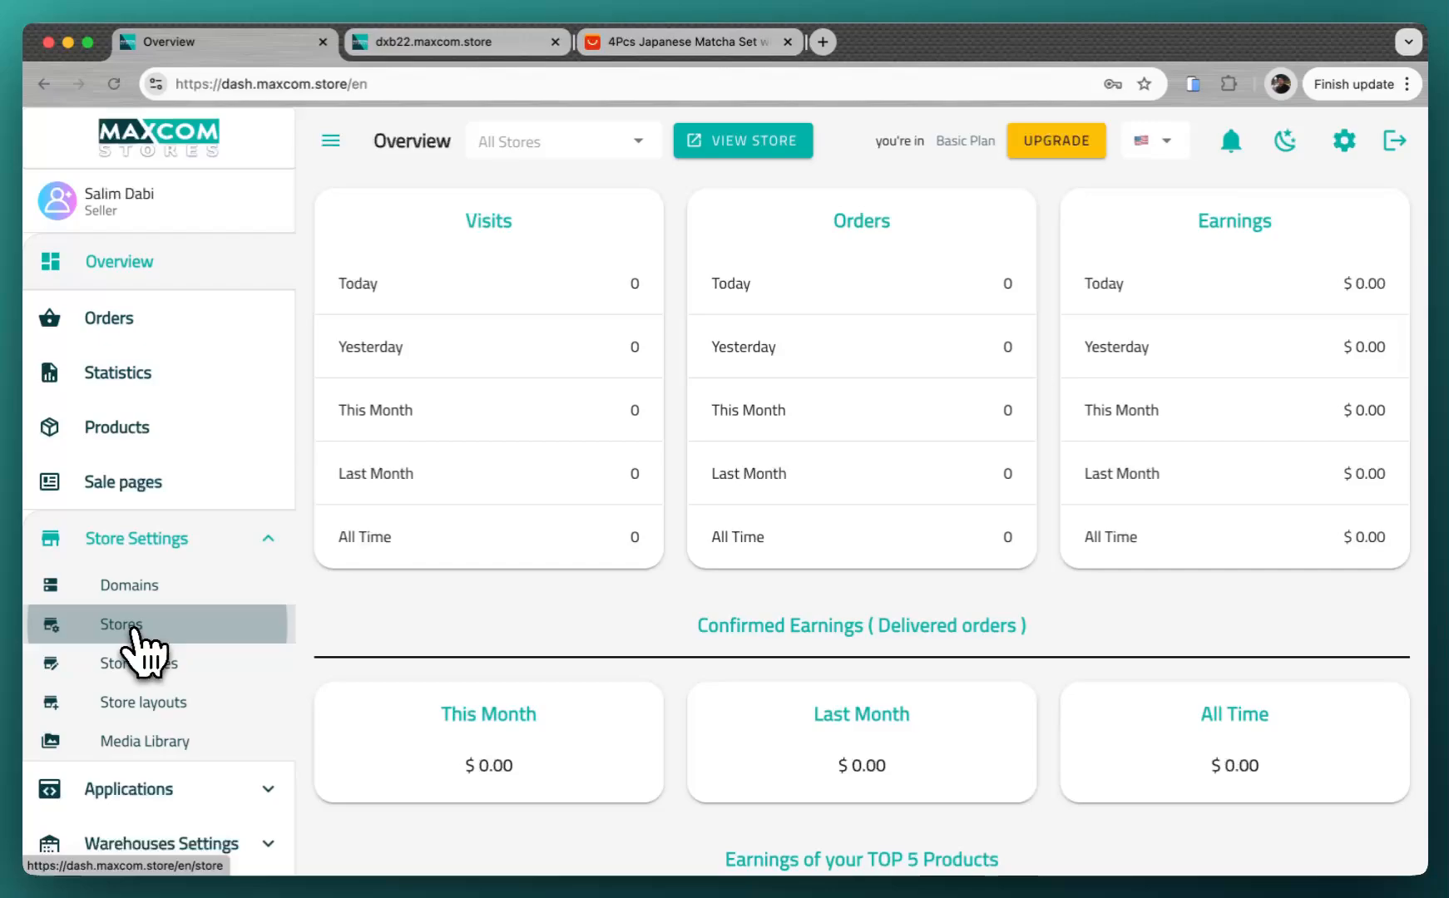
{"action": "left_click", "coordinate": [121, 624]}
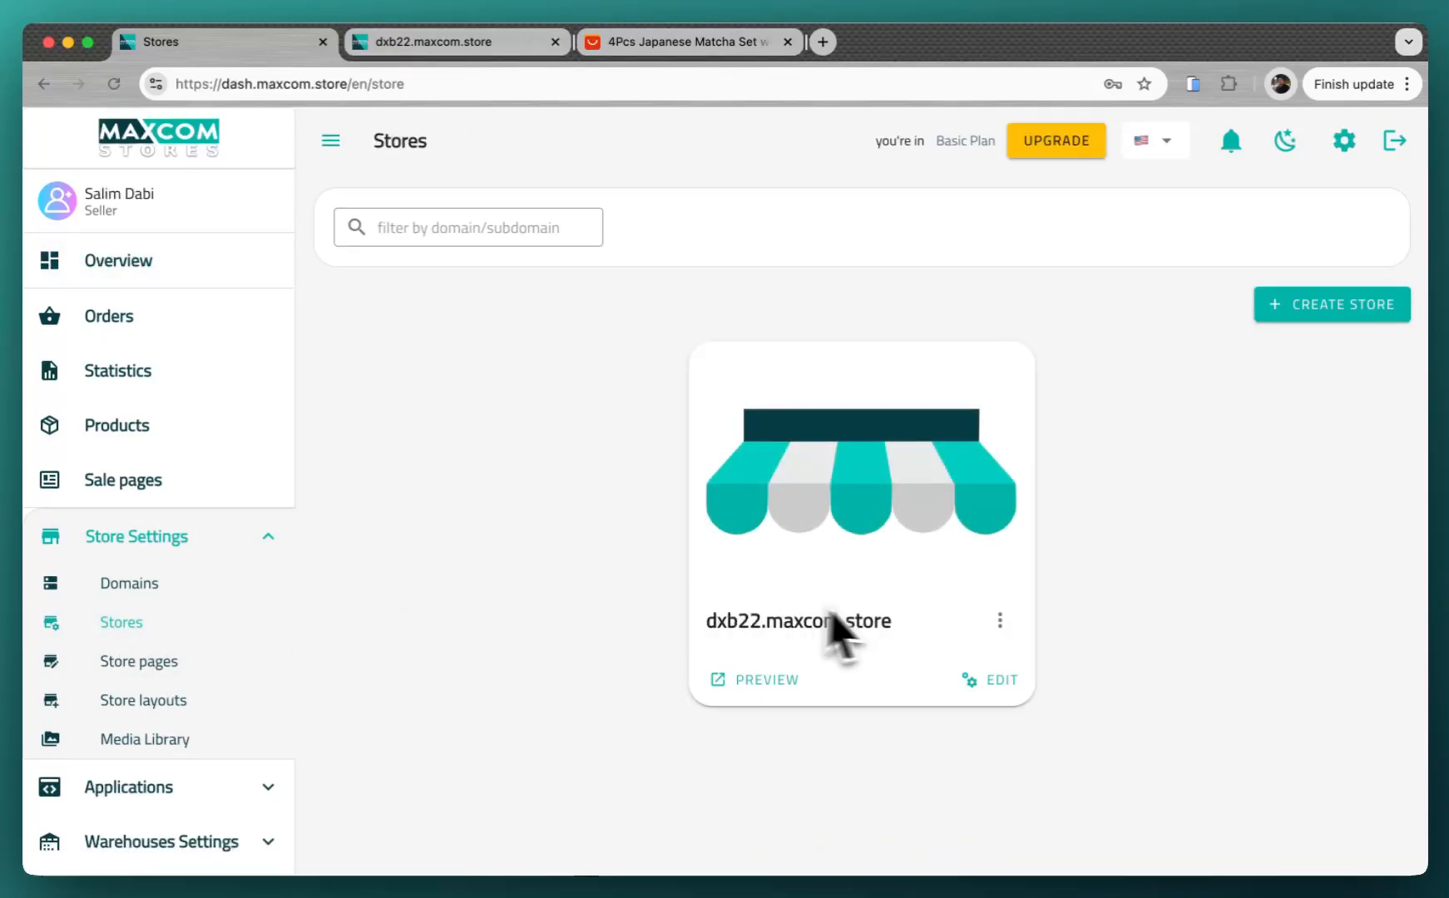
{"action": "left_click", "coordinate": [998, 681]}
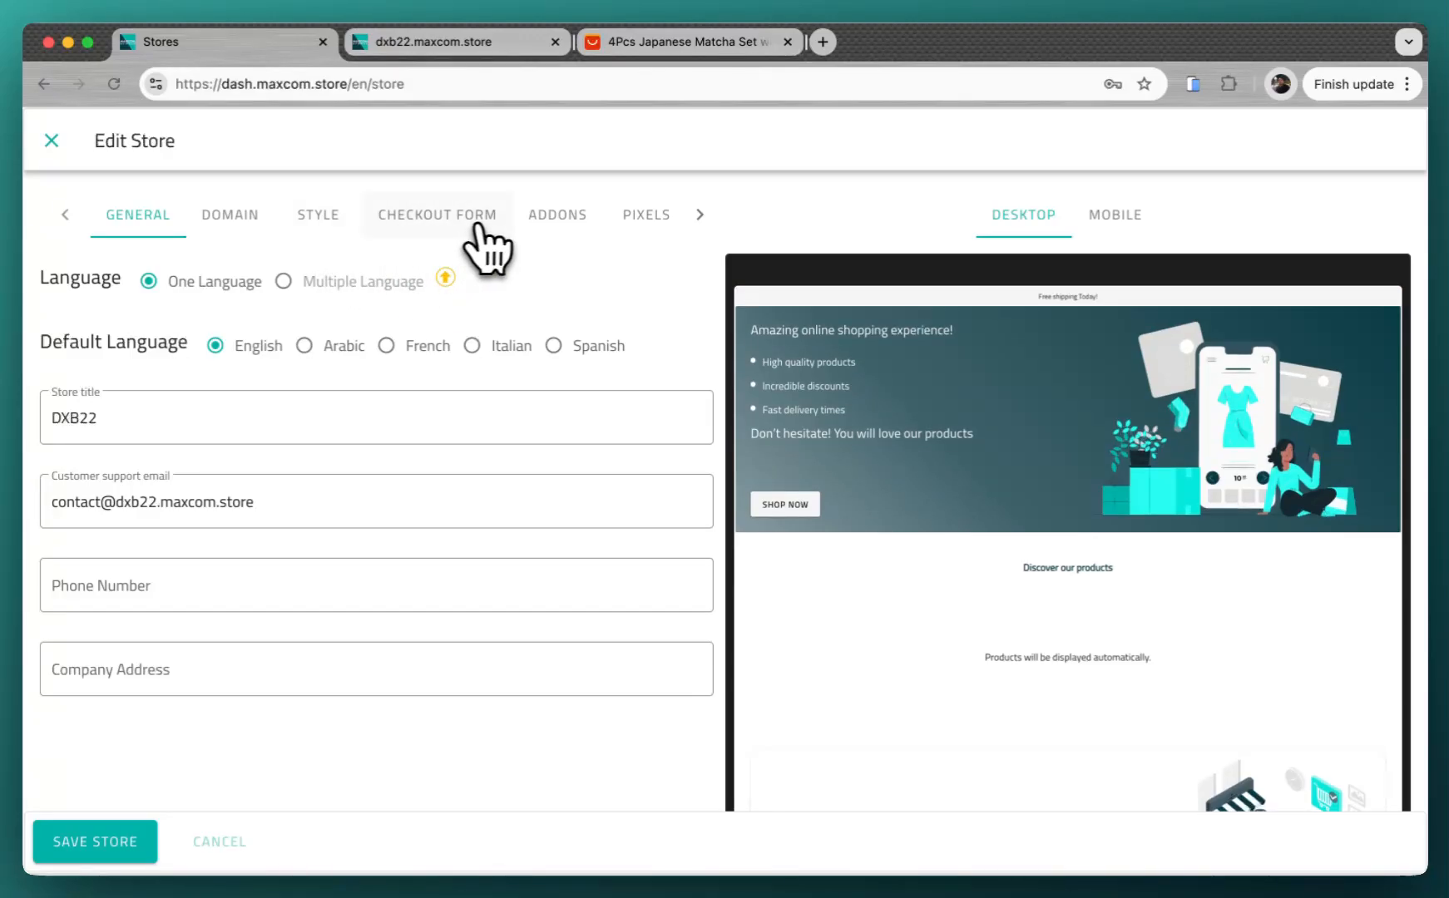
Review the Checkout Form fields and Online Payment settings, then close the Edit Store window.
{"action": "left_click", "coordinate": [437, 215]}
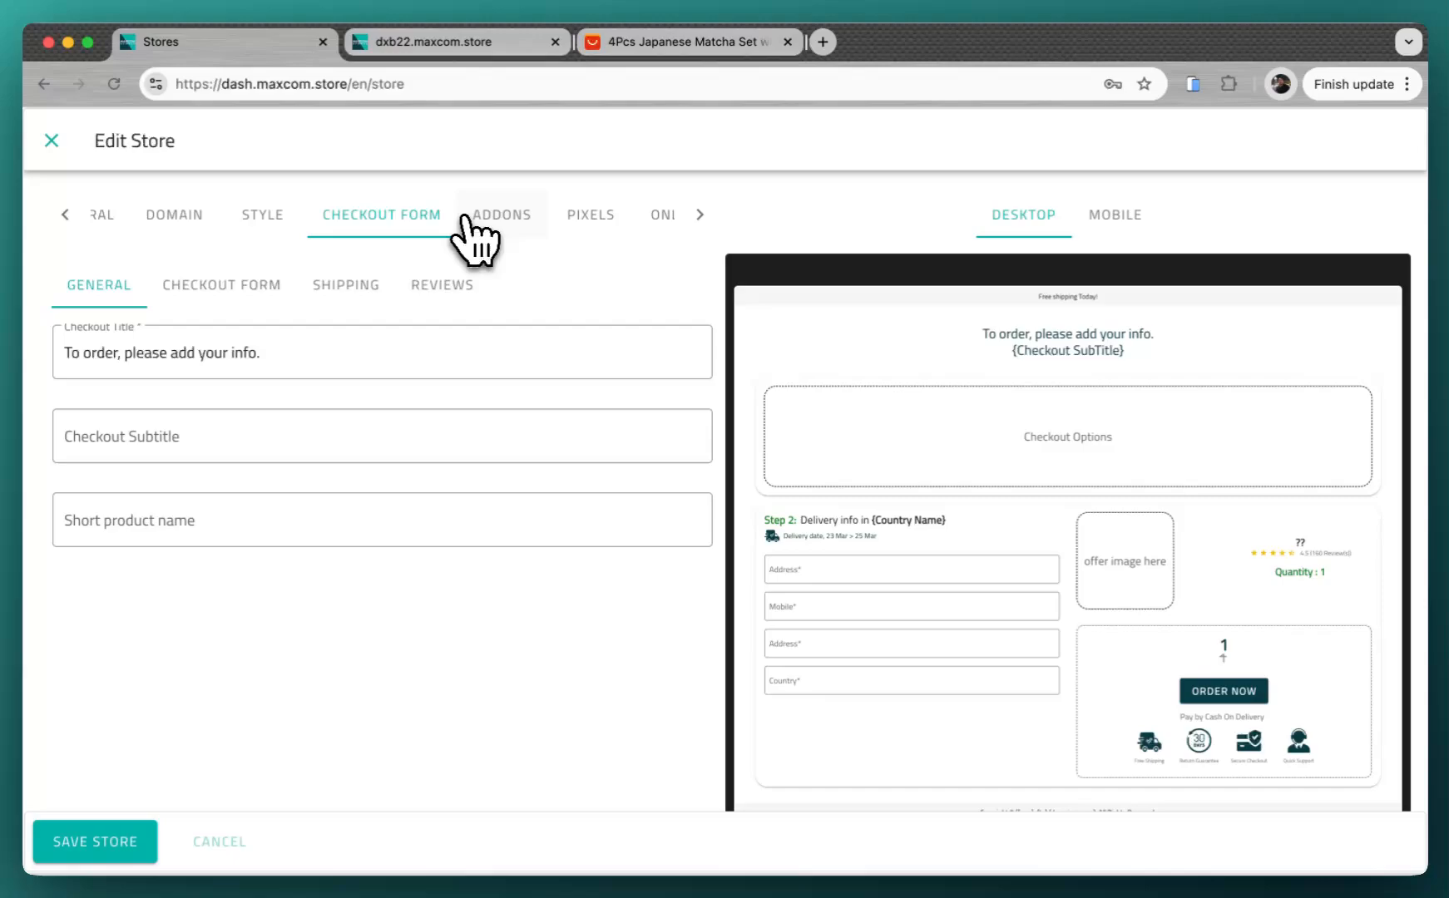
{"action": "left_click", "coordinate": [222, 284]}
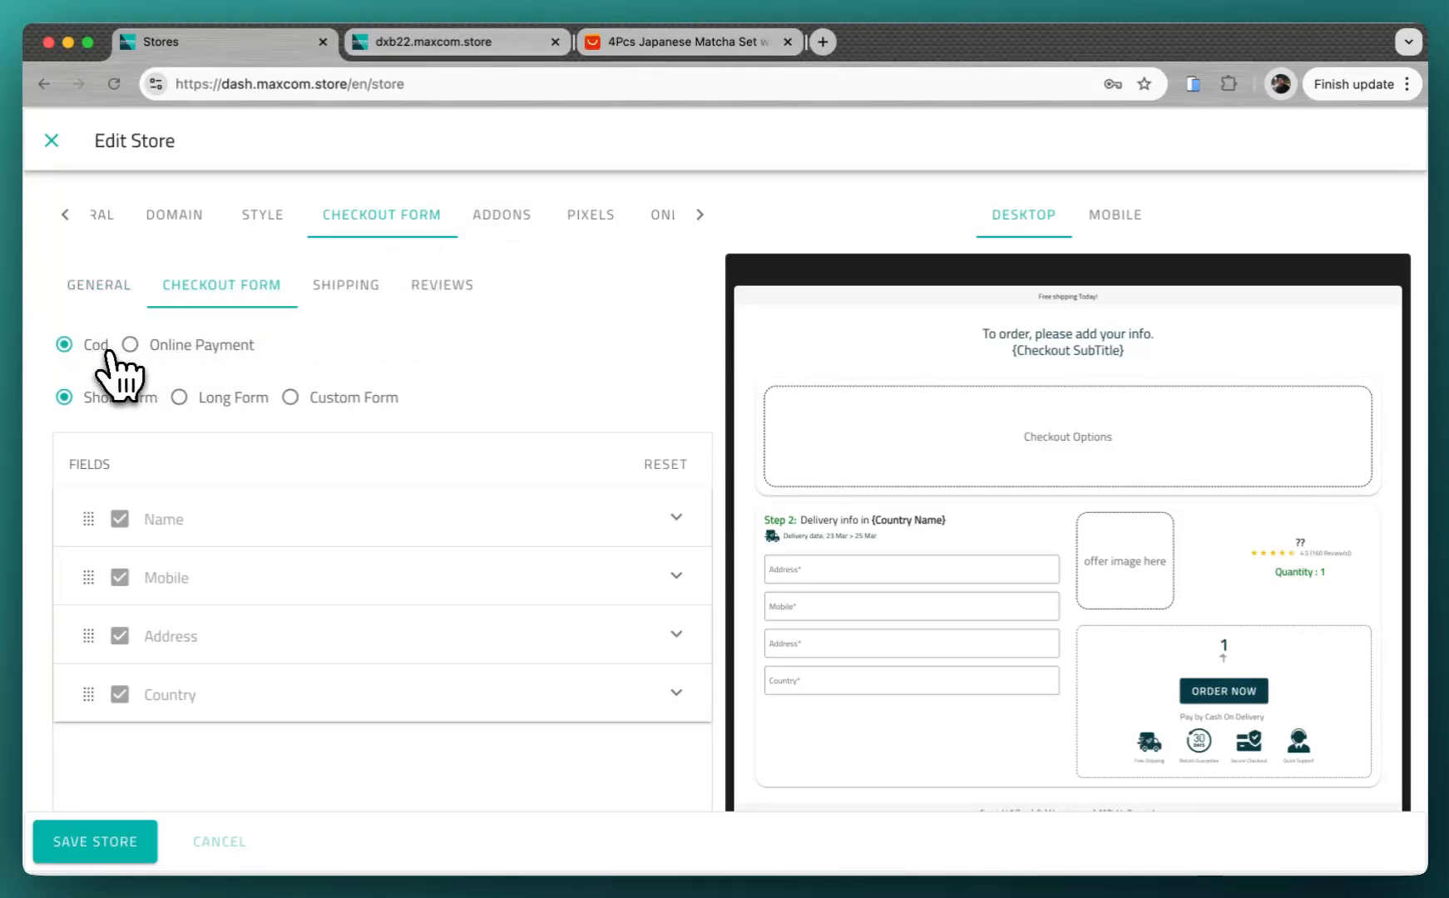
{"action": "mouse_move", "coordinate": [220, 376]}
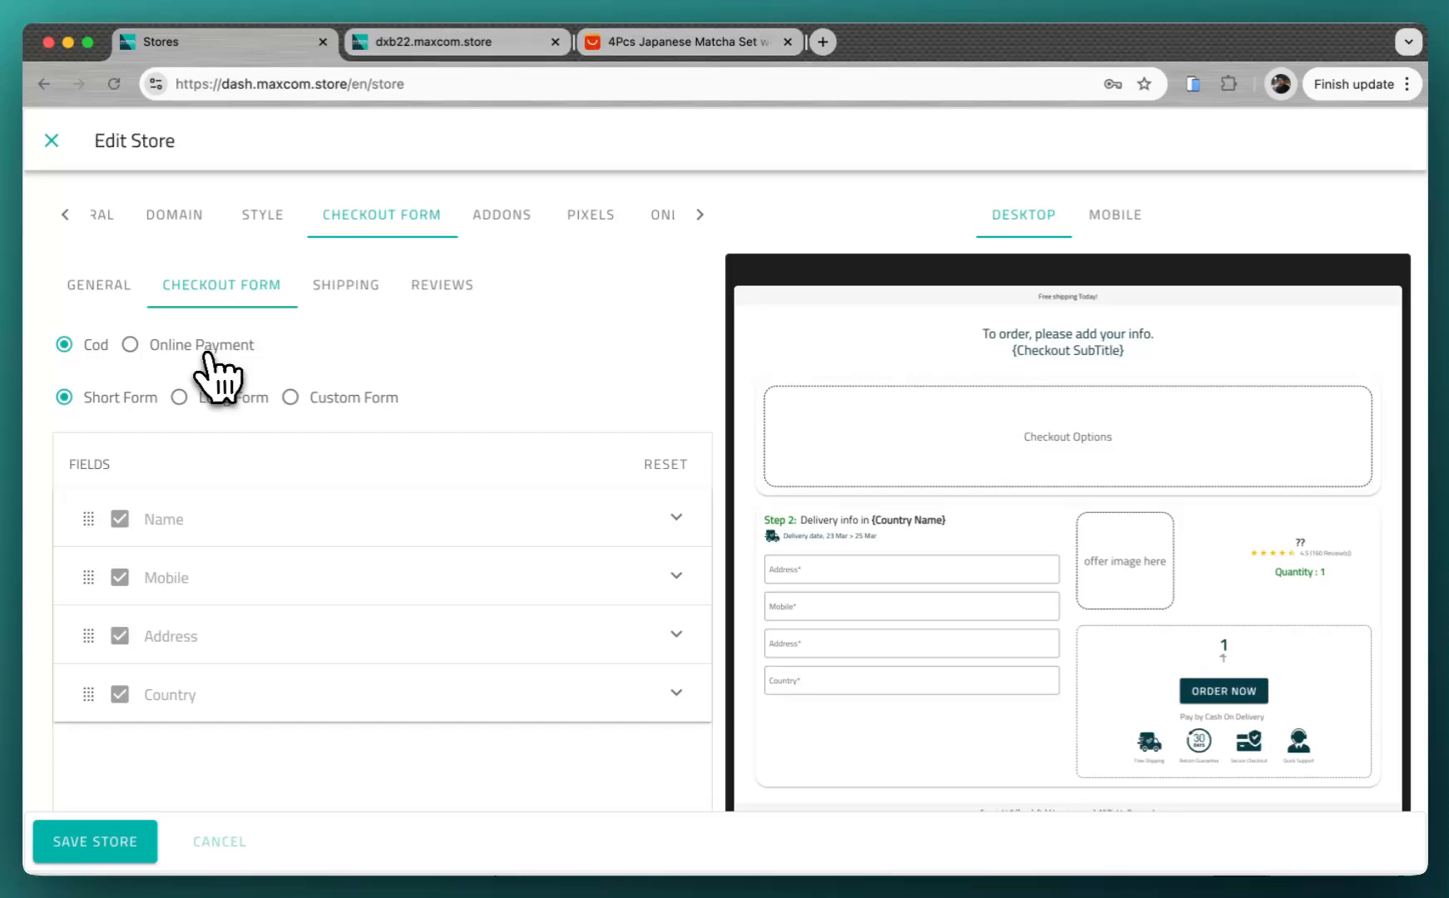
{"action": "left_click", "coordinate": [130, 344]}
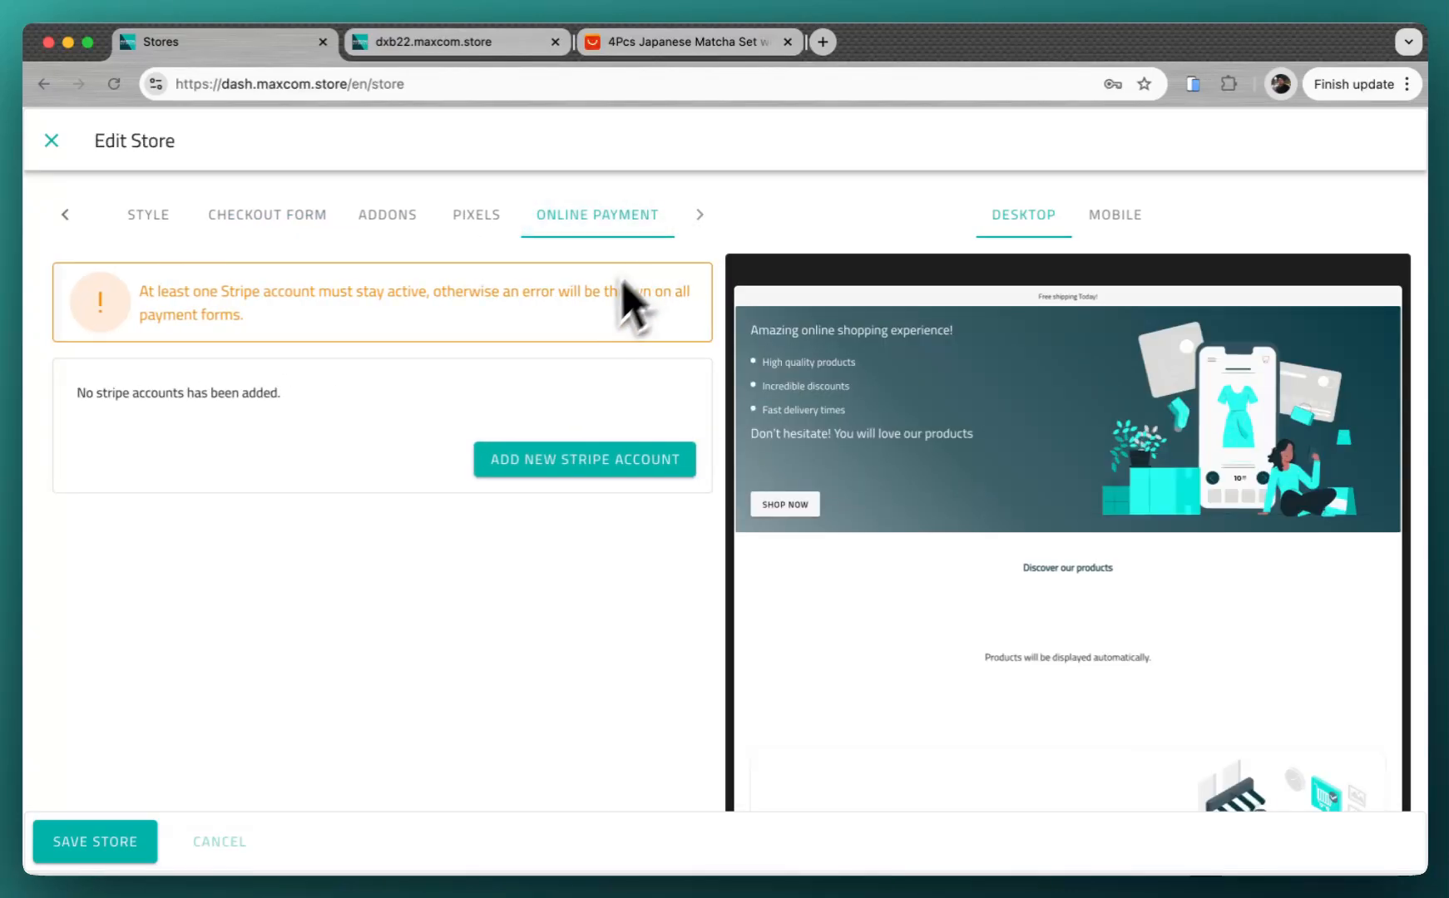
{"action": "mouse_move", "coordinate": [444, 486]}
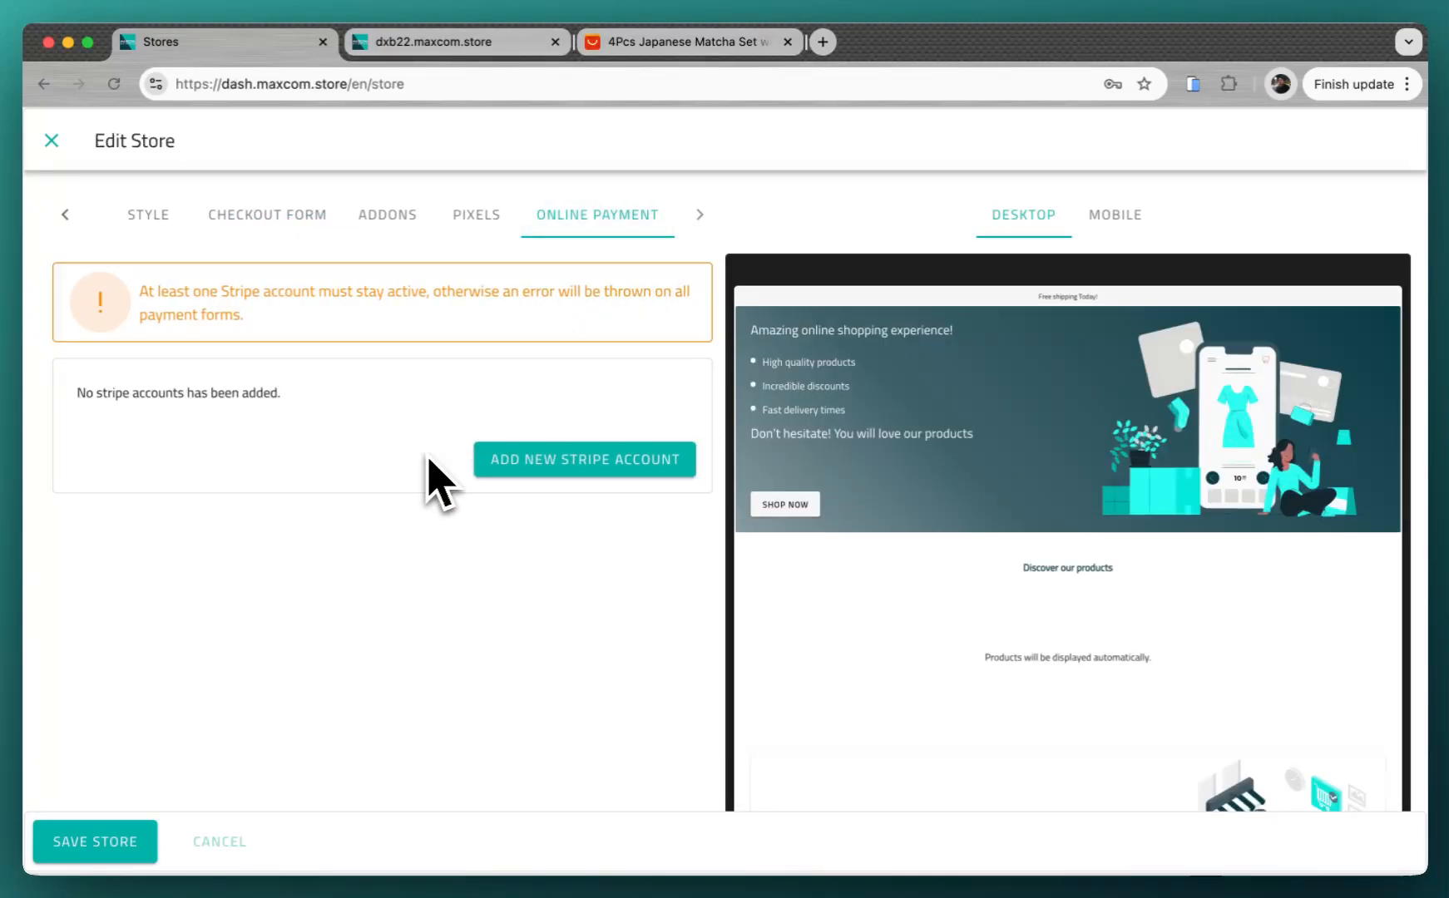
{"action": "mouse_move", "coordinate": [429, 550]}
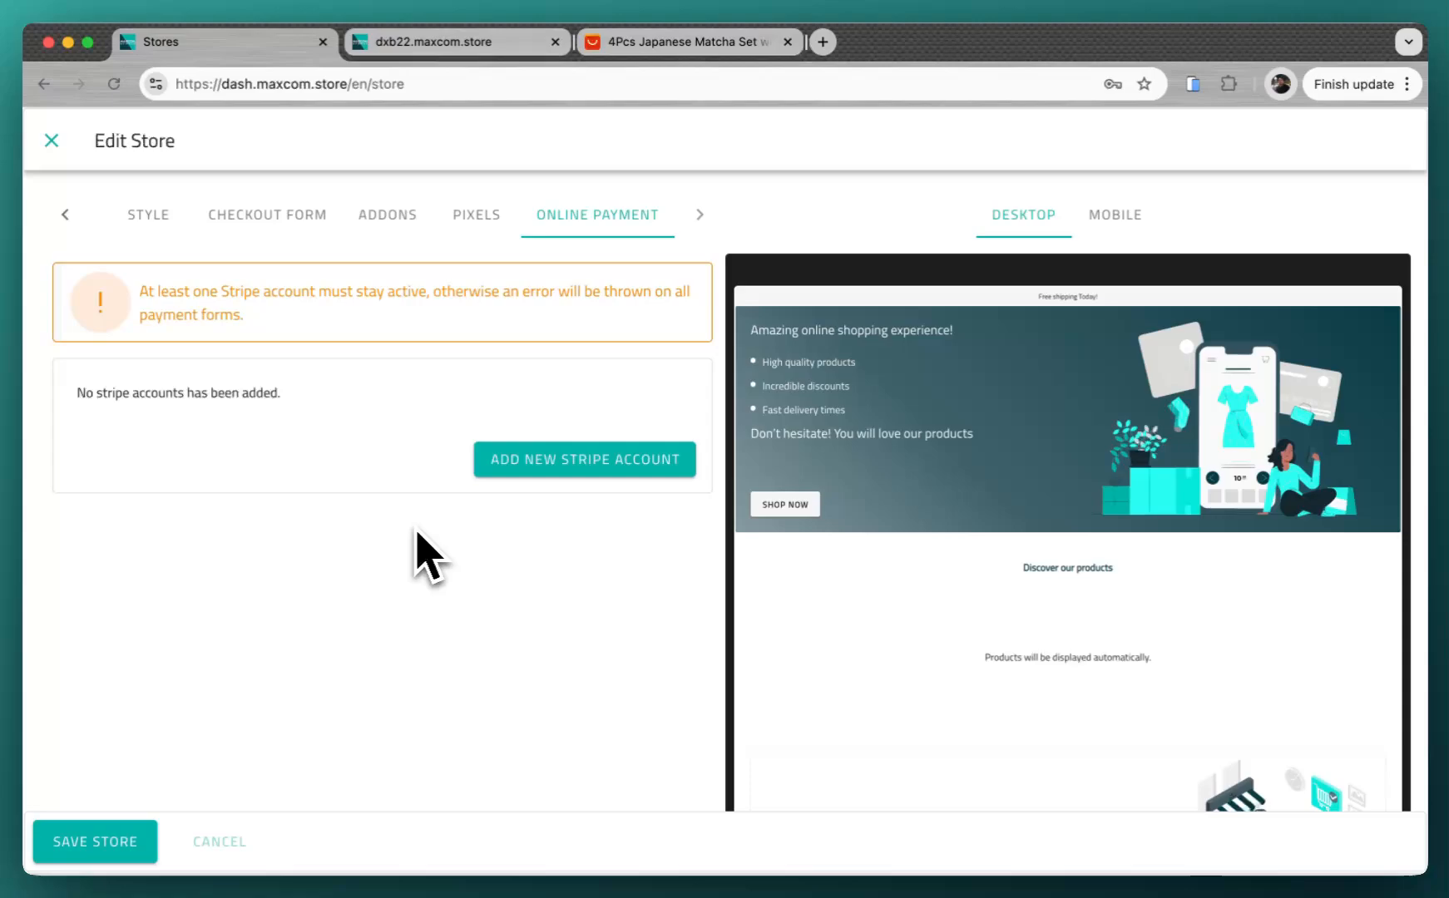
{"action": "mouse_move", "coordinate": [476, 231]}
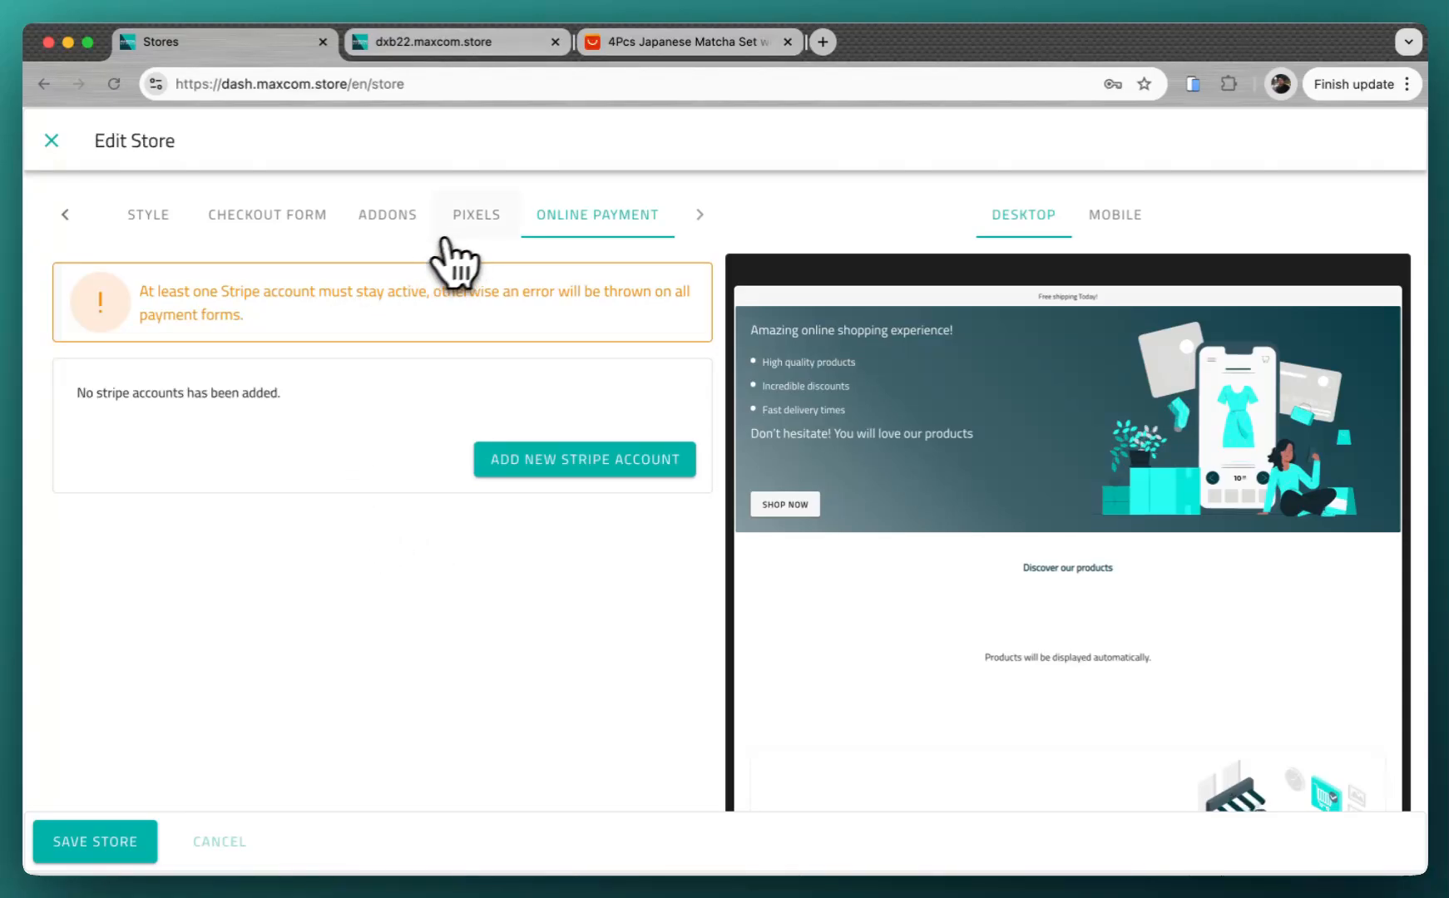
{"action": "left_click", "coordinate": [381, 215]}
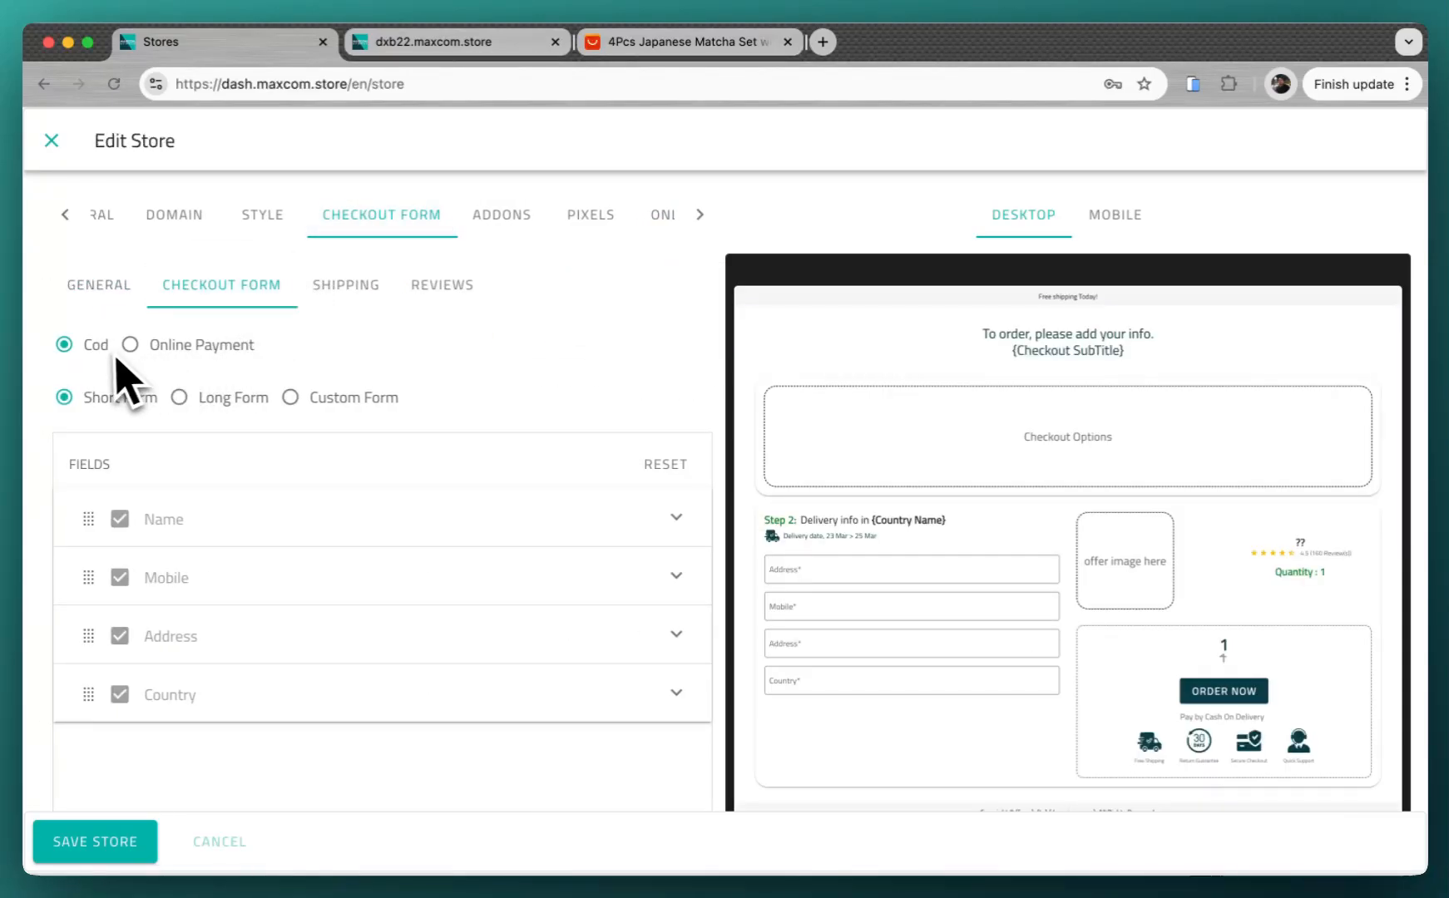
{"action": "left_click", "coordinate": [51, 140]}
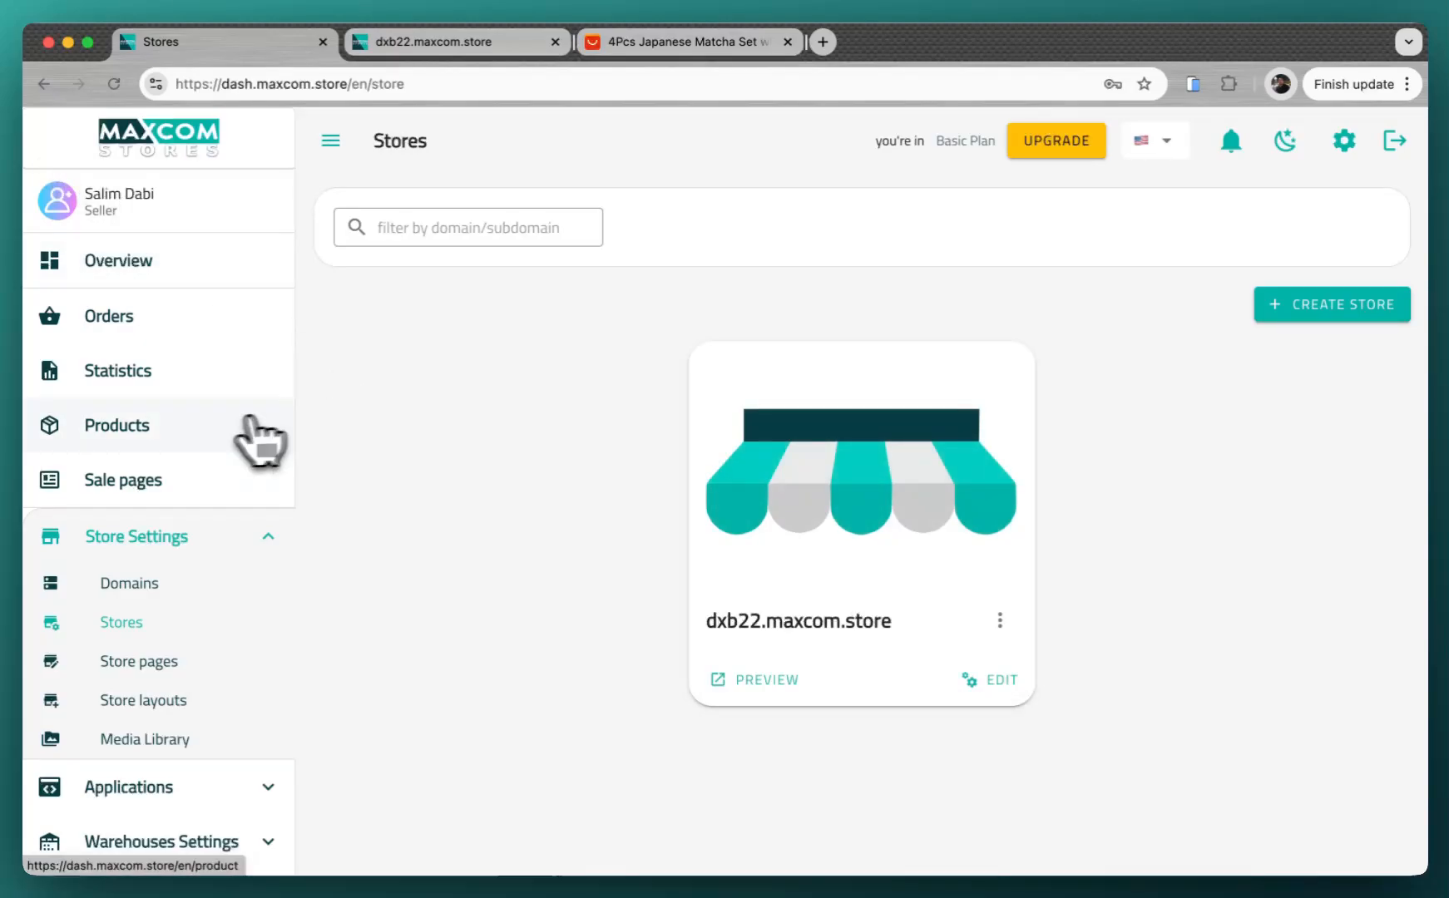
Show the empty Products list, then switch to the AliExpress matcha set listing and select its URL.
{"action": "left_click", "coordinate": [116, 426]}
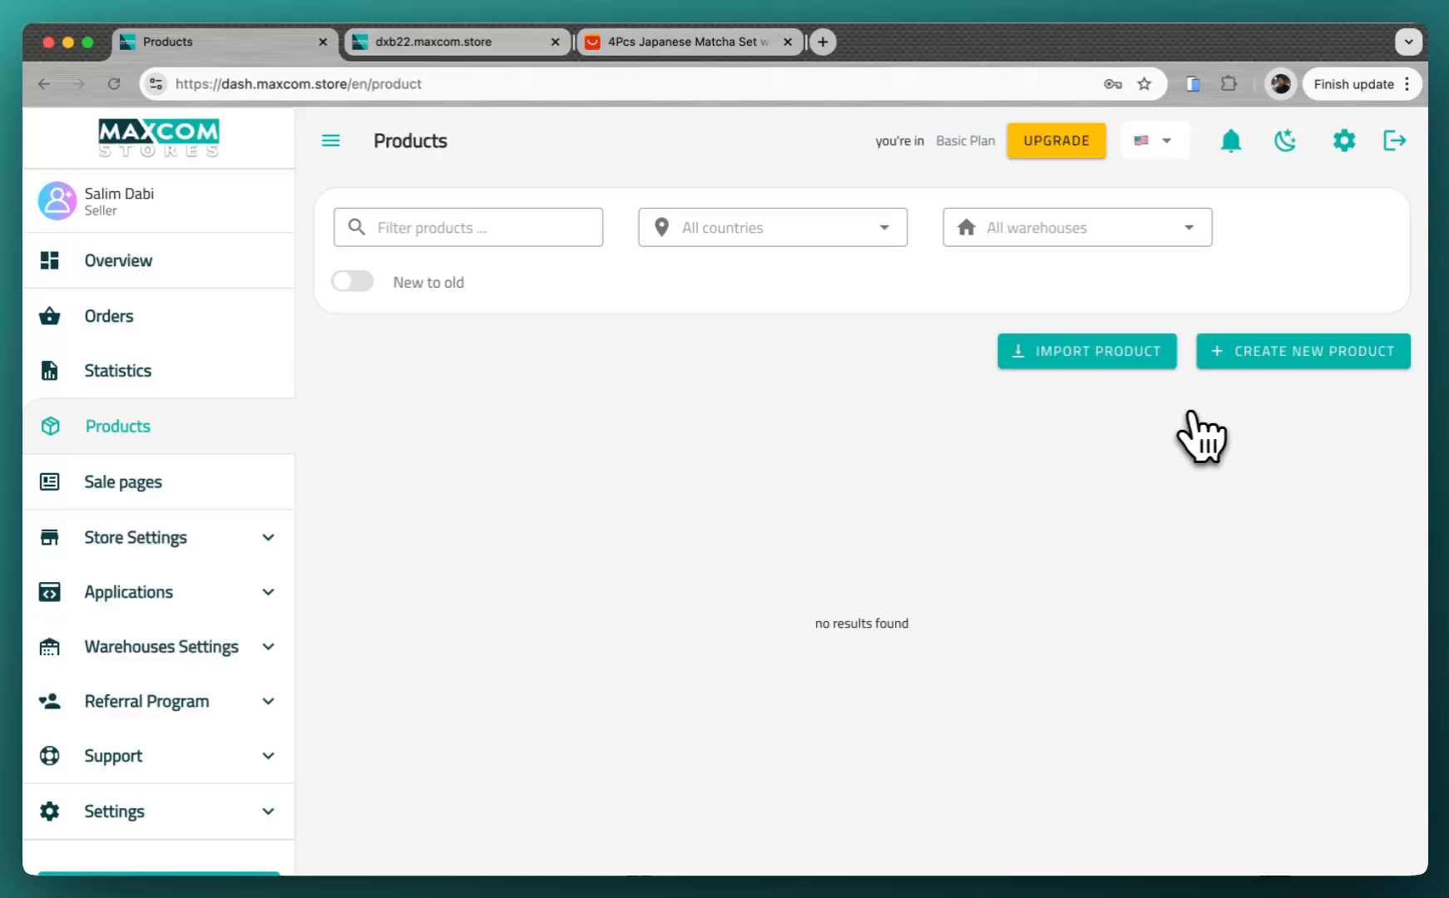
{"action": "left_click", "coordinate": [1087, 351]}
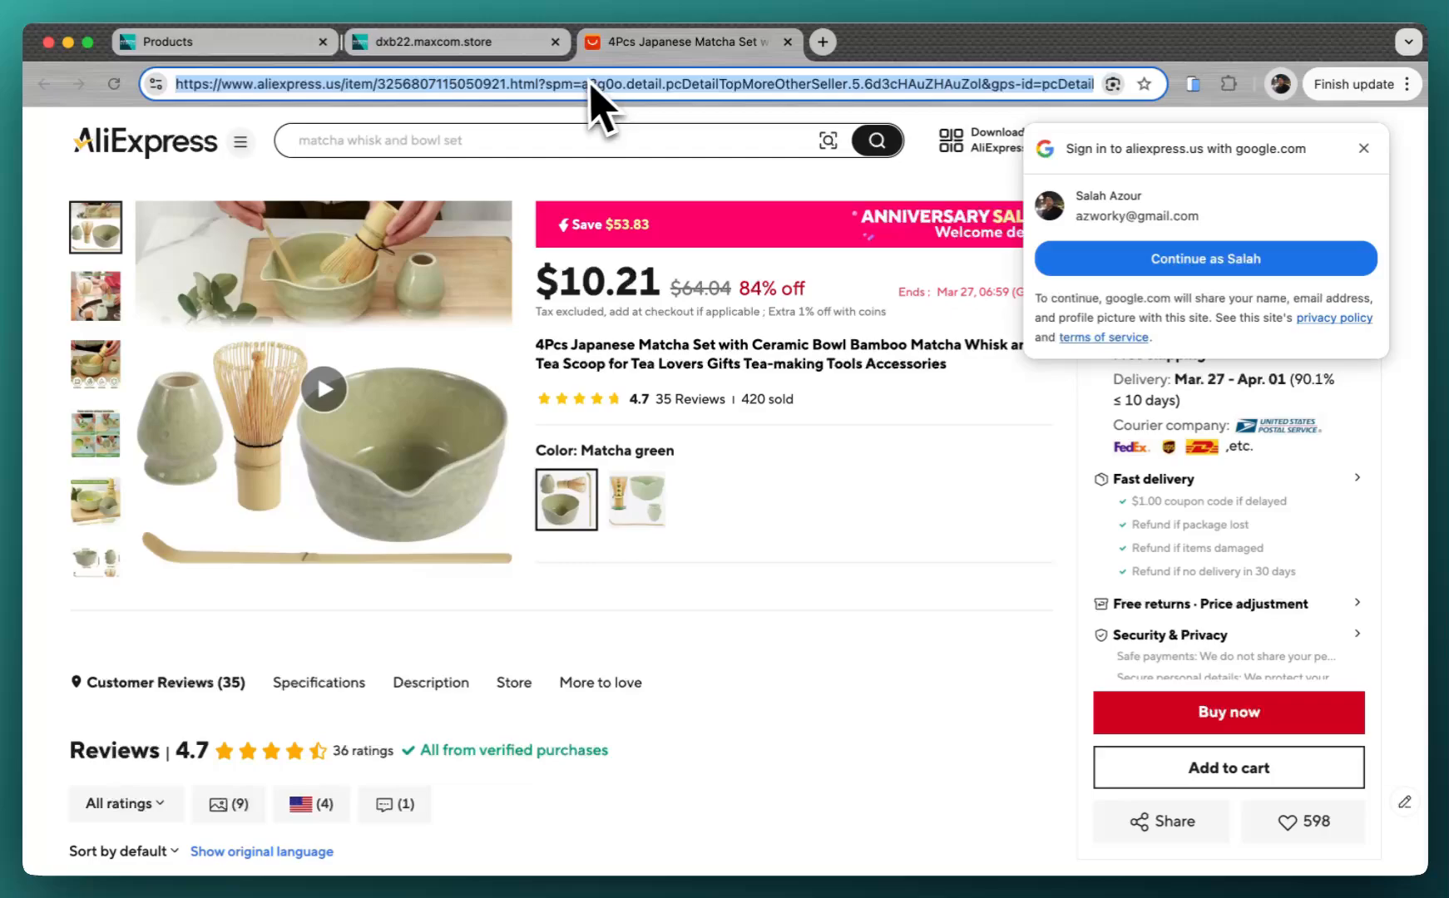
{"action": "mouse_move", "coordinate": [596, 102]}
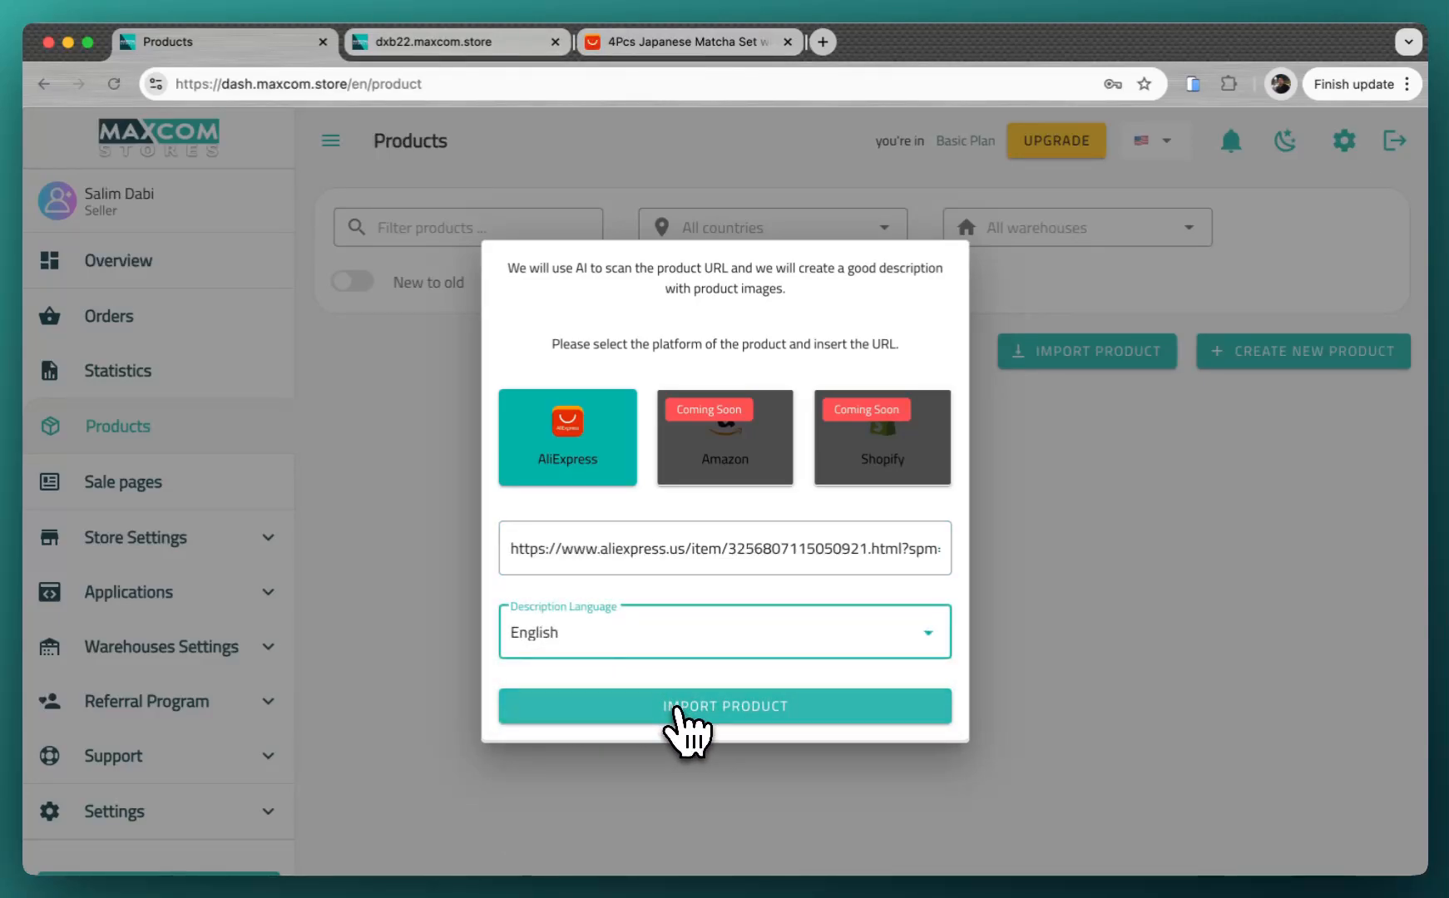
Import the AliExpress matcha set link with English descriptions and start the AI scan.
{"action": "left_click", "coordinate": [725, 705]}
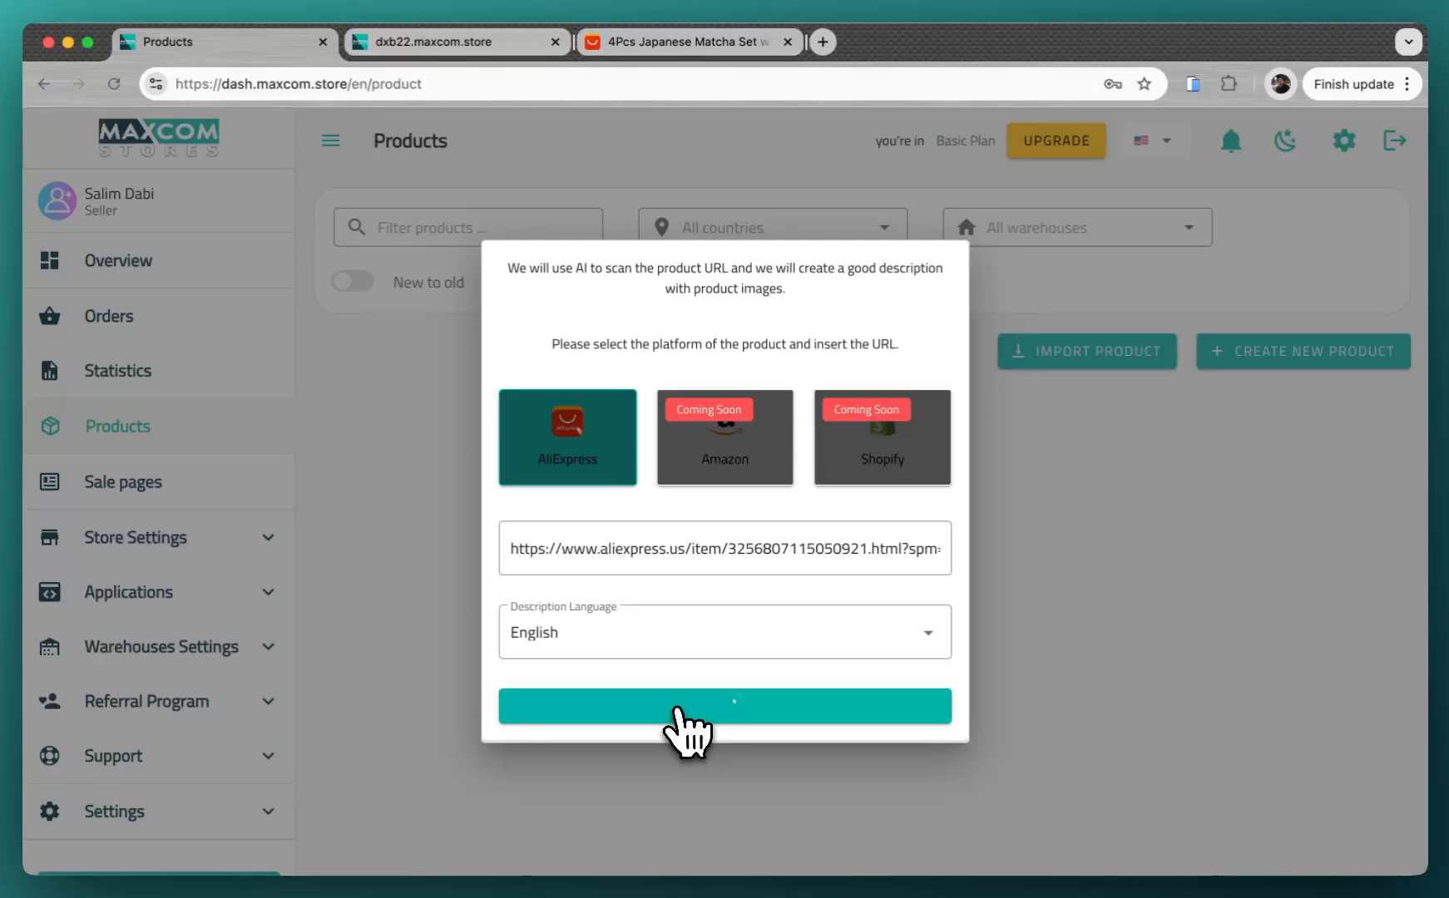
{"action": "left_click", "coordinate": [725, 705]}
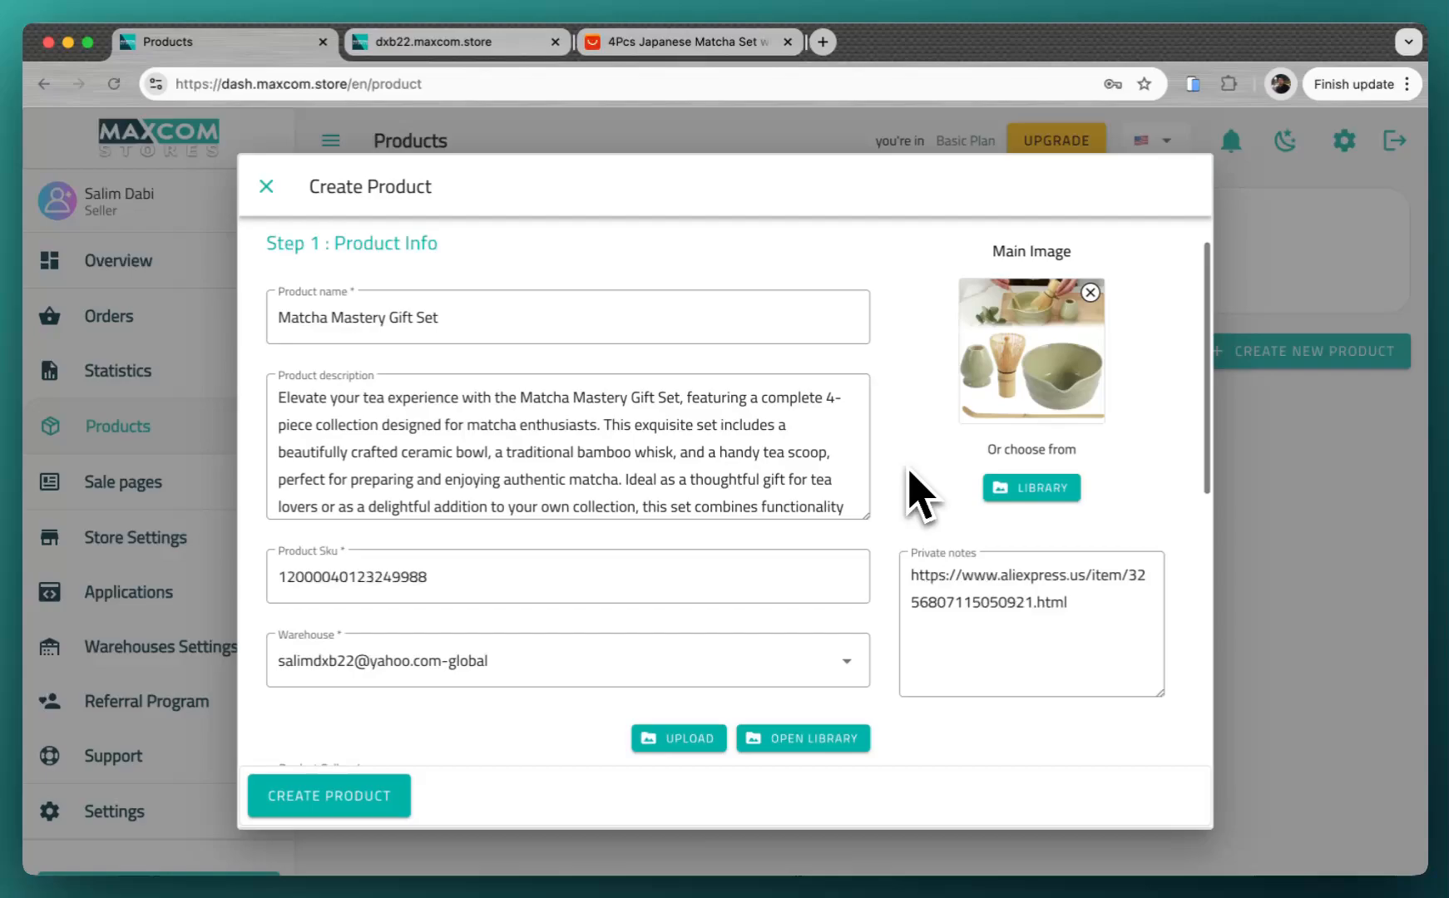
Choose United Arab Emirates as the Matcha Mastery Gift Set's country of sale.
{"action": "scroll", "scroll_direction": "down", "scroll_amount": 3}
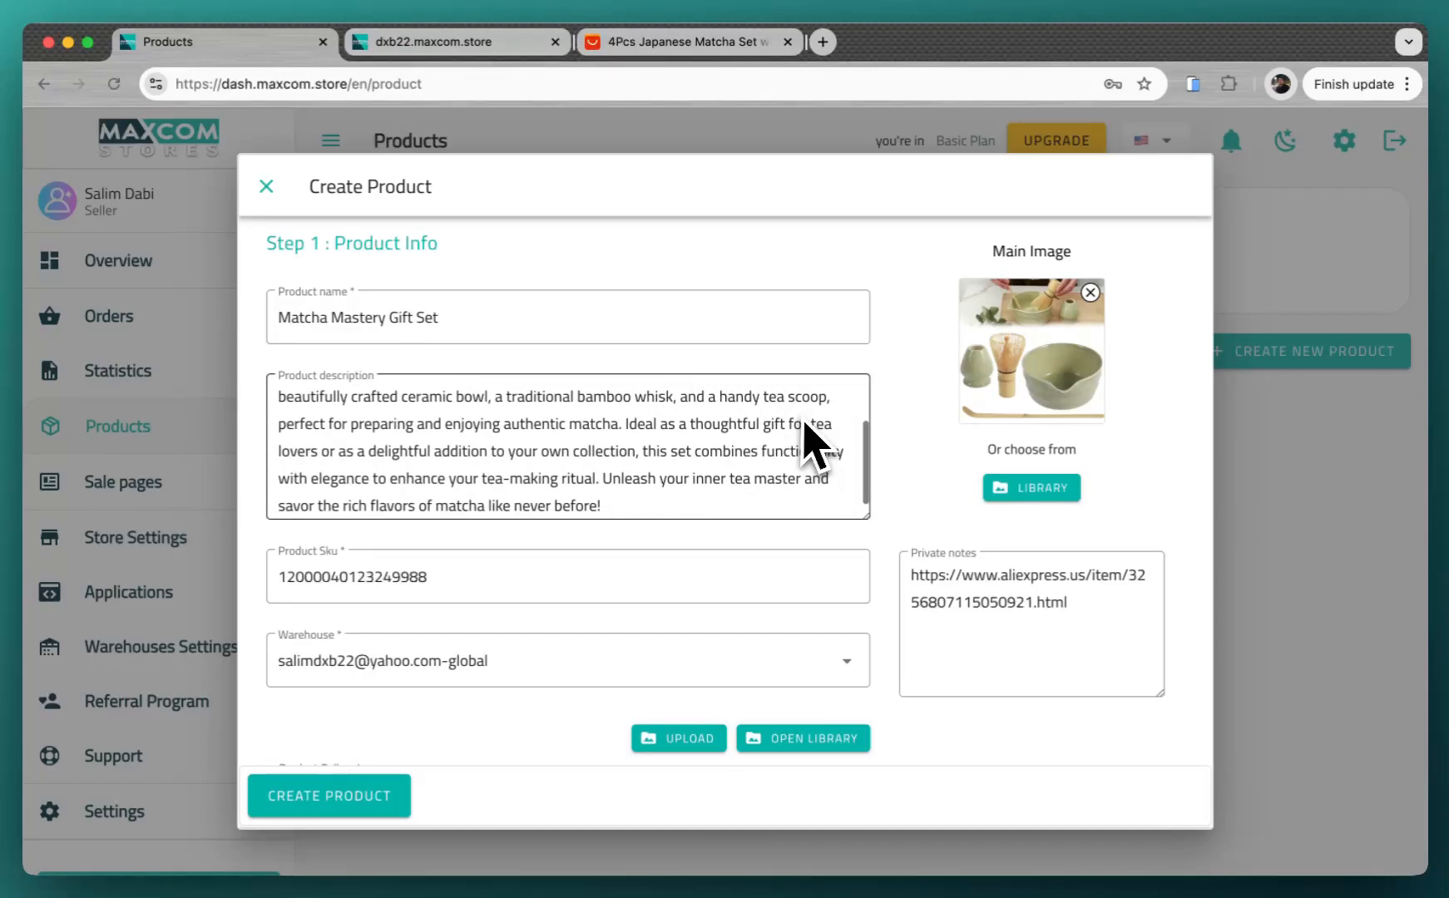
{"action": "scroll", "scroll_direction": "down", "scroll_amount": 3}
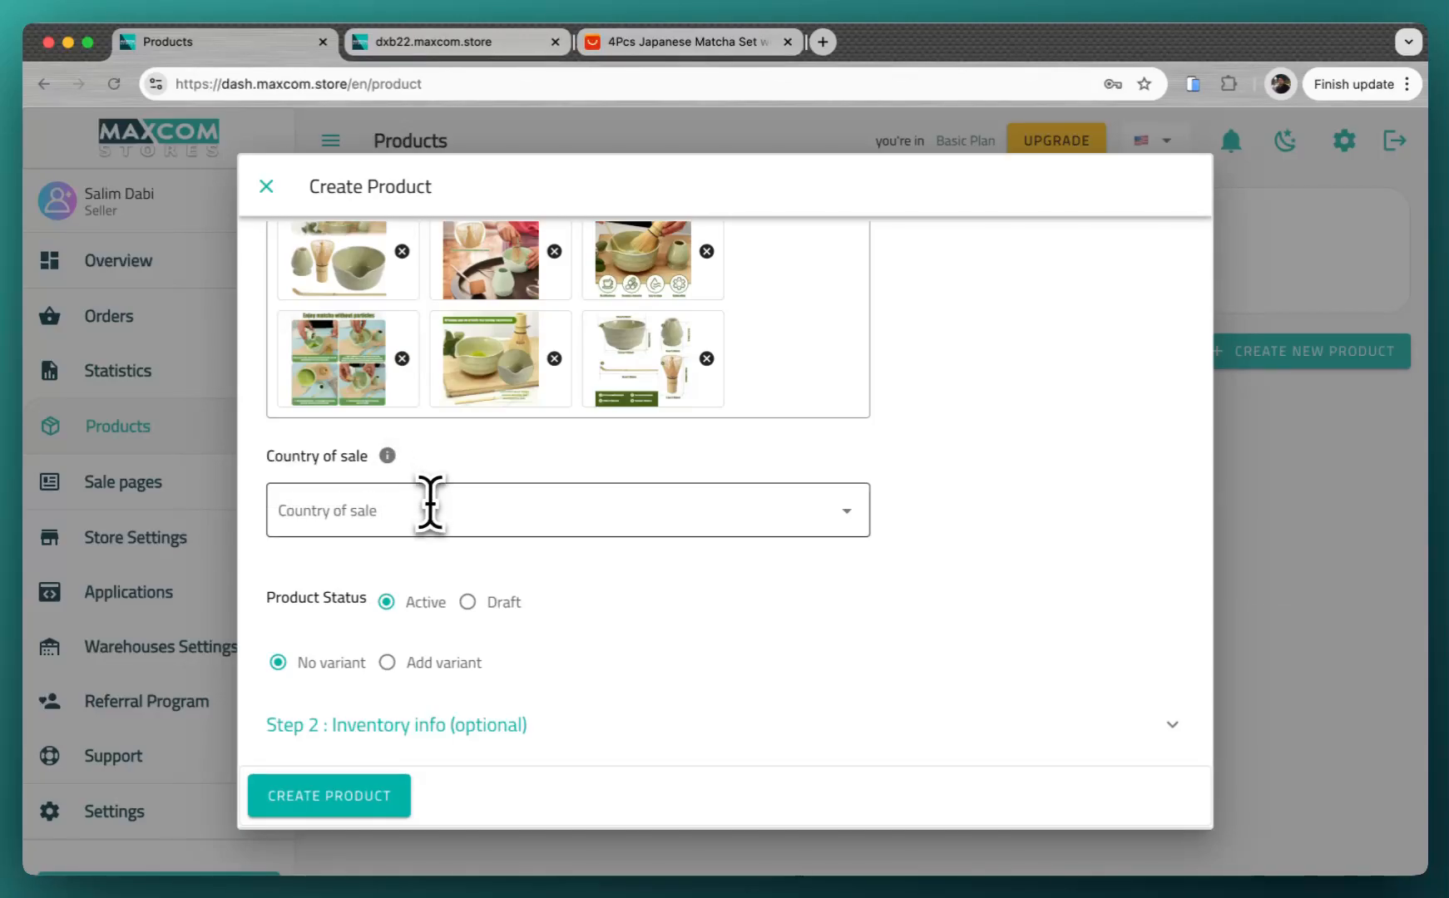
{"action": "left_click", "coordinate": [566, 510]}
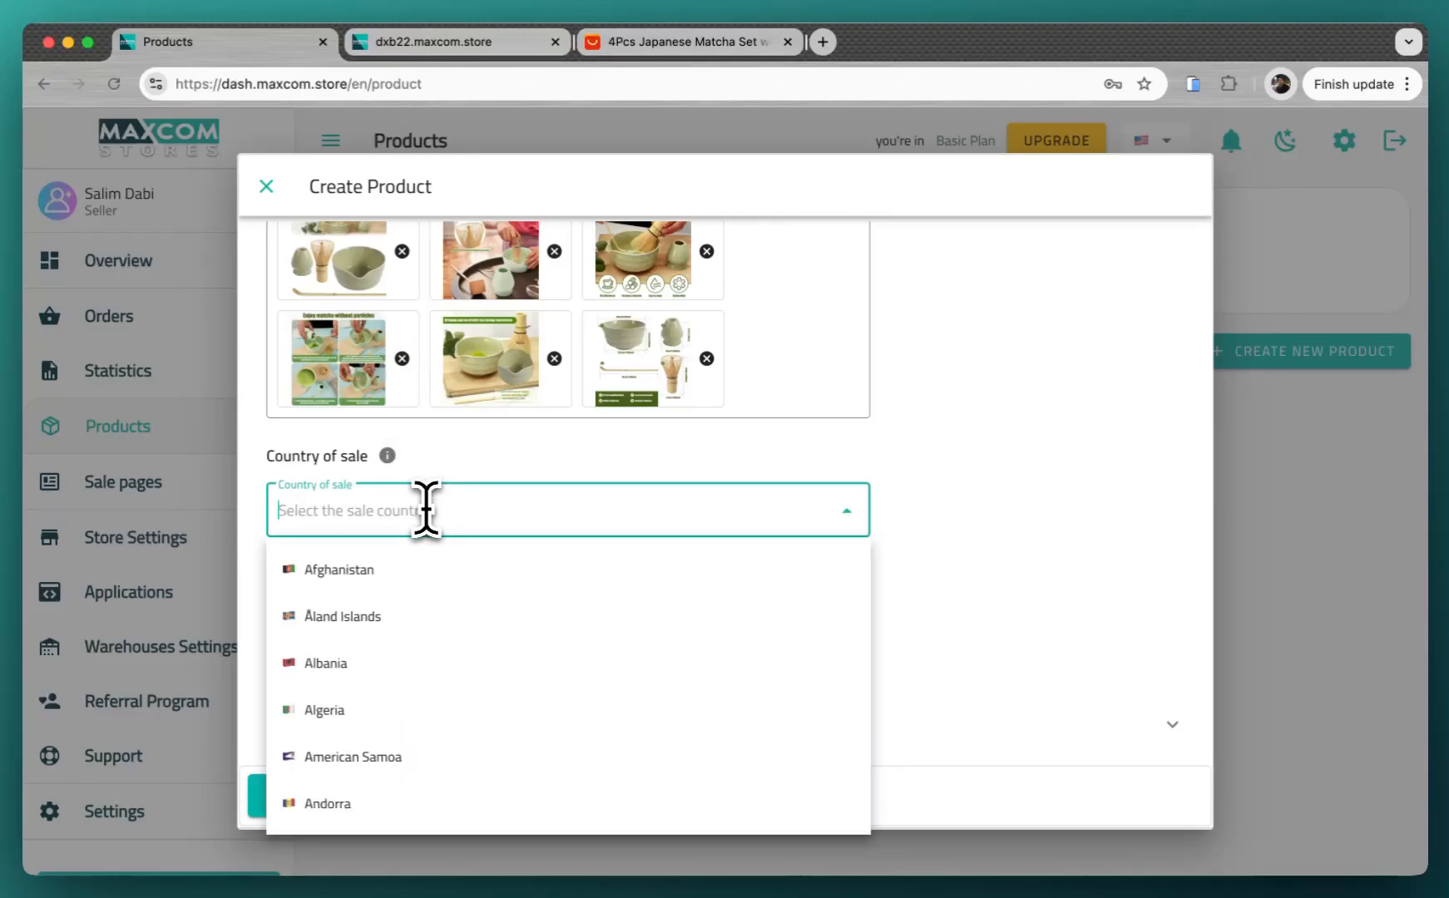
{"action": "type", "text": "united"}
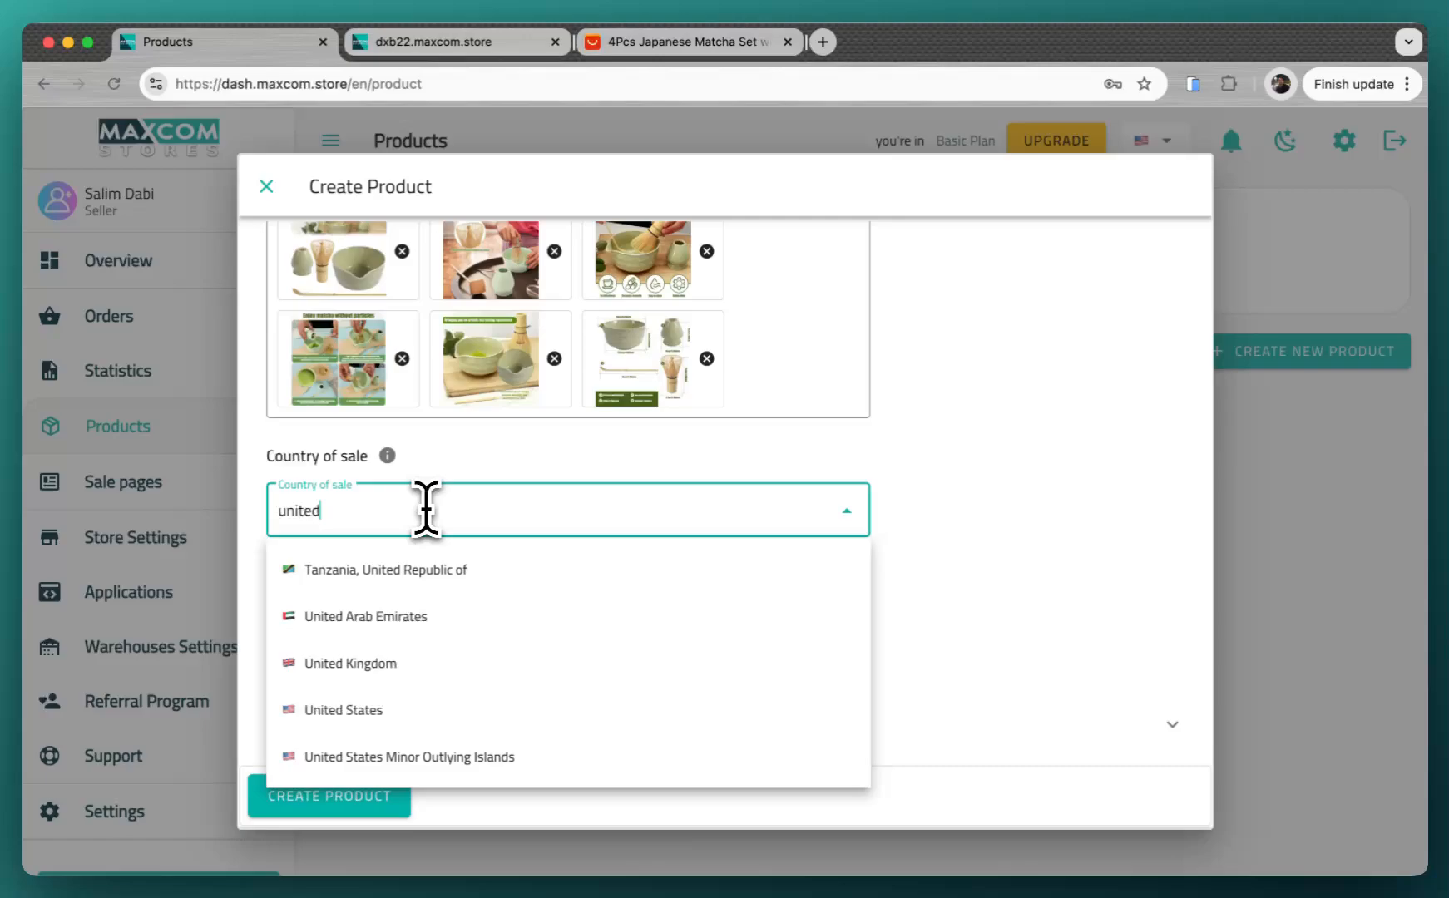
{"action": "left_click", "coordinate": [366, 618]}
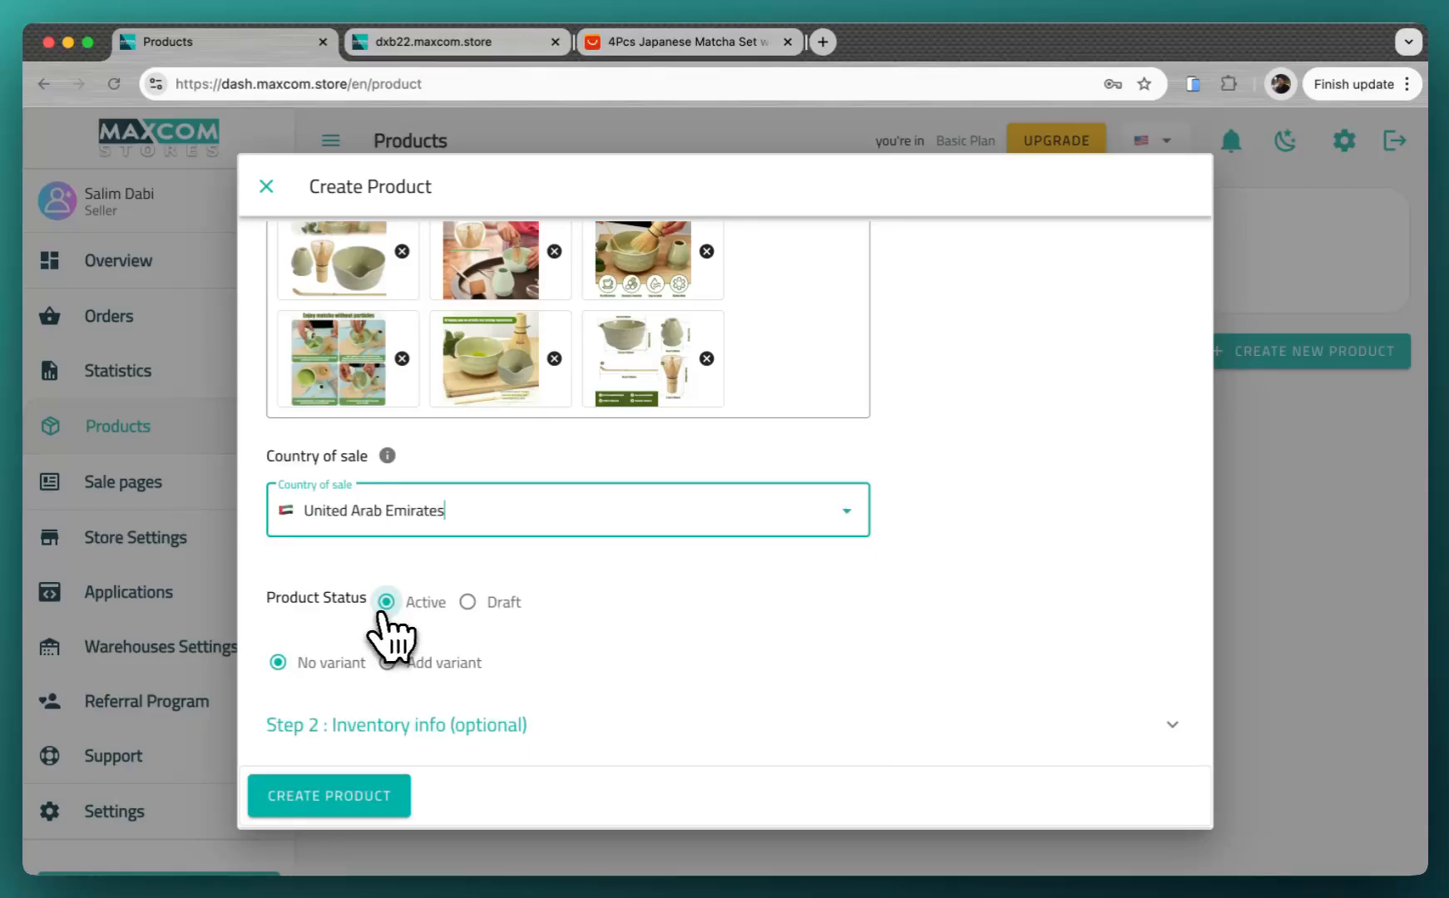
{"action": "mouse_move", "coordinate": [426, 684]}
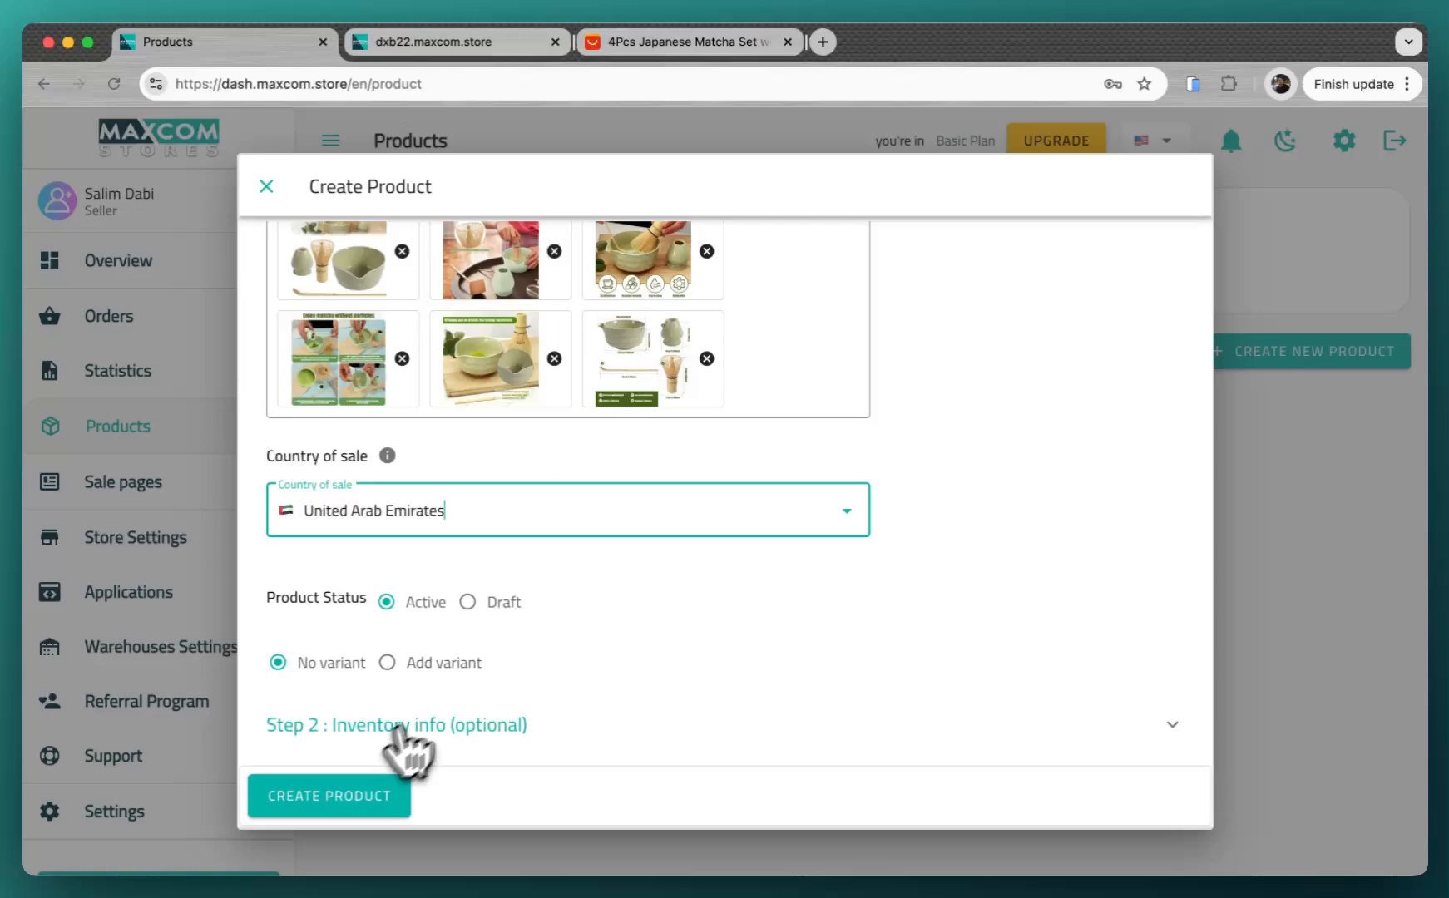
Replace the duplicate SKU with 678hbgg and create the product.
{"action": "left_click", "coordinate": [327, 796]}
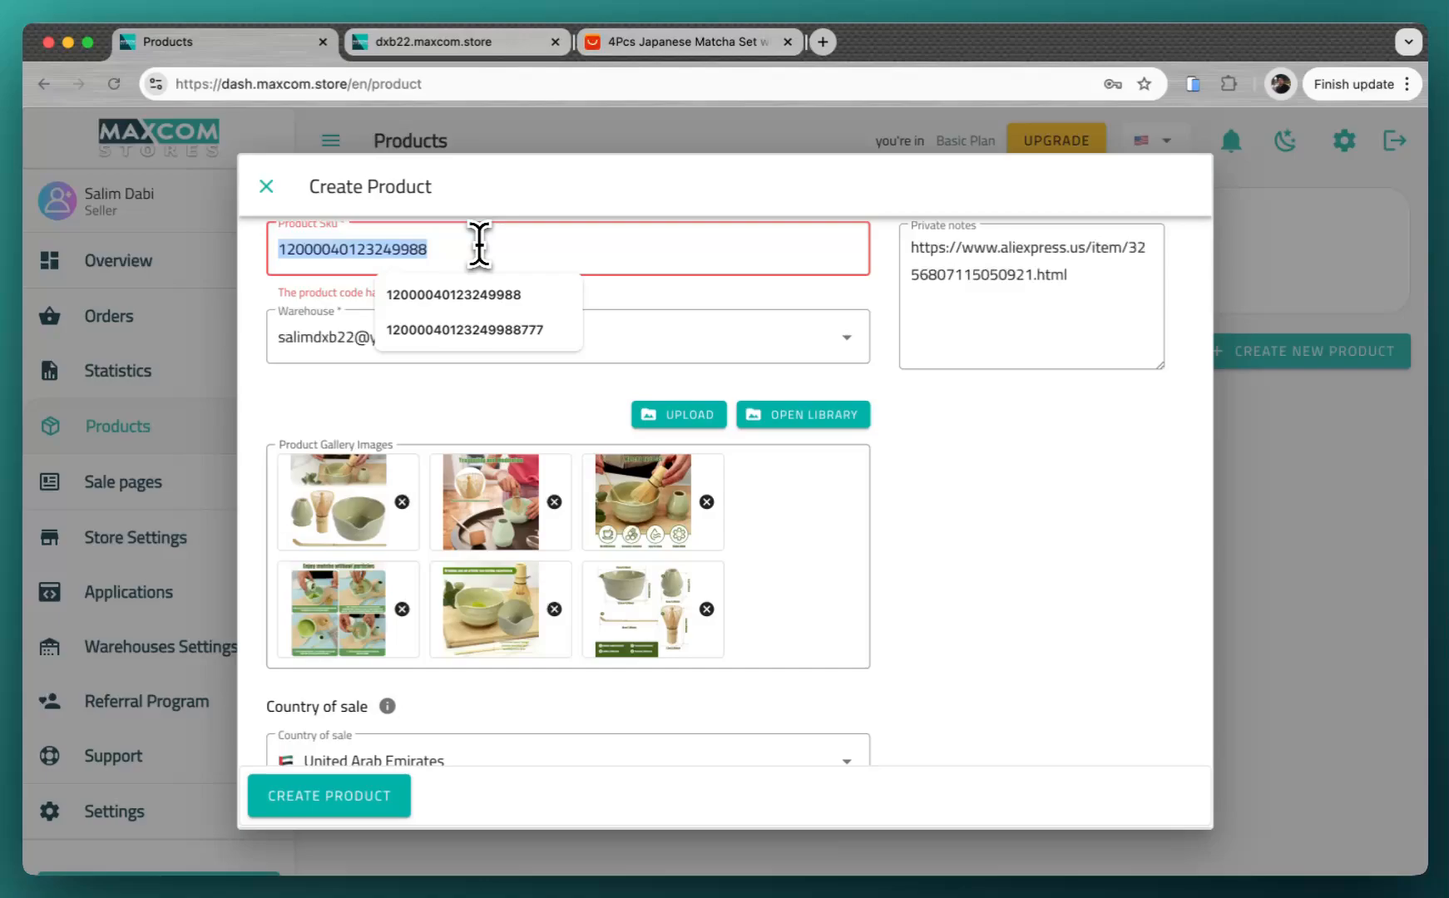
{"action": "type", "text": "678hbgg"}
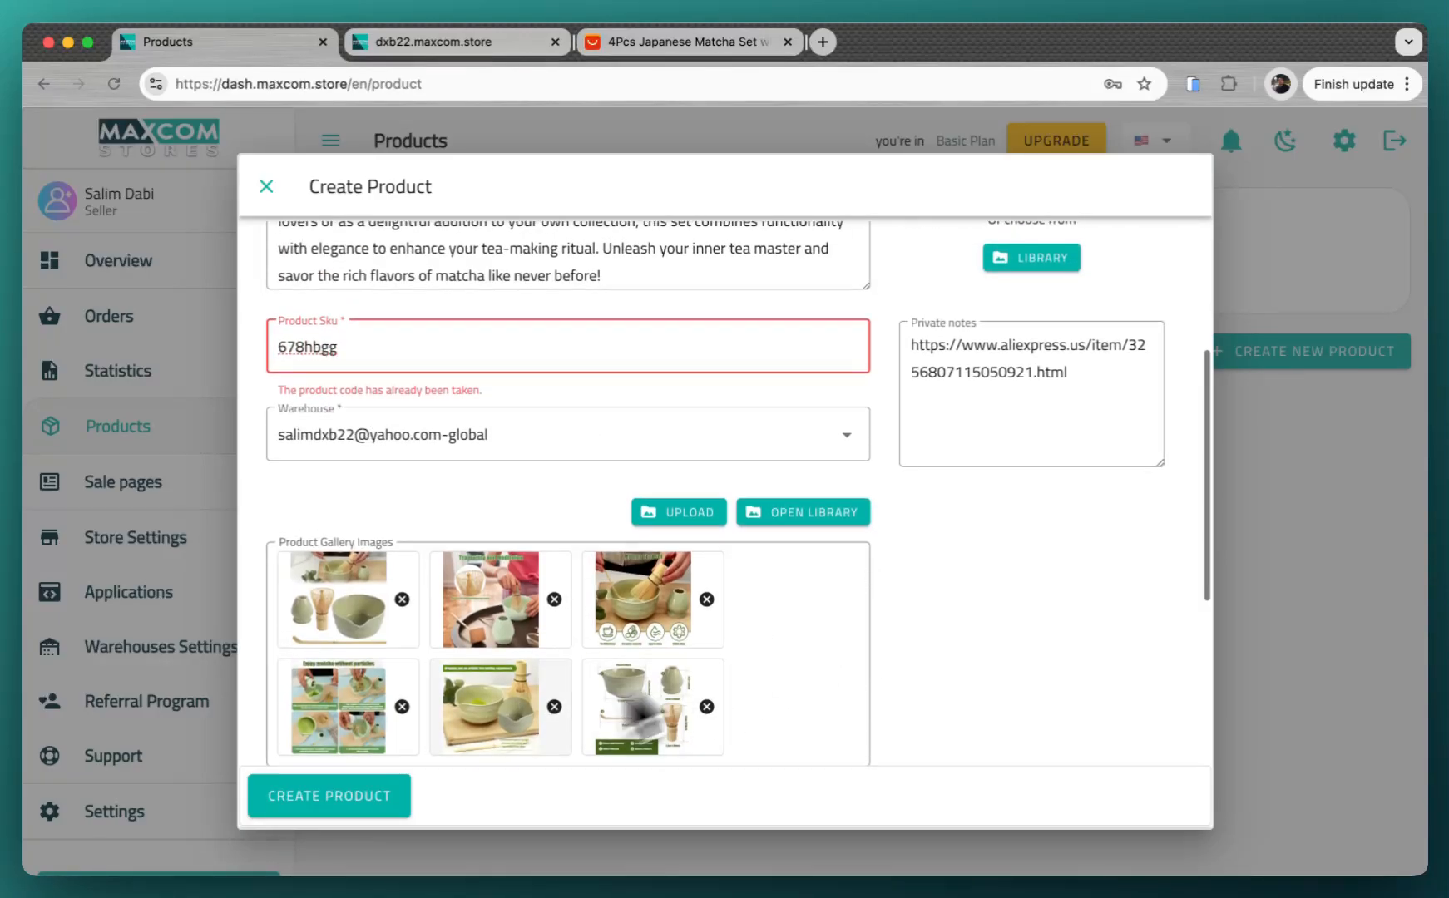
{"action": "left_click", "coordinate": [328, 795]}
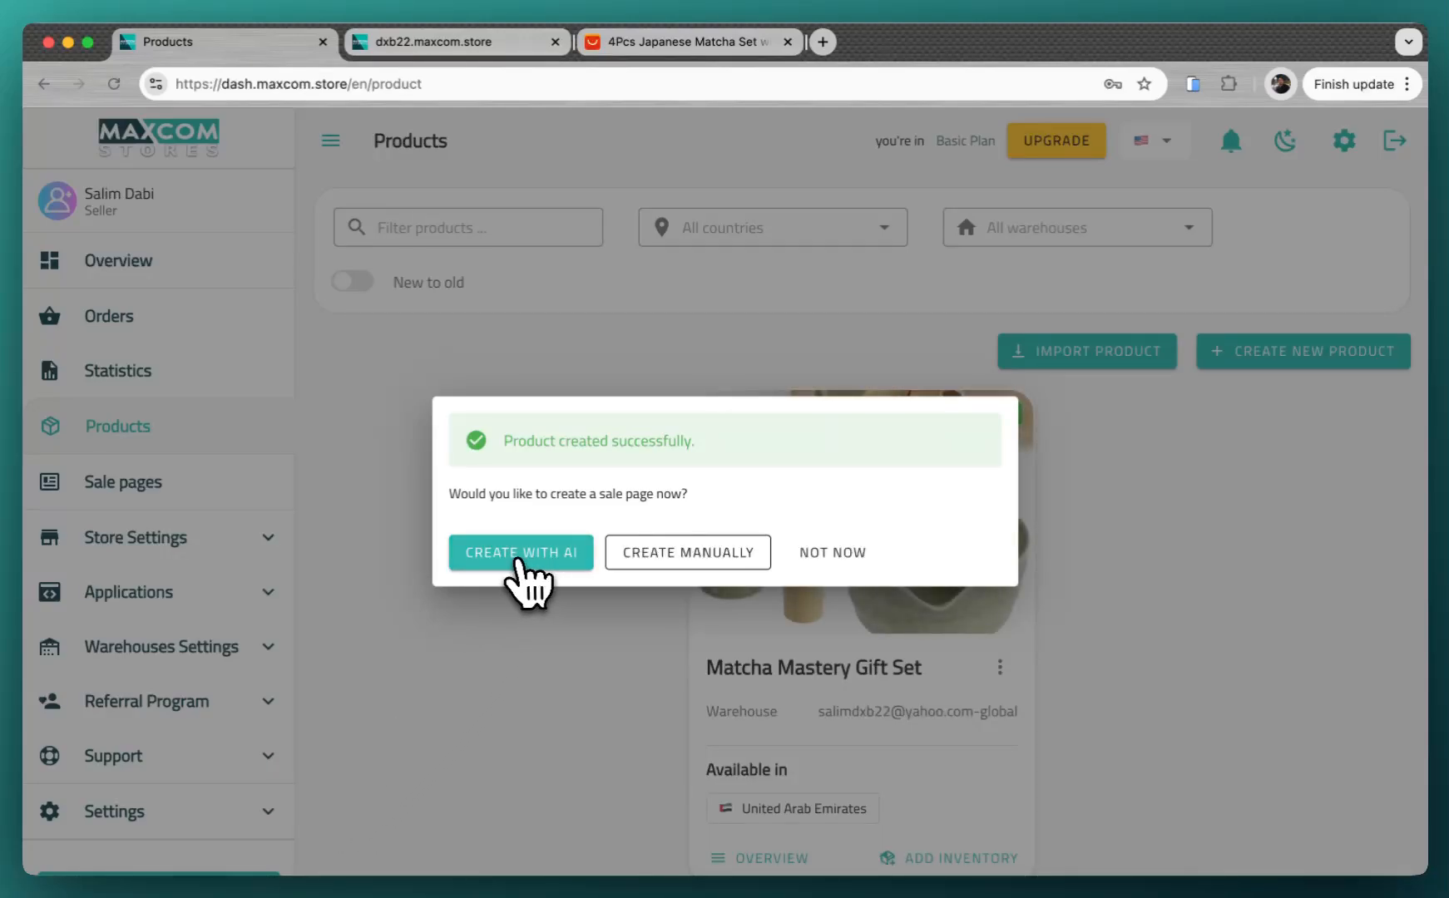
Start an AI sale page for the product on the dxb22.maxcom.store store.
{"action": "left_click", "coordinate": [520, 552]}
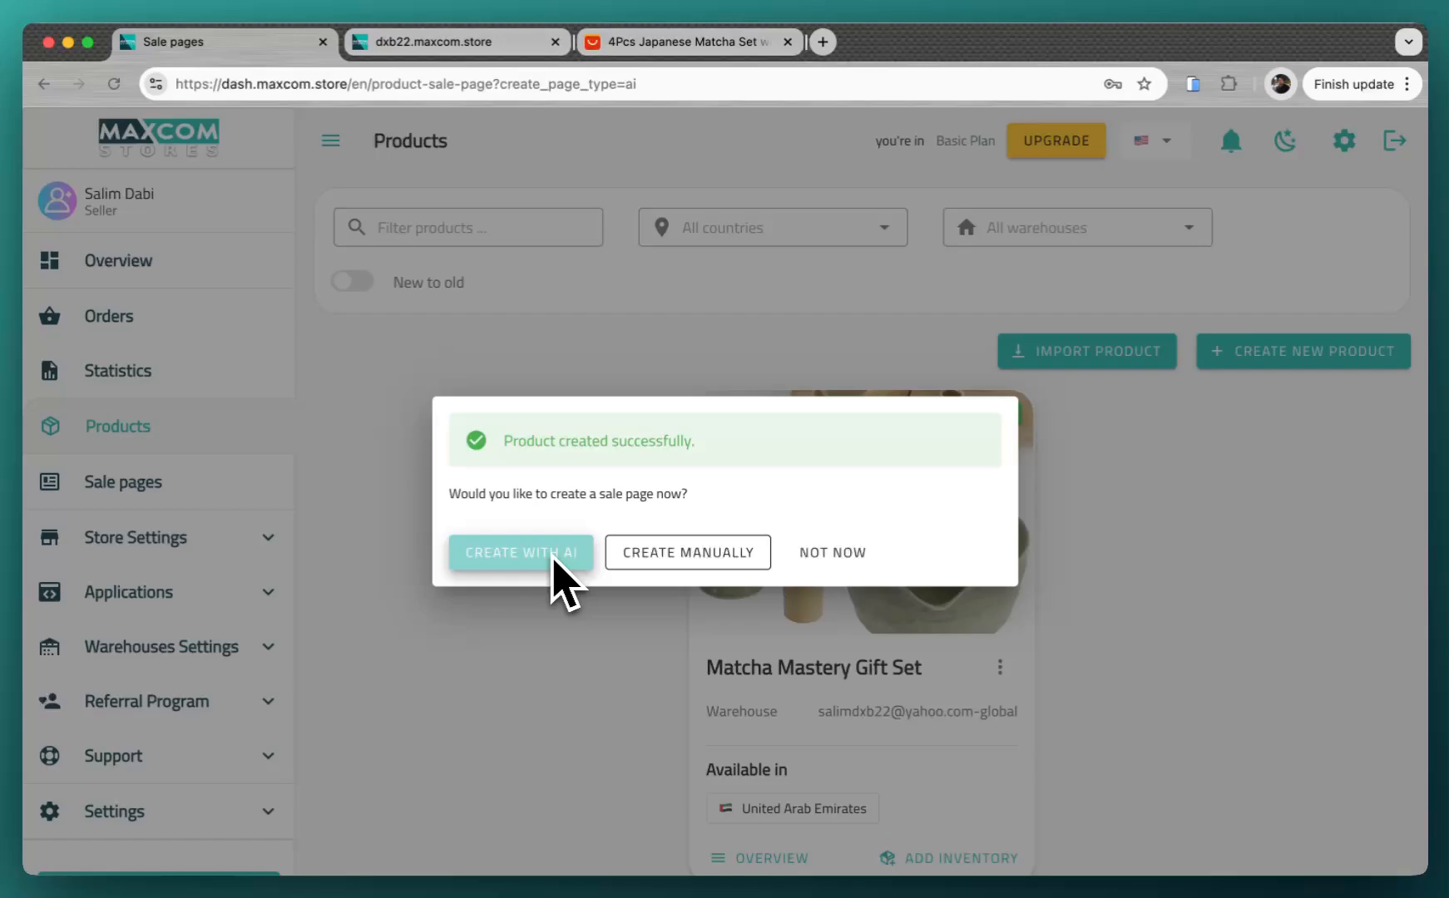
{"action": "left_click", "coordinate": [520, 553]}
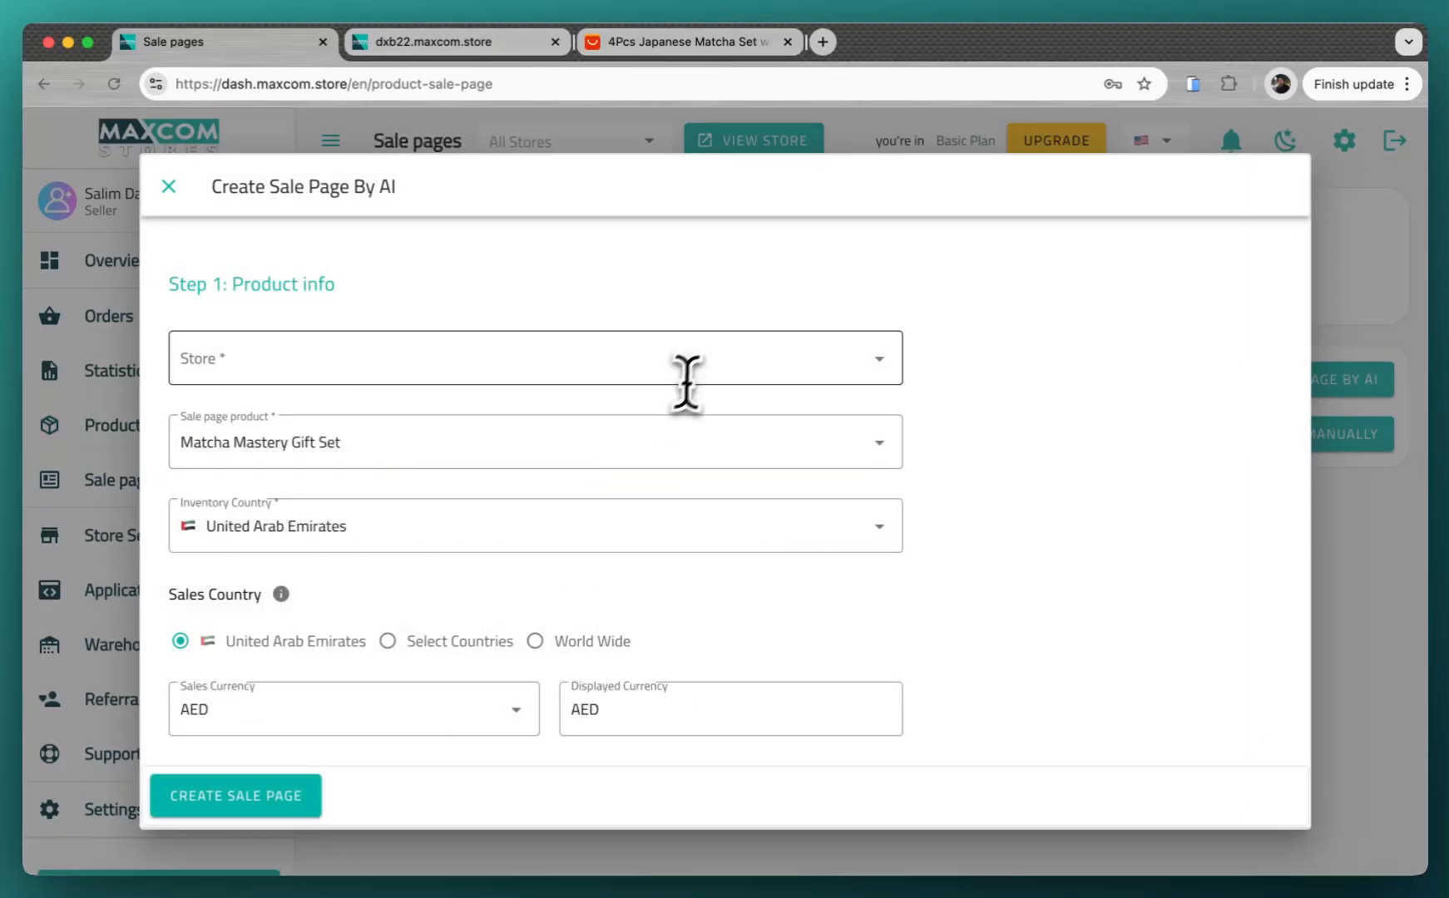
{"action": "left_click", "coordinate": [536, 357]}
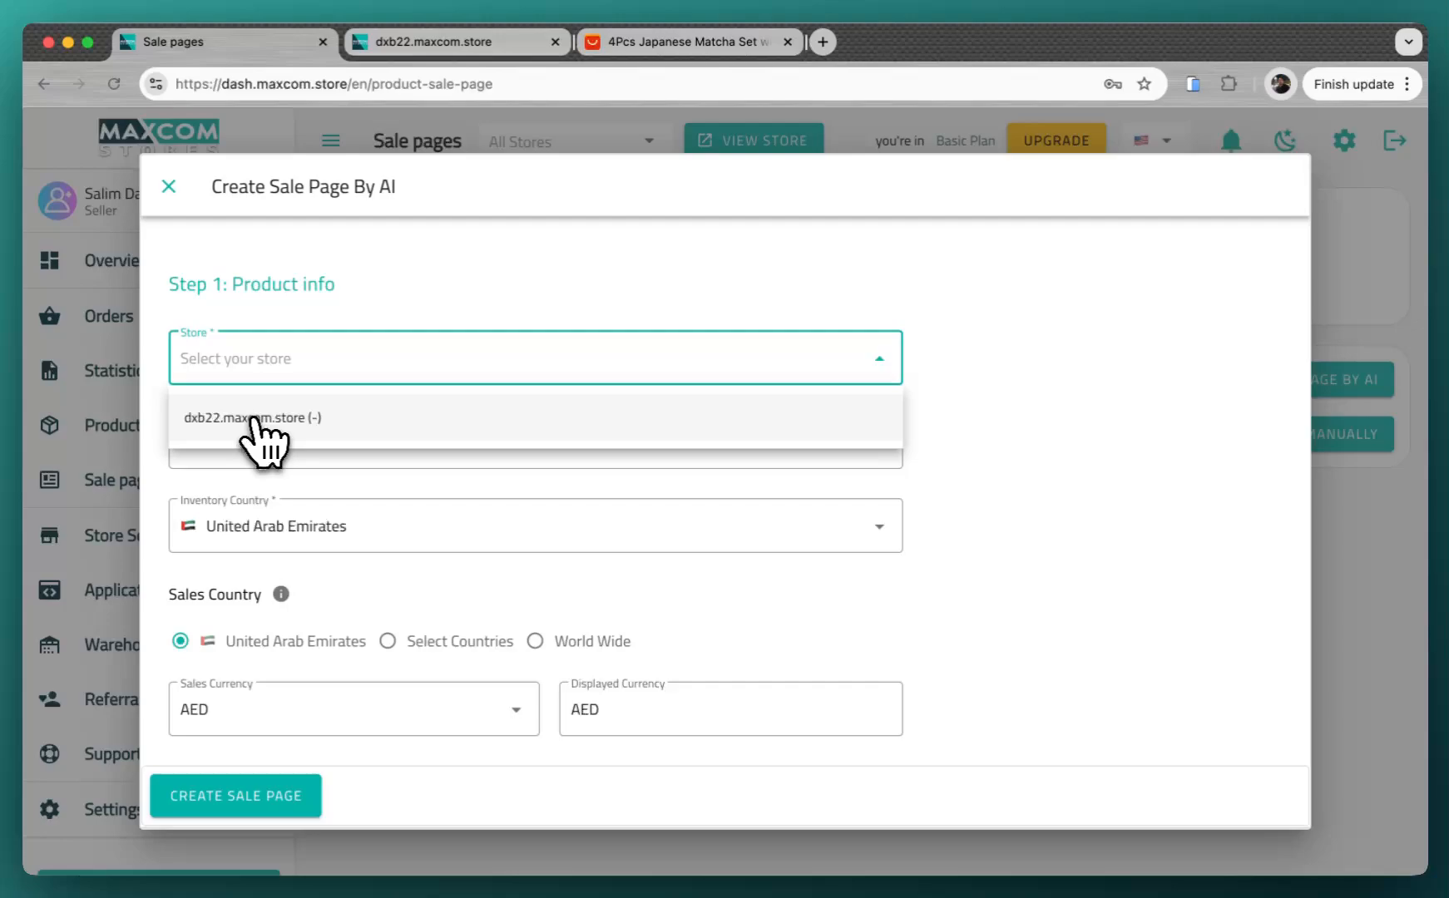
{"action": "left_click", "coordinate": [252, 417]}
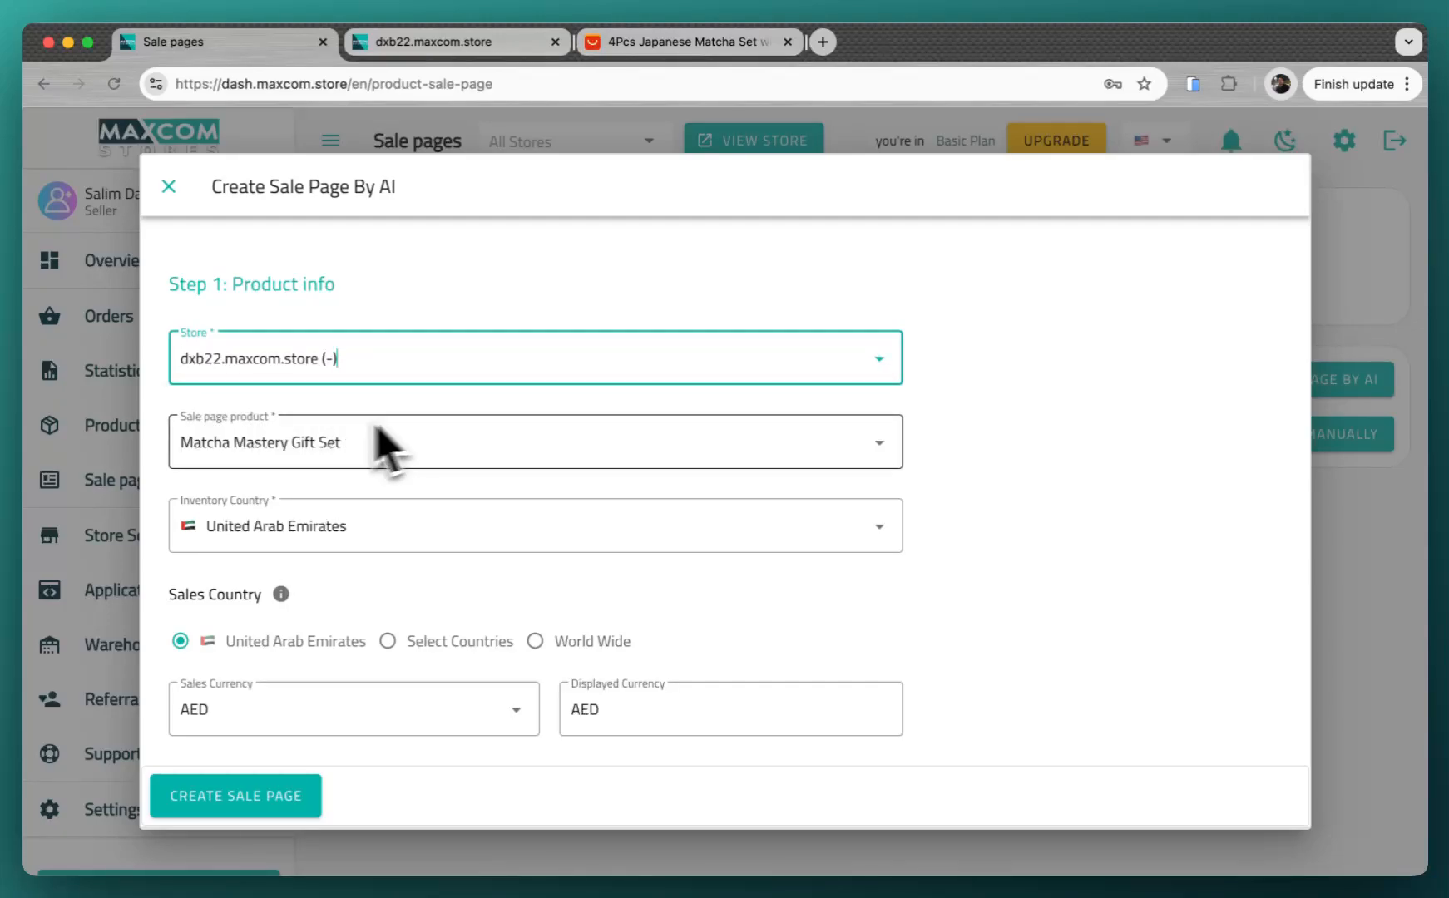
Review the sale page fields down to the UAE pricing options for one and two sets.
{"action": "scroll", "scroll_direction": "down", "scroll_amount": 3}
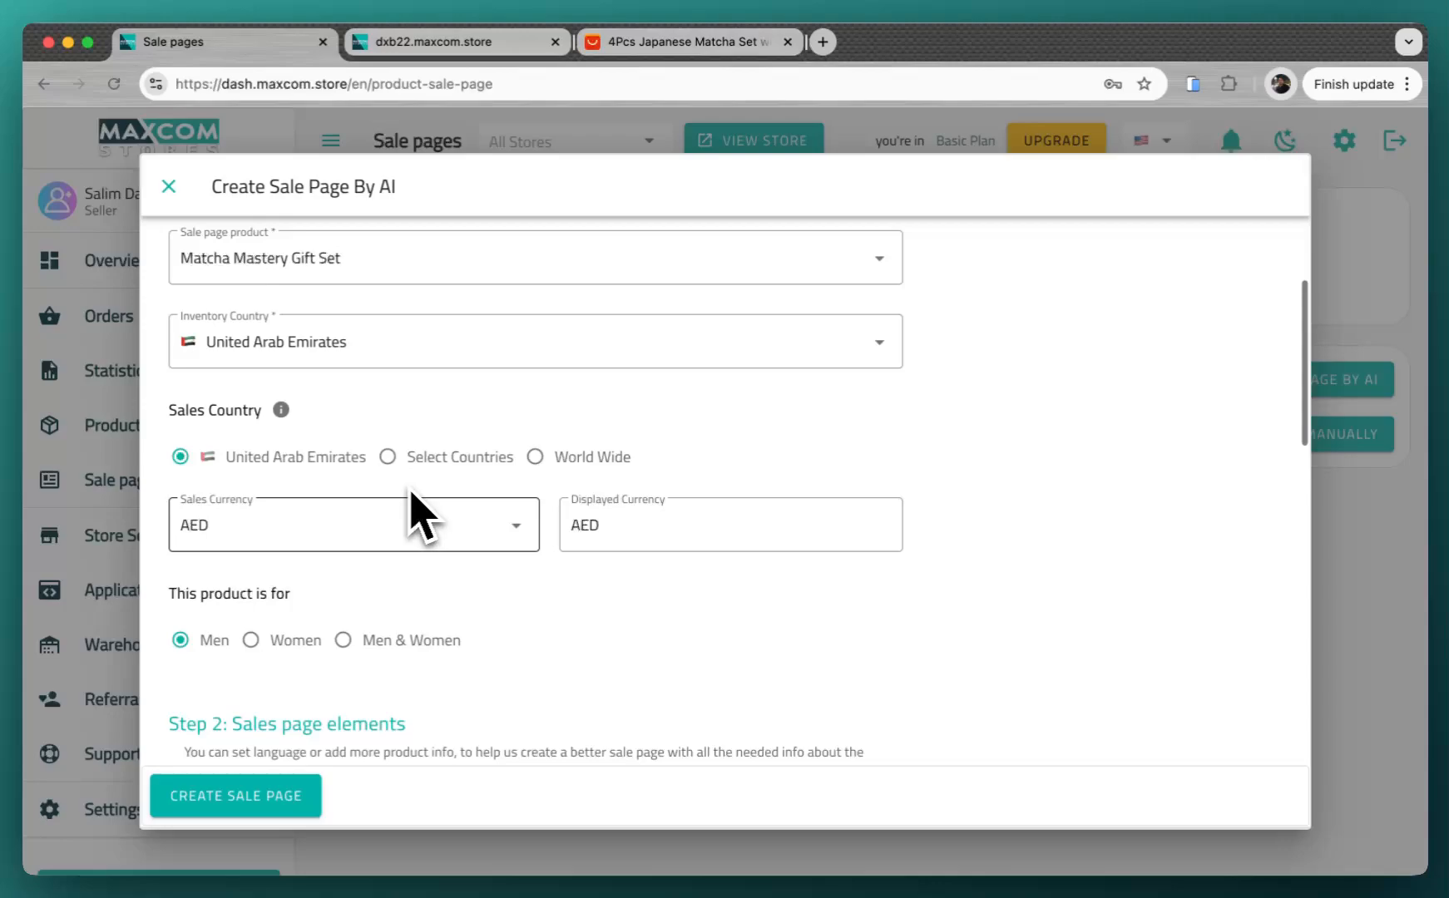
{"action": "scroll", "scroll_direction": "down", "scroll_amount": 3}
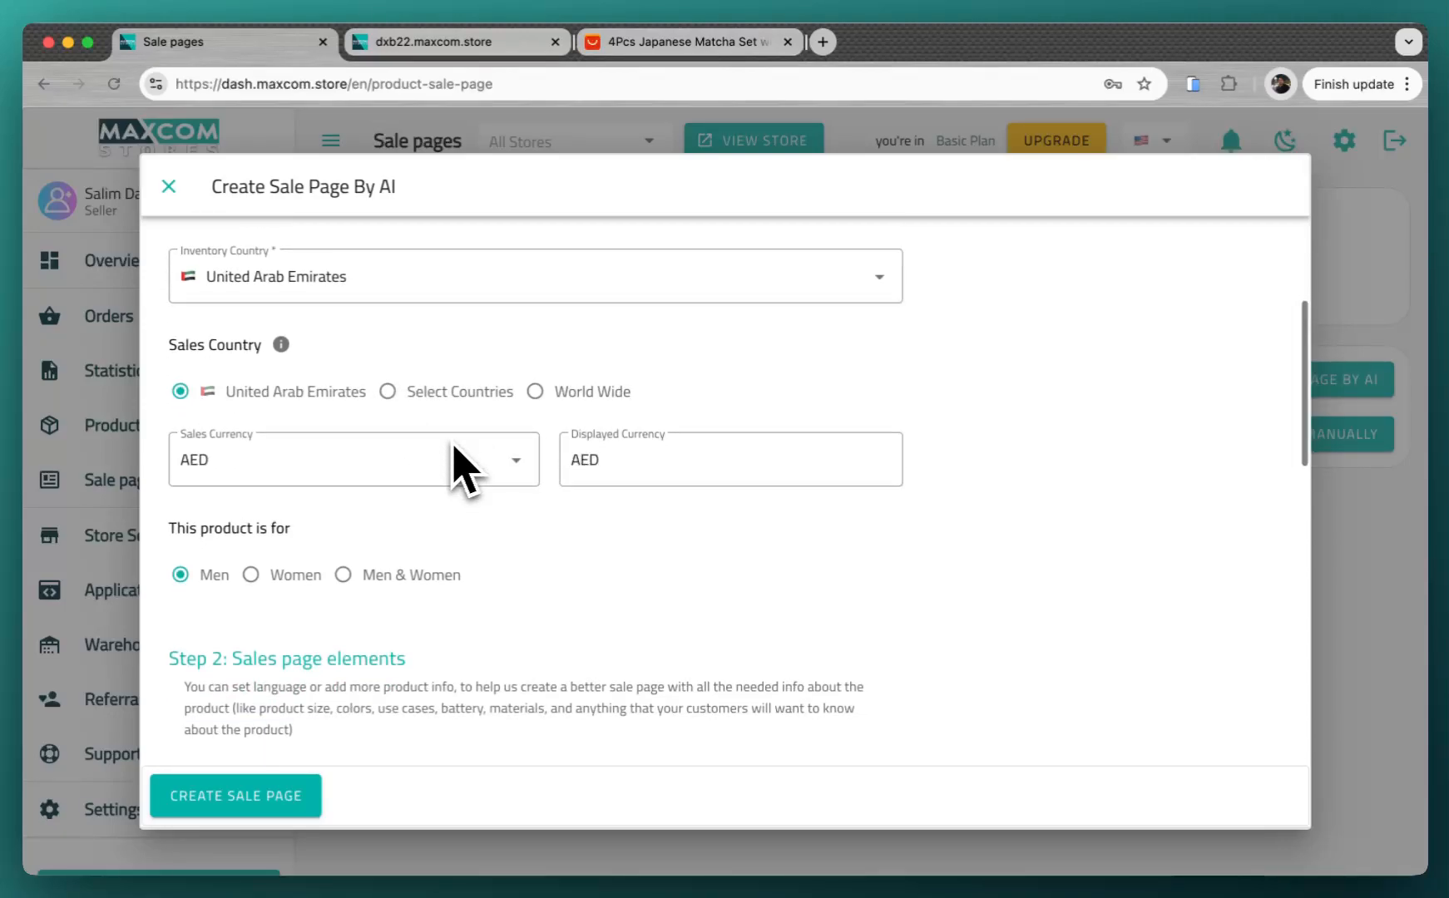
{"action": "scroll", "scroll_direction": "down", "scroll_amount": 3}
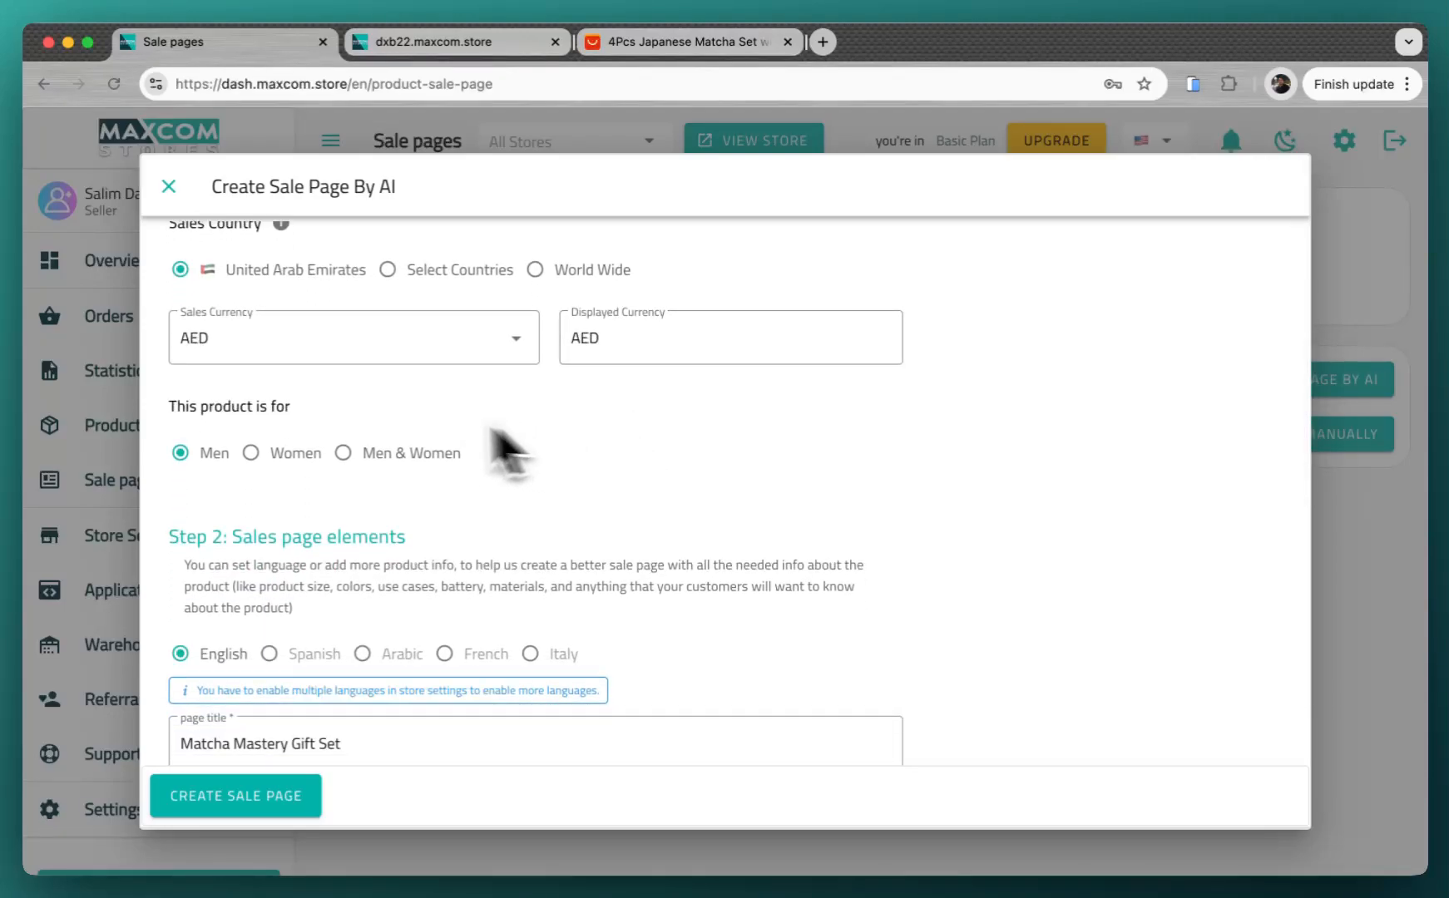
{"action": "mouse_move", "coordinate": [296, 453]}
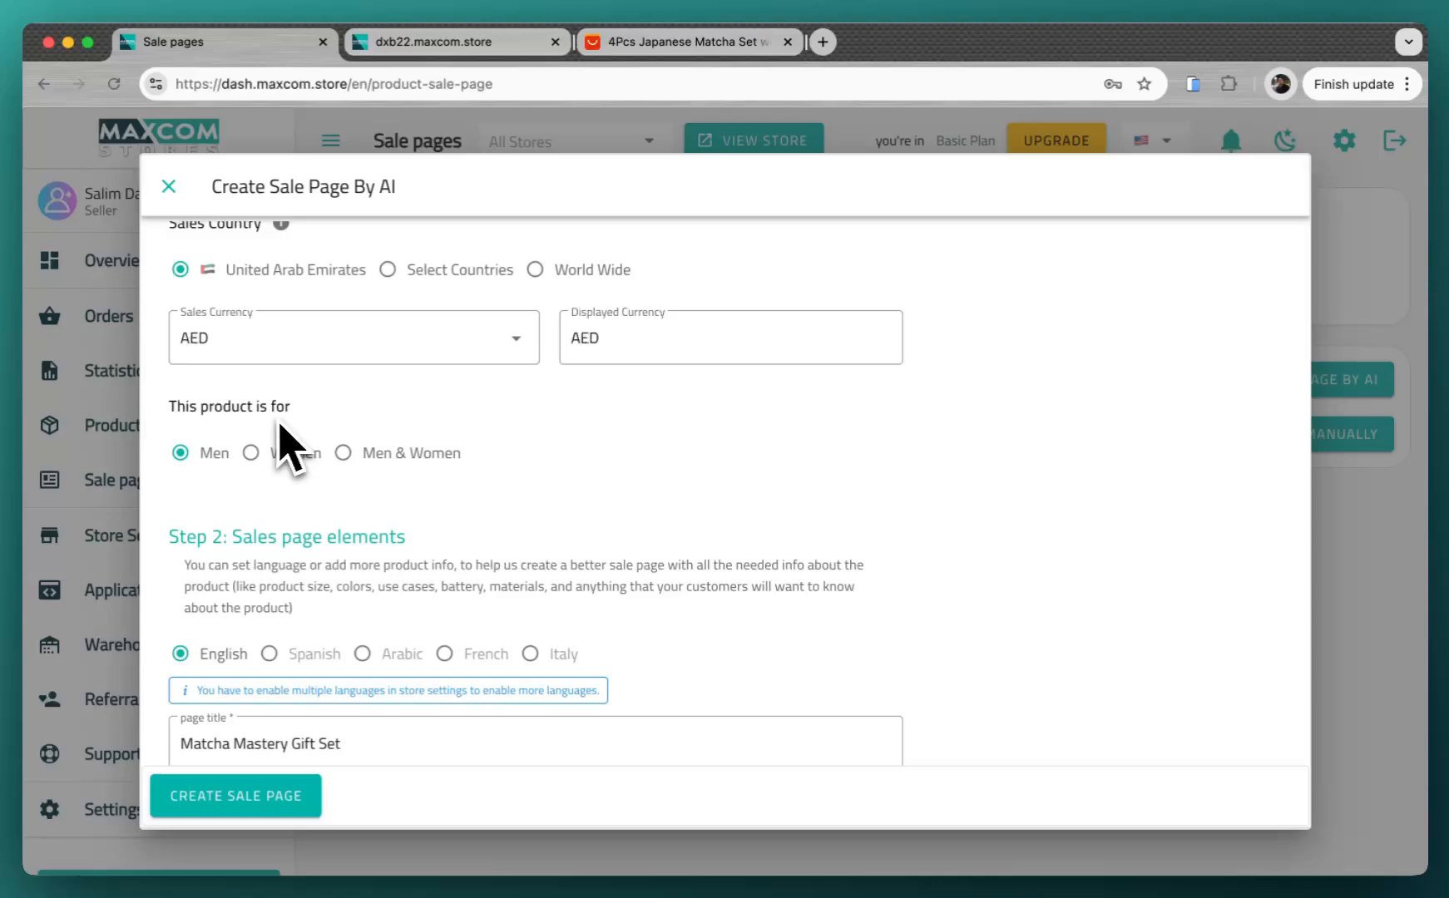
{"action": "mouse_move", "coordinate": [301, 463]}
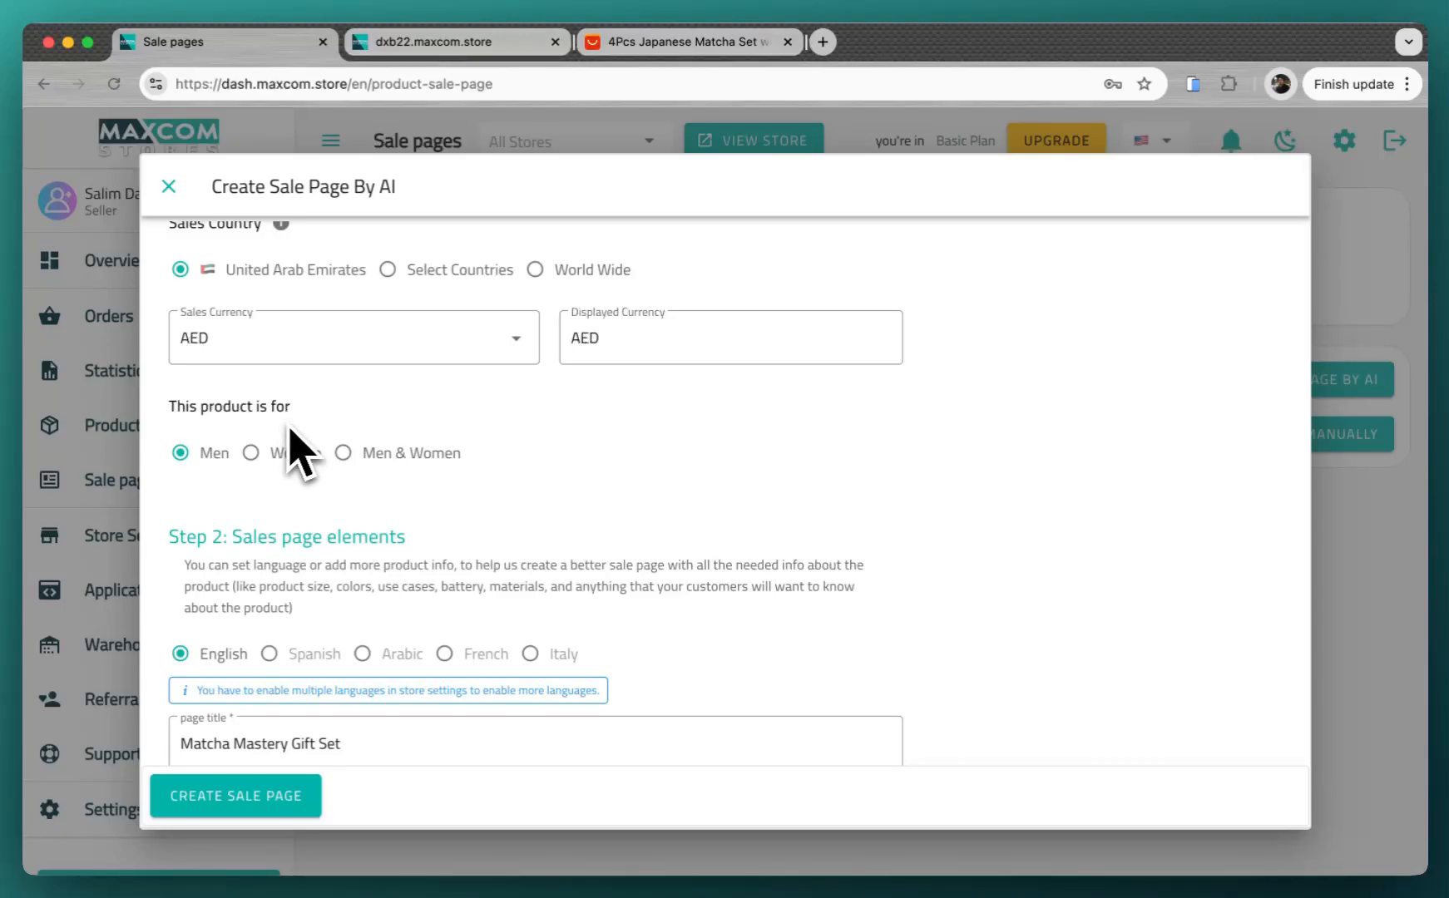
{"action": "mouse_move", "coordinate": [386, 474]}
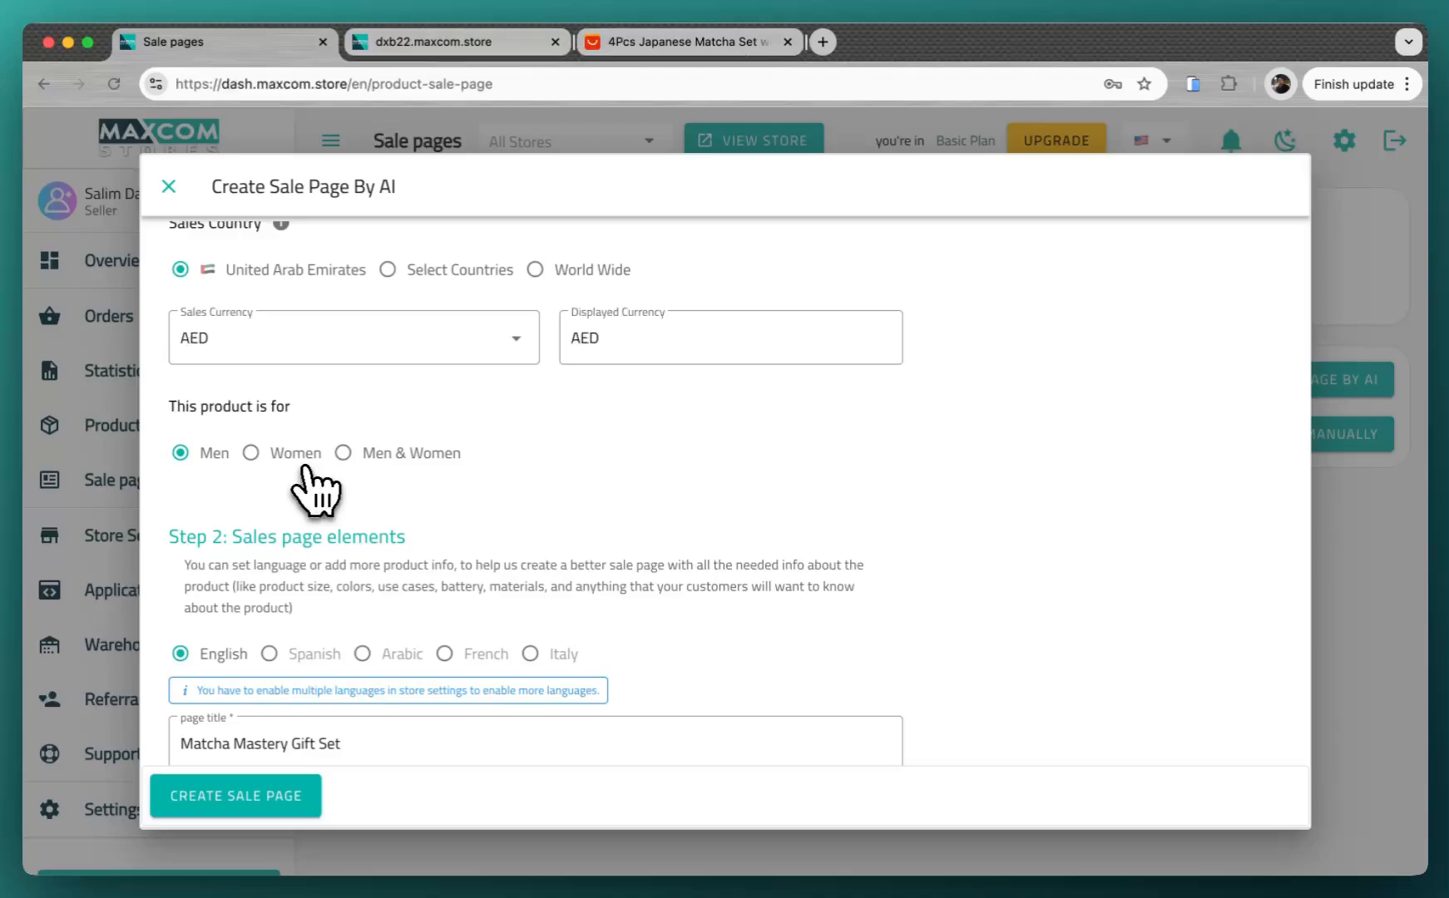
{"action": "mouse_move", "coordinate": [296, 468]}
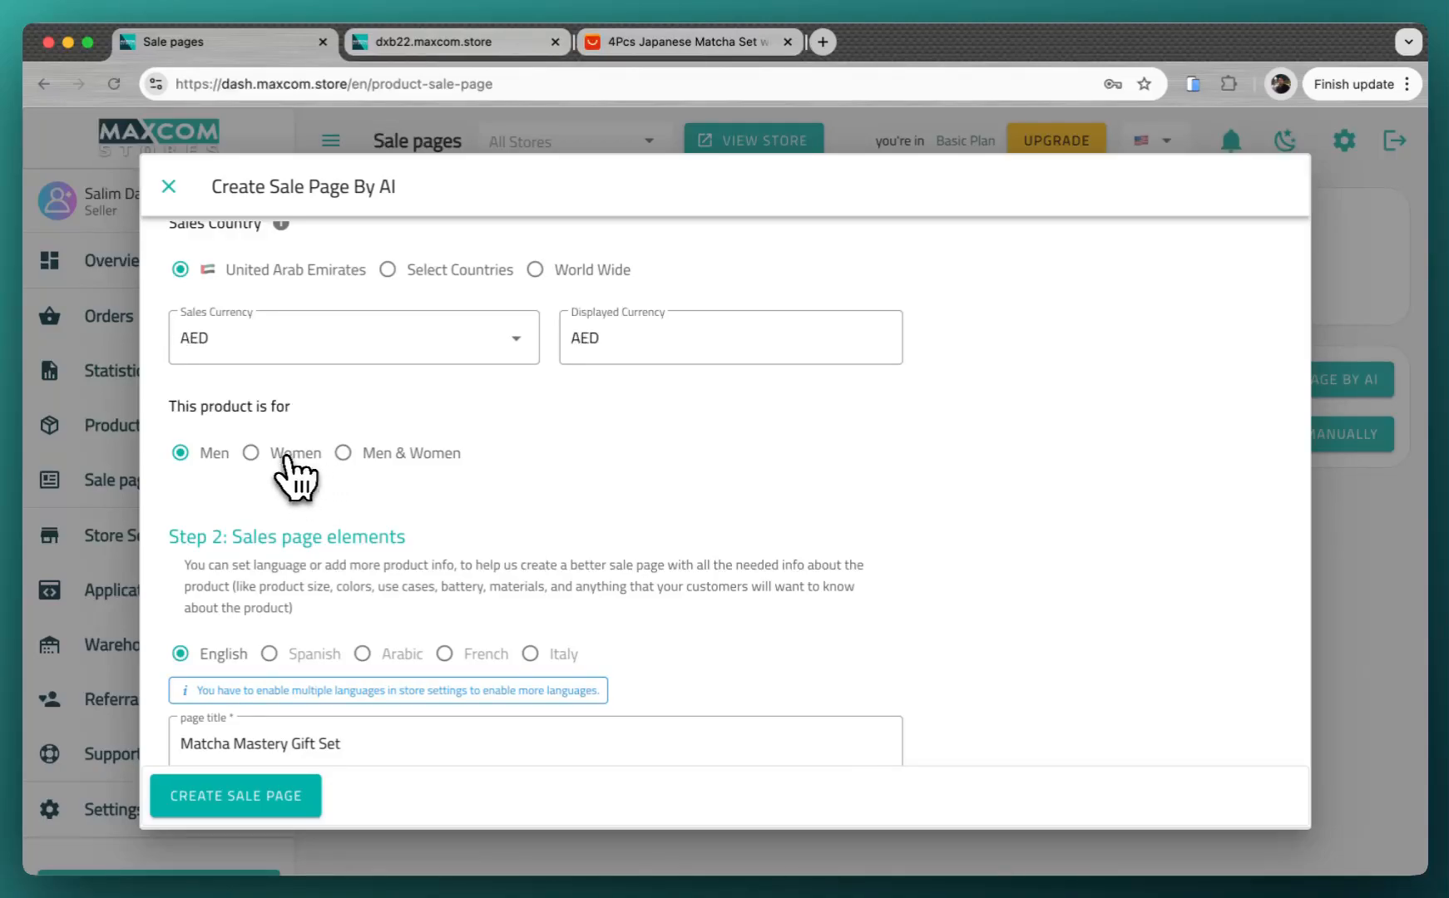
{"action": "scroll", "scroll_direction": "down", "scroll_amount": 3}
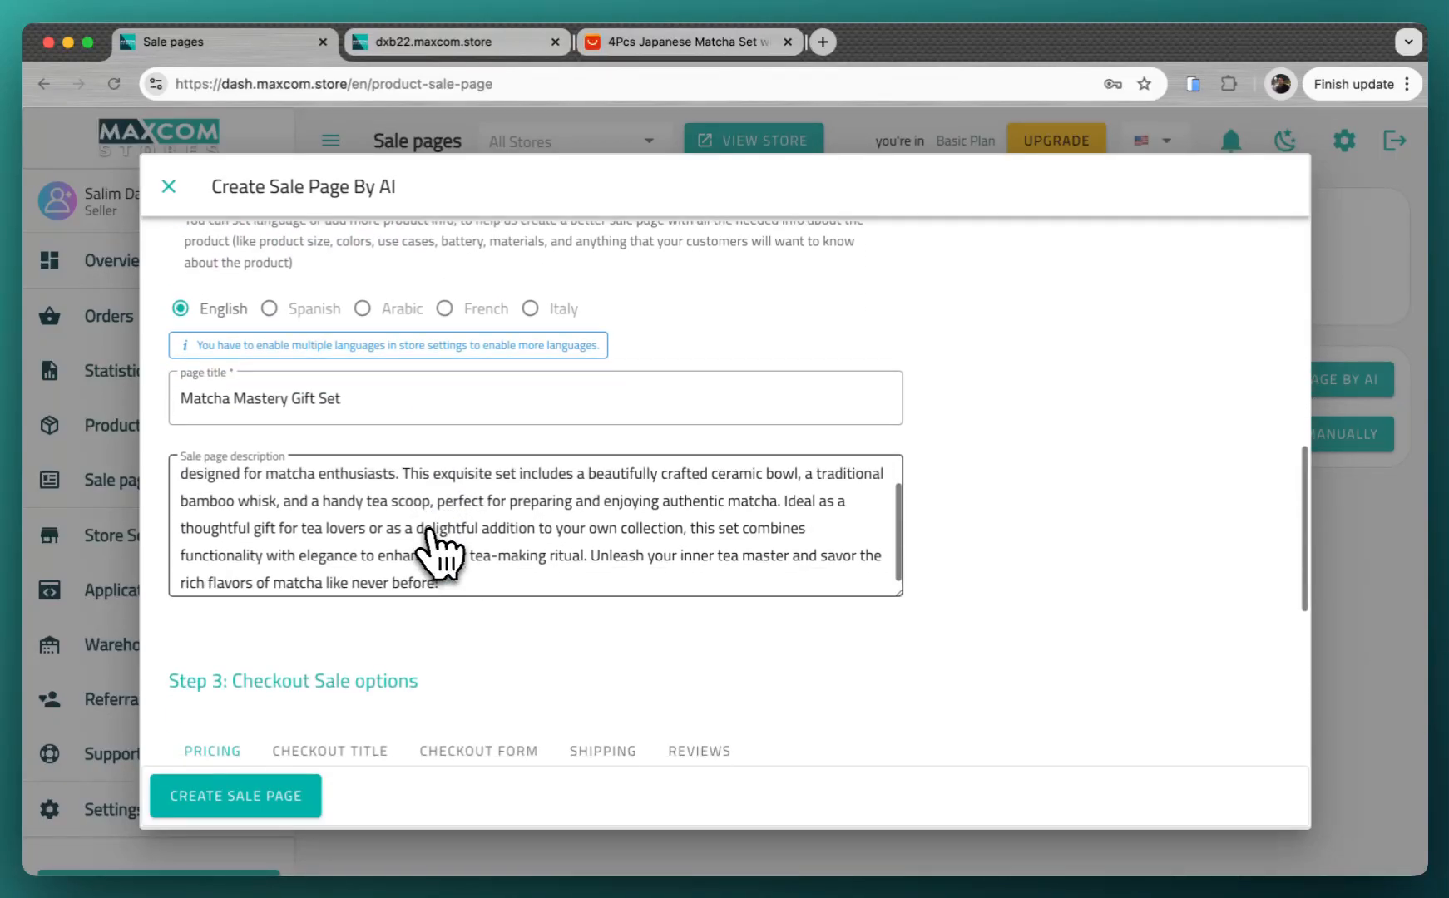
{"action": "scroll", "scroll_direction": "down", "scroll_amount": 3}
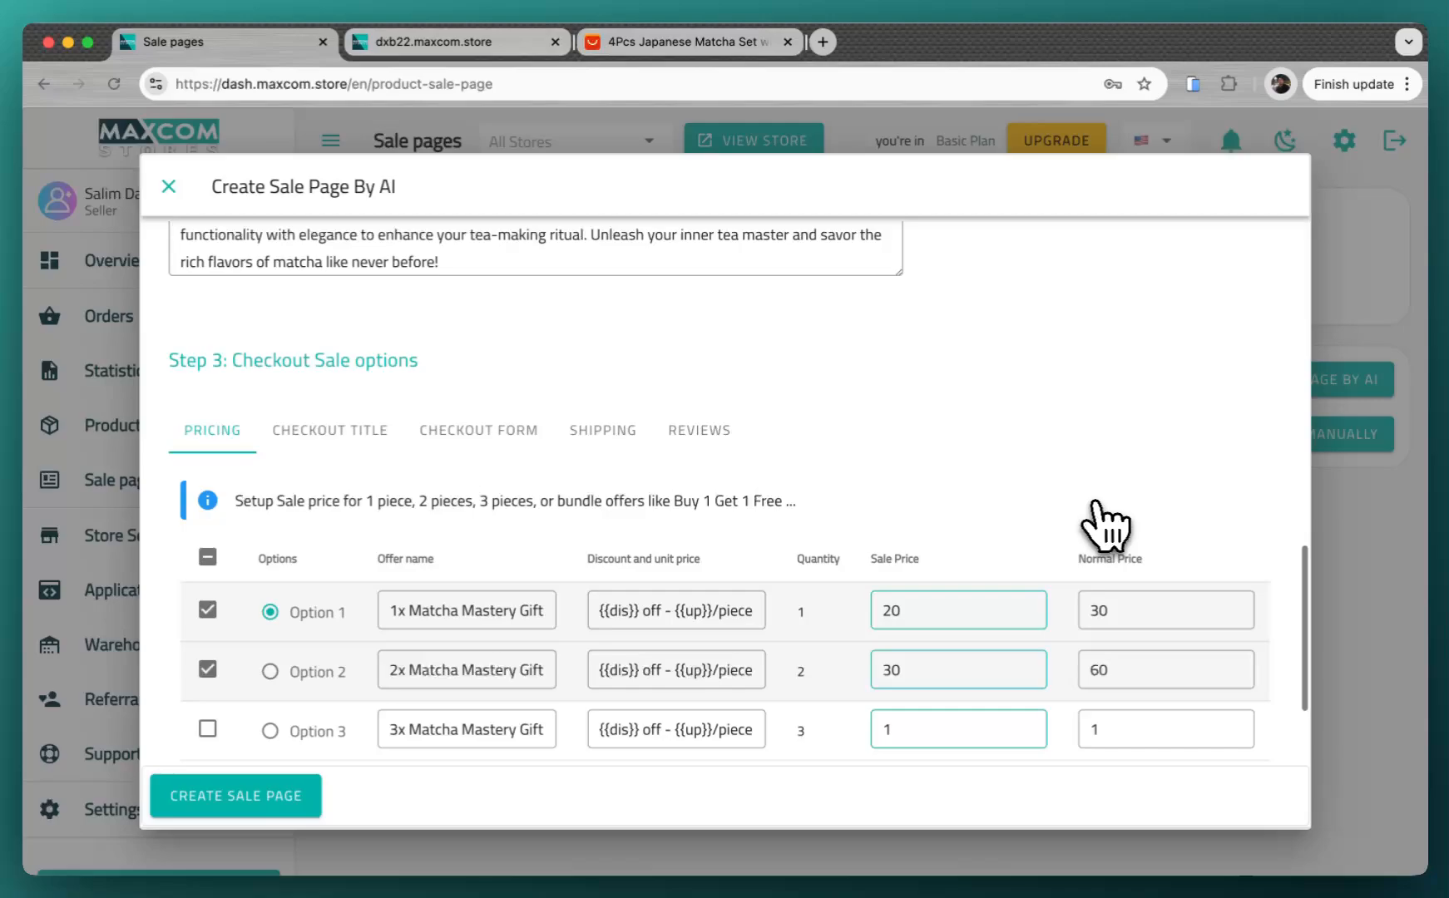
Set Option 2's normal price to 600 (sale price 300) and create the sale page.
{"action": "scroll", "scroll_direction": "down", "scroll_amount": 3}
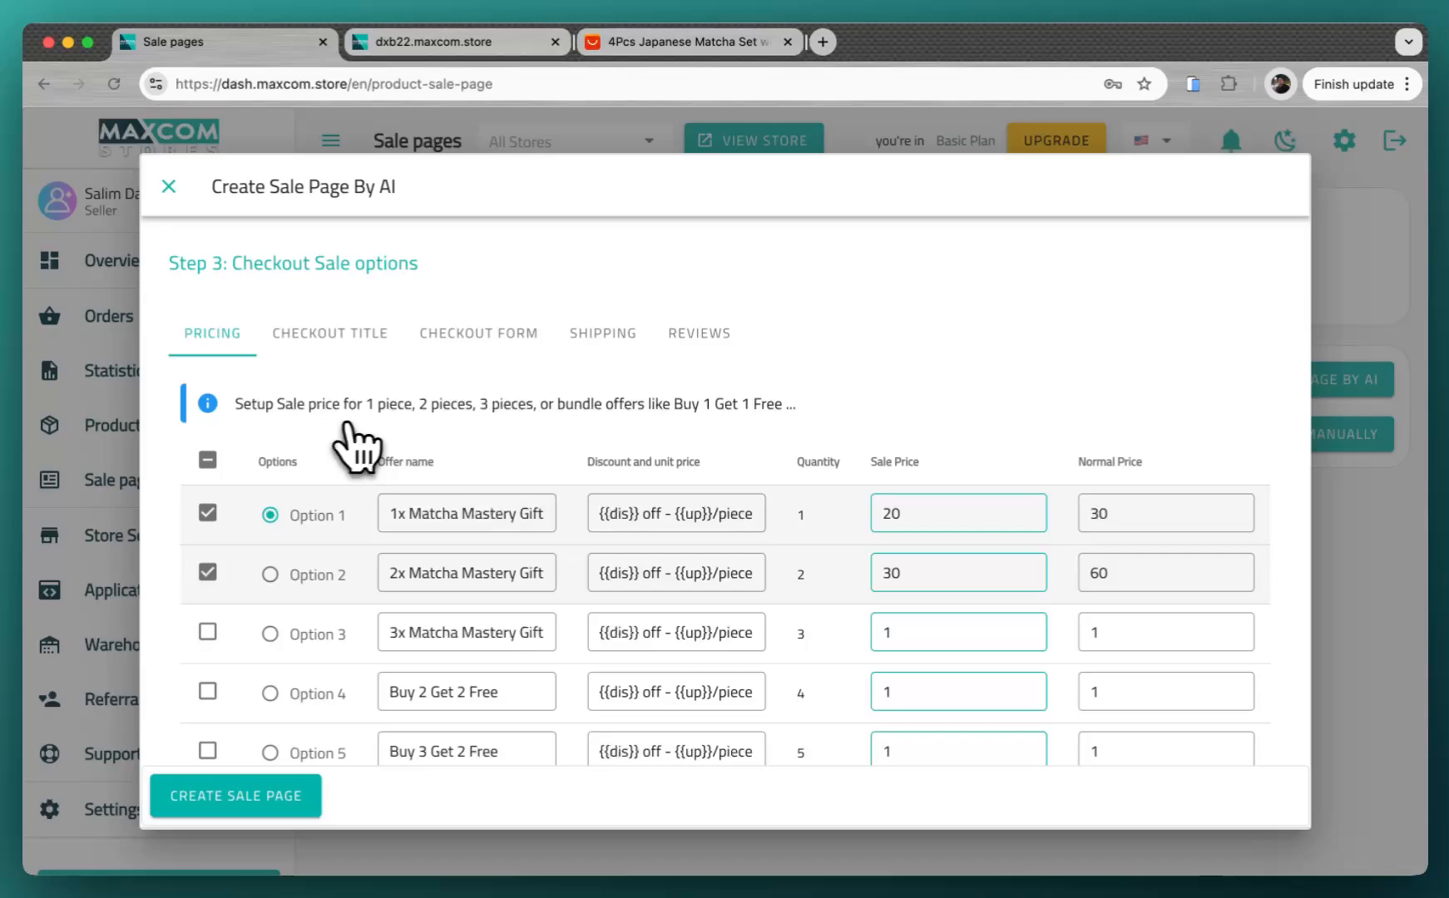
{"action": "mouse_move", "coordinate": [364, 638]}
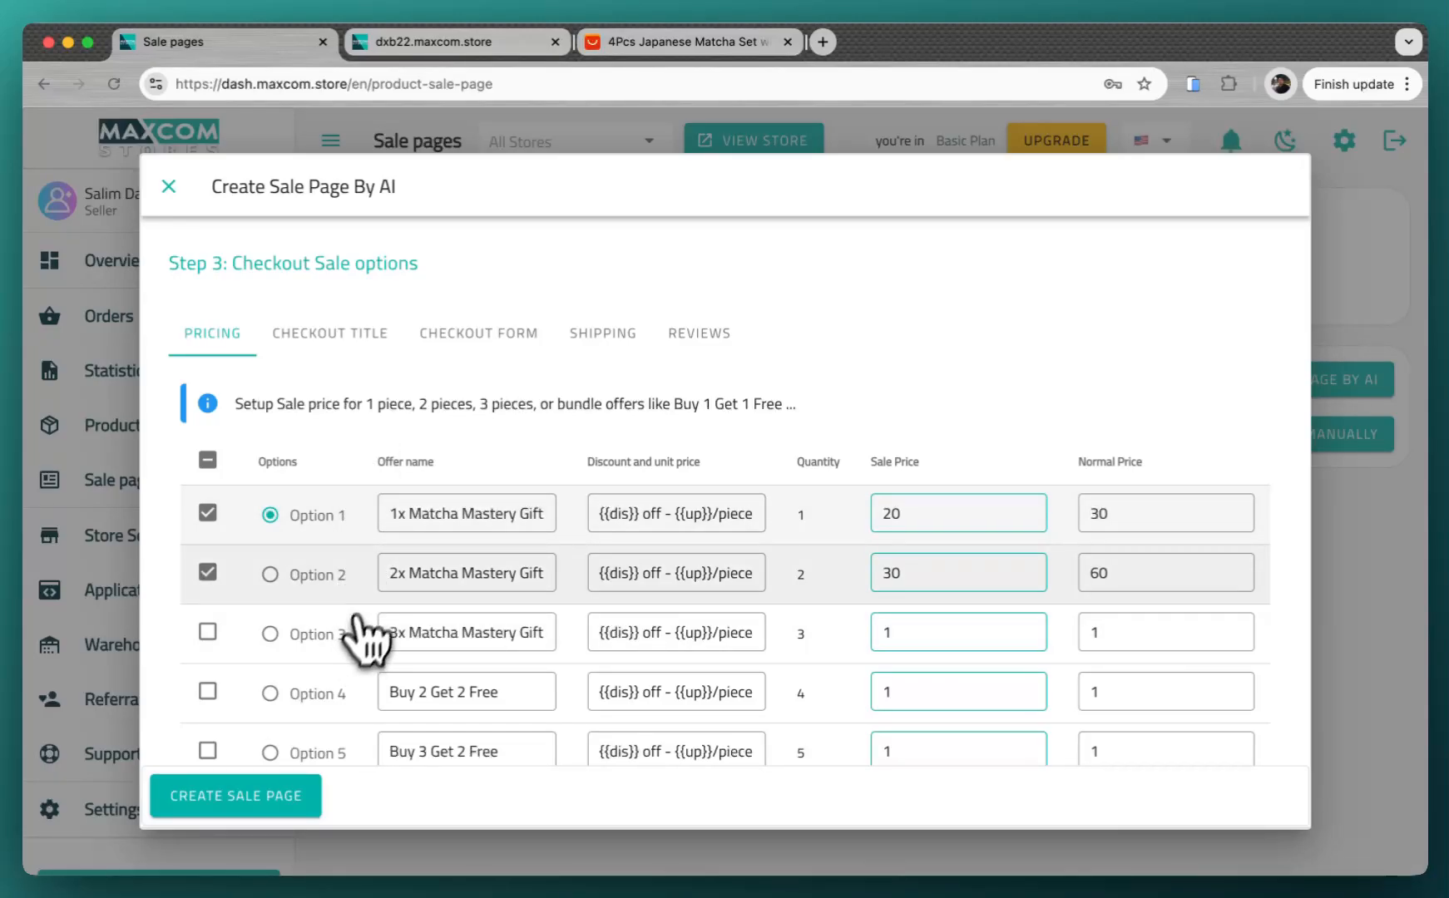
{"action": "mouse_move", "coordinate": [634, 527]}
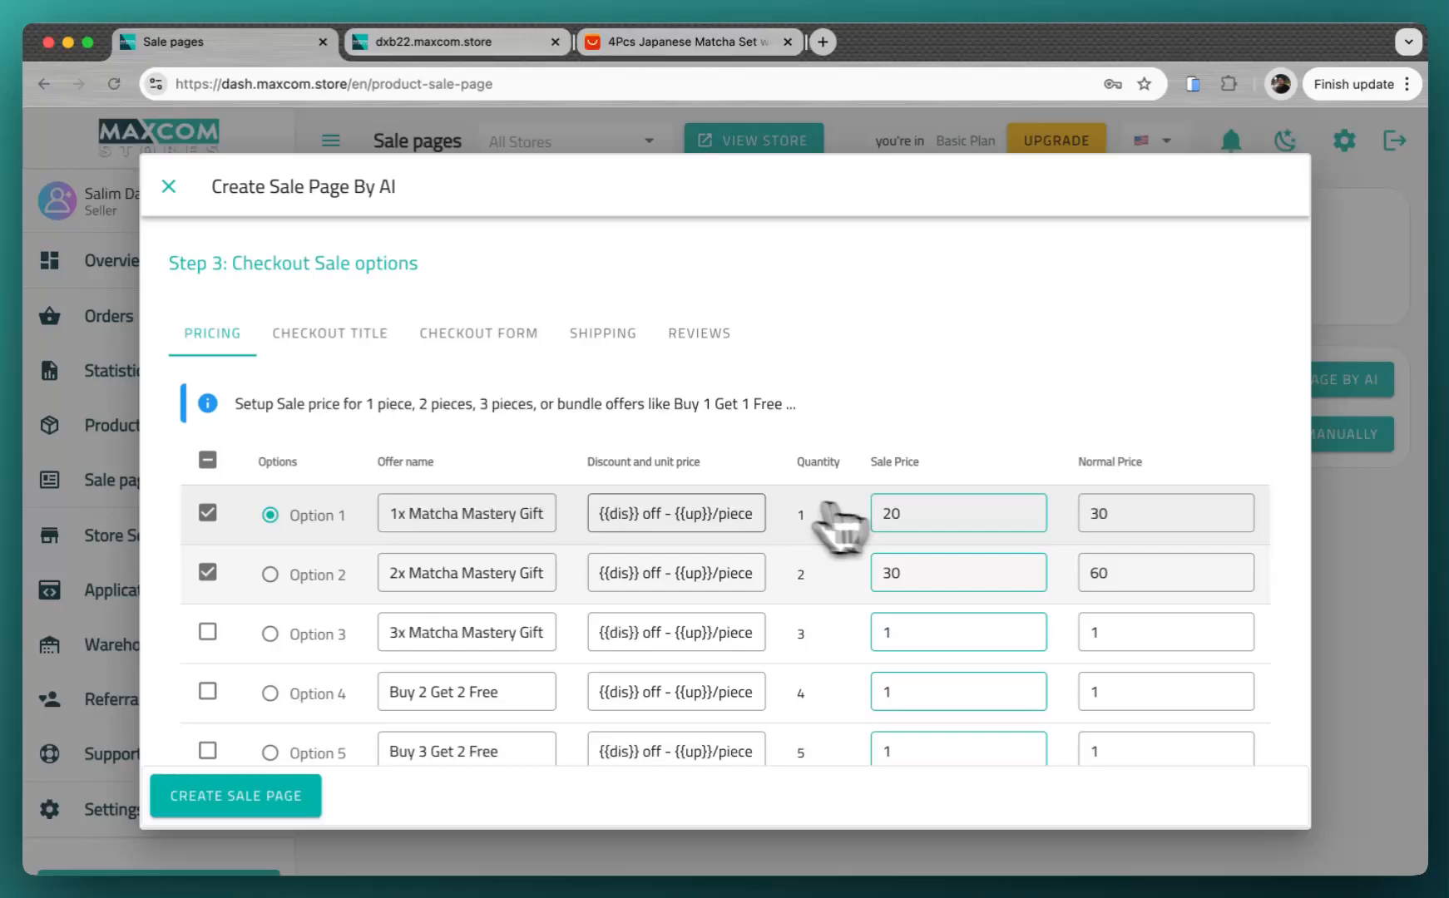
{"action": "left_click", "coordinate": [958, 512]}
{"action": "type", "text": "0"}
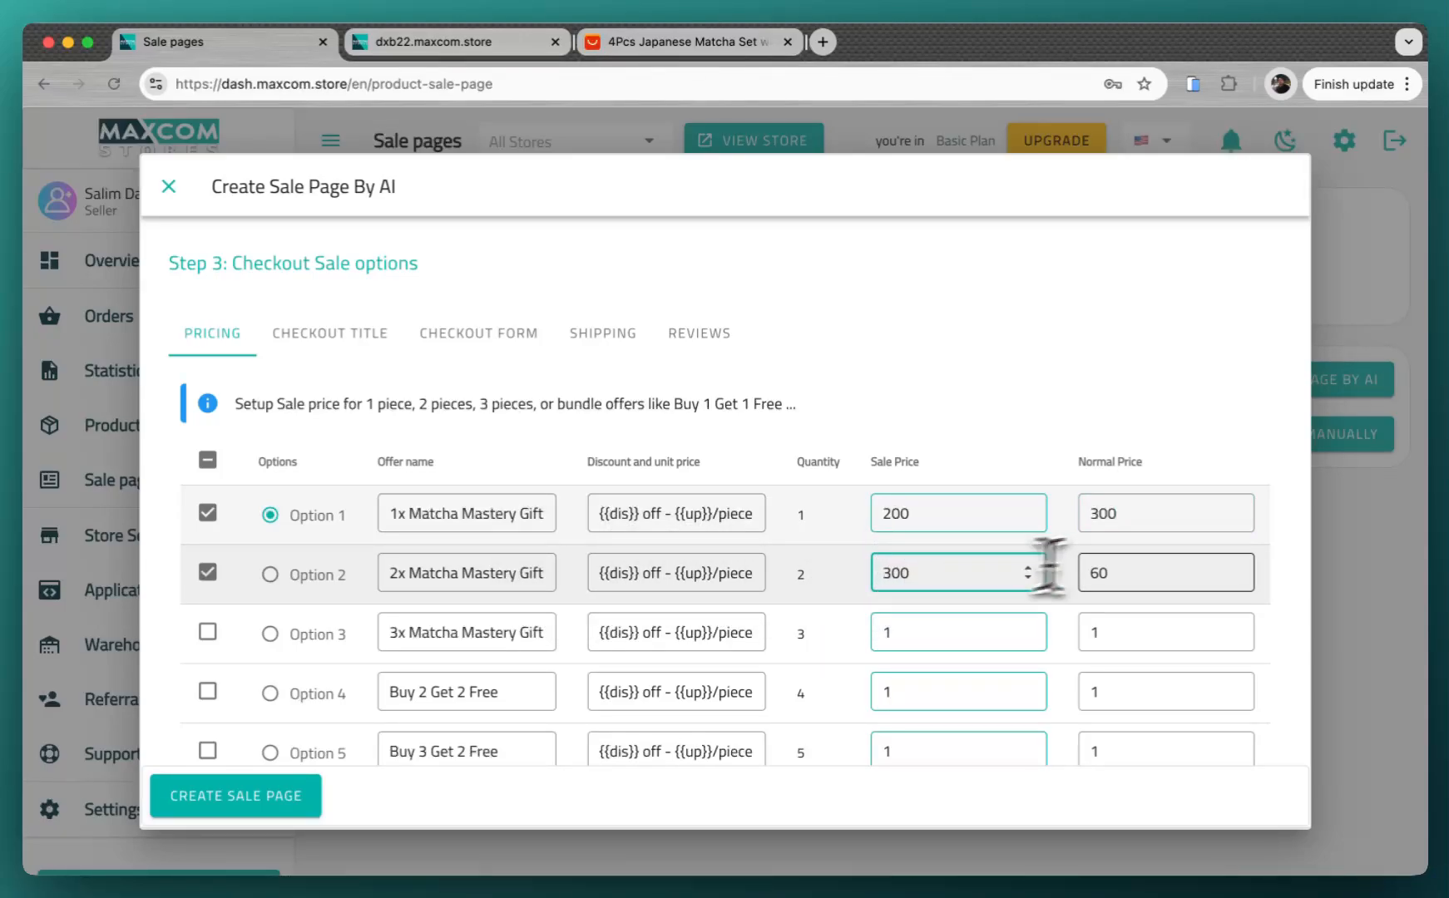
{"action": "type", "text": "600"}
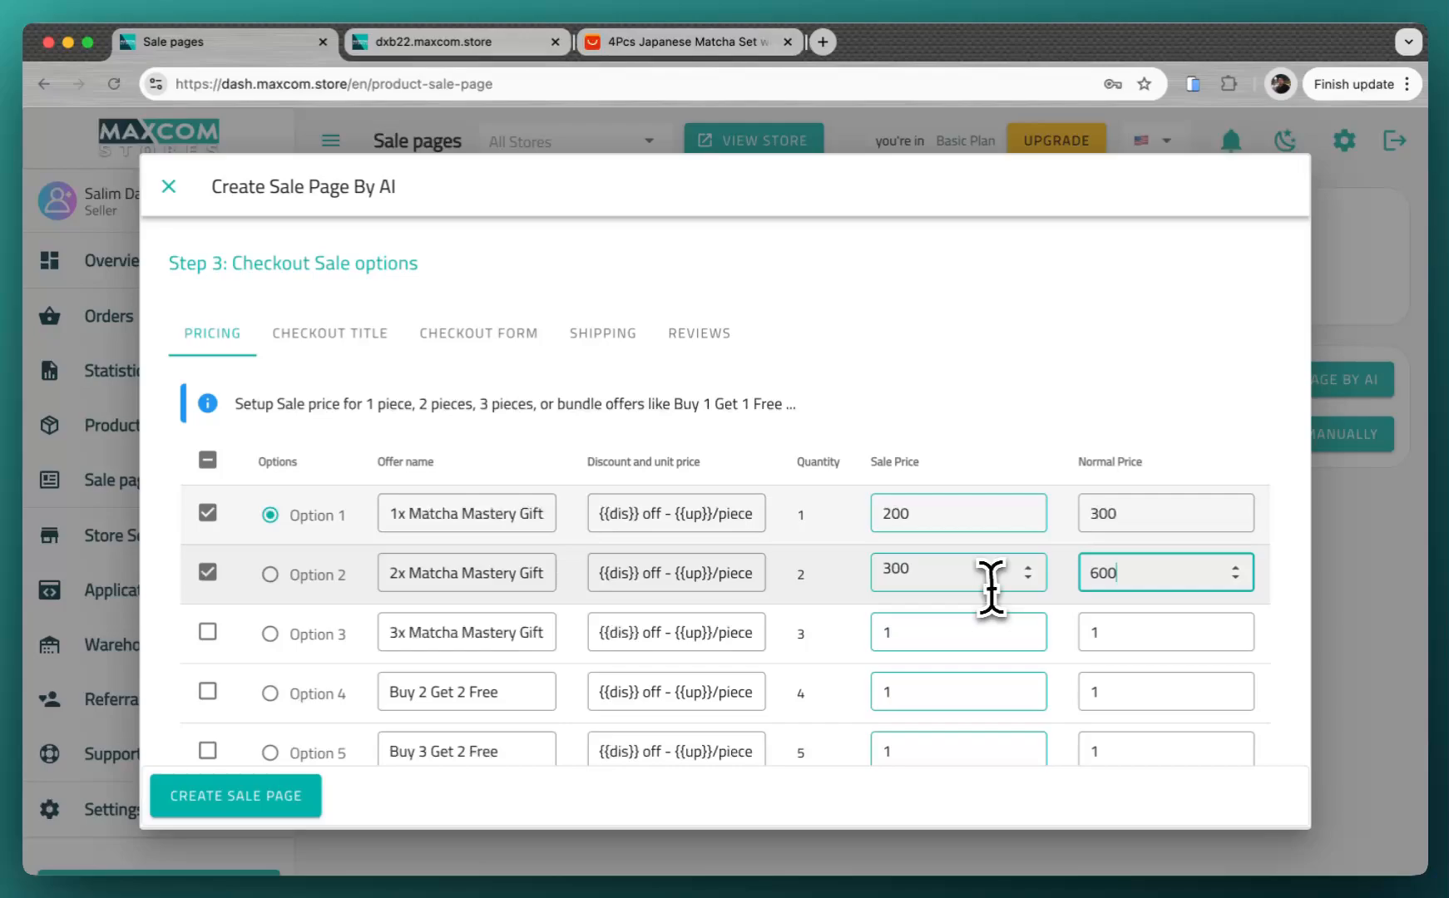
{"action": "mouse_move", "coordinate": [237, 796]}
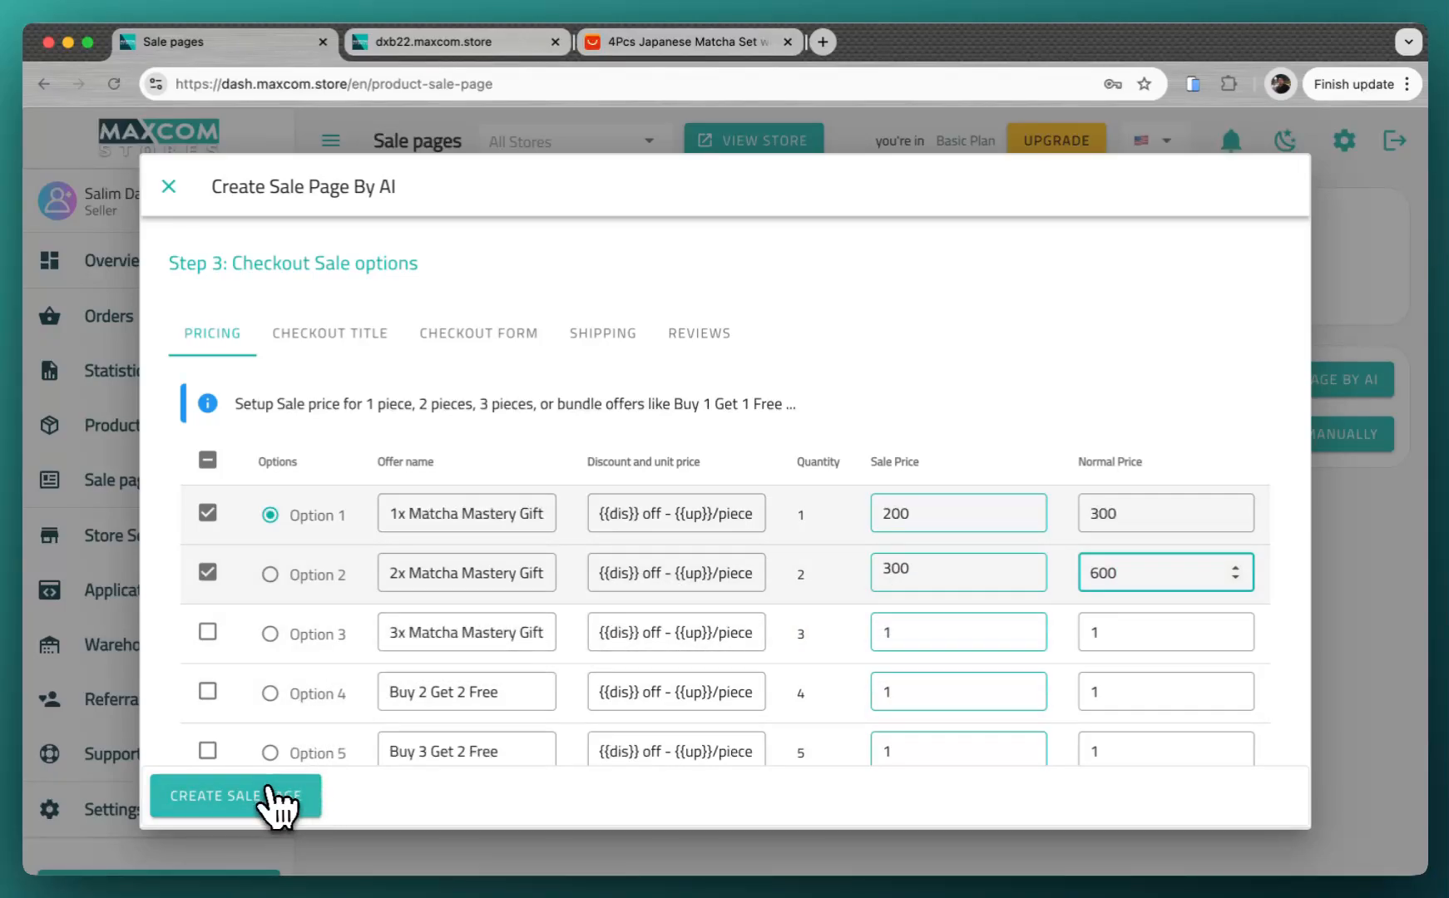
{"action": "left_click", "coordinate": [234, 795]}
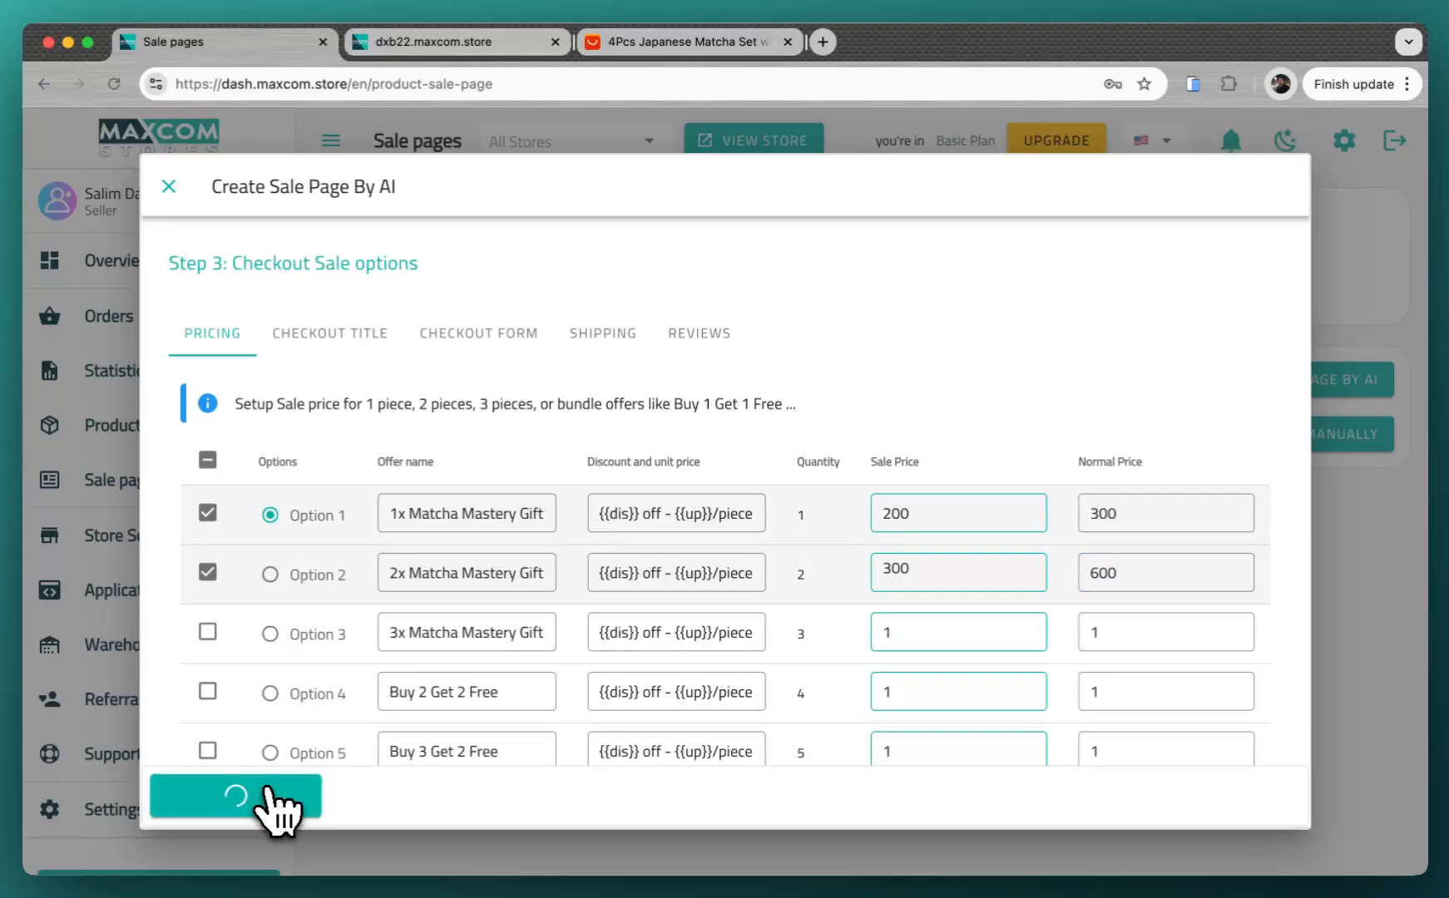
{"action": "left_click", "coordinate": [236, 795]}
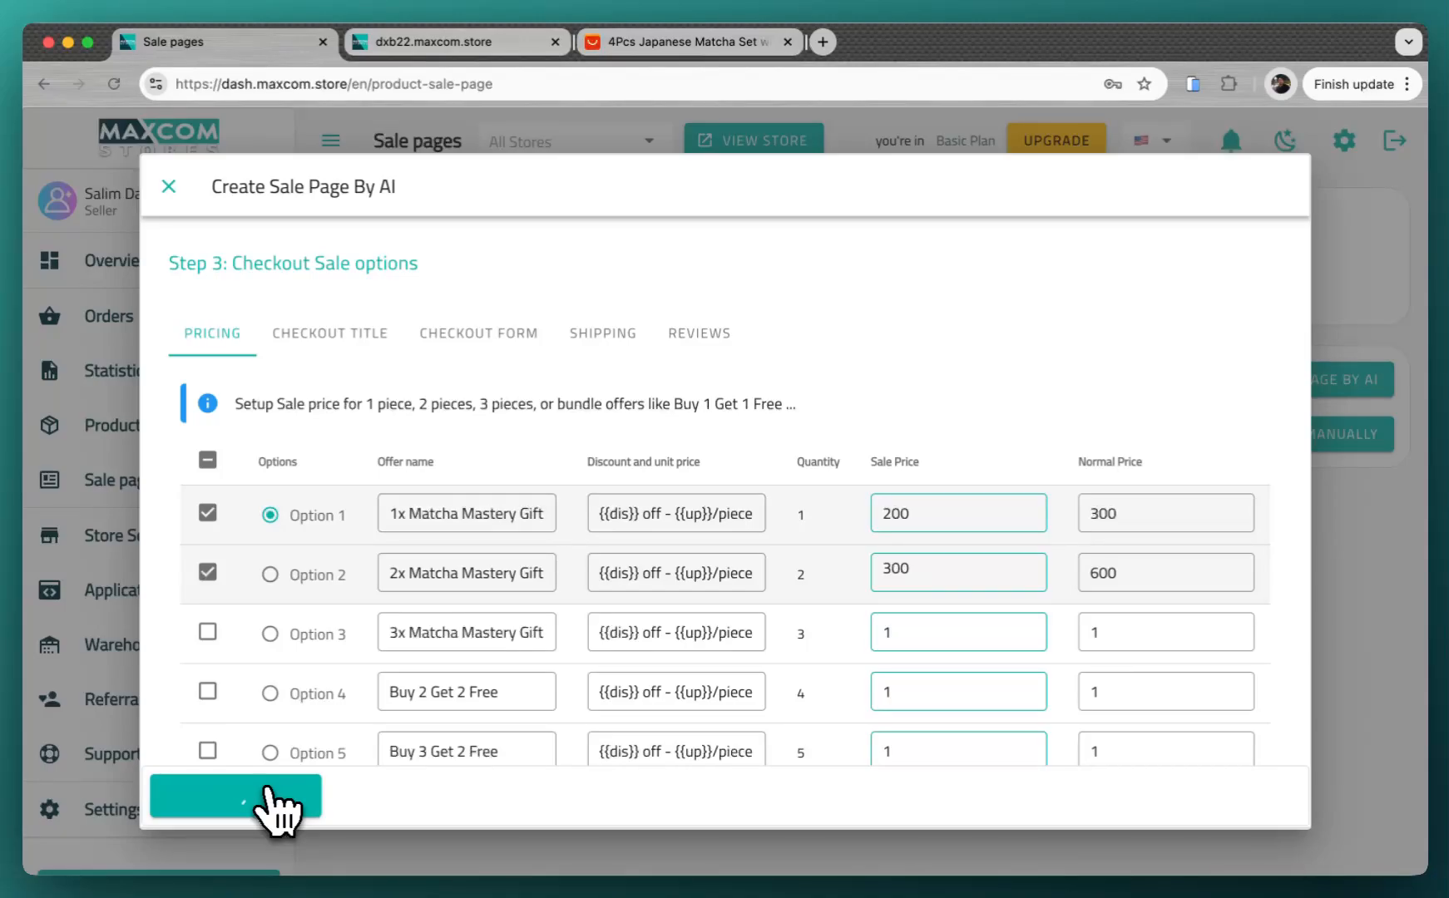
{"action": "left_click", "coordinate": [236, 796]}
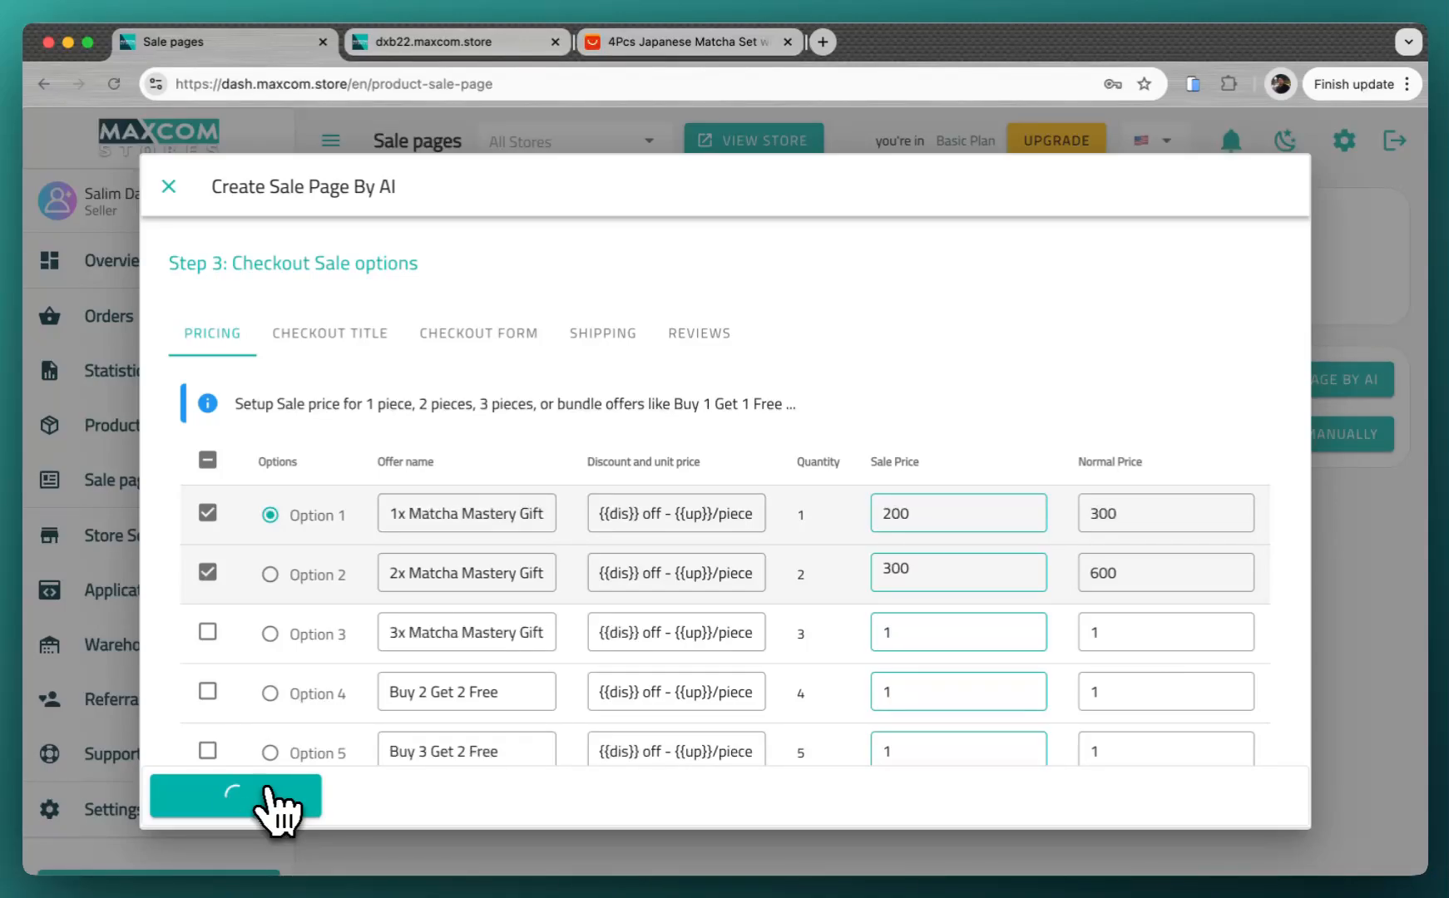
{"action": "left_click", "coordinate": [236, 797]}
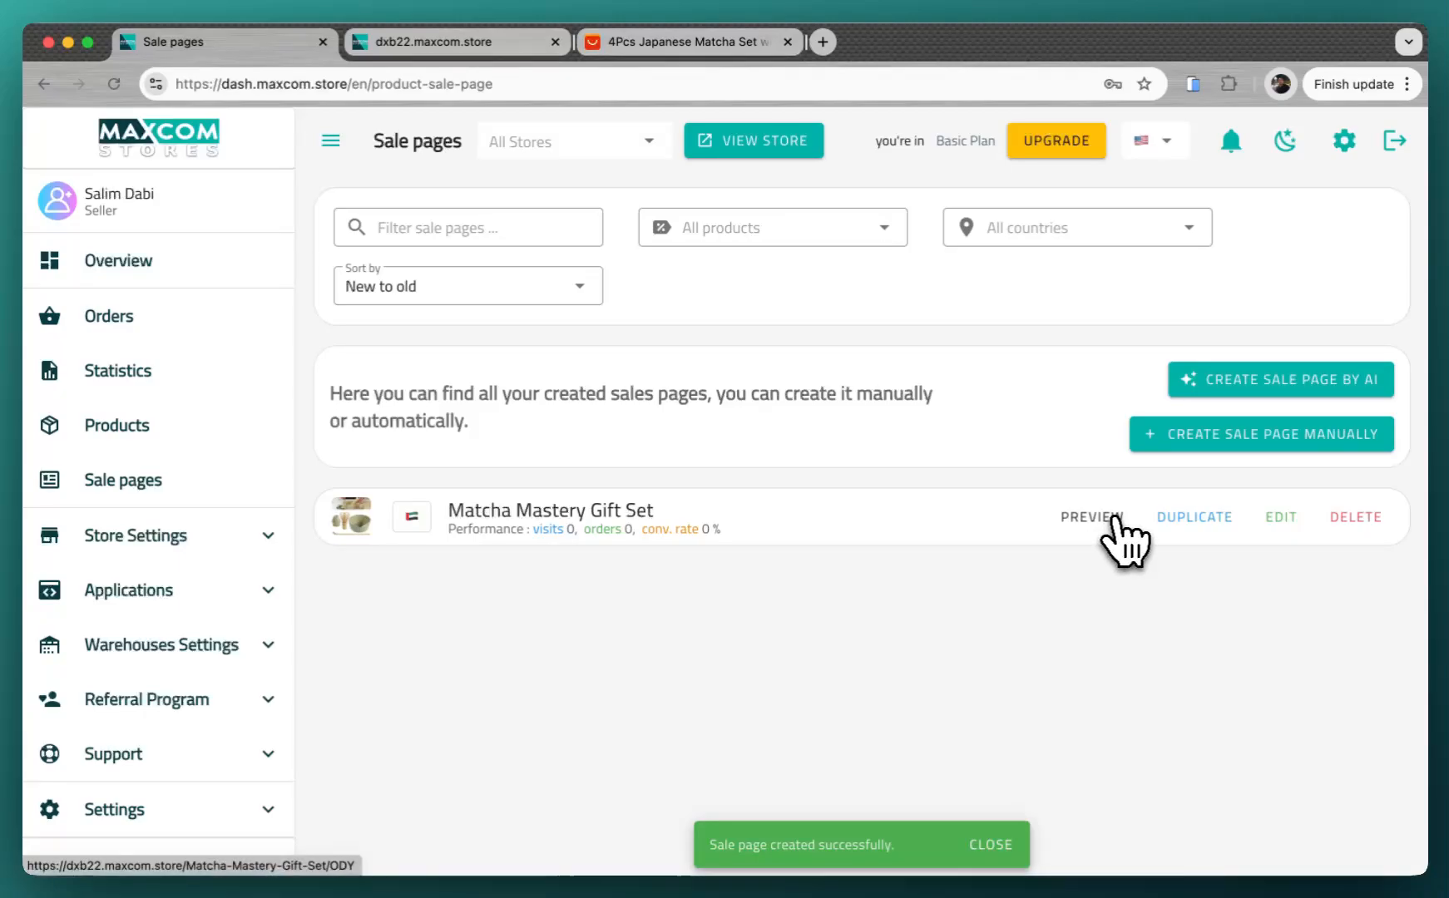
Preview the Matcha Mastery Gift Set sale page end to end, then return to the Sale pages dashboard.
{"action": "left_click", "coordinate": [1090, 518]}
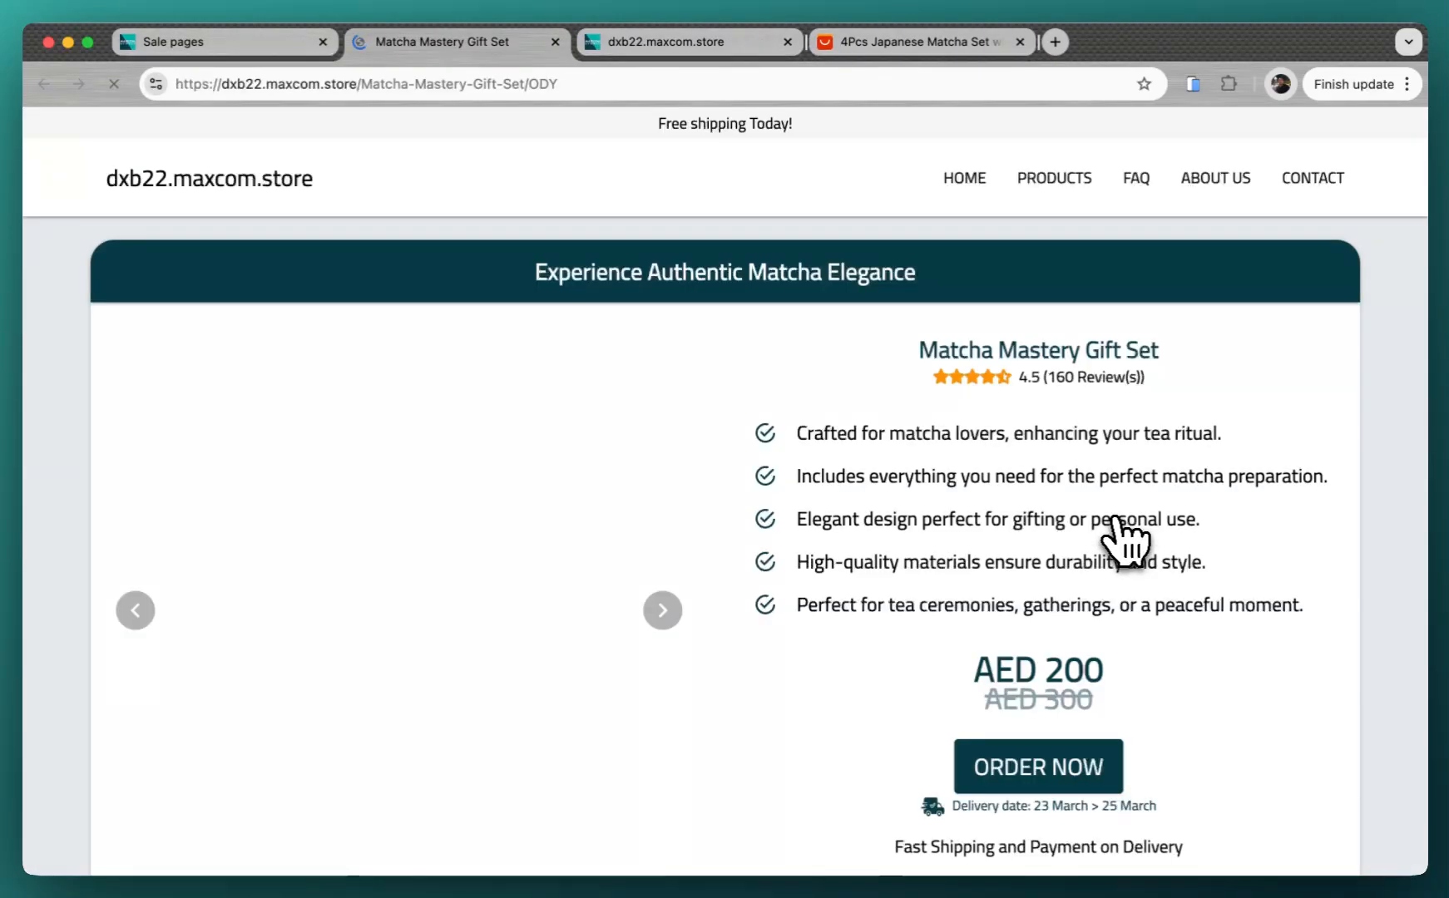
{"action": "scroll", "scroll_direction": "down", "scroll_amount": 3}
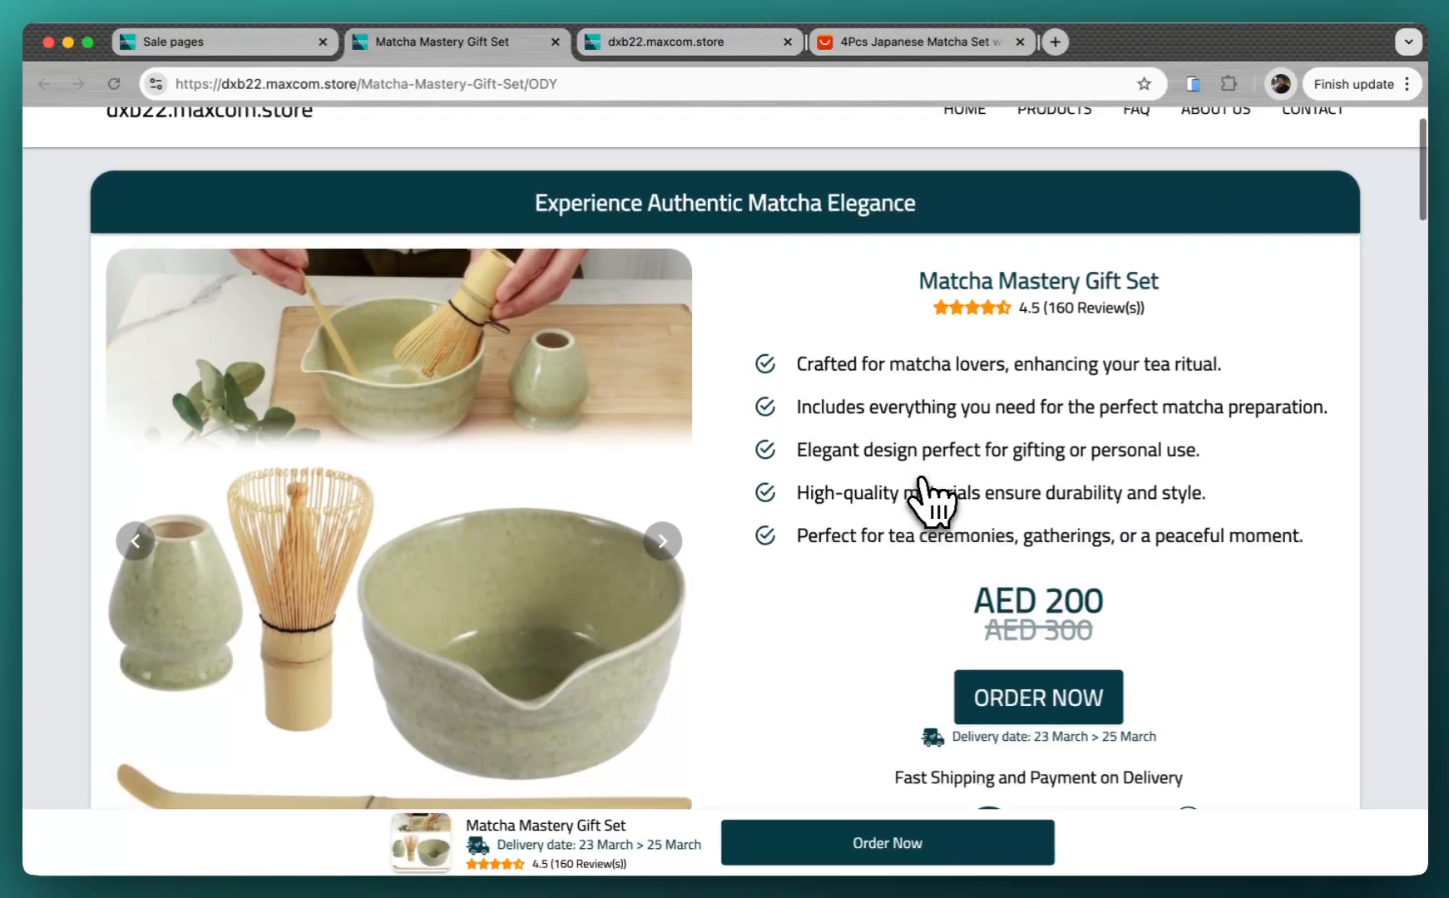
{"action": "scroll", "scroll_direction": "down", "scroll_amount": 3}
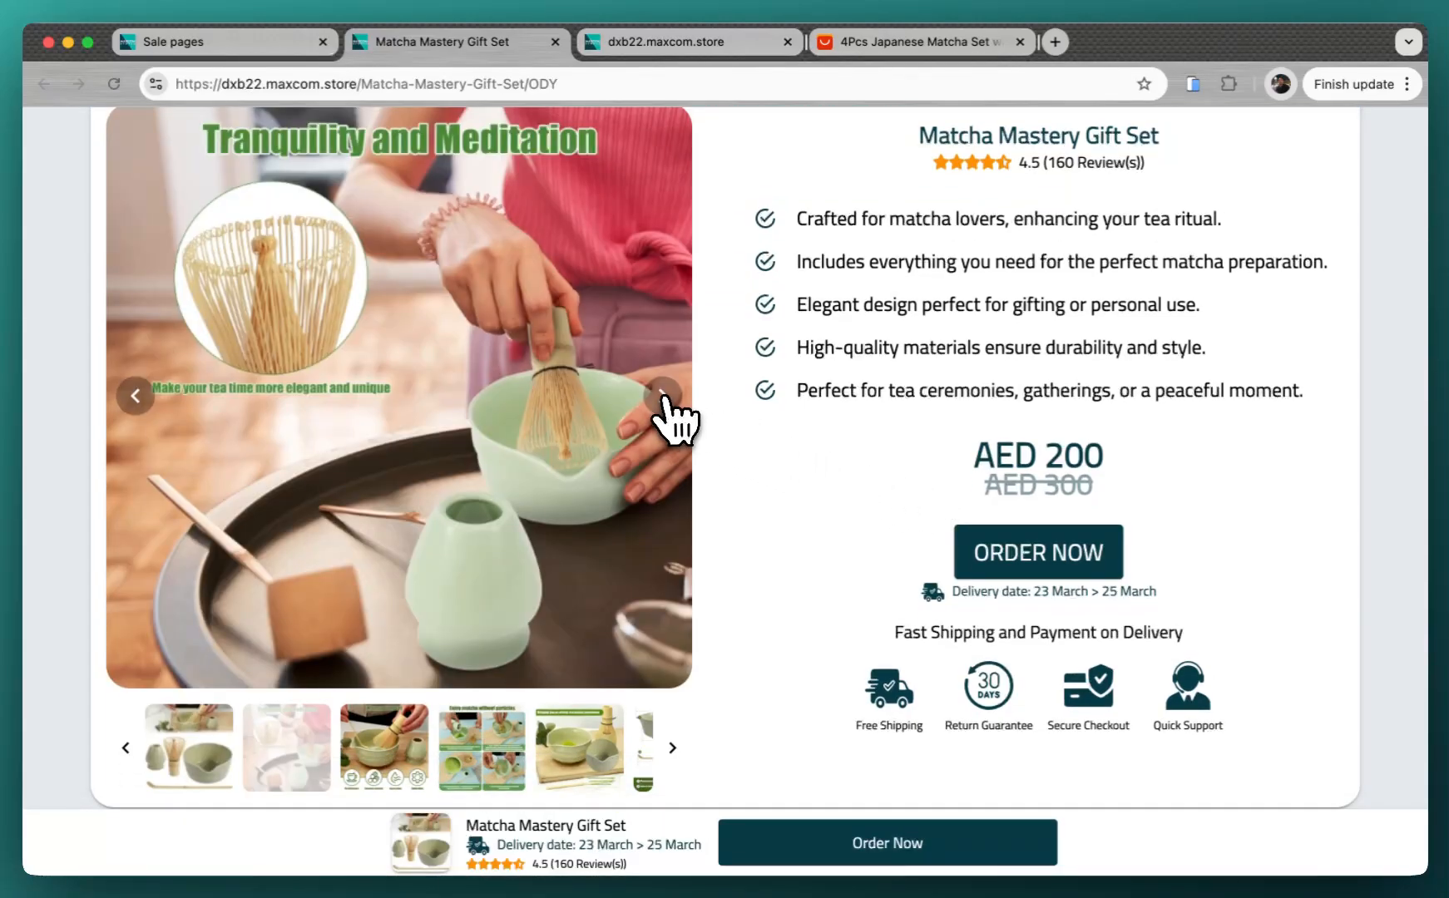
{"action": "scroll", "scroll_direction": "down", "scroll_amount": 3}
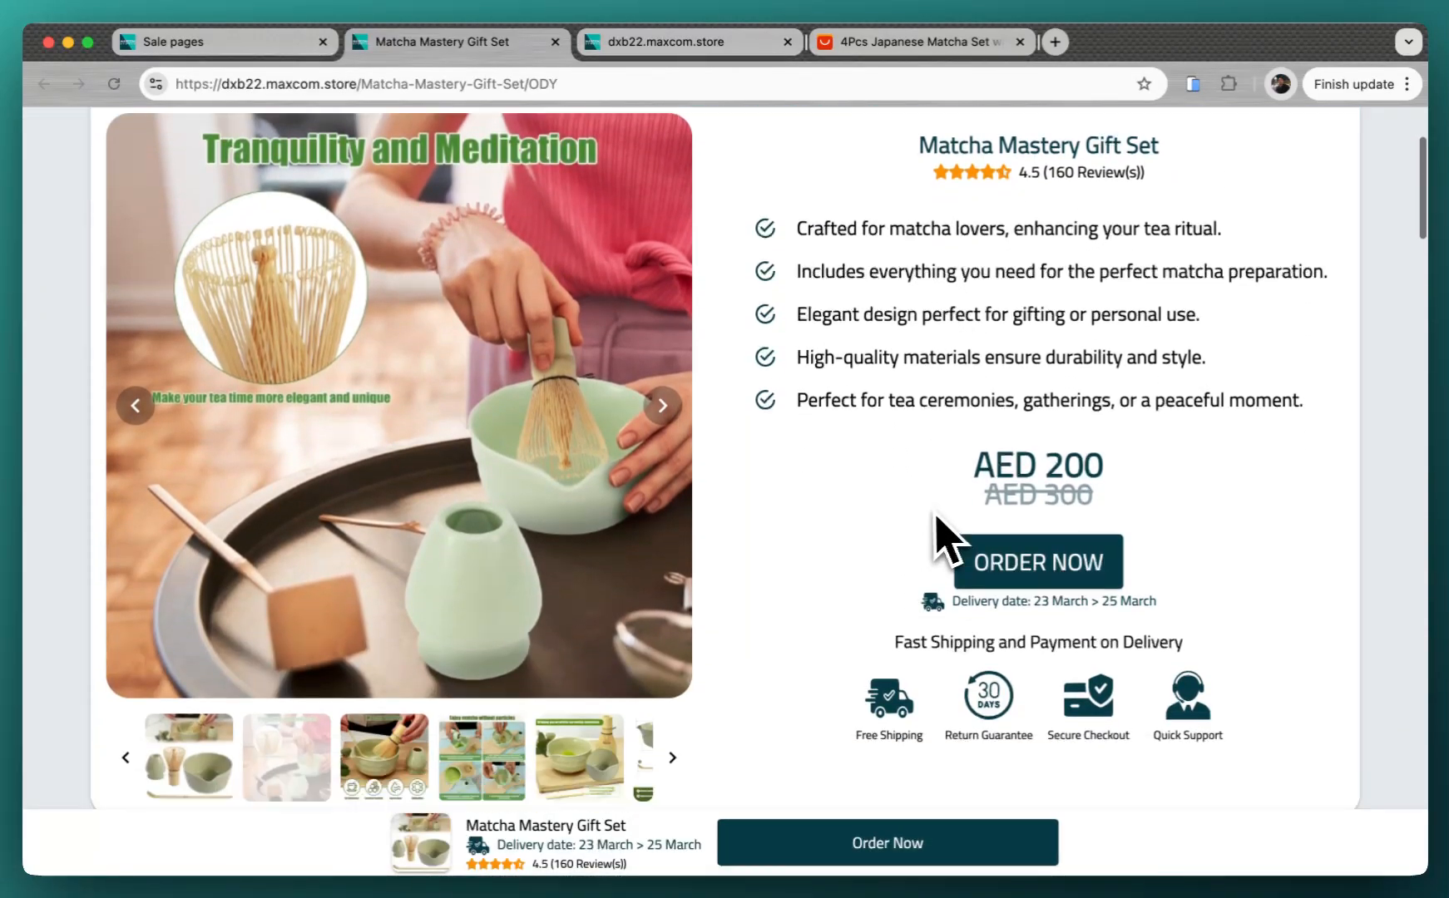
{"action": "scroll", "scroll_direction": "down", "scroll_amount": 3}
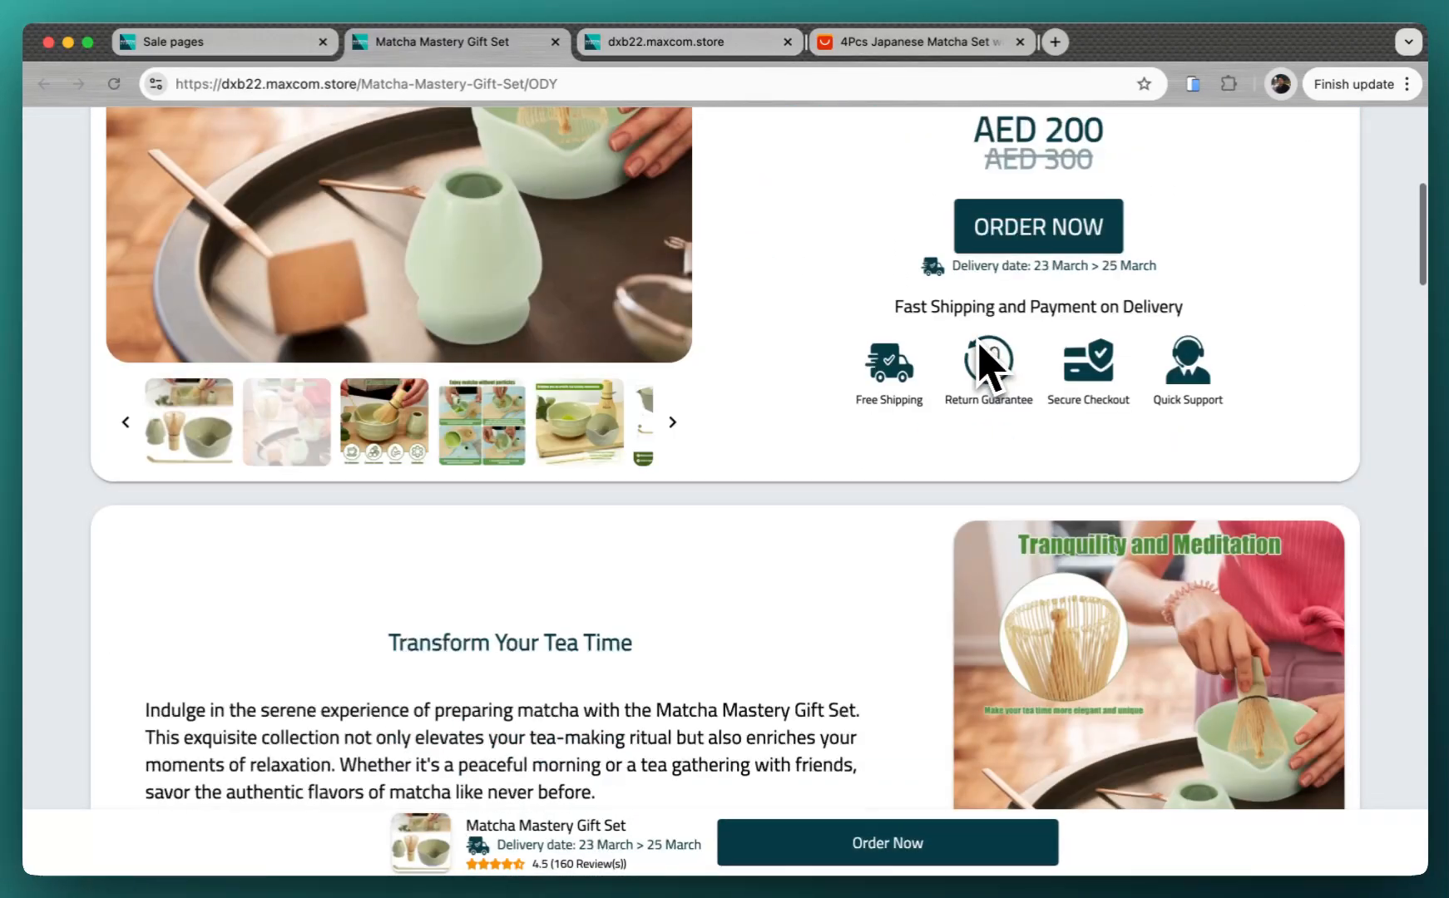
{"action": "scroll", "scroll_direction": "down", "scroll_amount": 3}
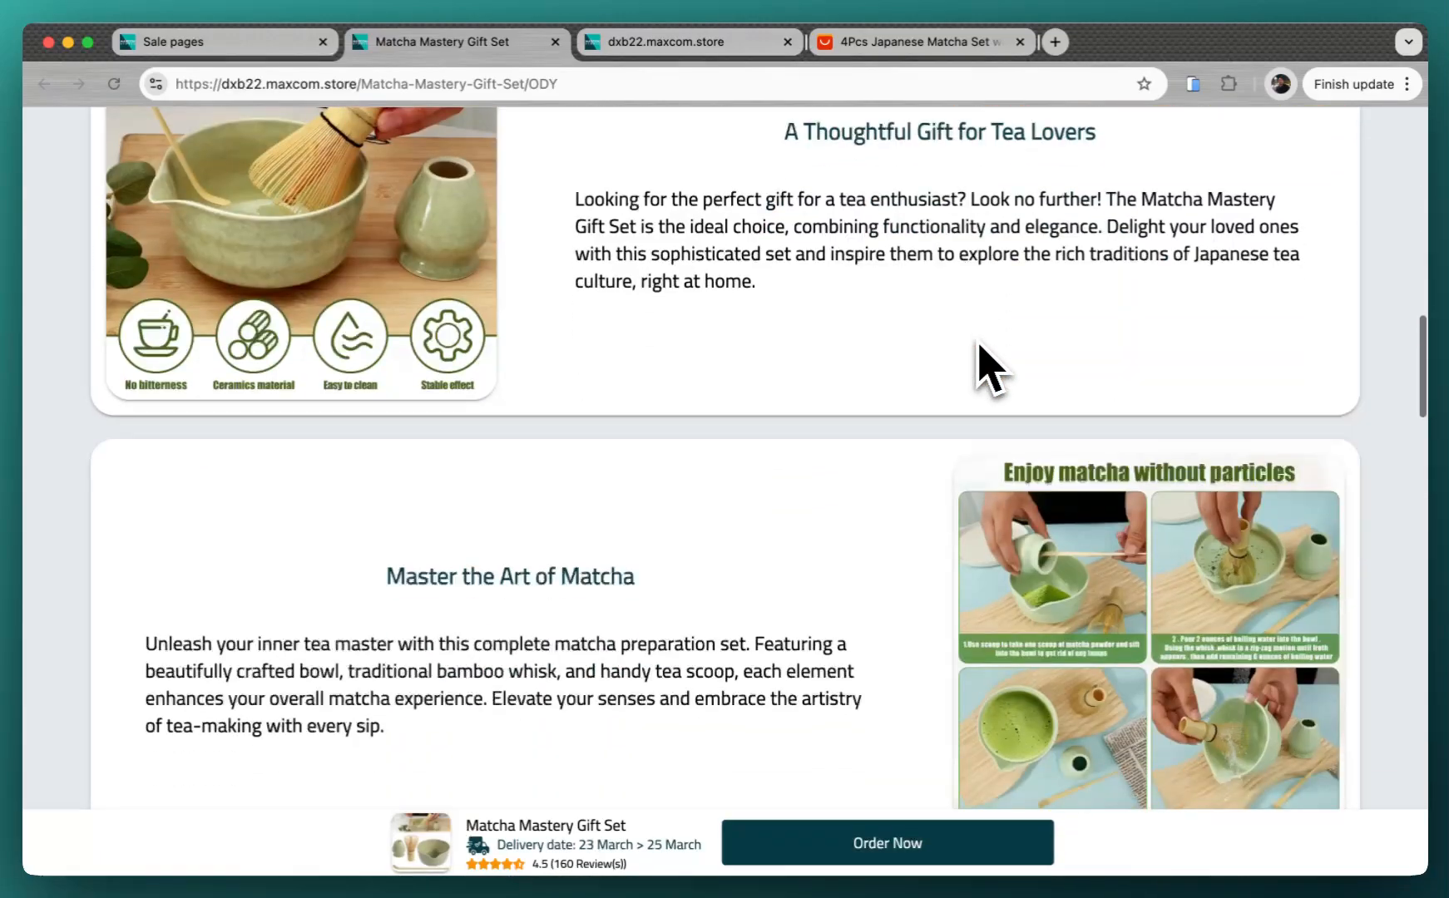
{"action": "scroll", "scroll_direction": "down", "scroll_amount": 3}
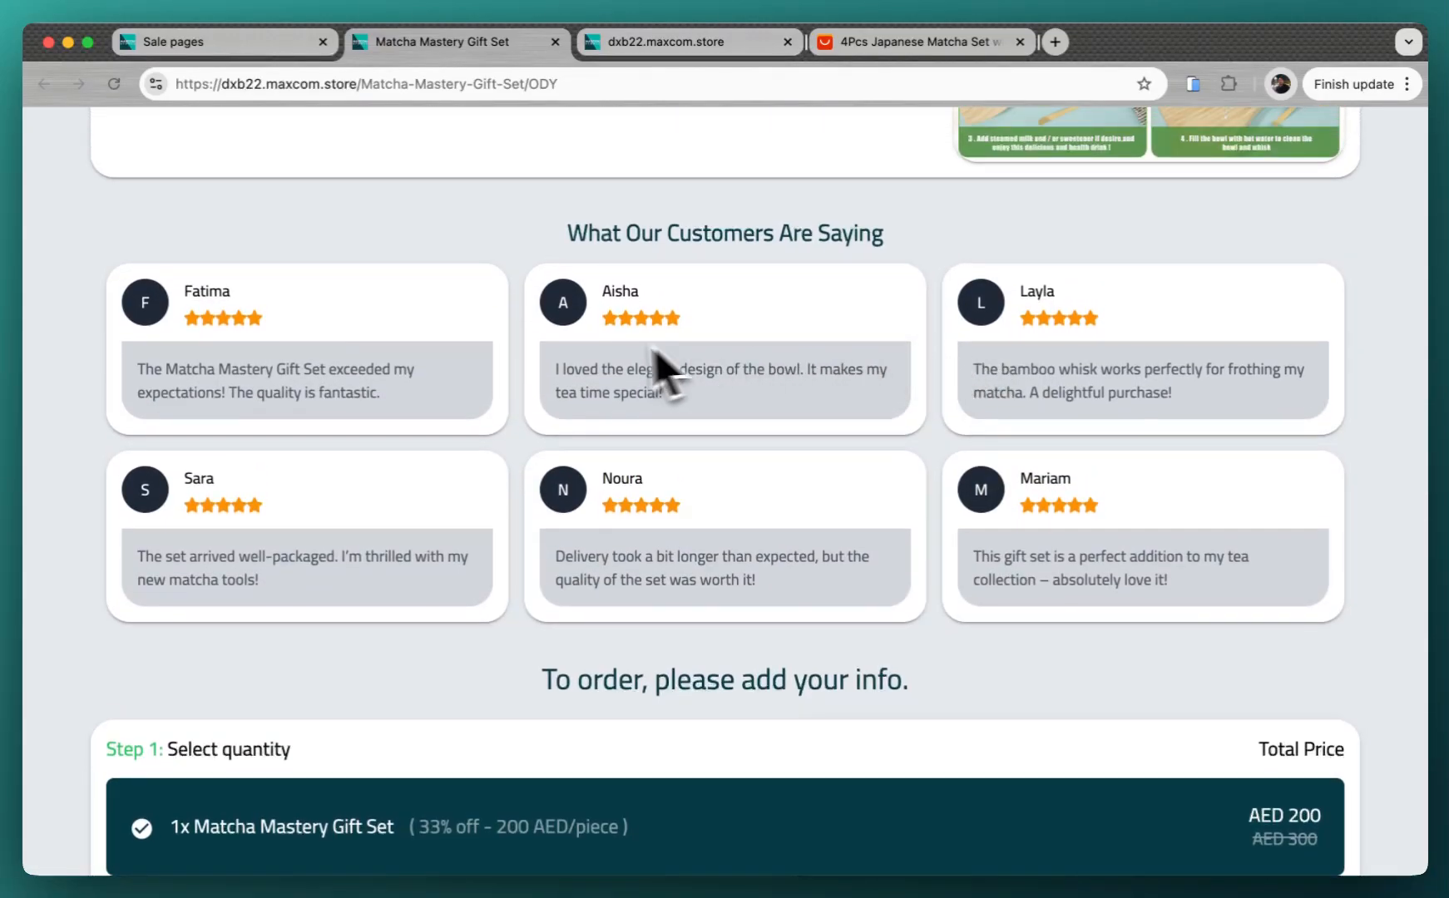
{"action": "mouse_move", "coordinate": [343, 343]}
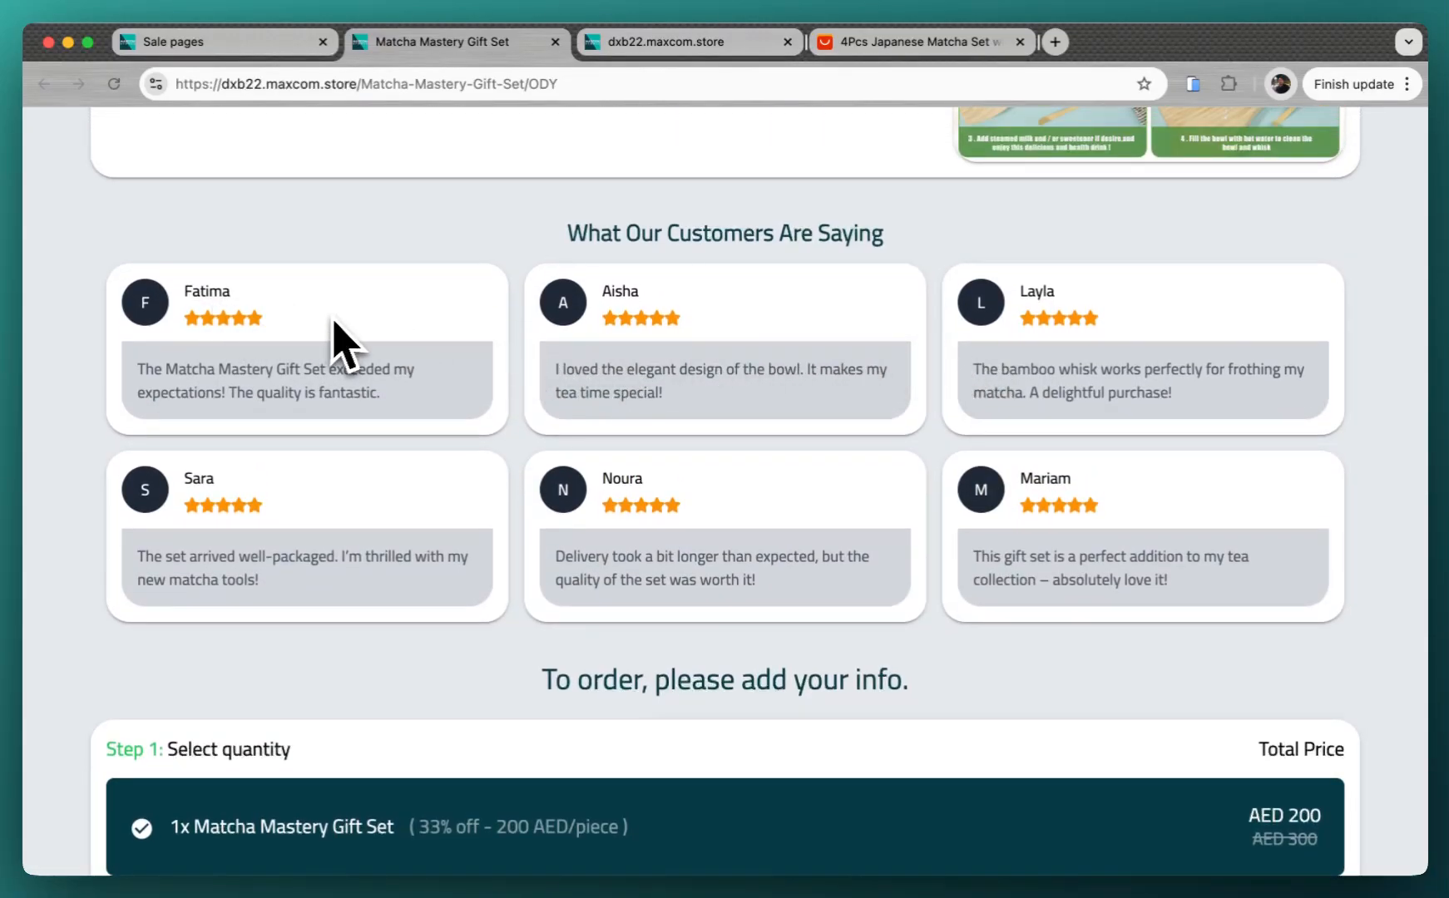
{"action": "scroll", "scroll_direction": "down", "scroll_amount": 3}
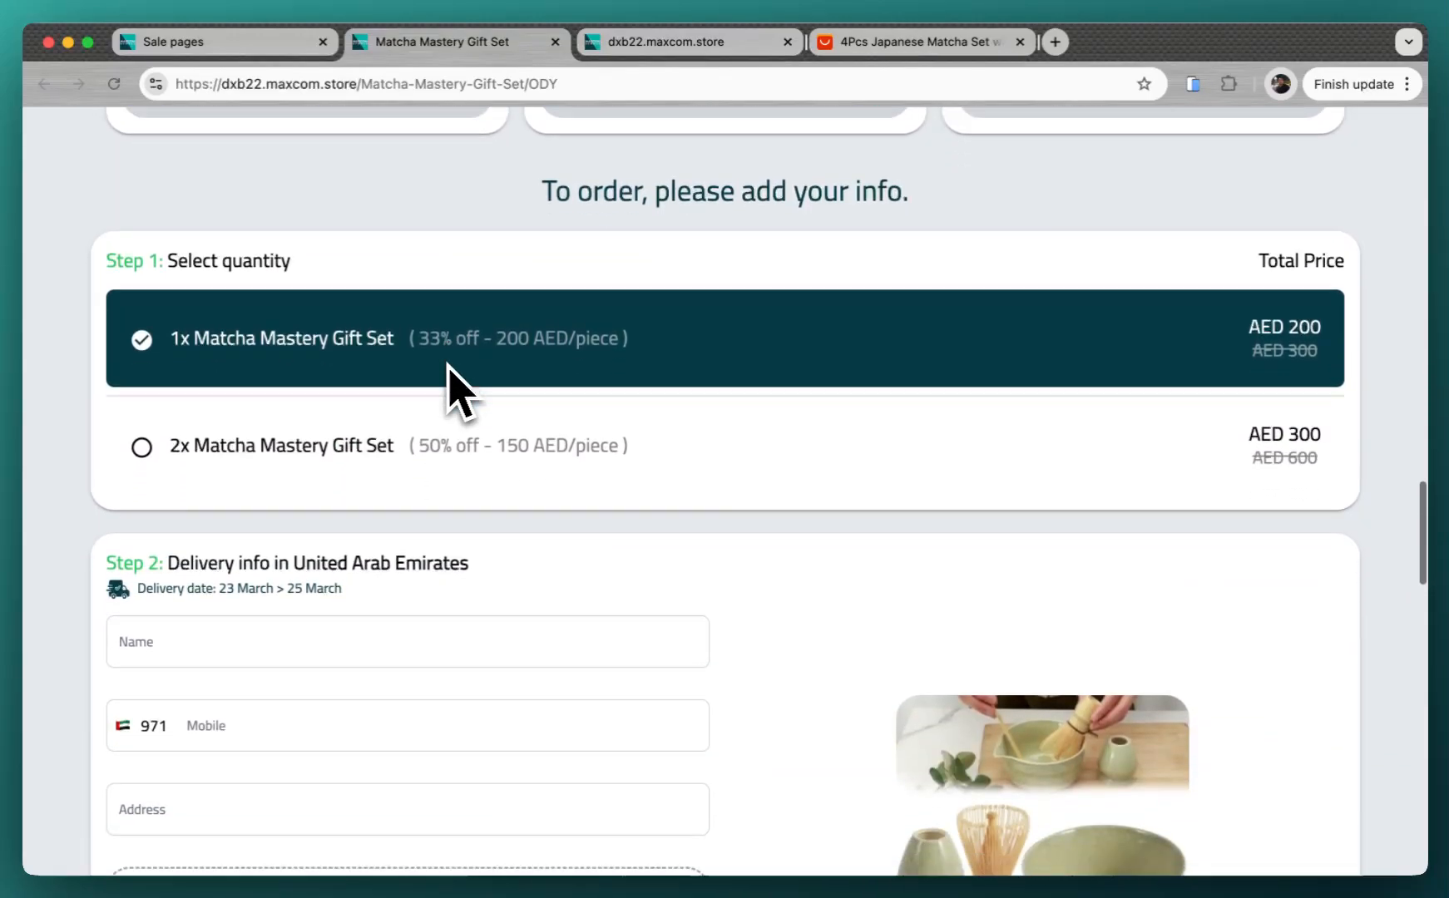
{"action": "scroll", "scroll_direction": "down", "scroll_amount": 3}
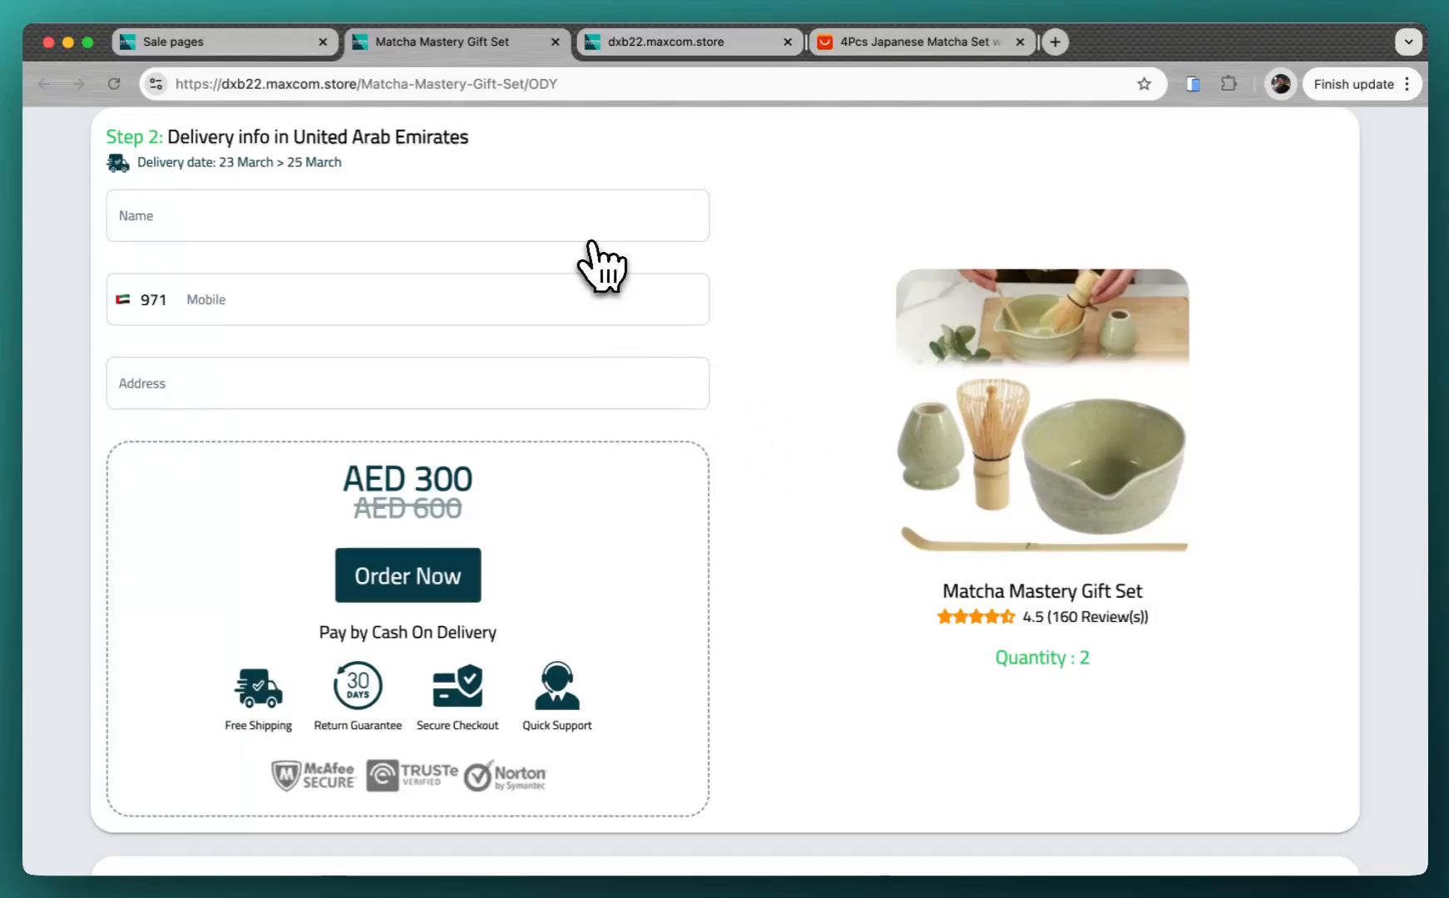
{"action": "mouse_move", "coordinate": [579, 426]}
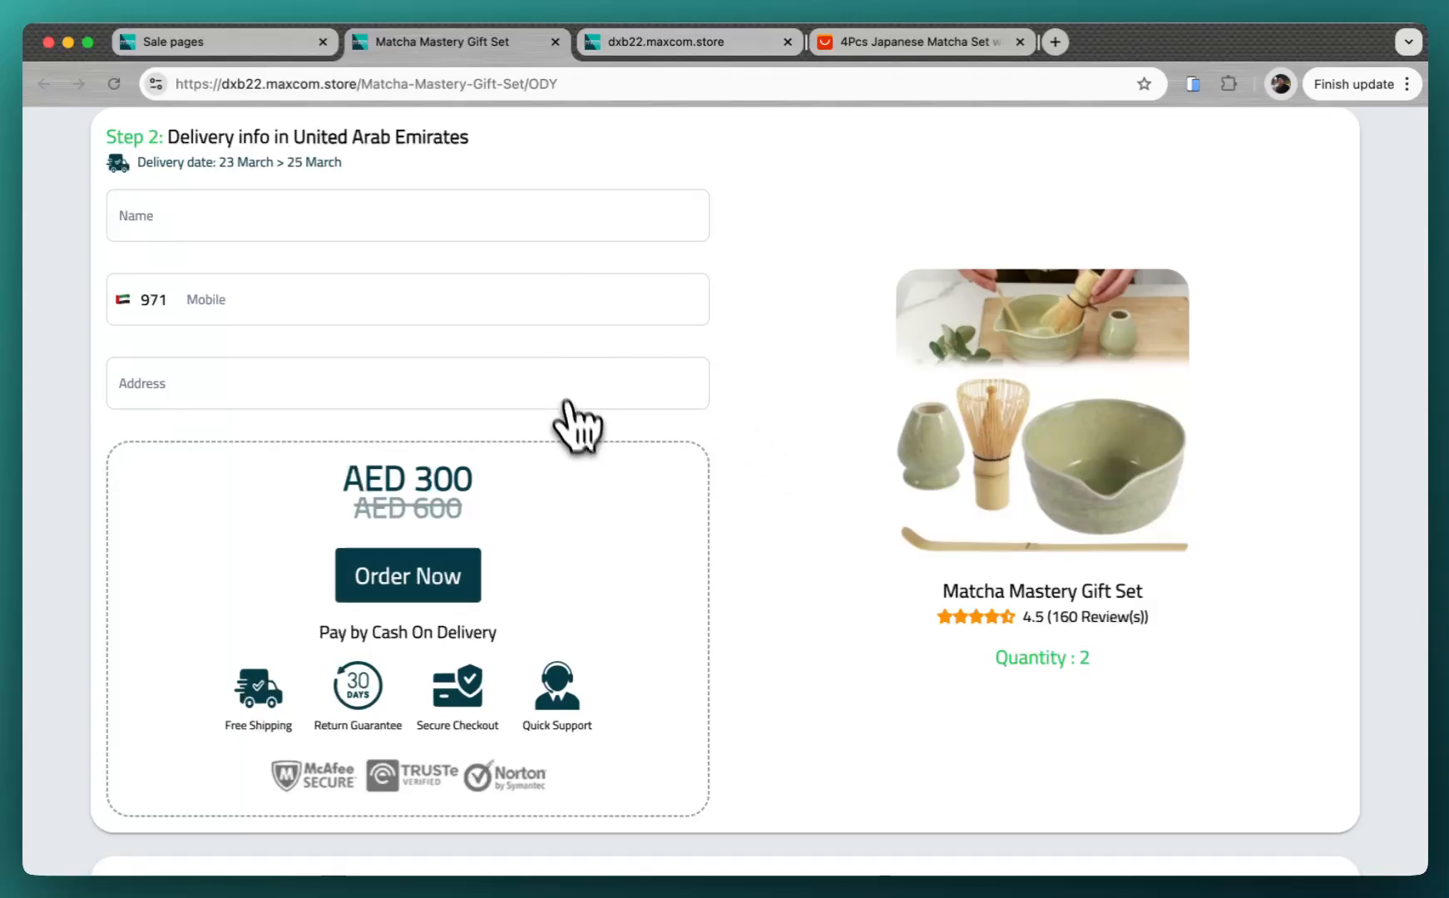
{"action": "scroll", "scroll_direction": "down", "scroll_amount": 3}
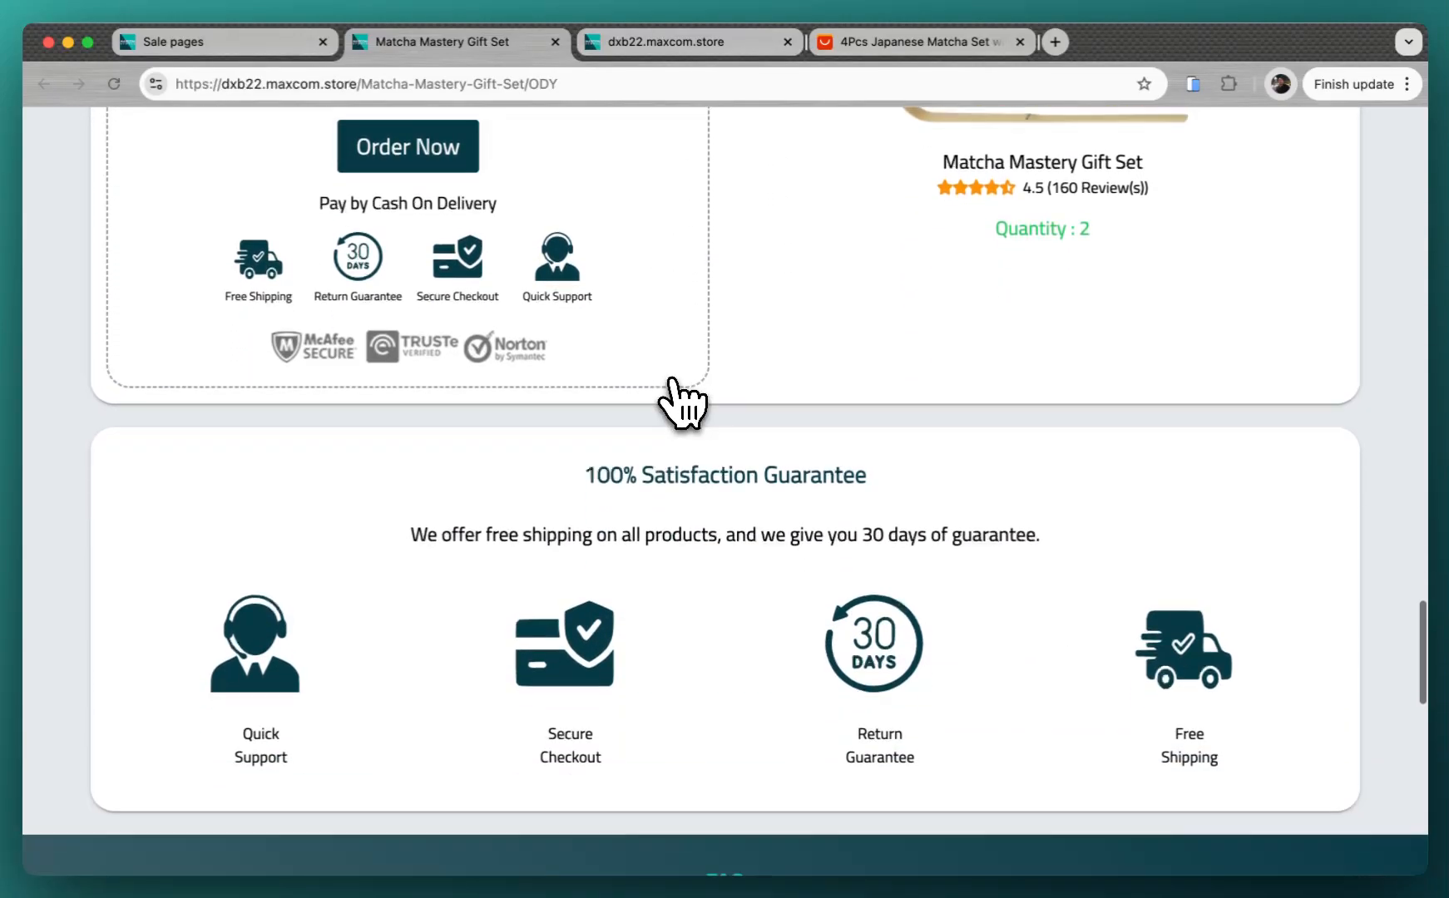
{"action": "scroll", "scroll_direction": "down", "scroll_amount": 3}
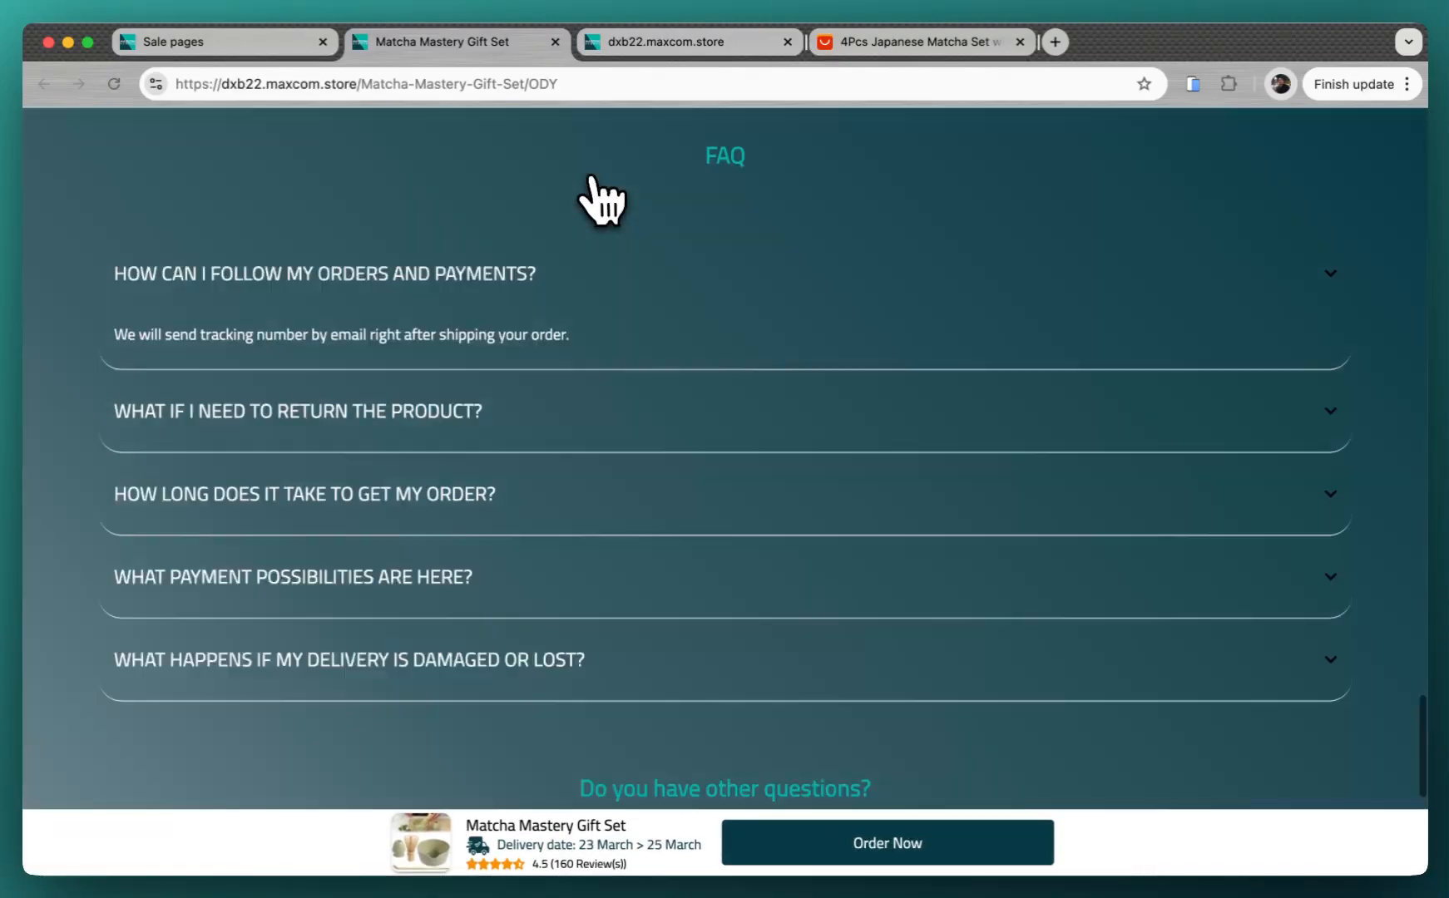
{"action": "left_click", "coordinate": [223, 42]}
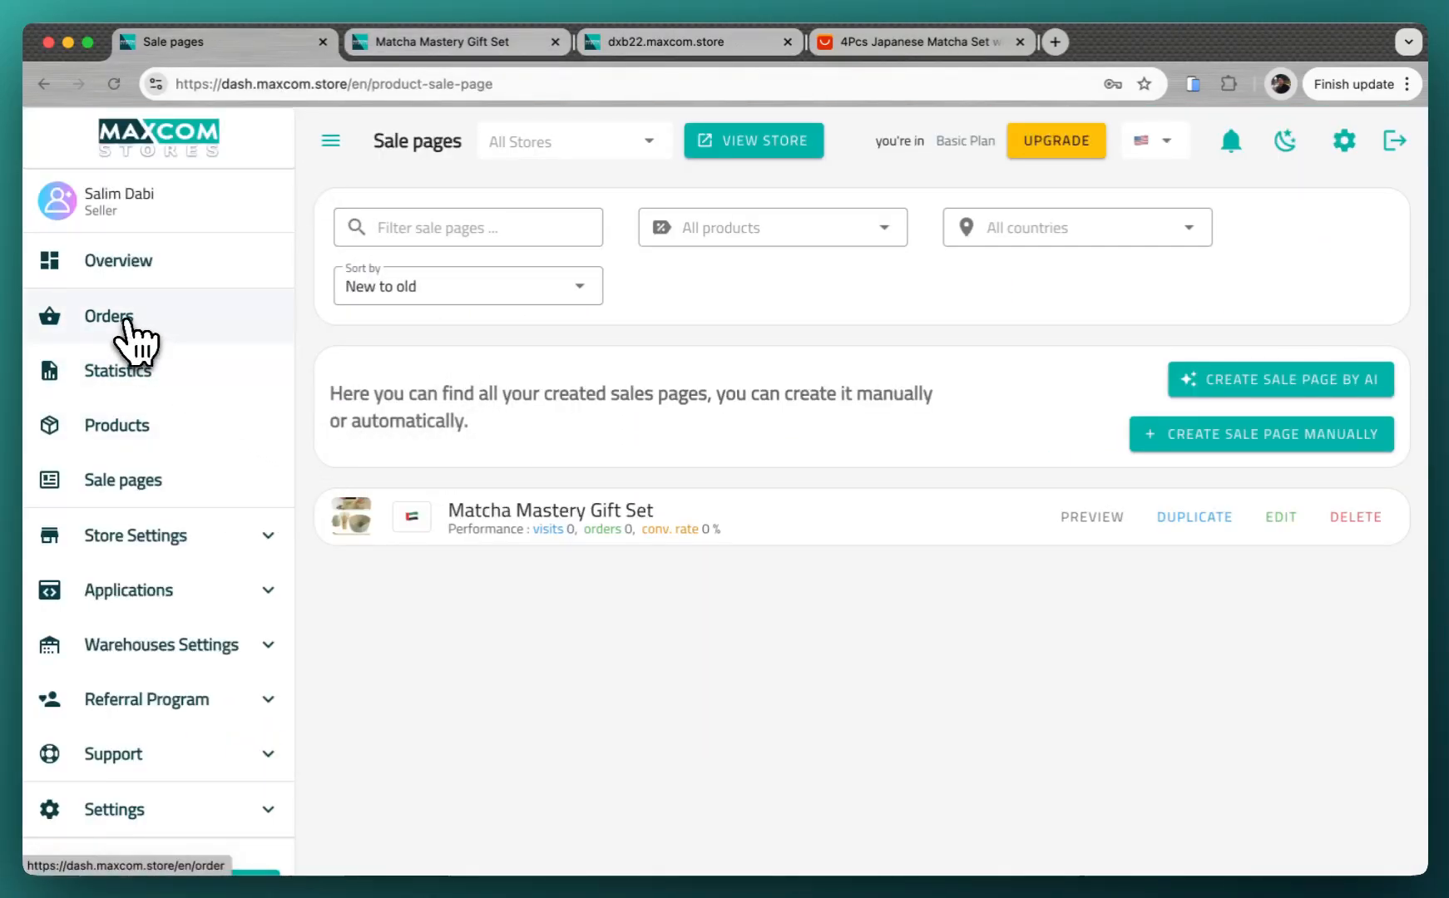
Check the empty Orders list and zero-earnings Statistics report, then expand Store Settings.
{"action": "left_click", "coordinate": [109, 316]}
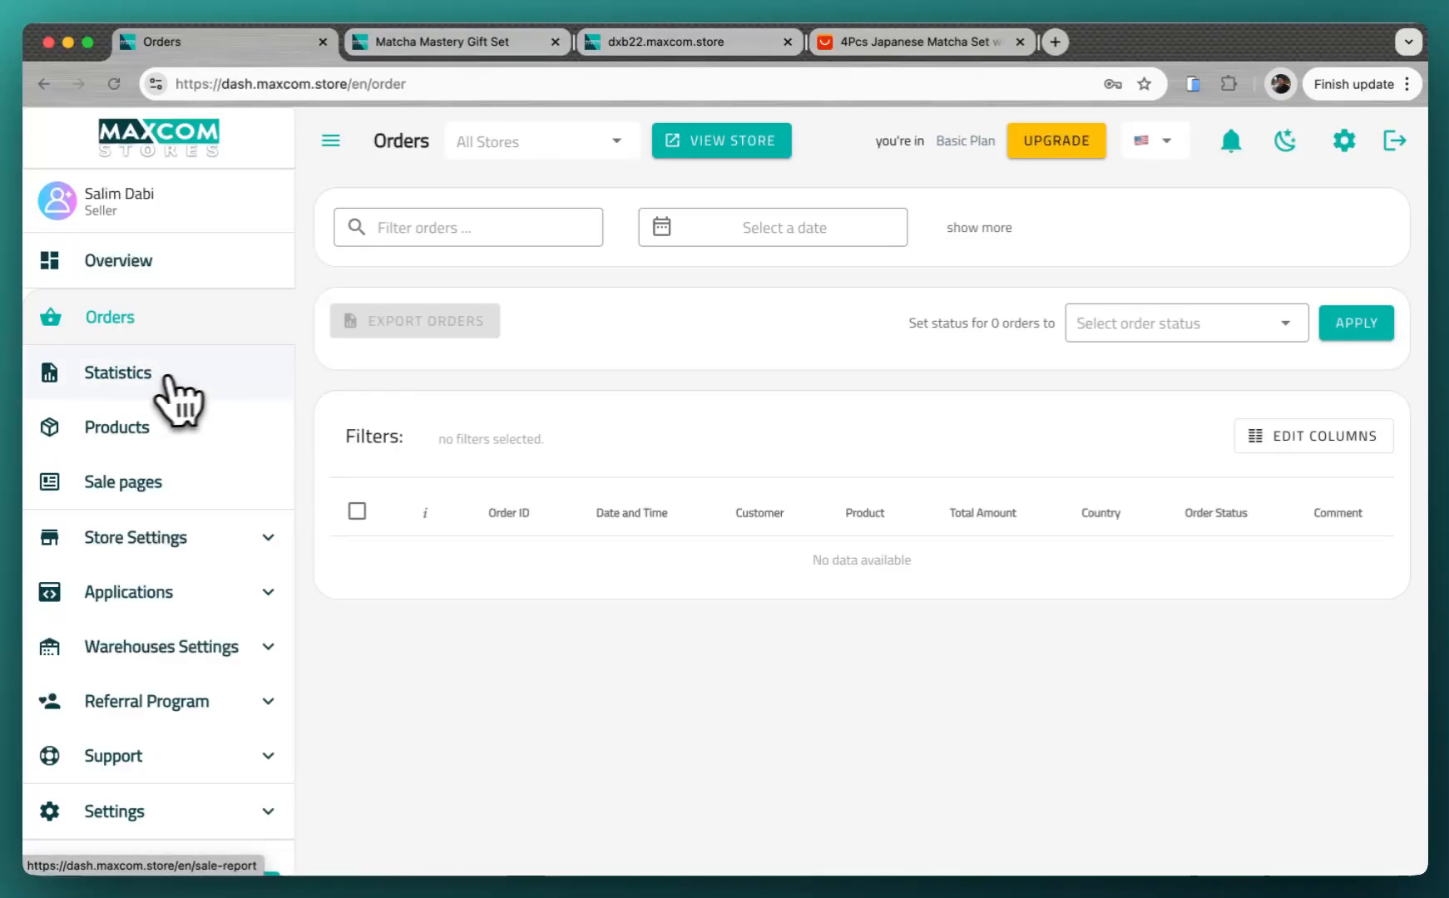
{"action": "mouse_move", "coordinate": [113, 404]}
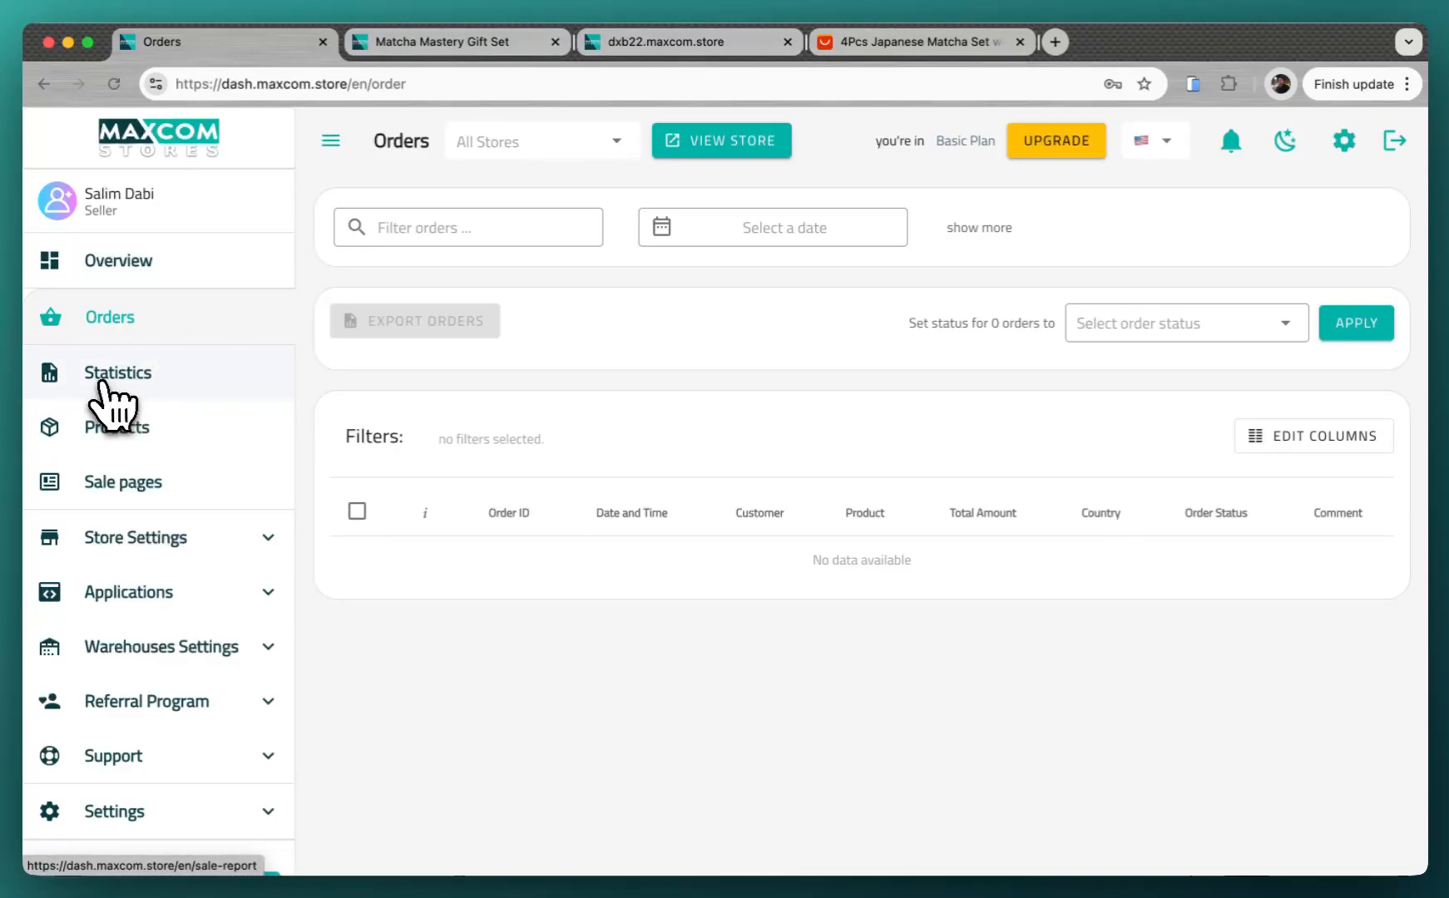
{"action": "left_click", "coordinate": [119, 371]}
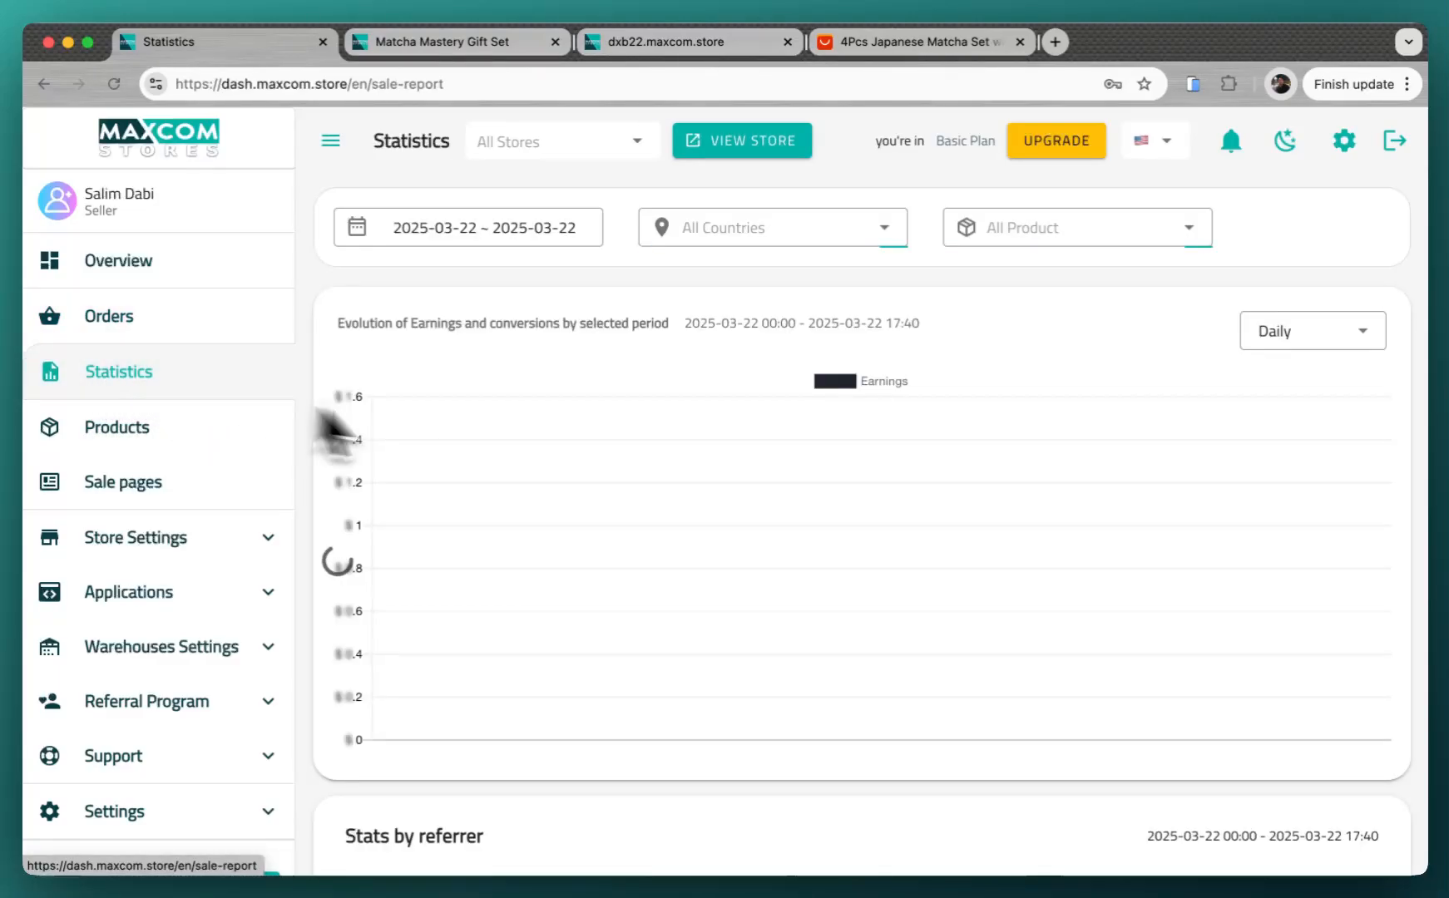
{"action": "scroll", "scroll_direction": "down", "scroll_amount": 3}
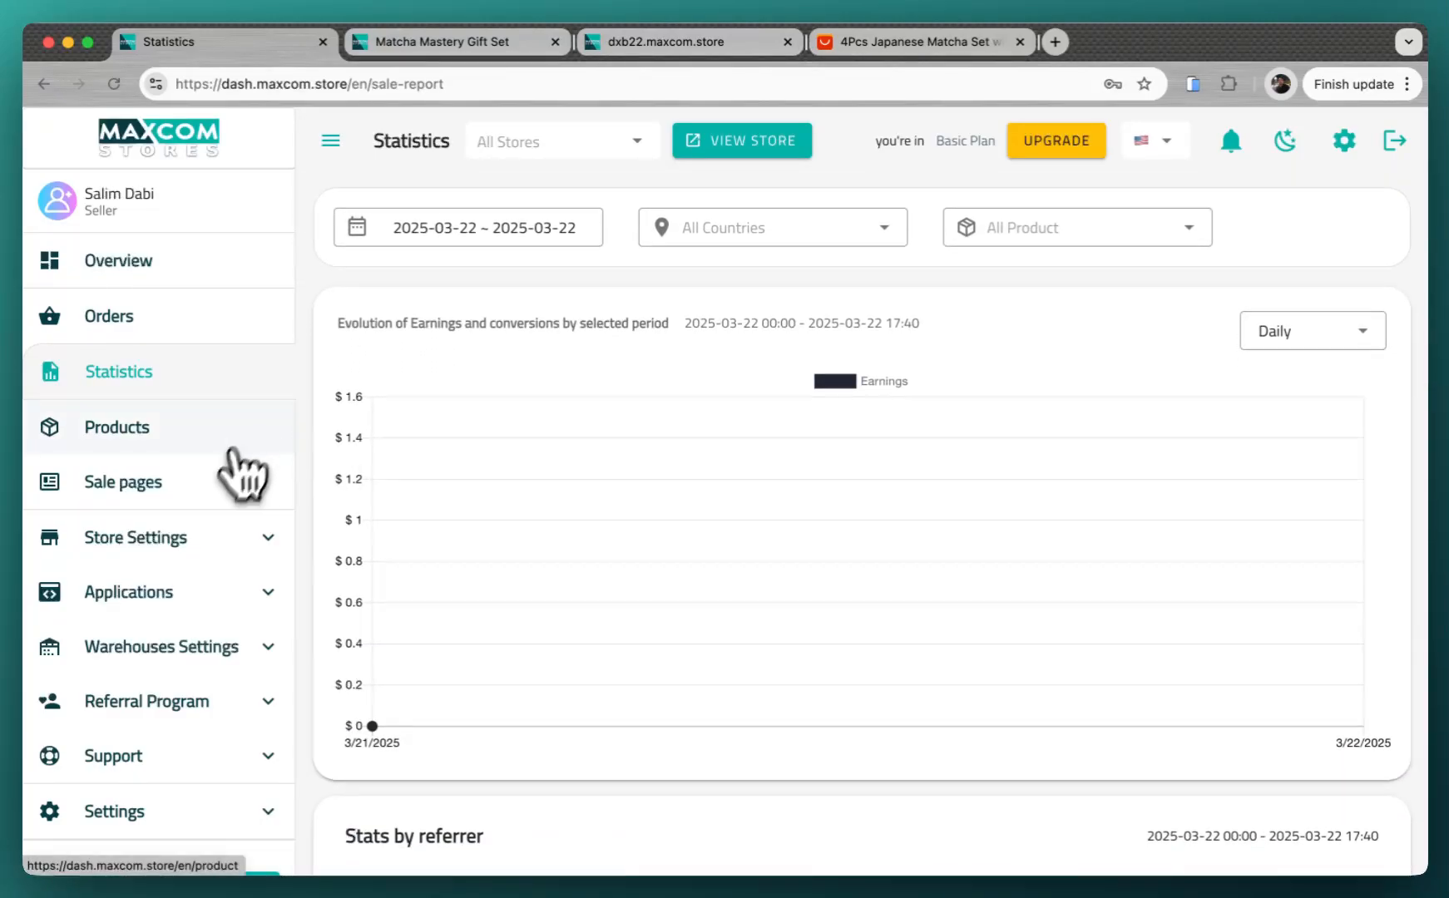
{"action": "left_click", "coordinate": [135, 537]}
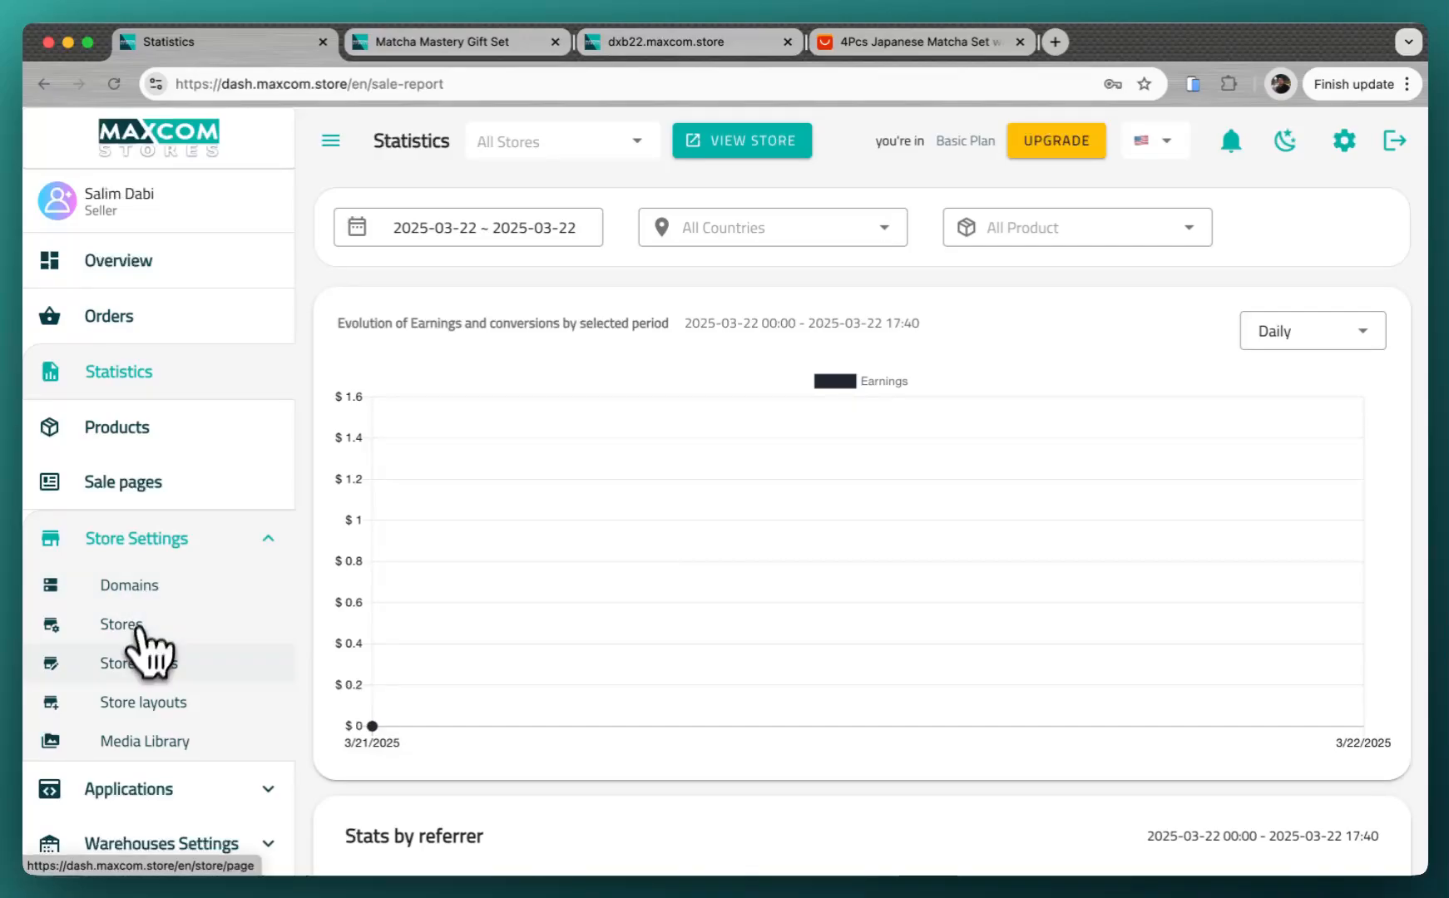
Expand the Applications menu to reveal the Google Shopping and Facebook Shopping integrations.
{"action": "left_click", "coordinate": [121, 626]}
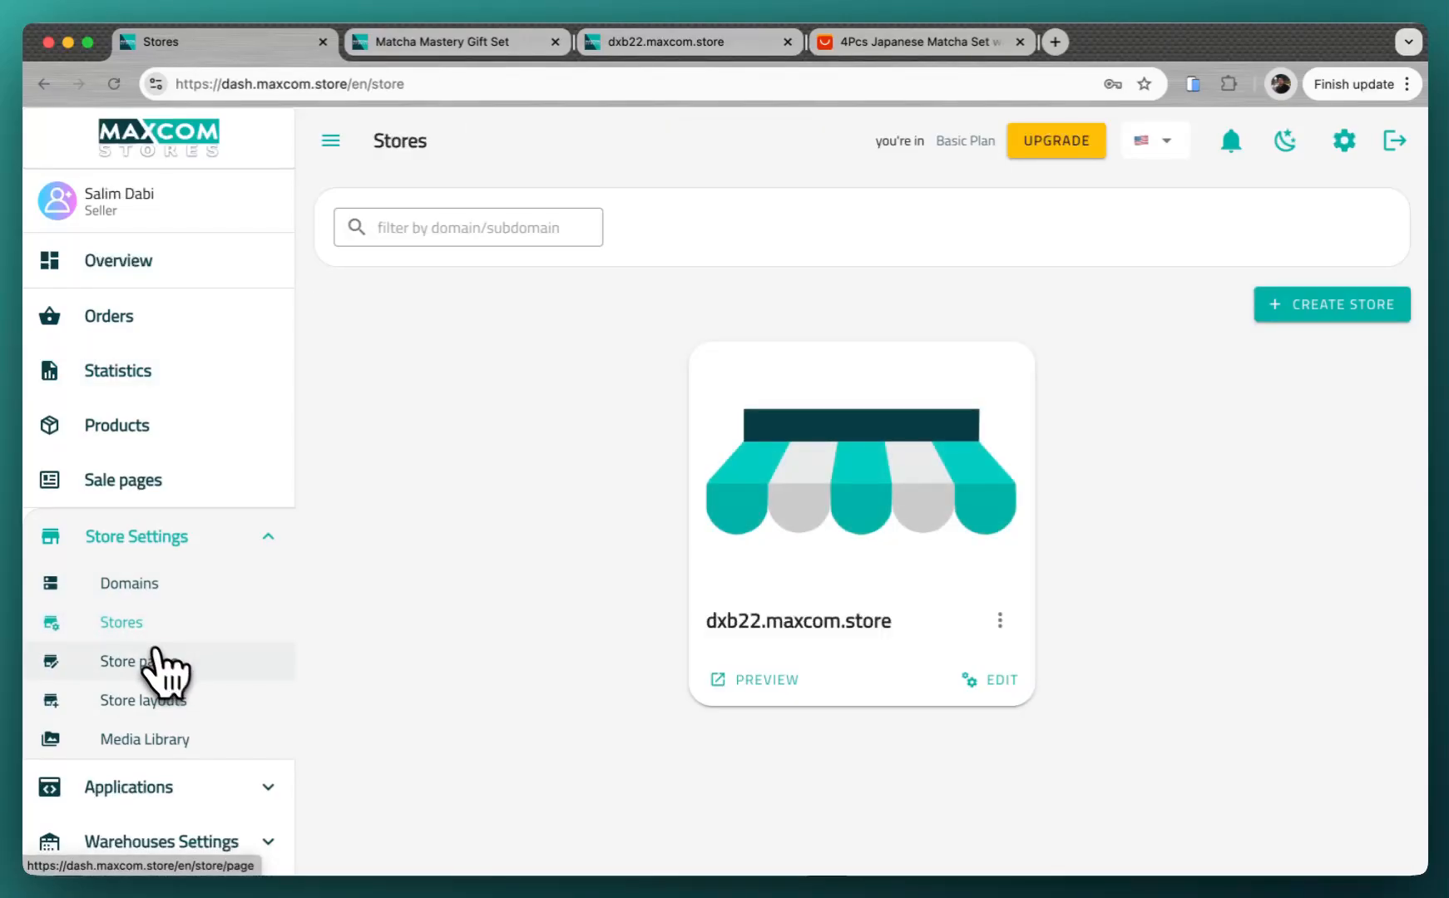
{"action": "left_click", "coordinate": [128, 662]}
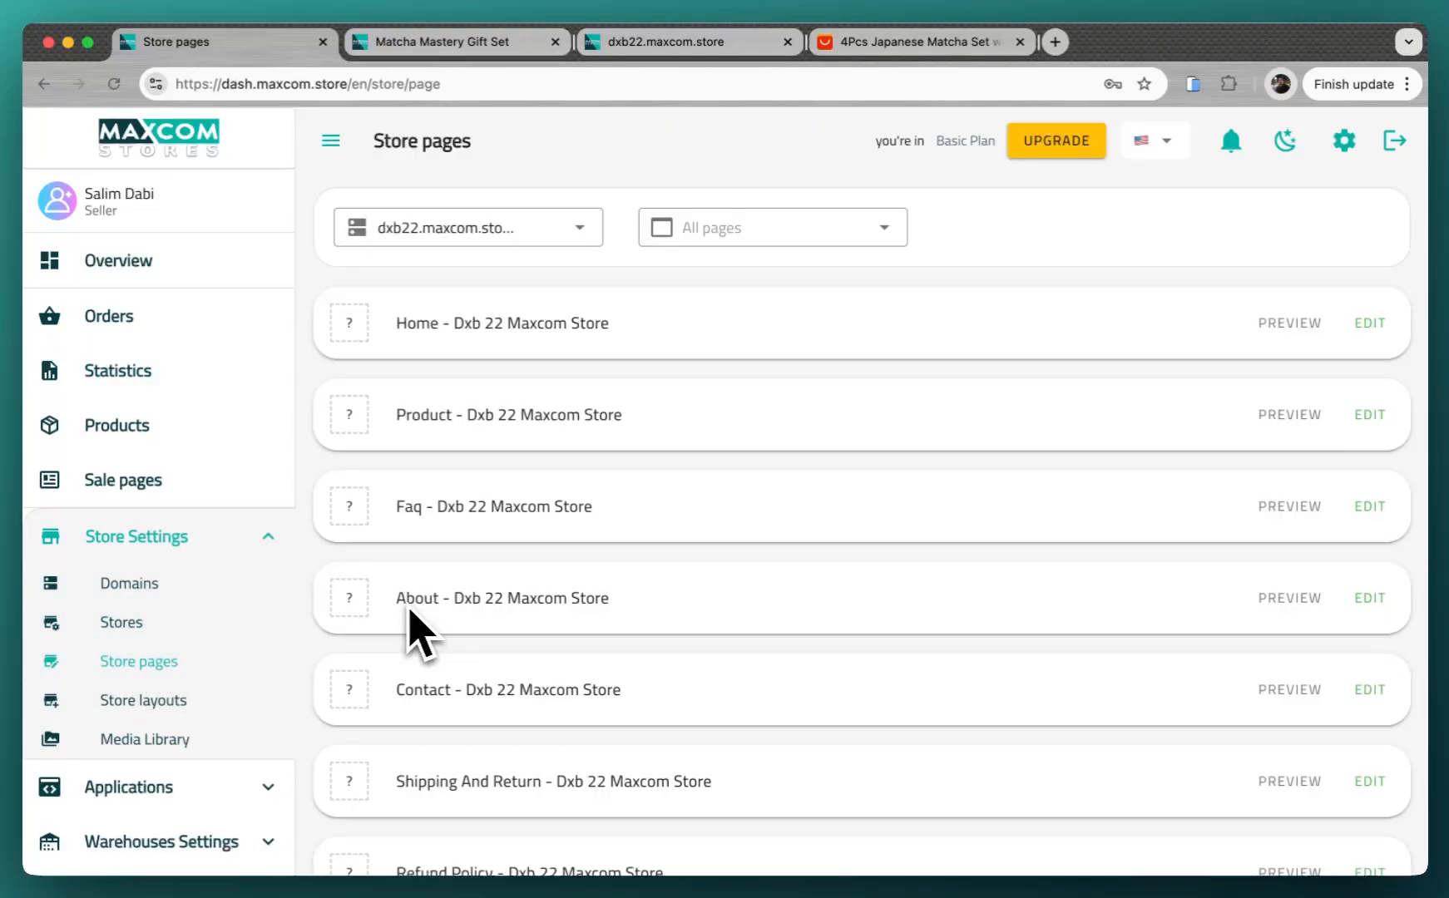
{"action": "scroll", "scroll_direction": "down", "scroll_amount": 3}
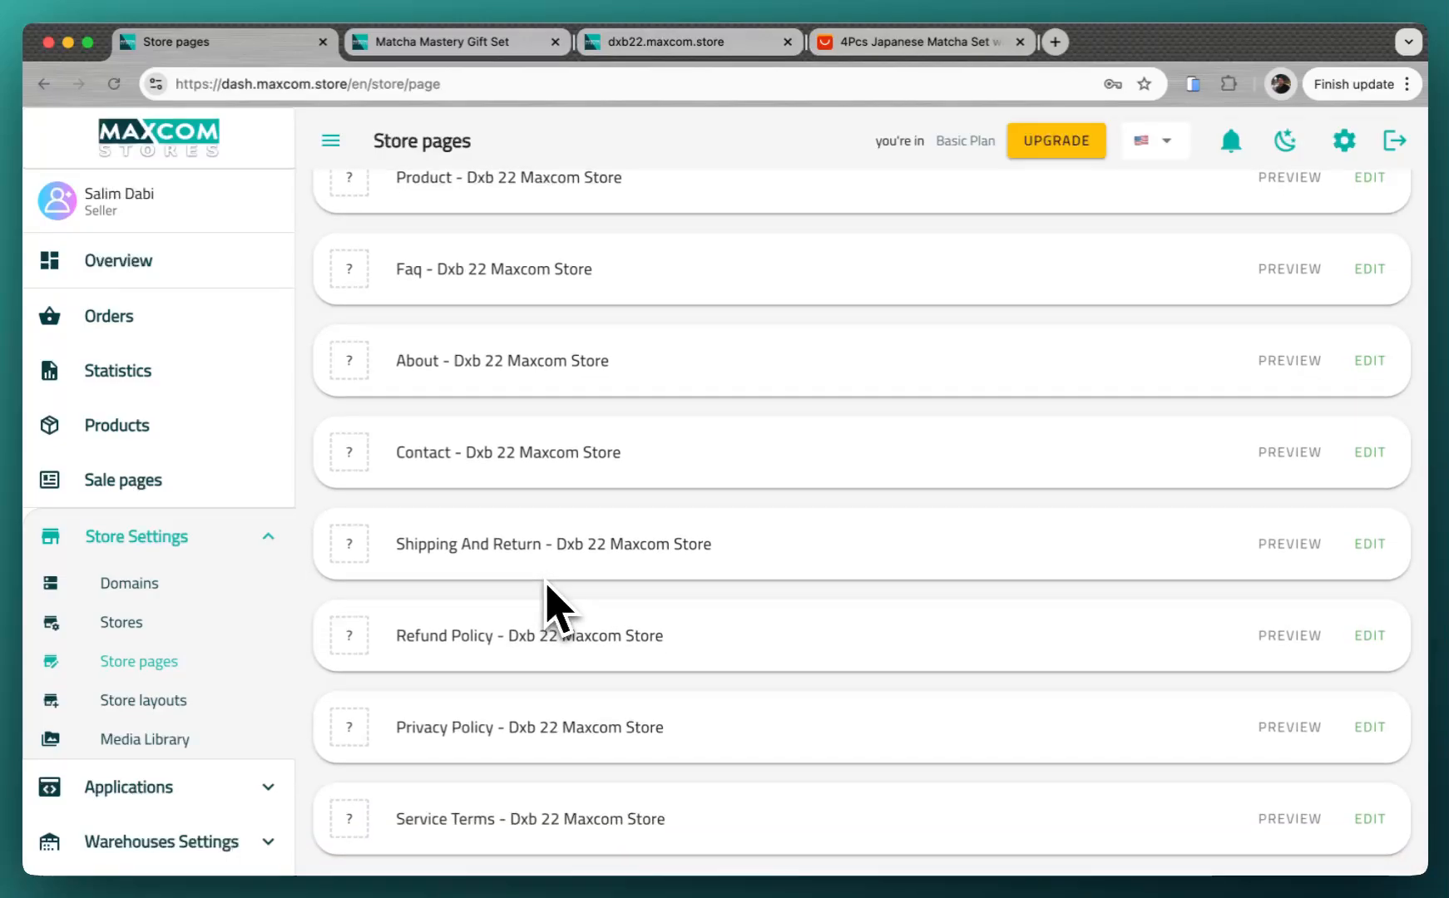
{"action": "scroll", "scroll_direction": "down", "scroll_amount": 3}
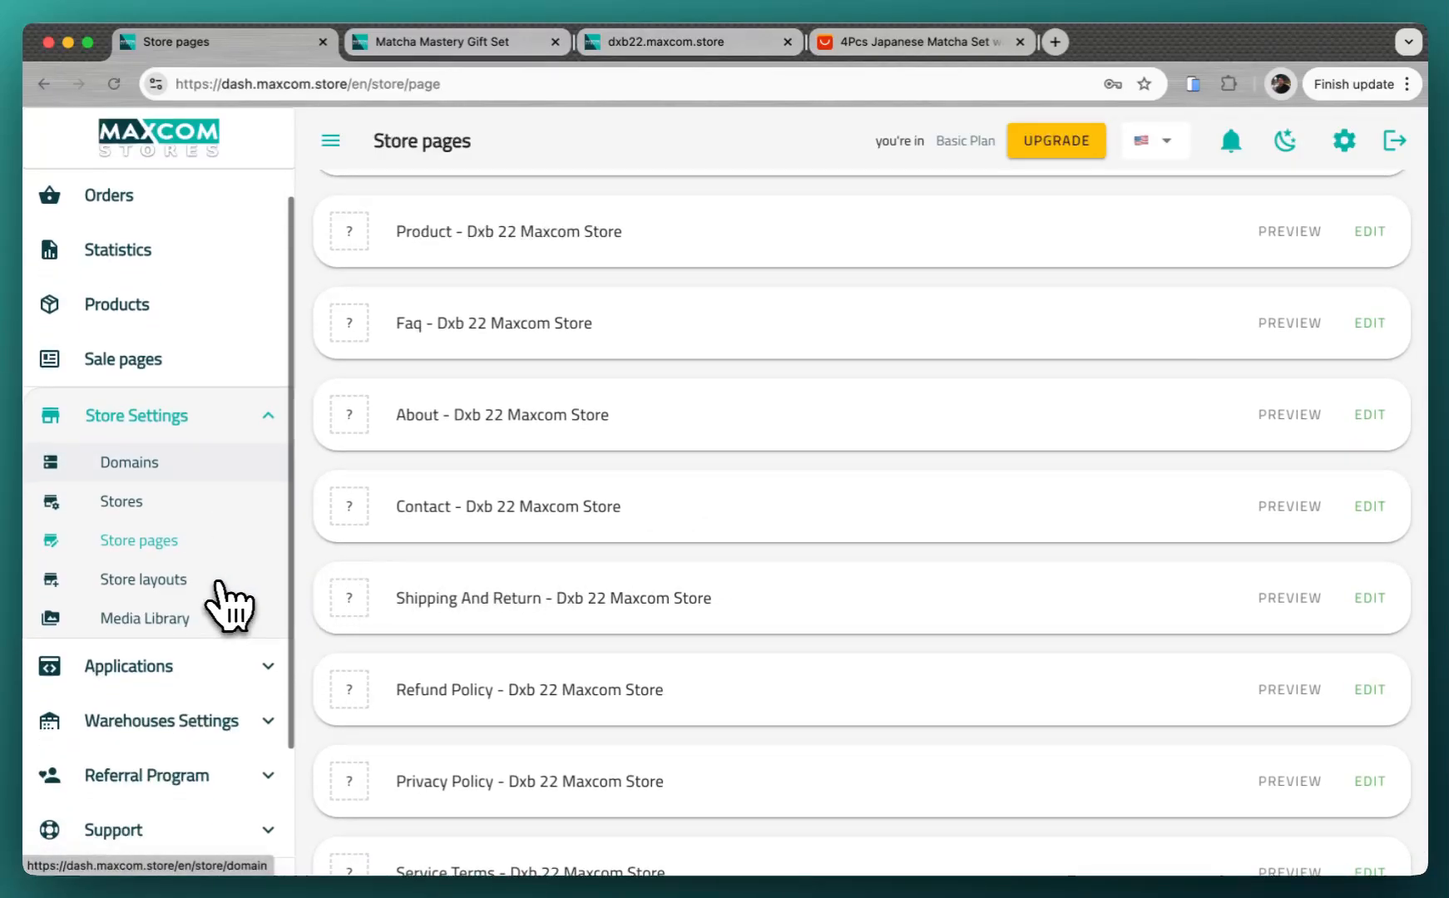
{"action": "left_click", "coordinate": [128, 668]}
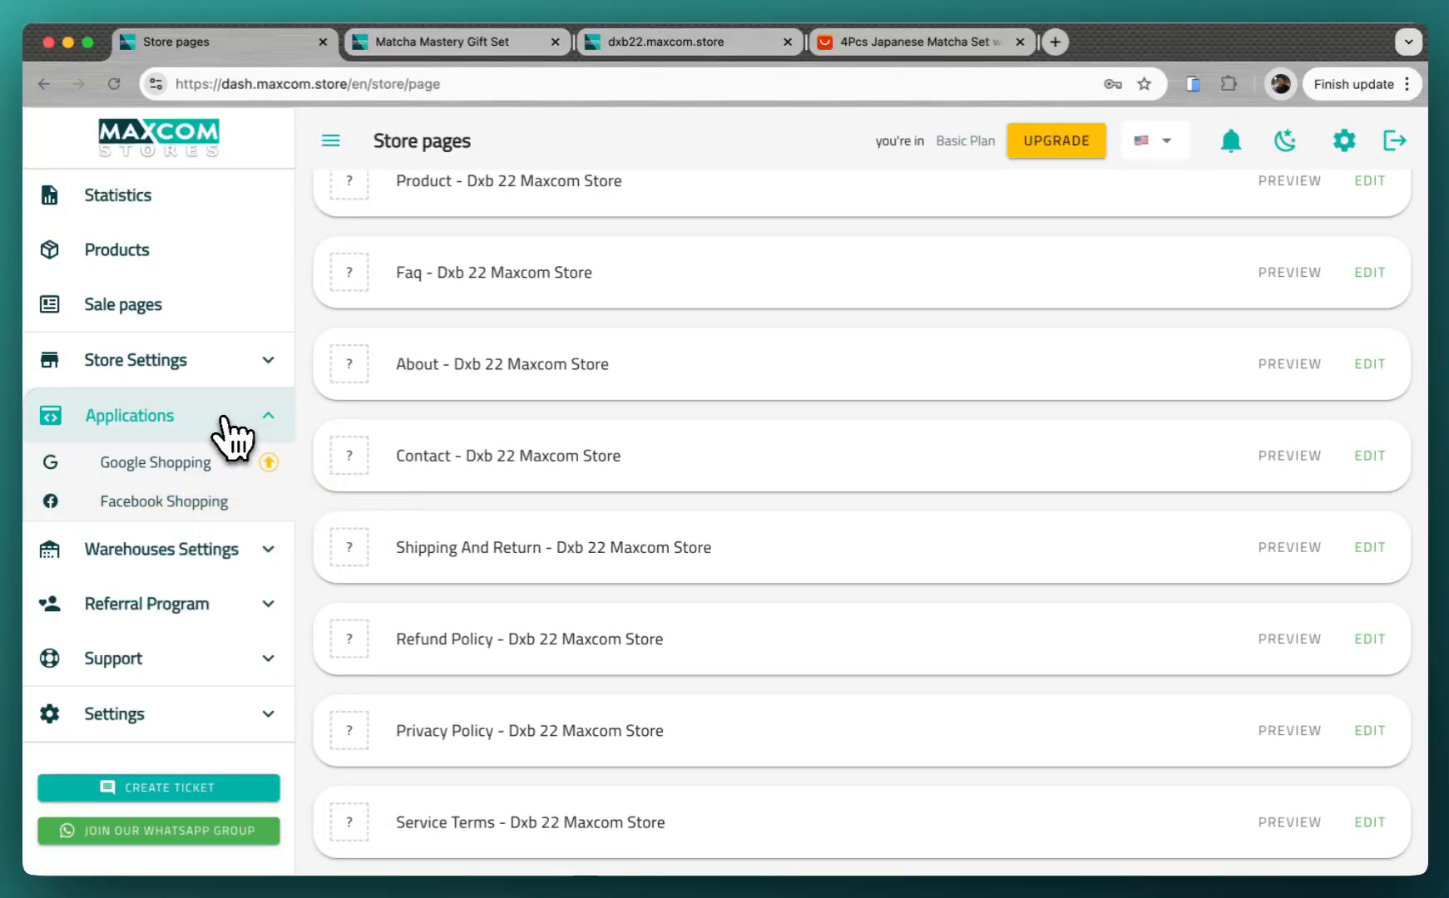
View the Warehouses list, then the External API page of connectable networks.
{"action": "left_click", "coordinate": [161, 551]}
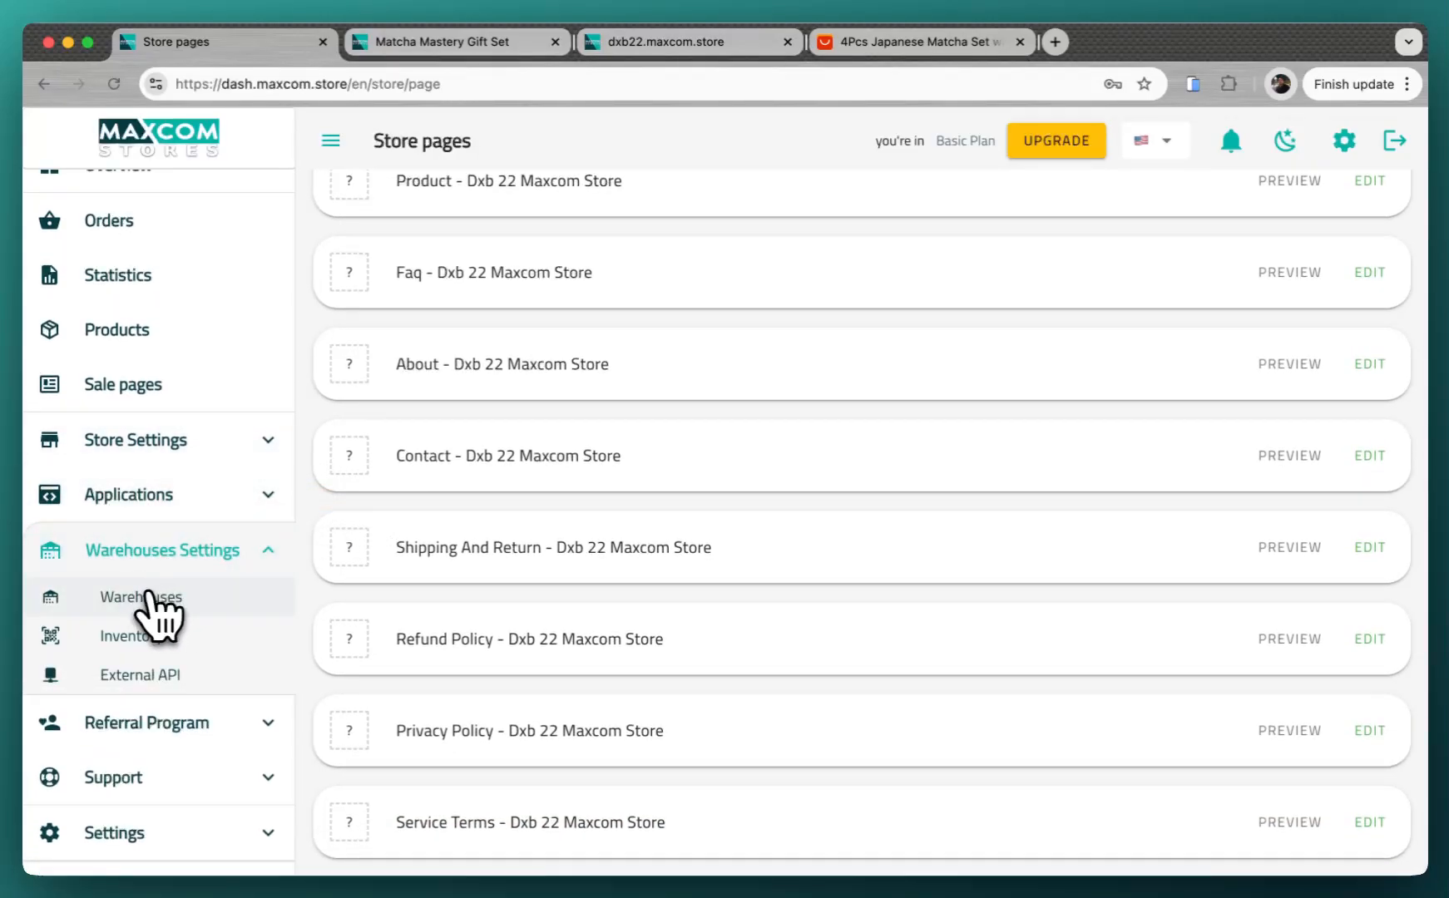
{"action": "left_click", "coordinate": [139, 597]}
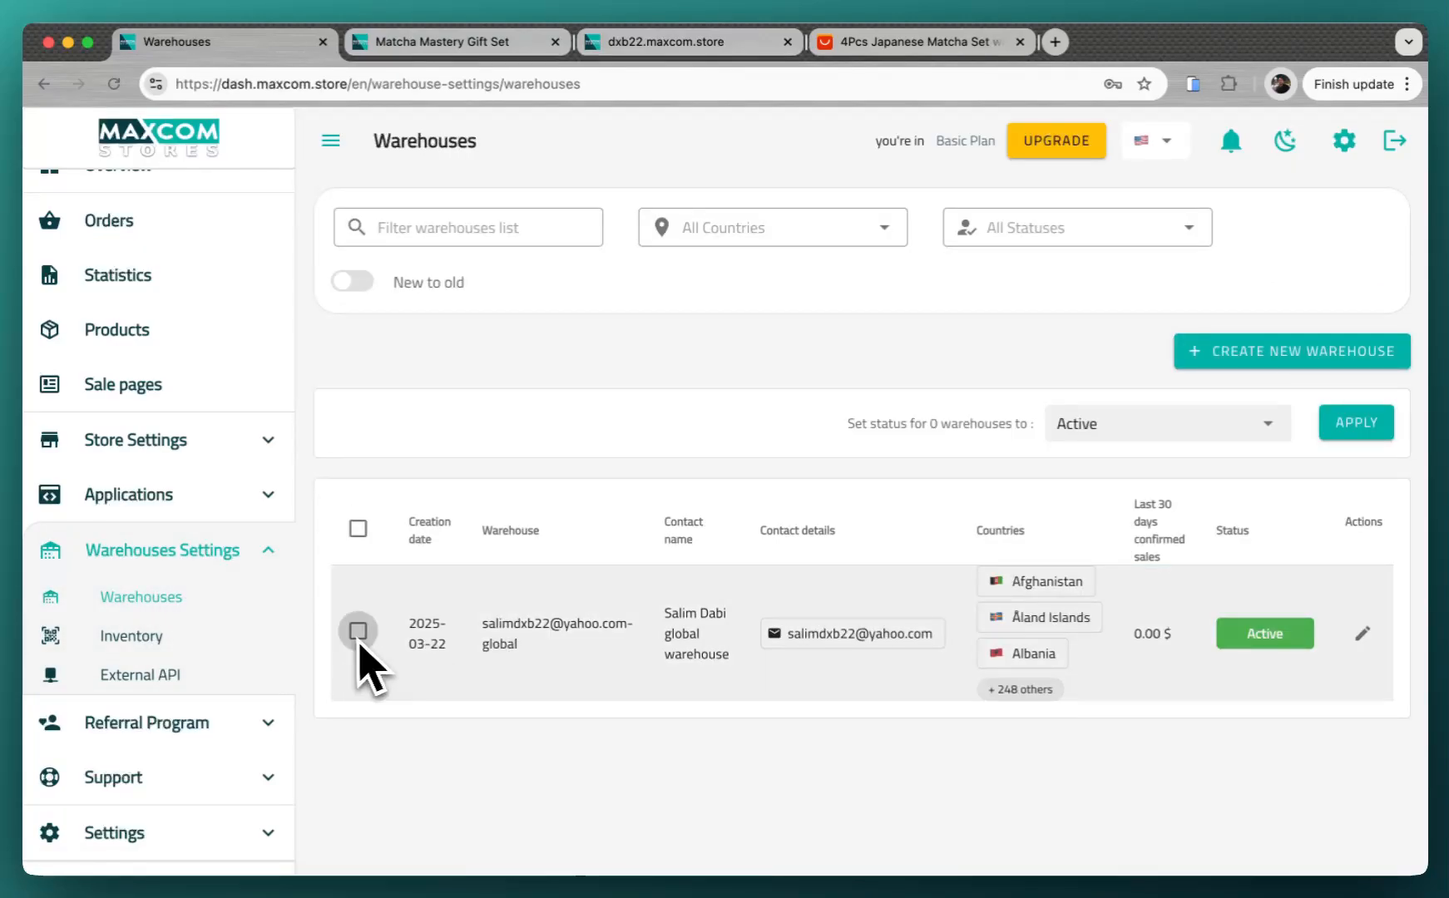
{"action": "left_click", "coordinate": [140, 674]}
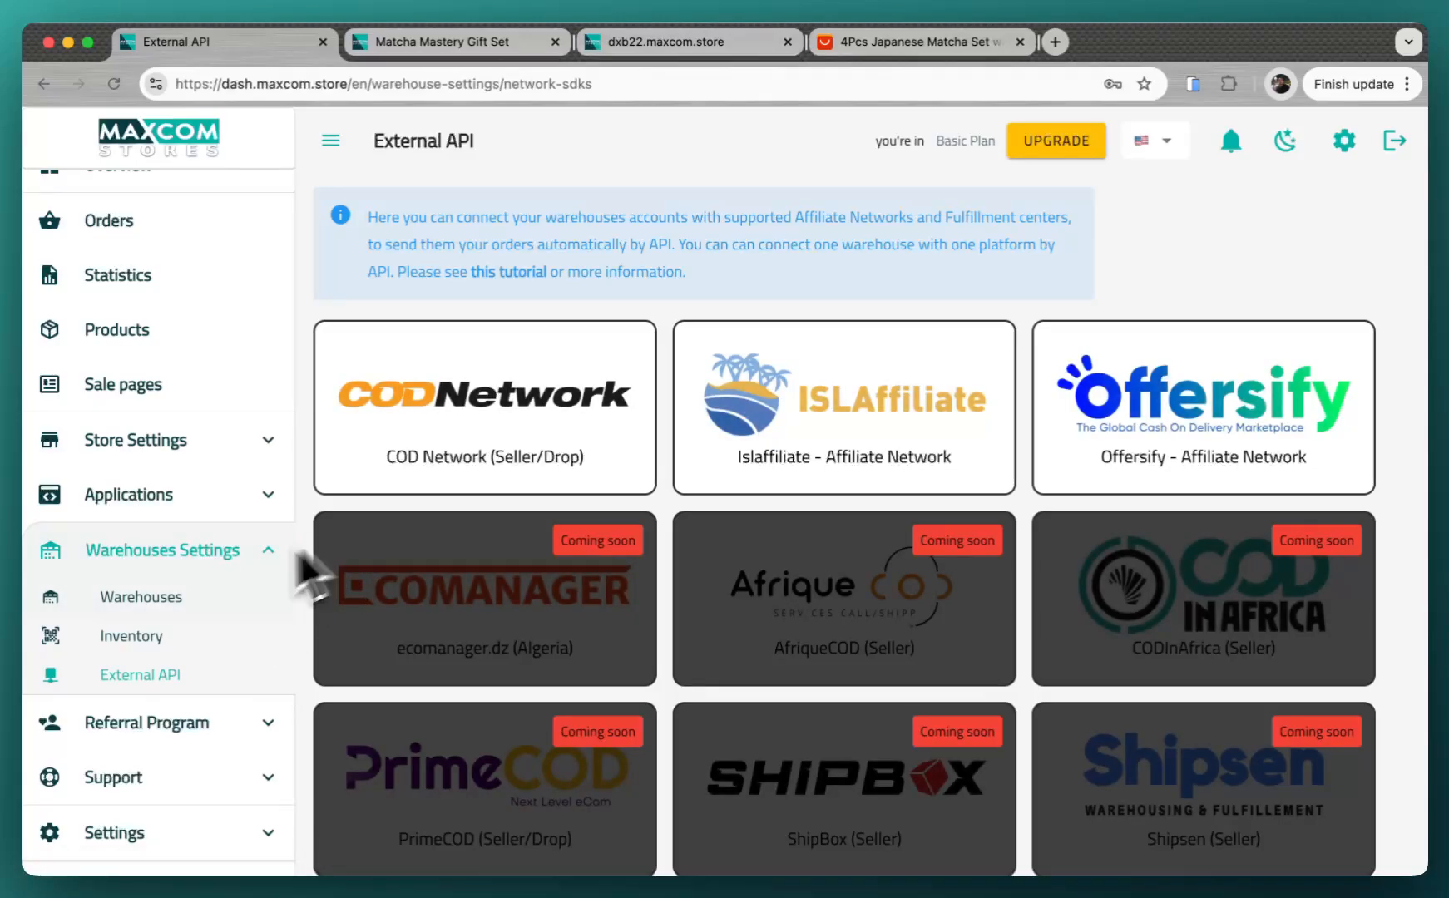
{"action": "mouse_move", "coordinate": [577, 447]}
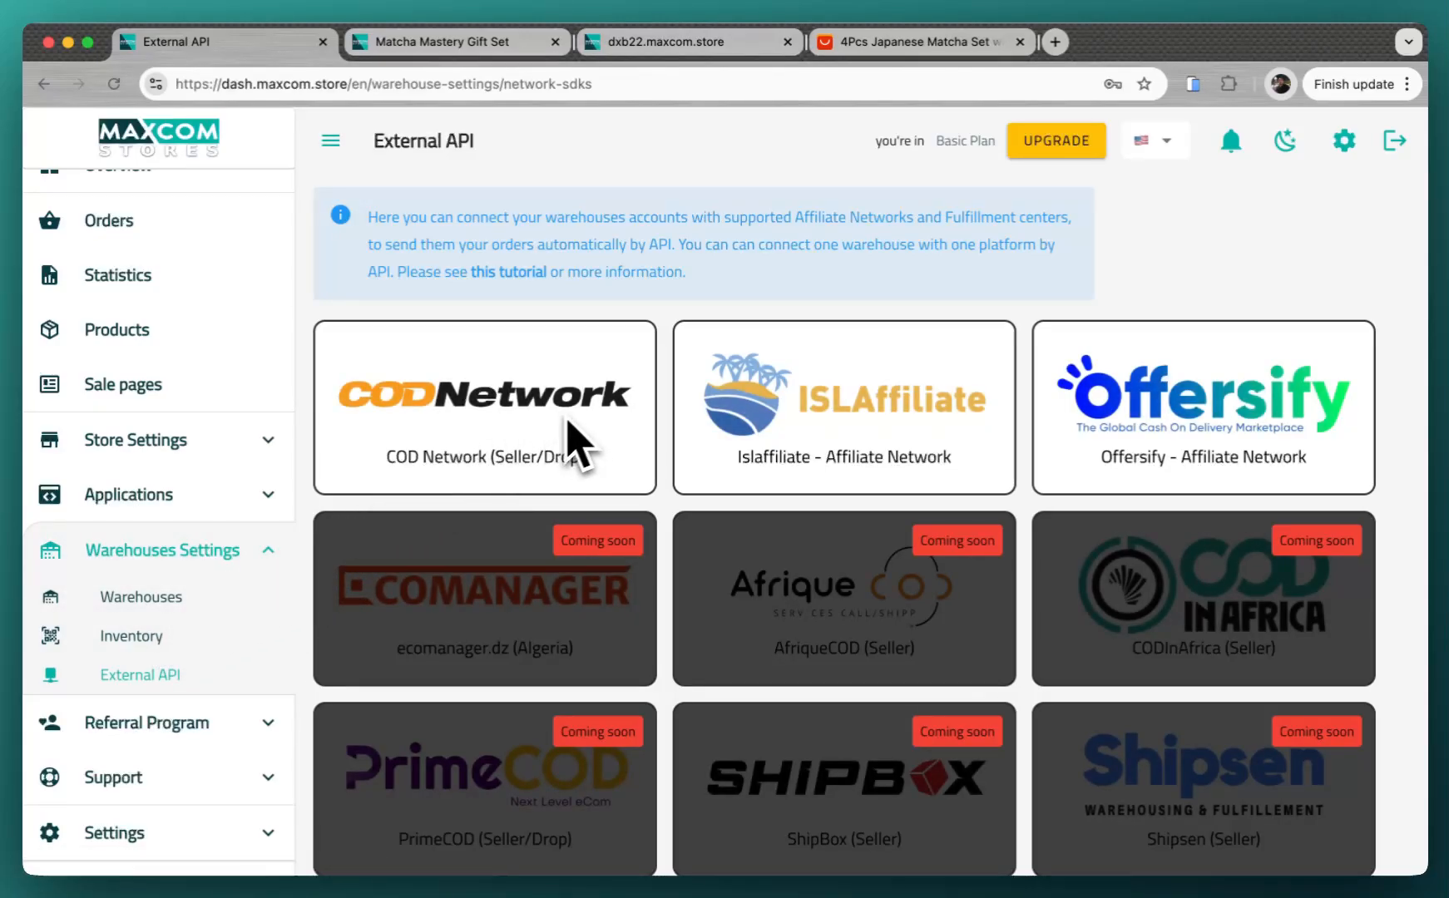
{"action": "mouse_move", "coordinate": [642, 435]}
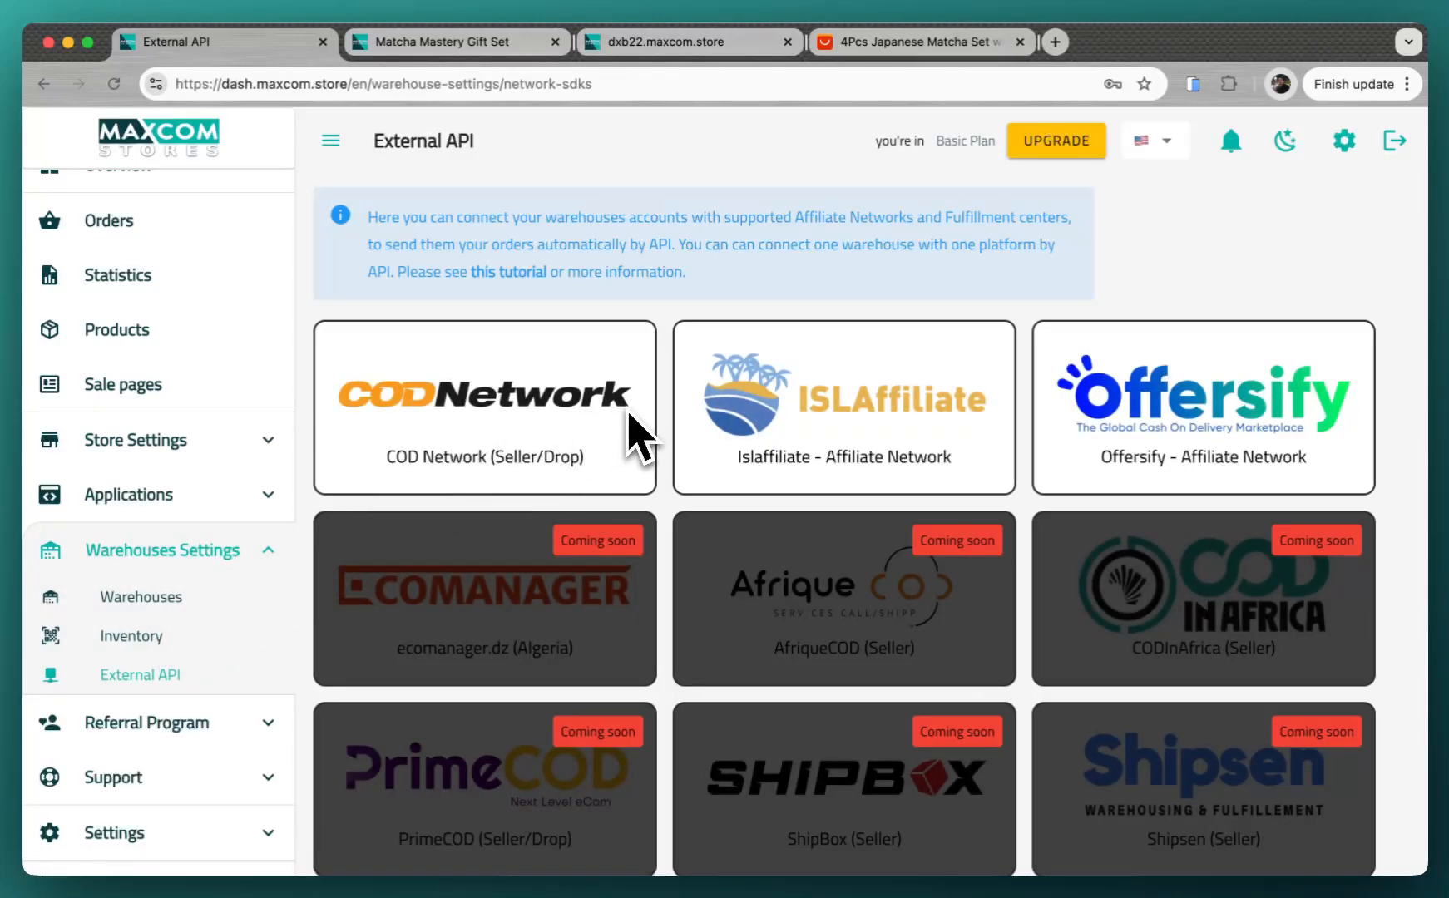
{"action": "mouse_move", "coordinate": [455, 546]}
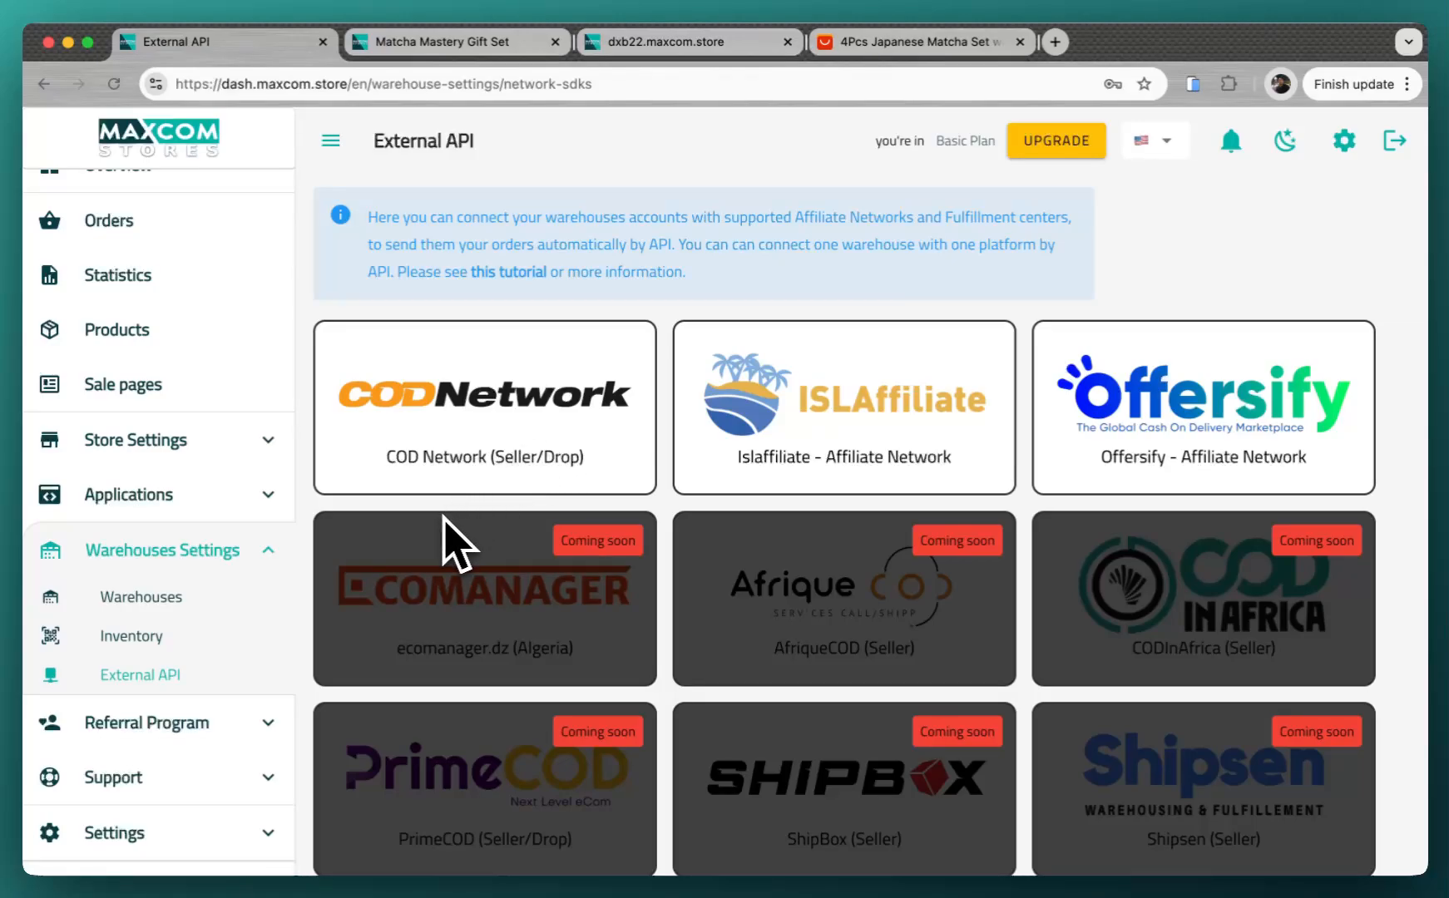
Look through the COD Network, Islaffiliate and Offersify cards and expand Referral Program.
{"action": "scroll", "scroll_direction": "down", "scroll_amount": 3}
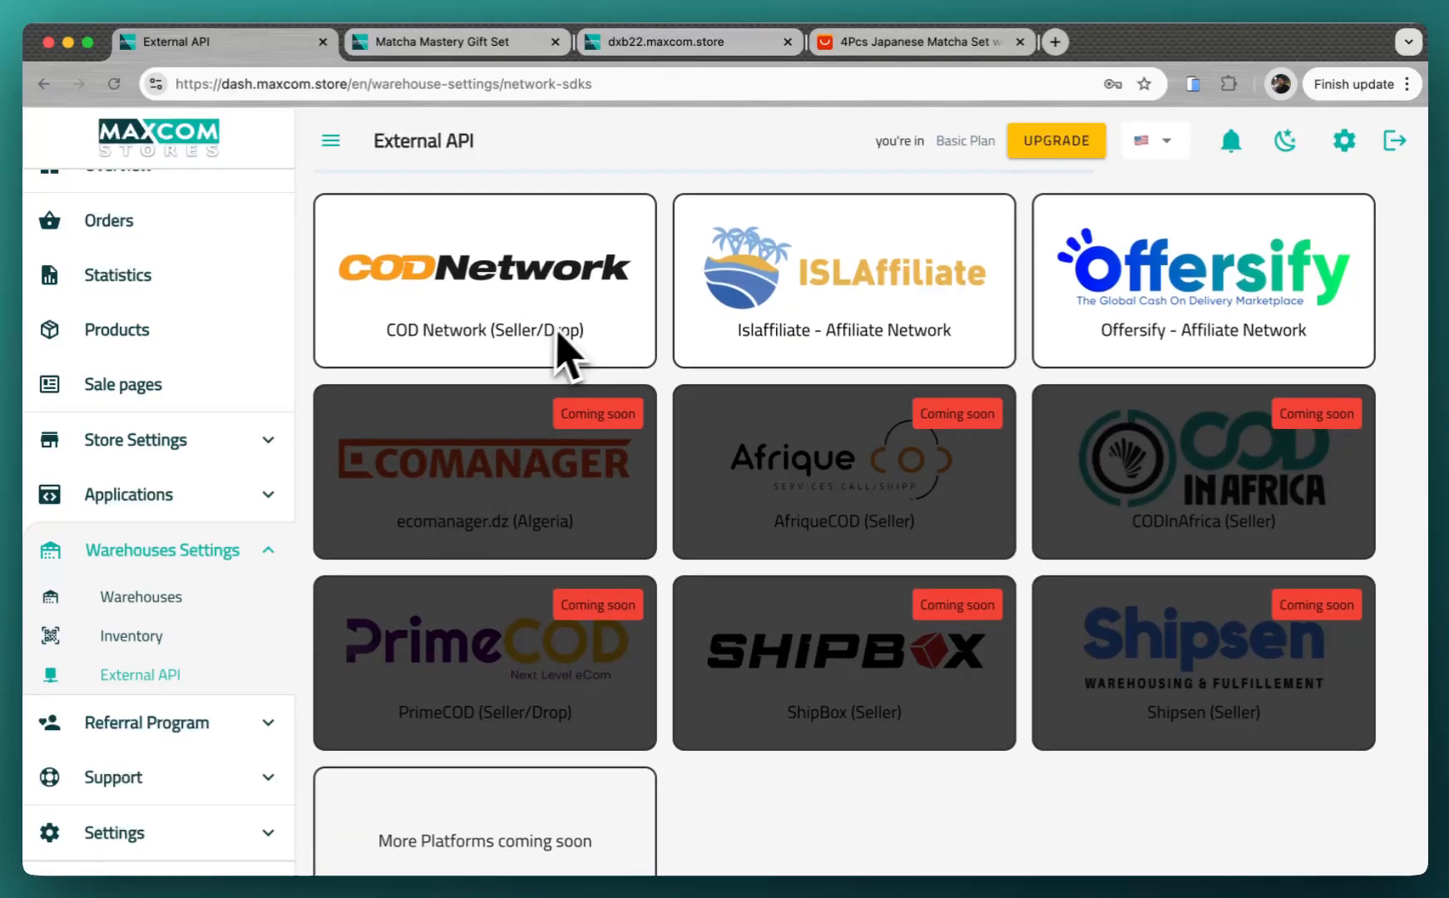
{"action": "scroll", "scroll_direction": "down", "scroll_amount": 3}
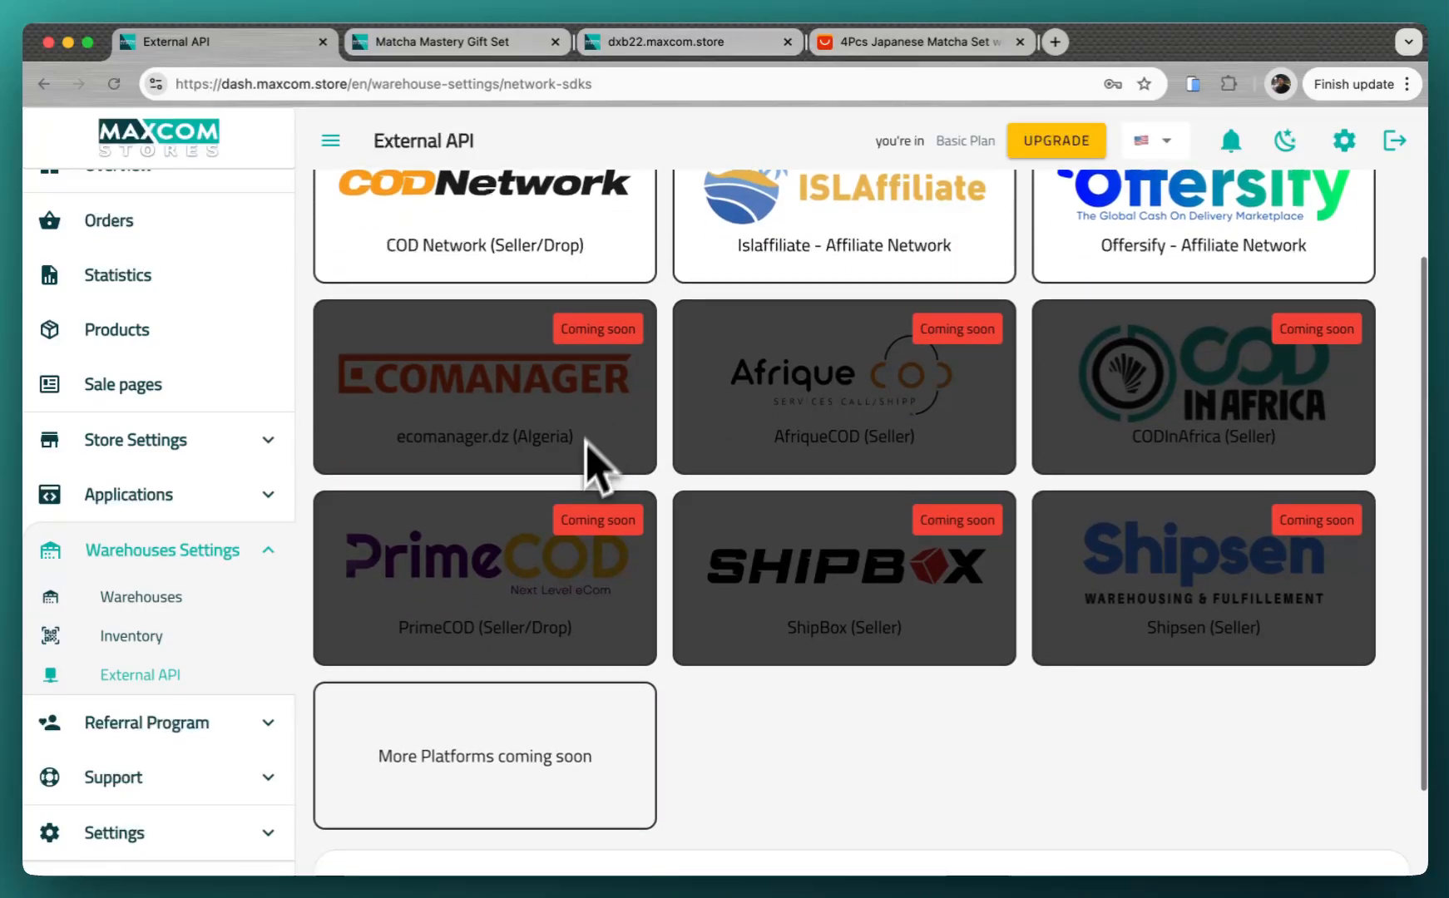
{"action": "mouse_move", "coordinate": [637, 652]}
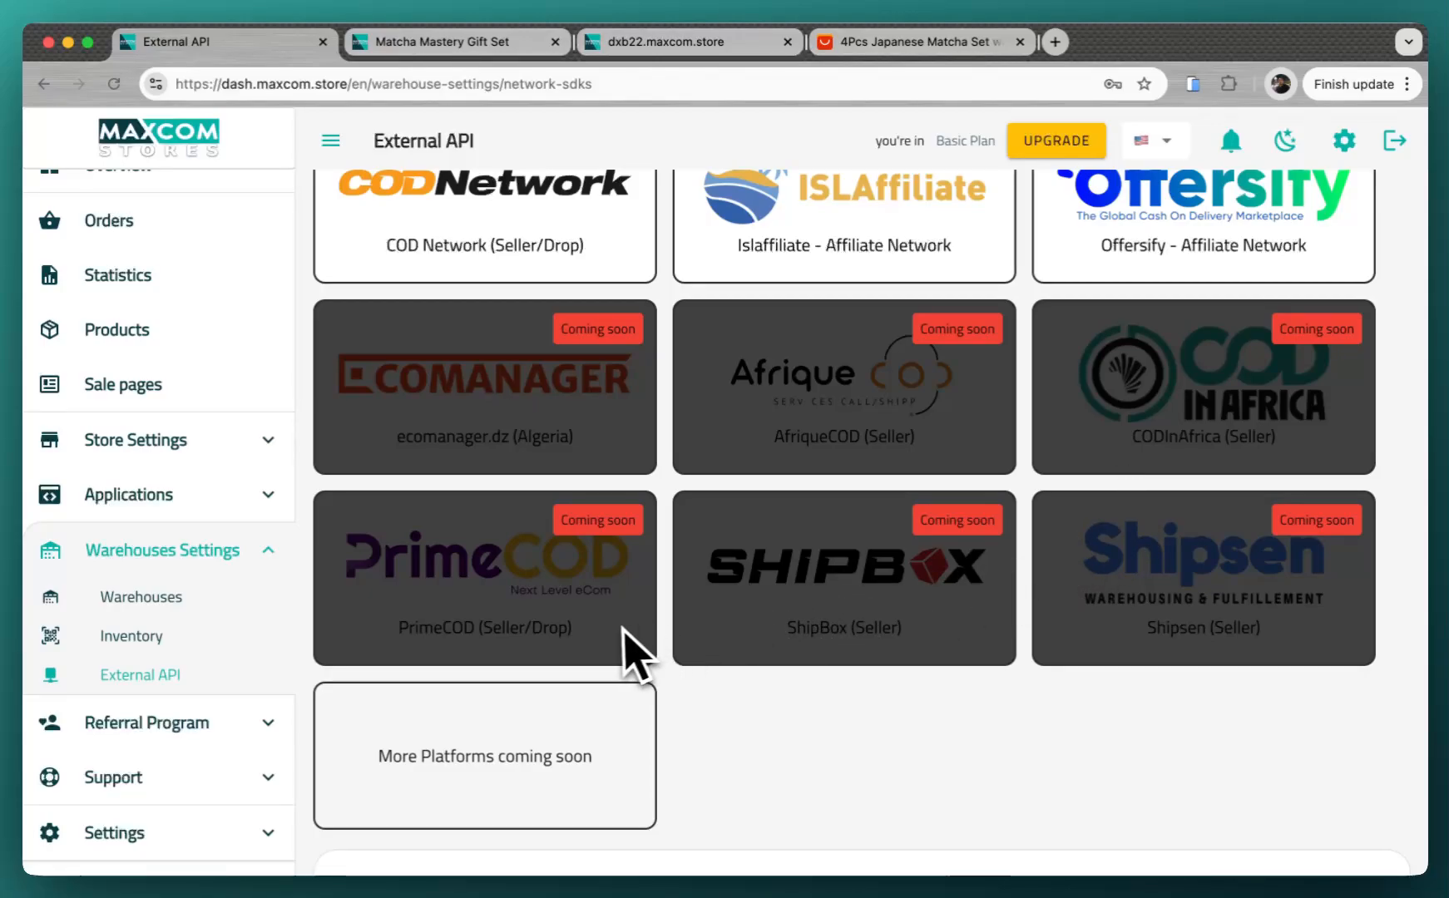
{"action": "scroll", "scroll_direction": "down", "scroll_amount": 3}
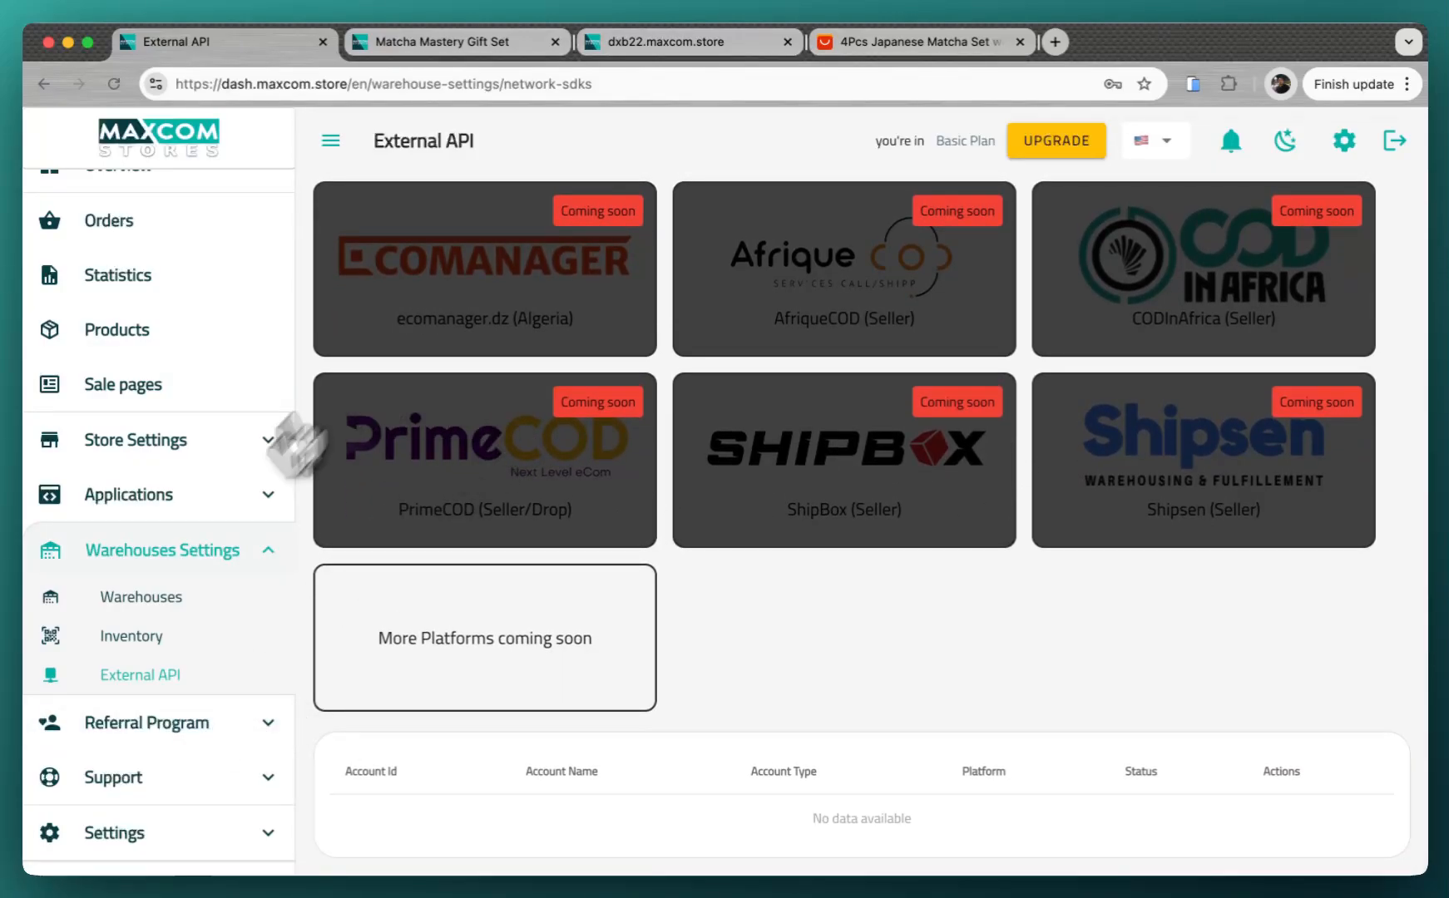
{"action": "left_click", "coordinate": [156, 604]}
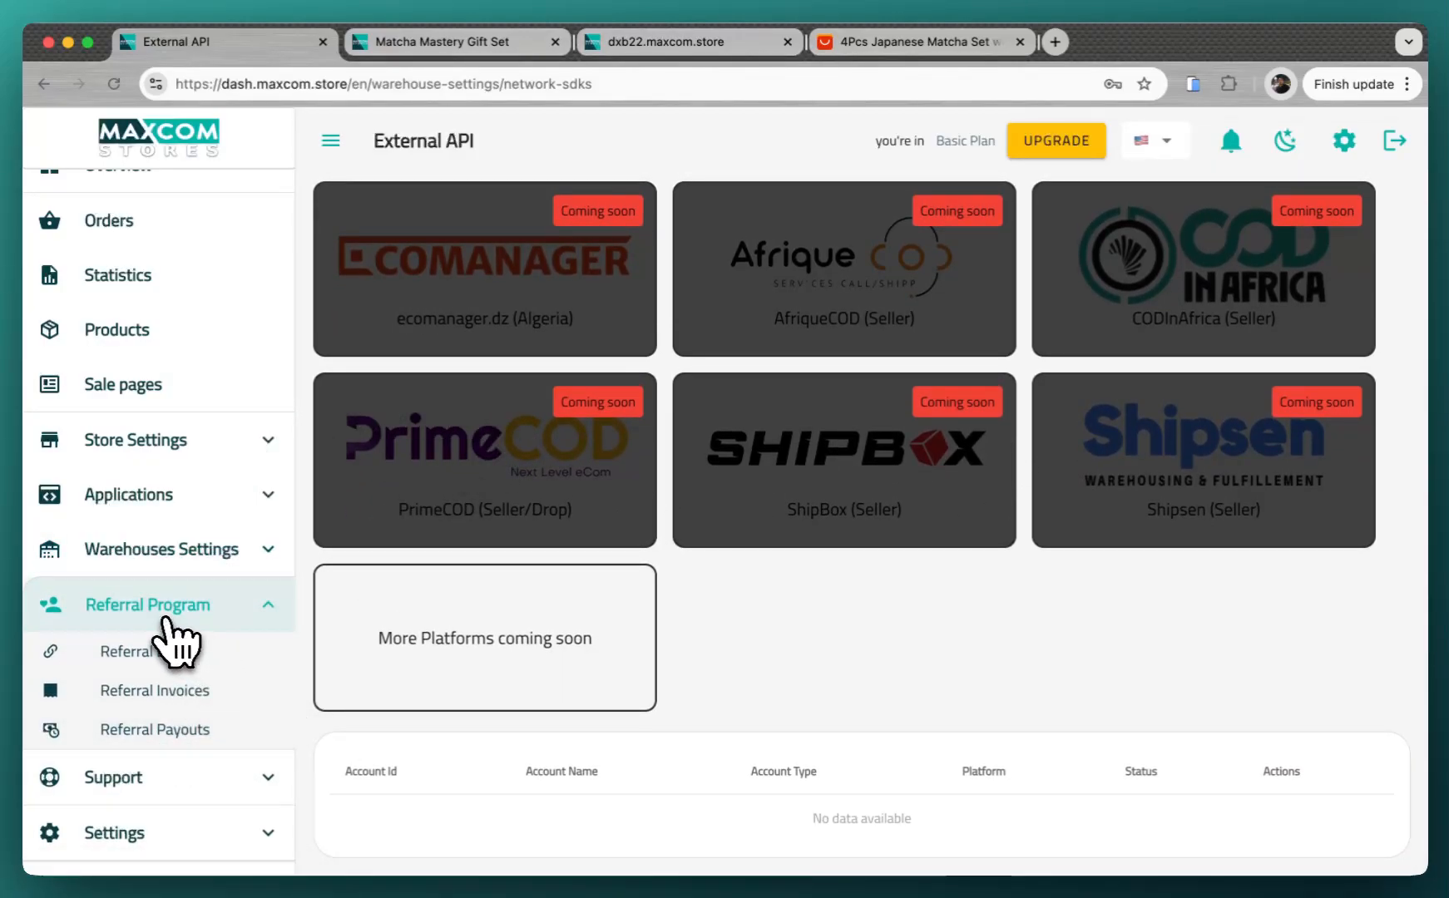
View the Referral Link page with its 20% lifetime commission and copyable link.
{"action": "left_click", "coordinate": [140, 652]}
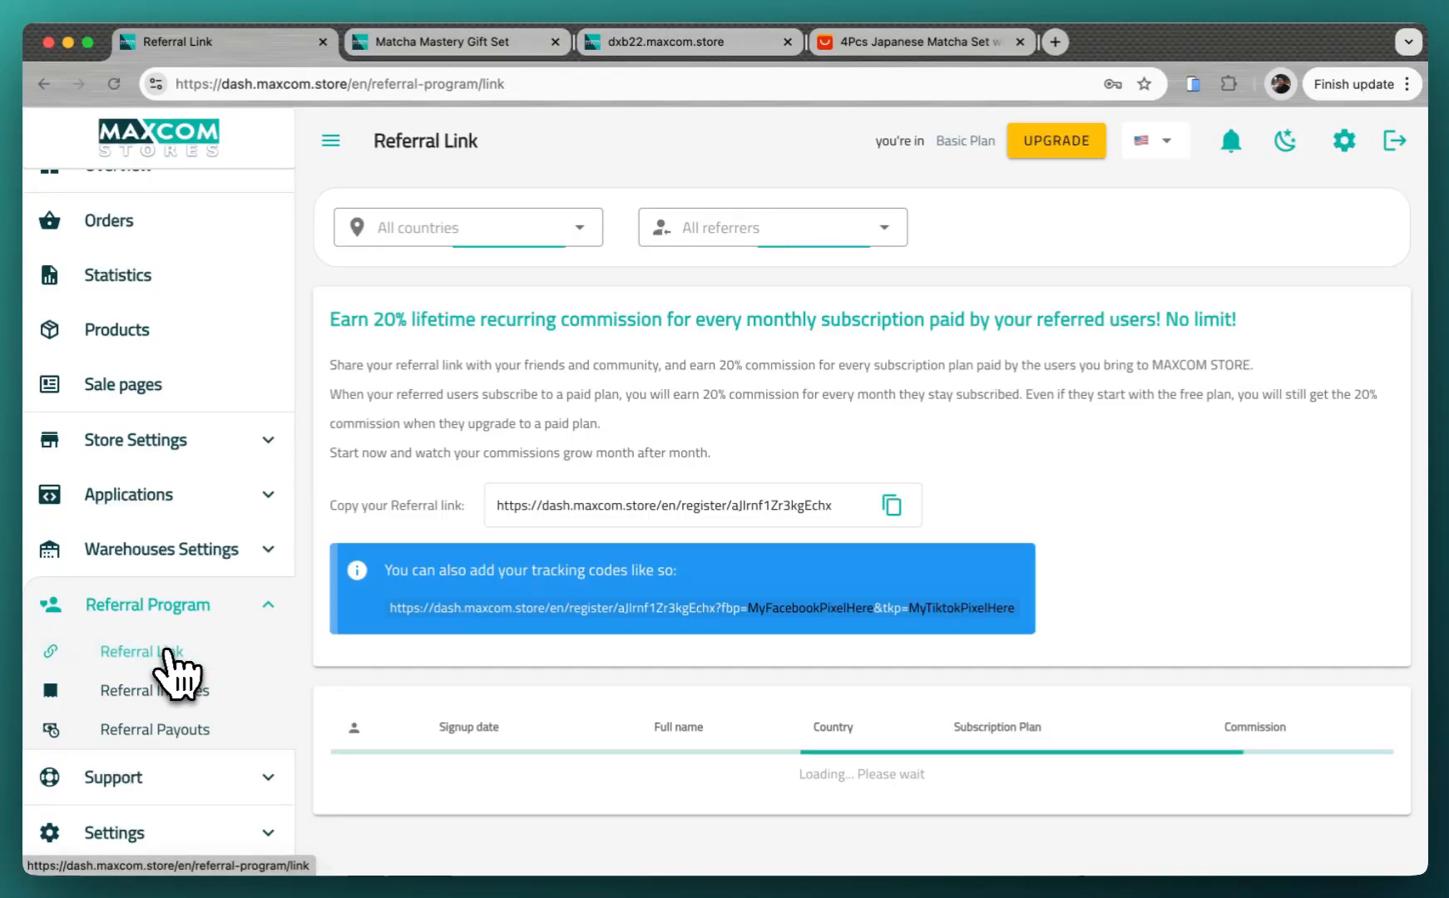
{"action": "left_click", "coordinate": [890, 505]}
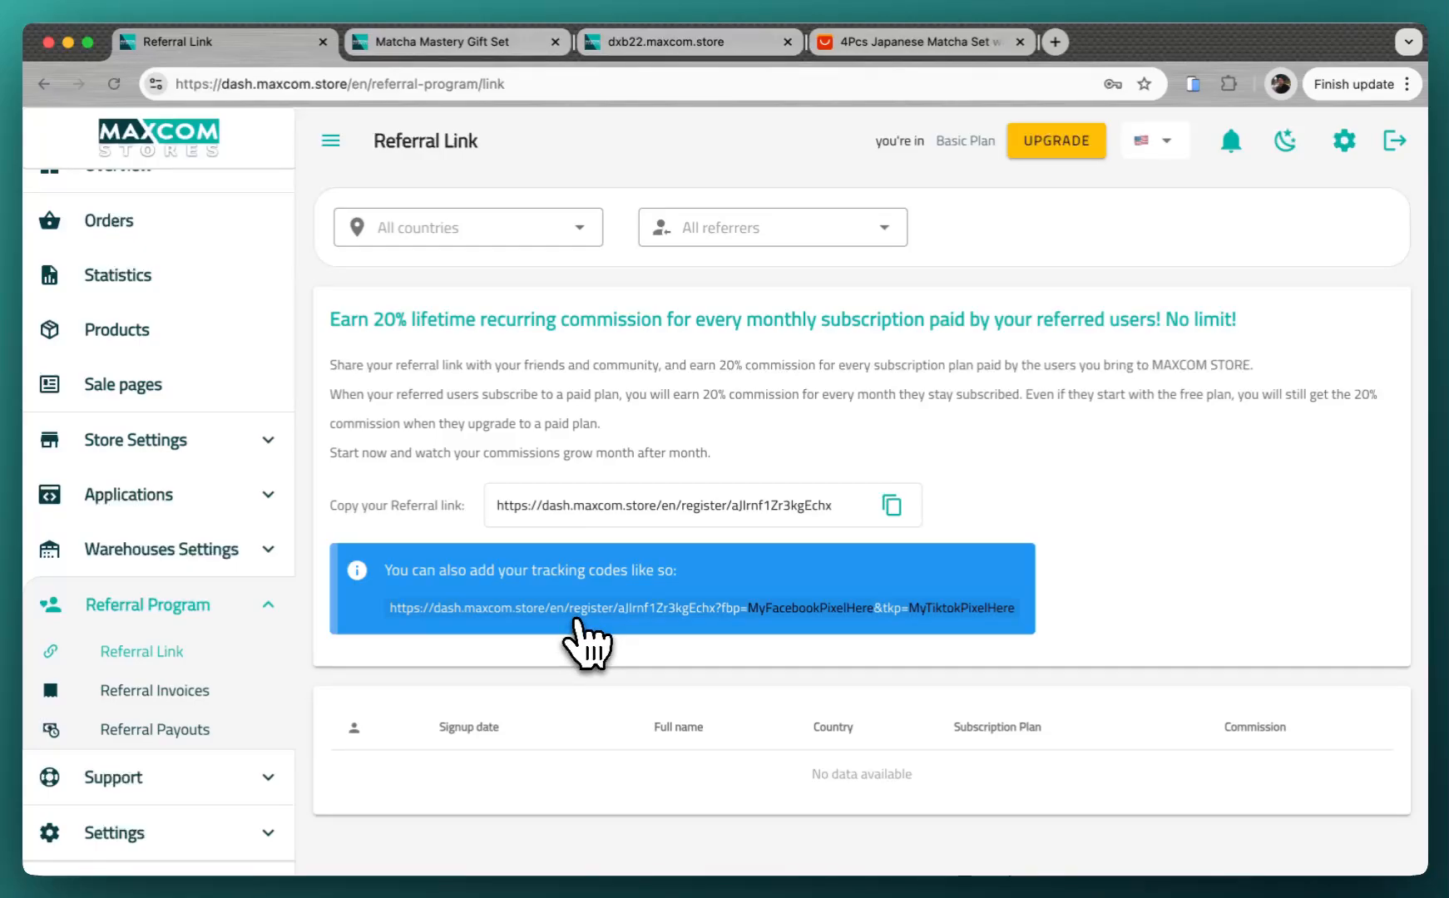
{"action": "mouse_move", "coordinate": [653, 361]}
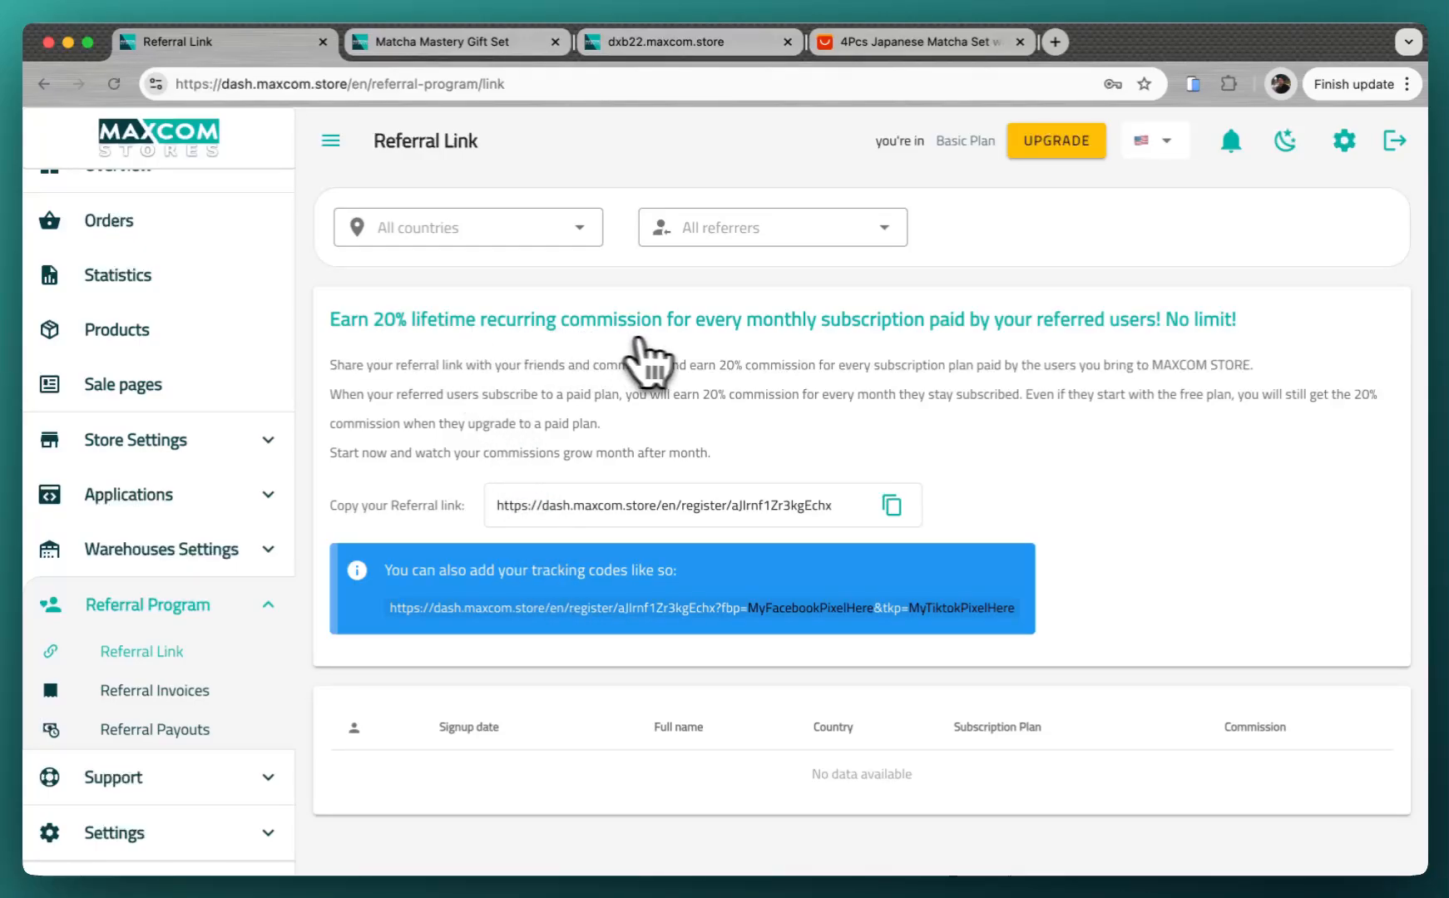
{"action": "mouse_move", "coordinate": [915, 361]}
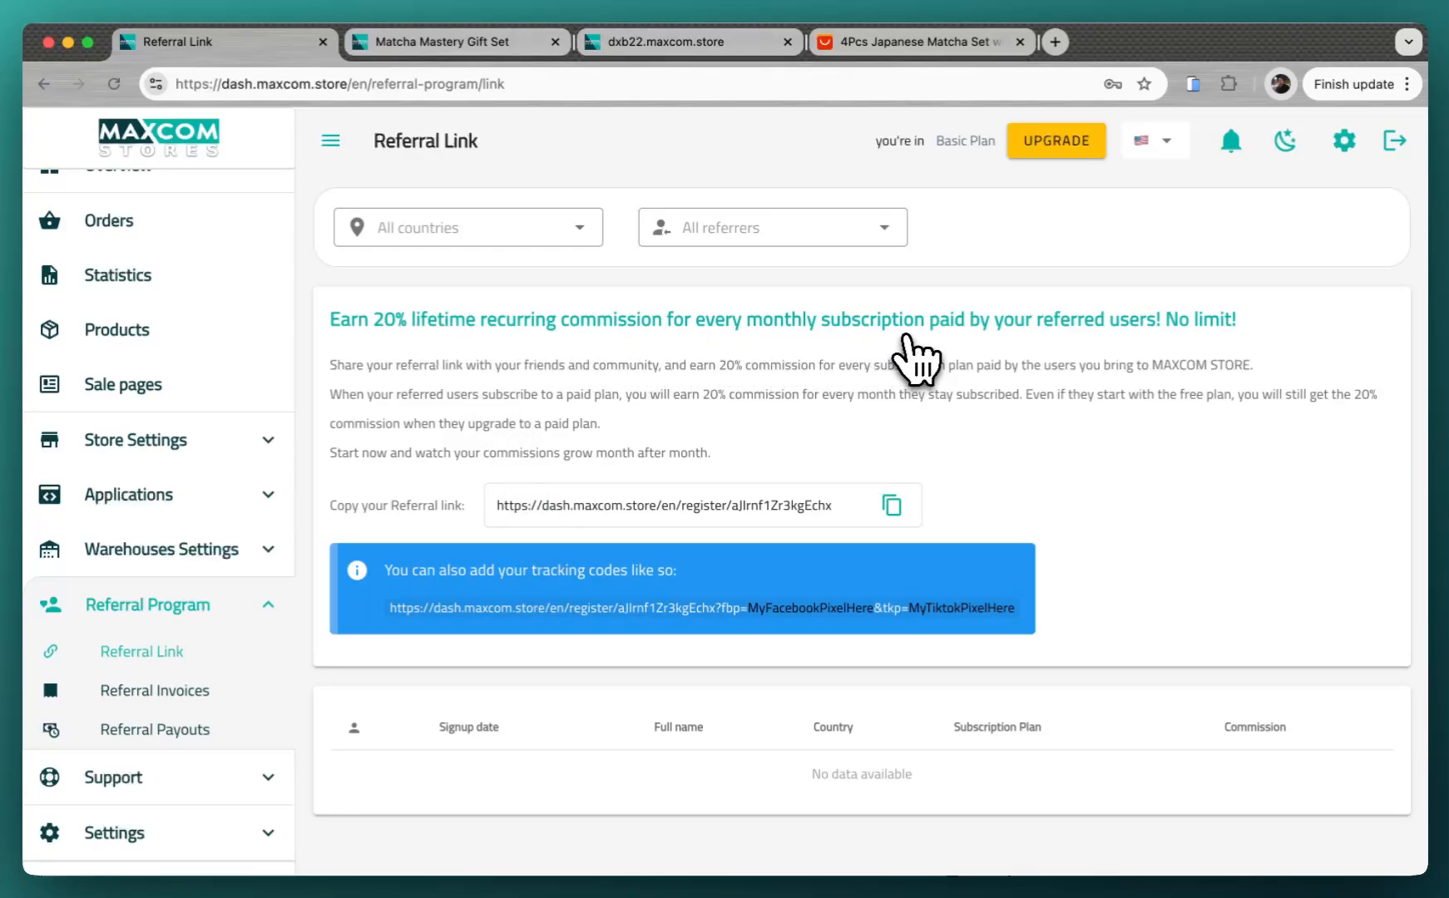
{"action": "mouse_move", "coordinate": [513, 796]}
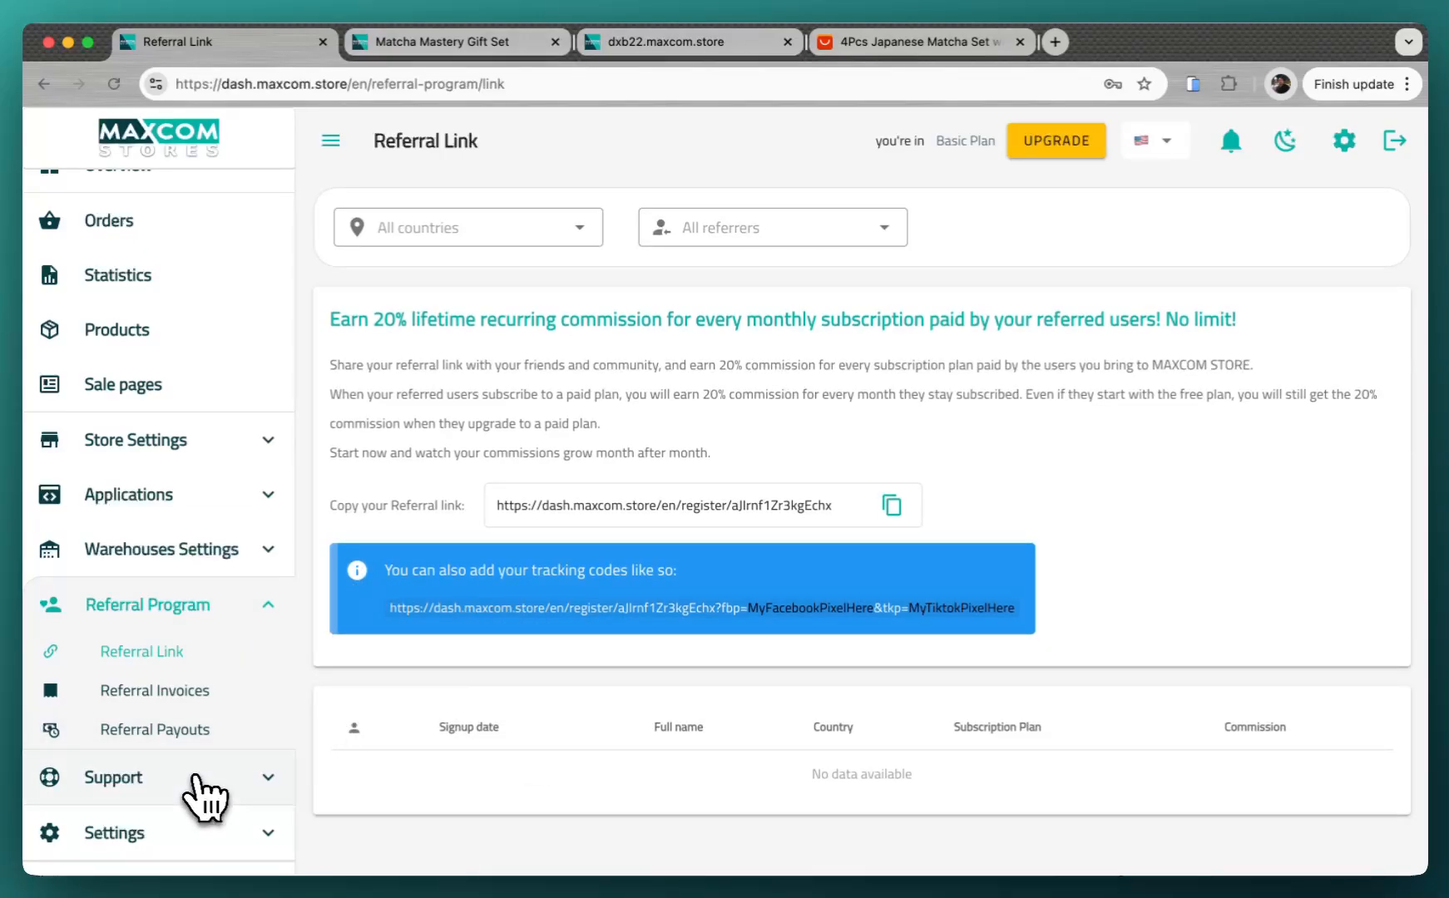
Review the FAQs and empty Tickets pages under Support, then go to the Orders list.
{"action": "left_click", "coordinate": [113, 777]}
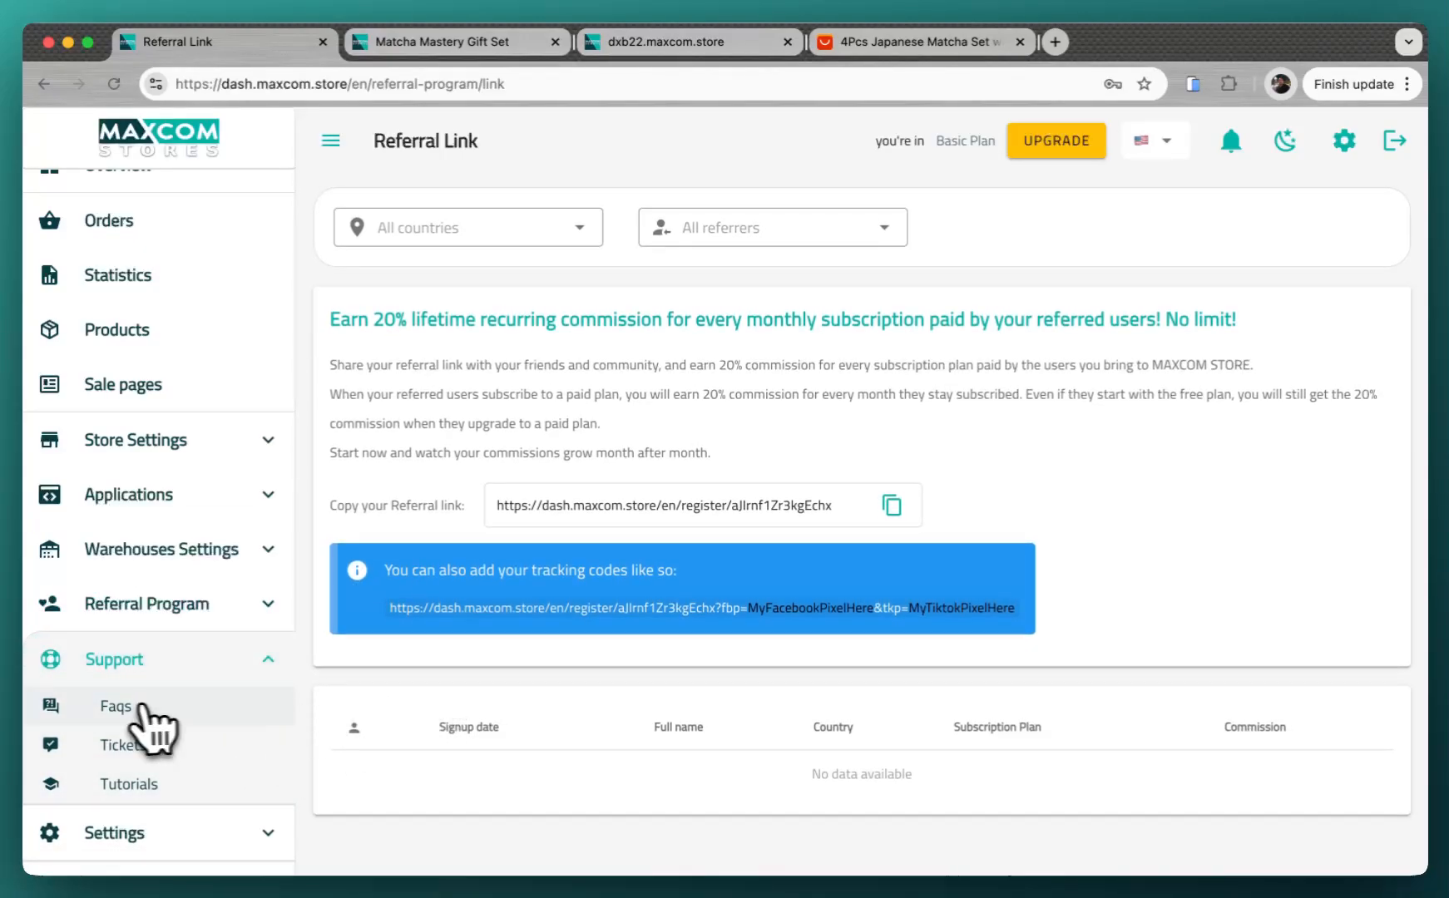
{"action": "left_click", "coordinate": [115, 705]}
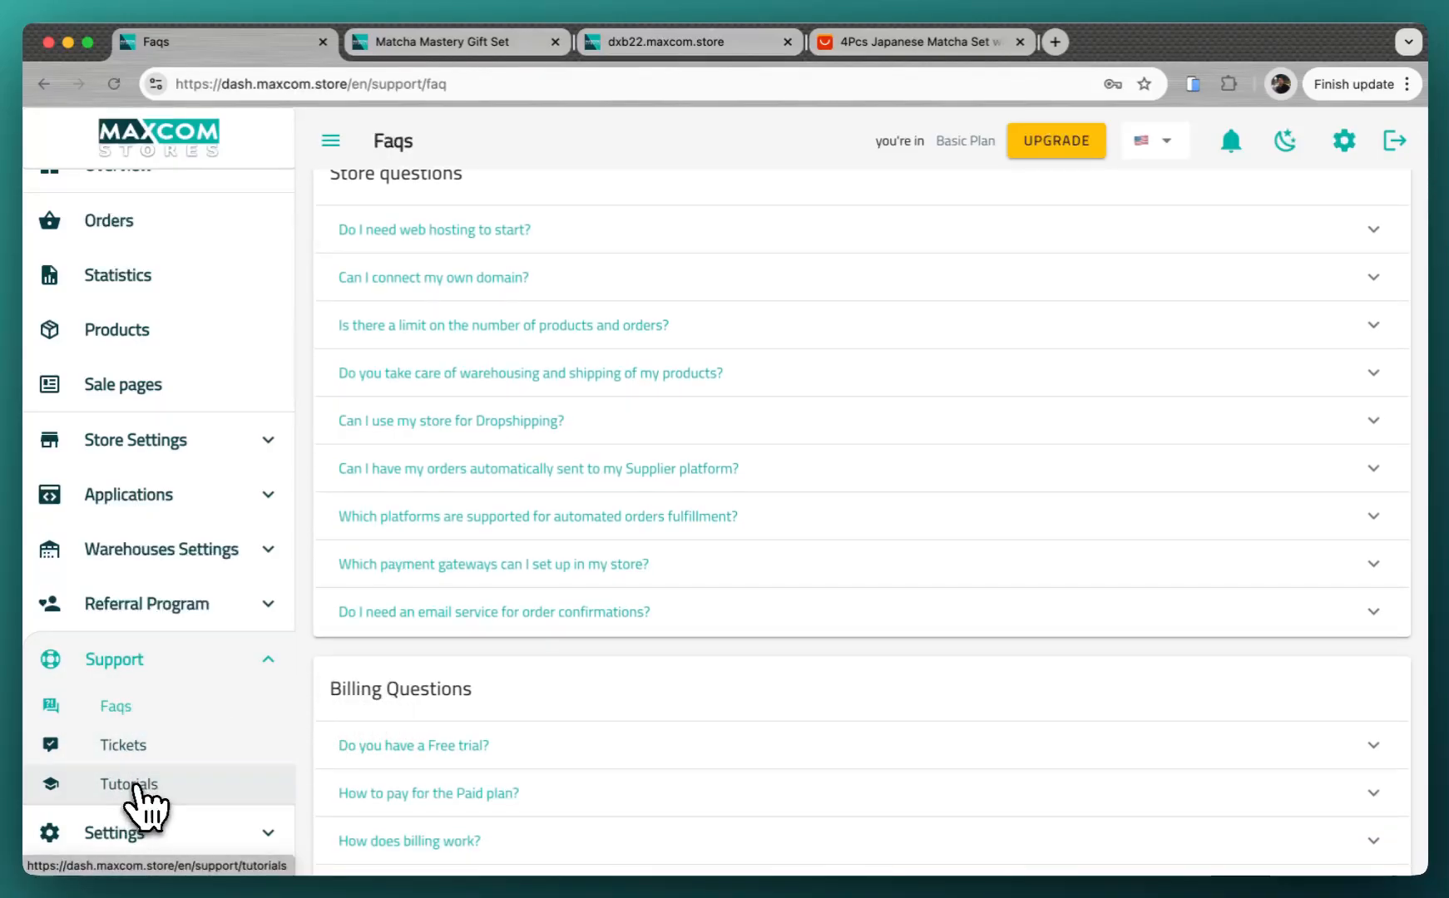
{"action": "left_click", "coordinate": [121, 746]}
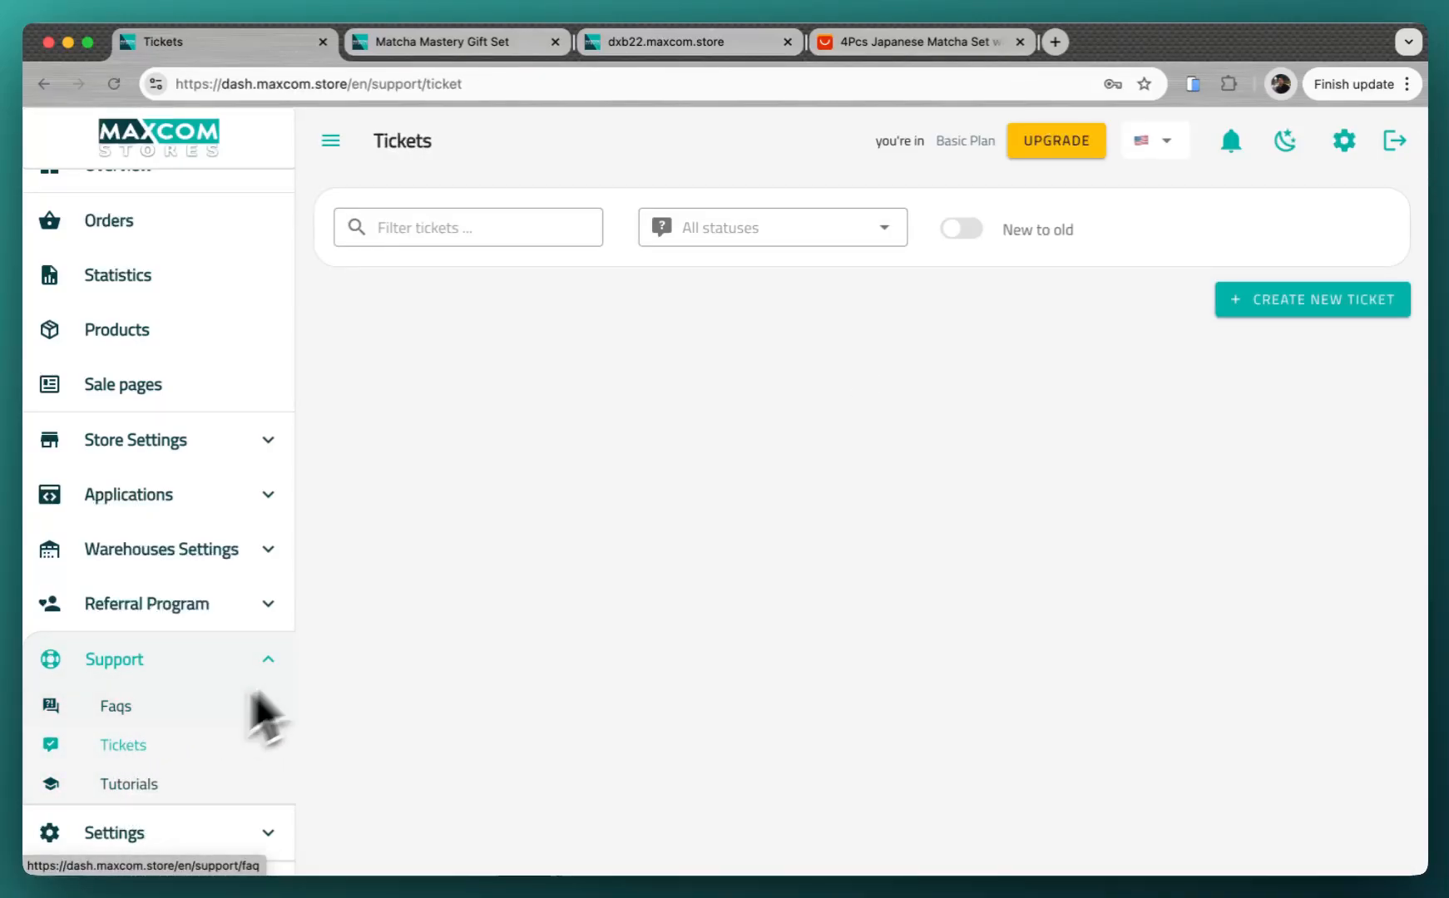
{"action": "left_click", "coordinate": [113, 659]}
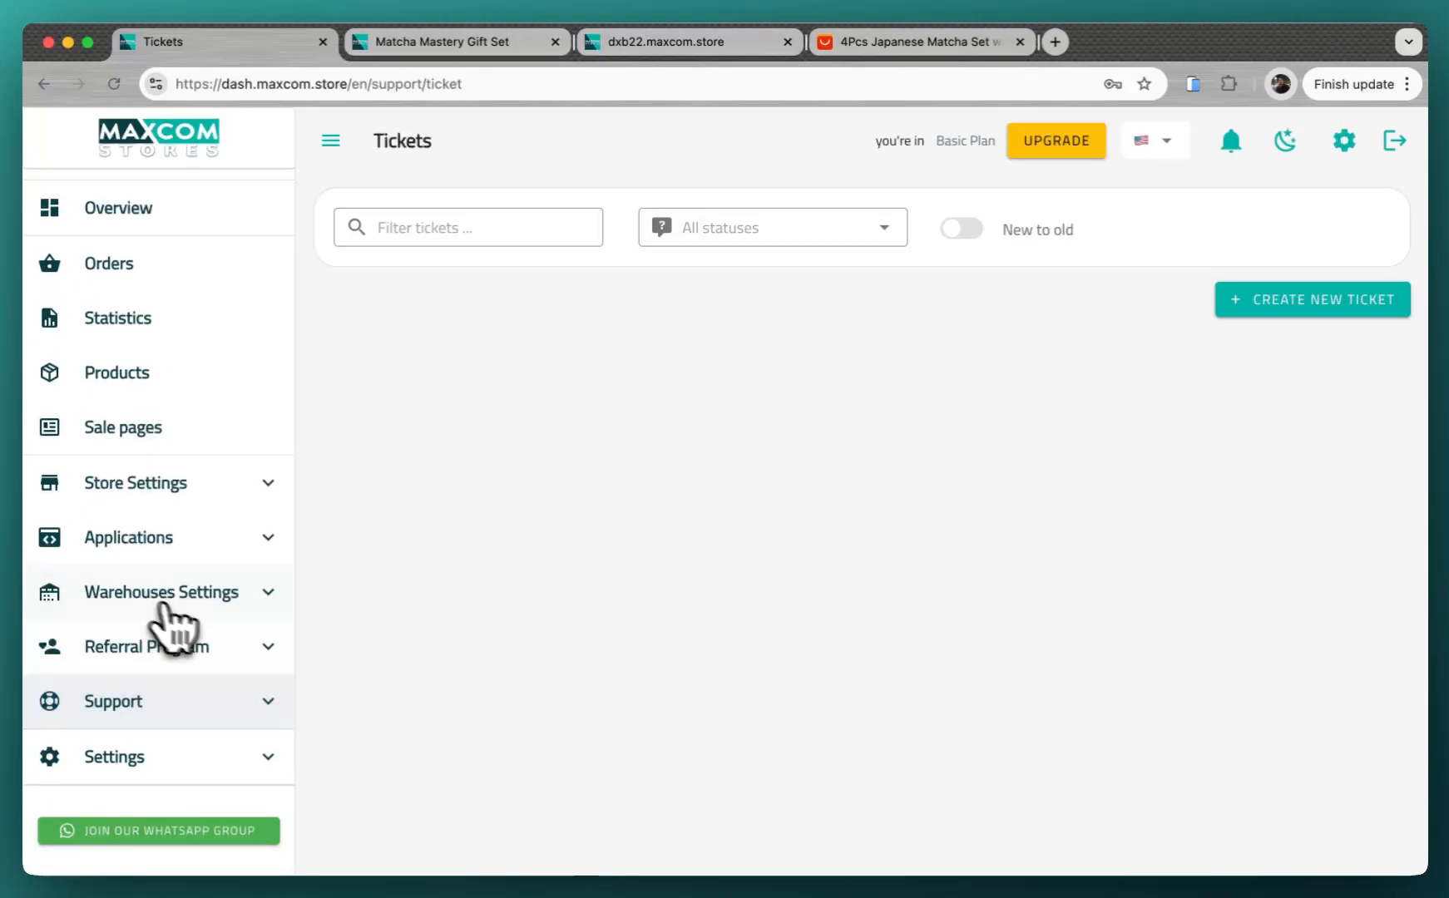
{"action": "mouse_move", "coordinate": [158, 830]}
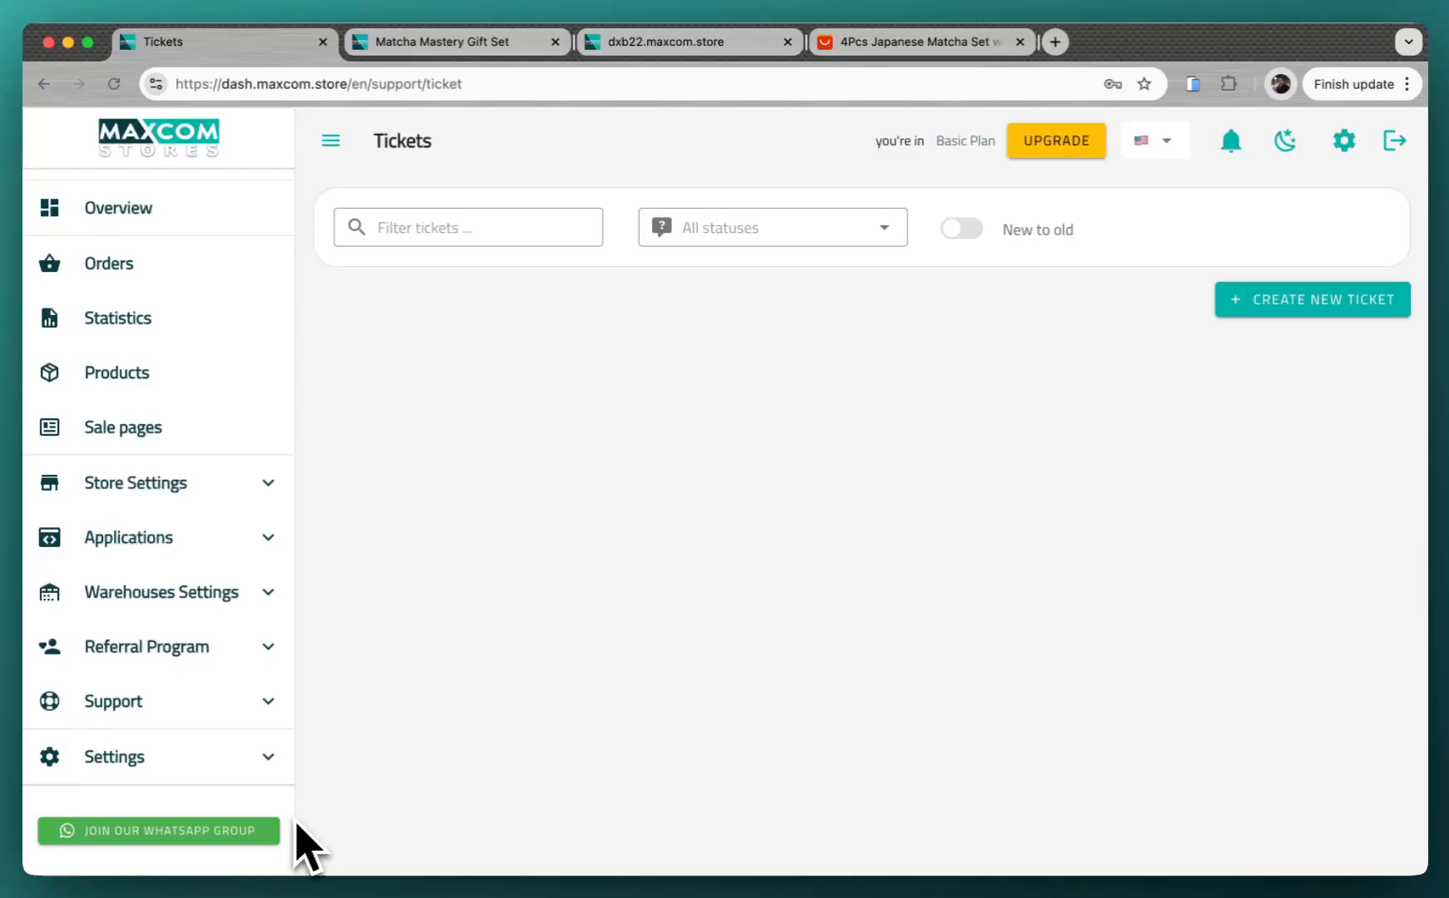
{"action": "left_click", "coordinate": [106, 263]}
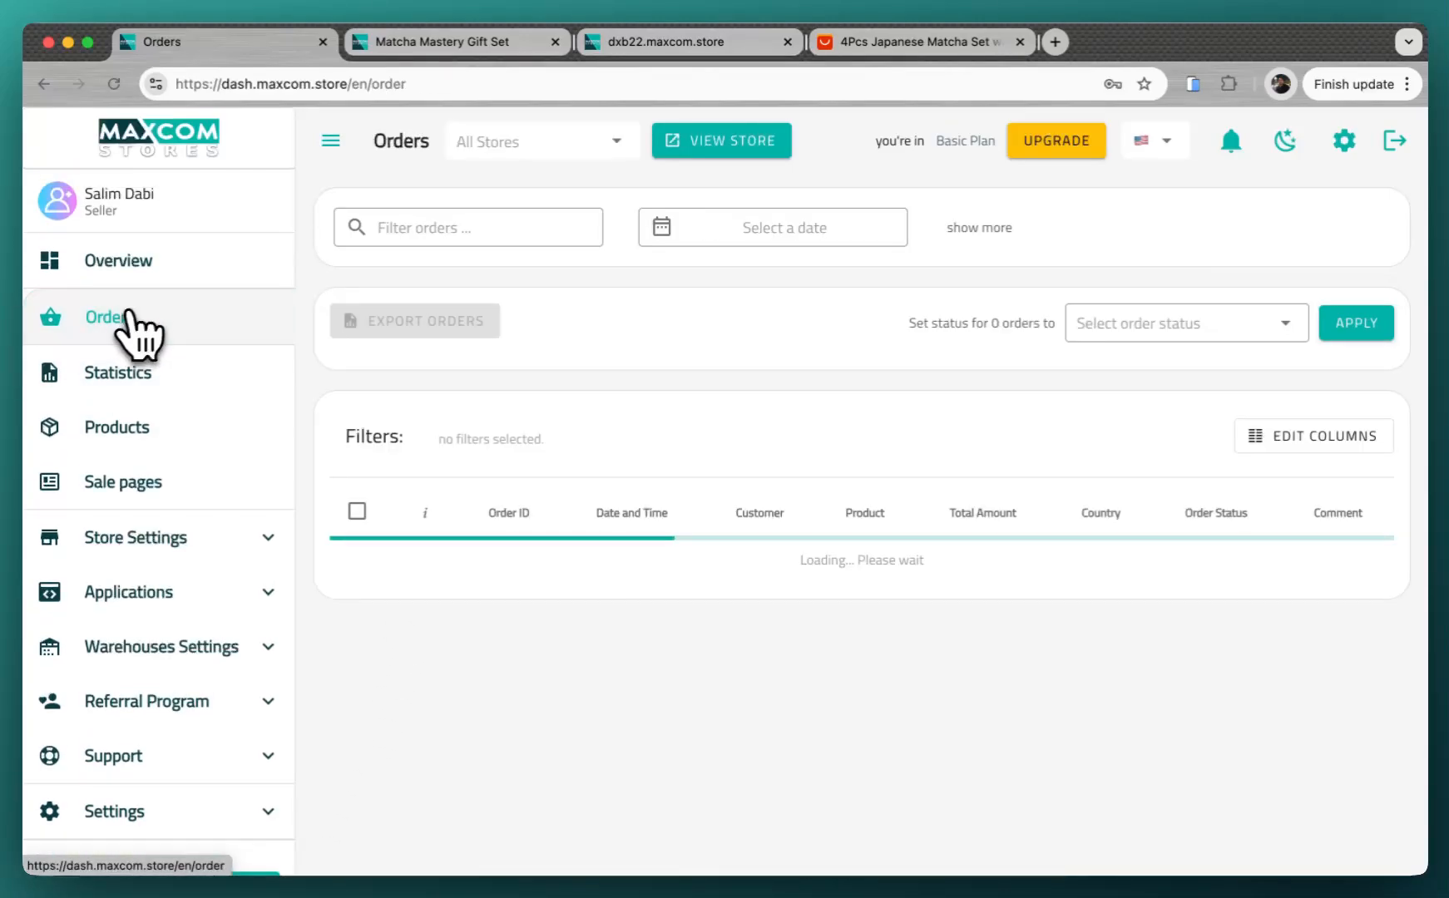